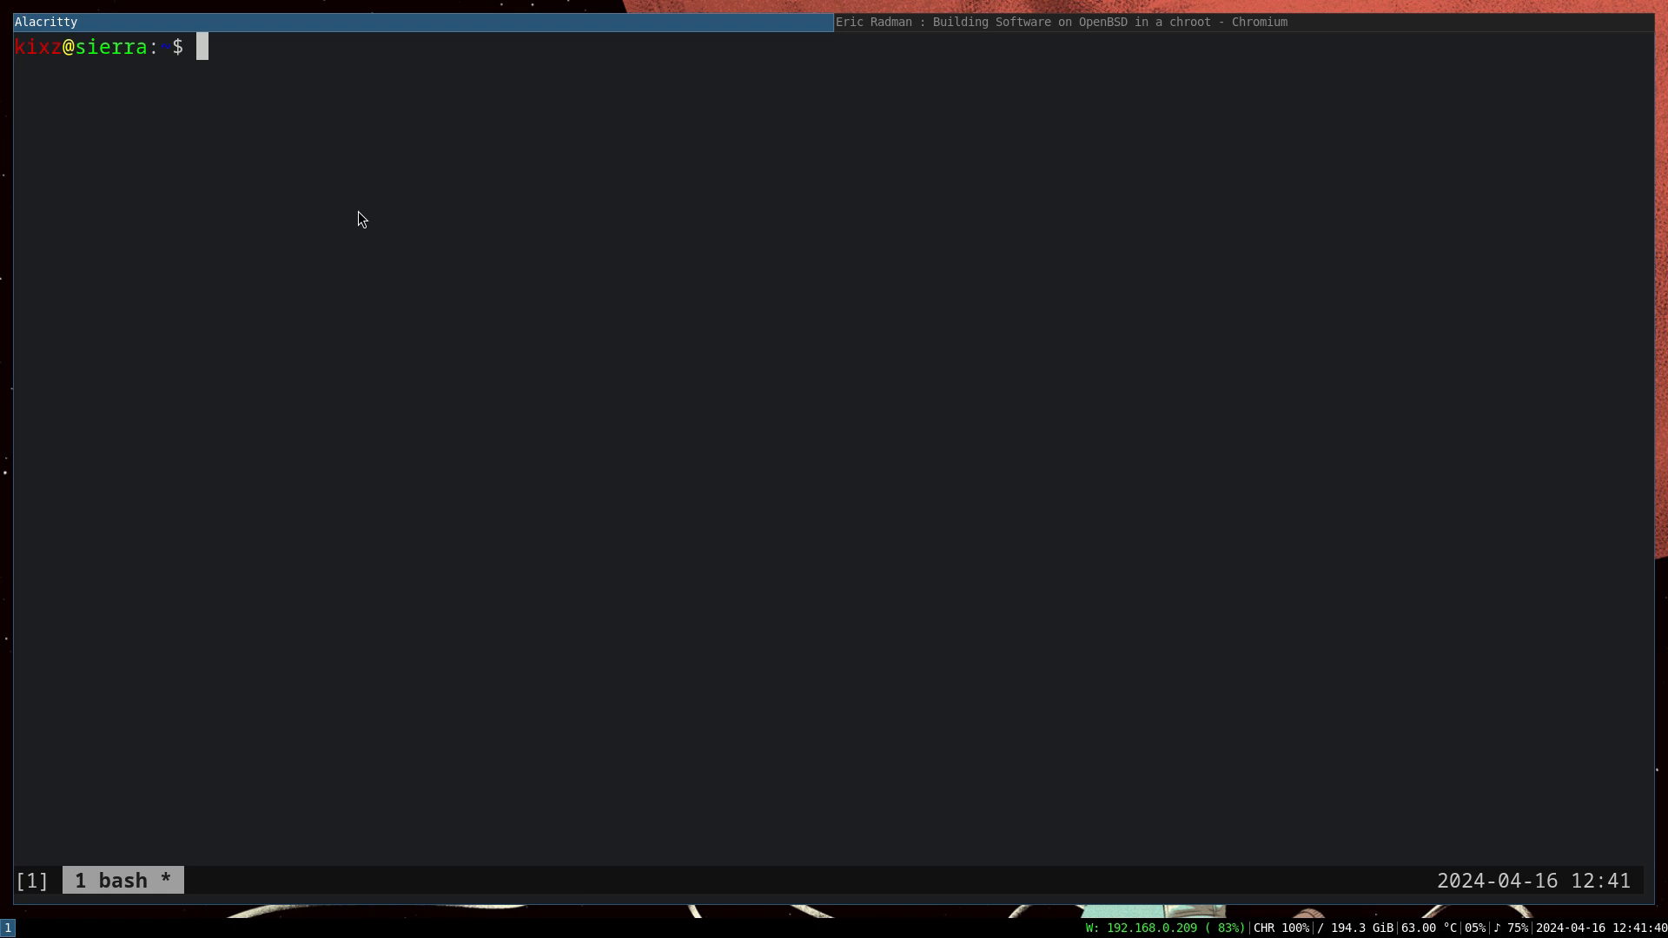
{"action": "mouse_move", "coordinate": [874, 16]}
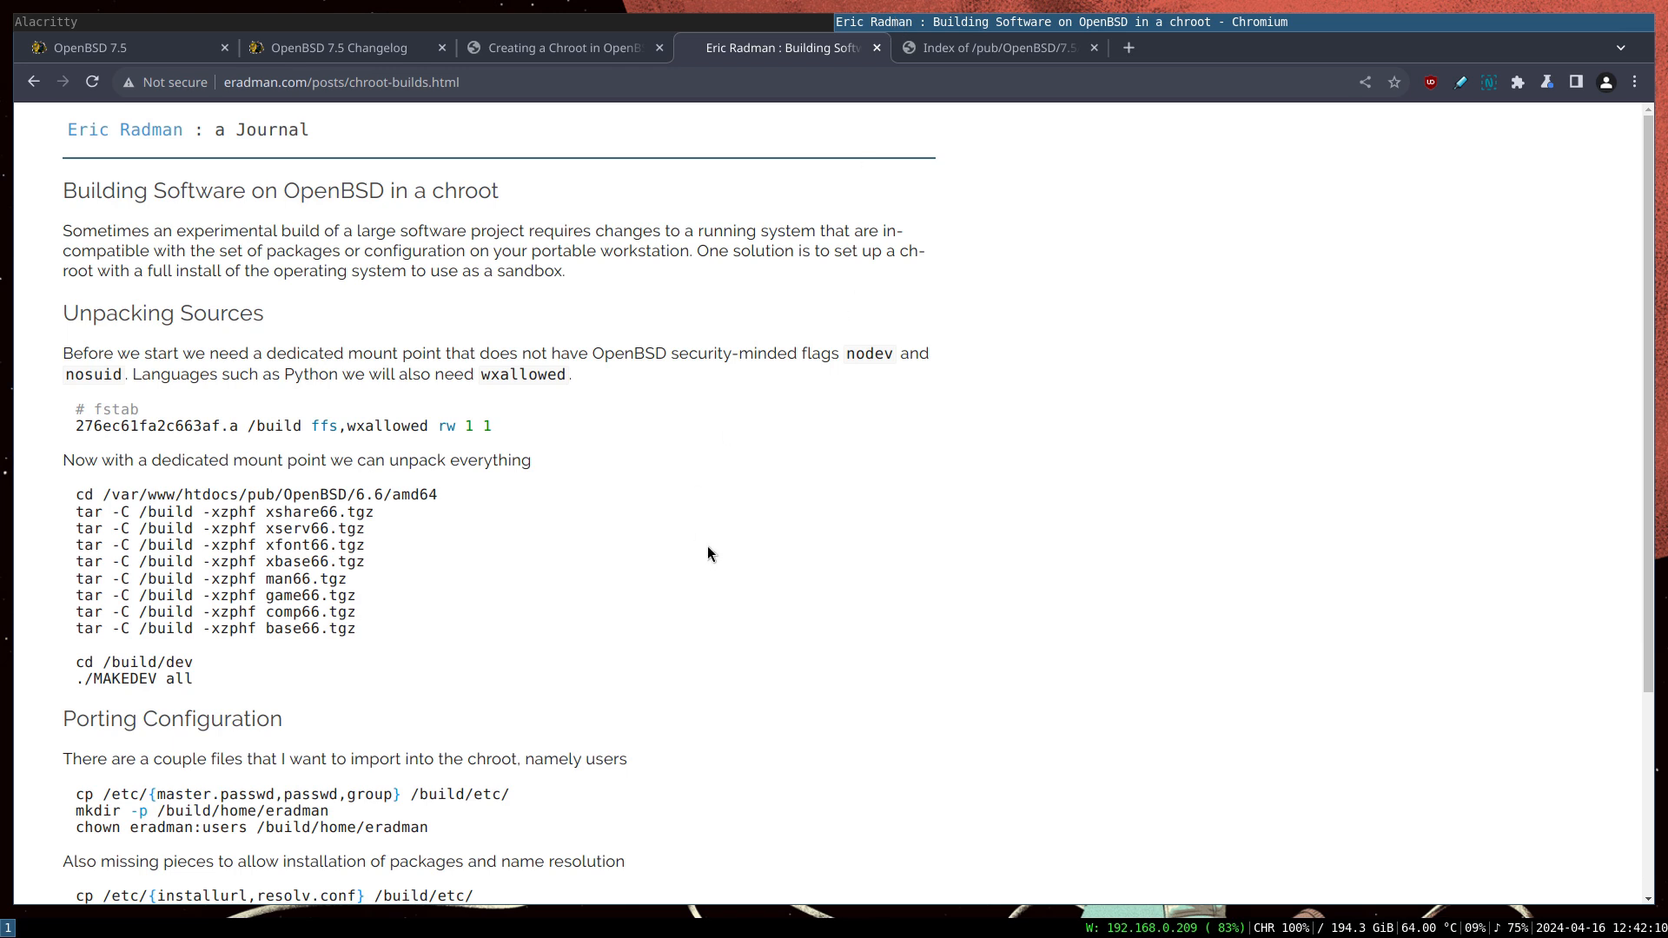
{"action": "mouse_move", "coordinate": [705, 546]}
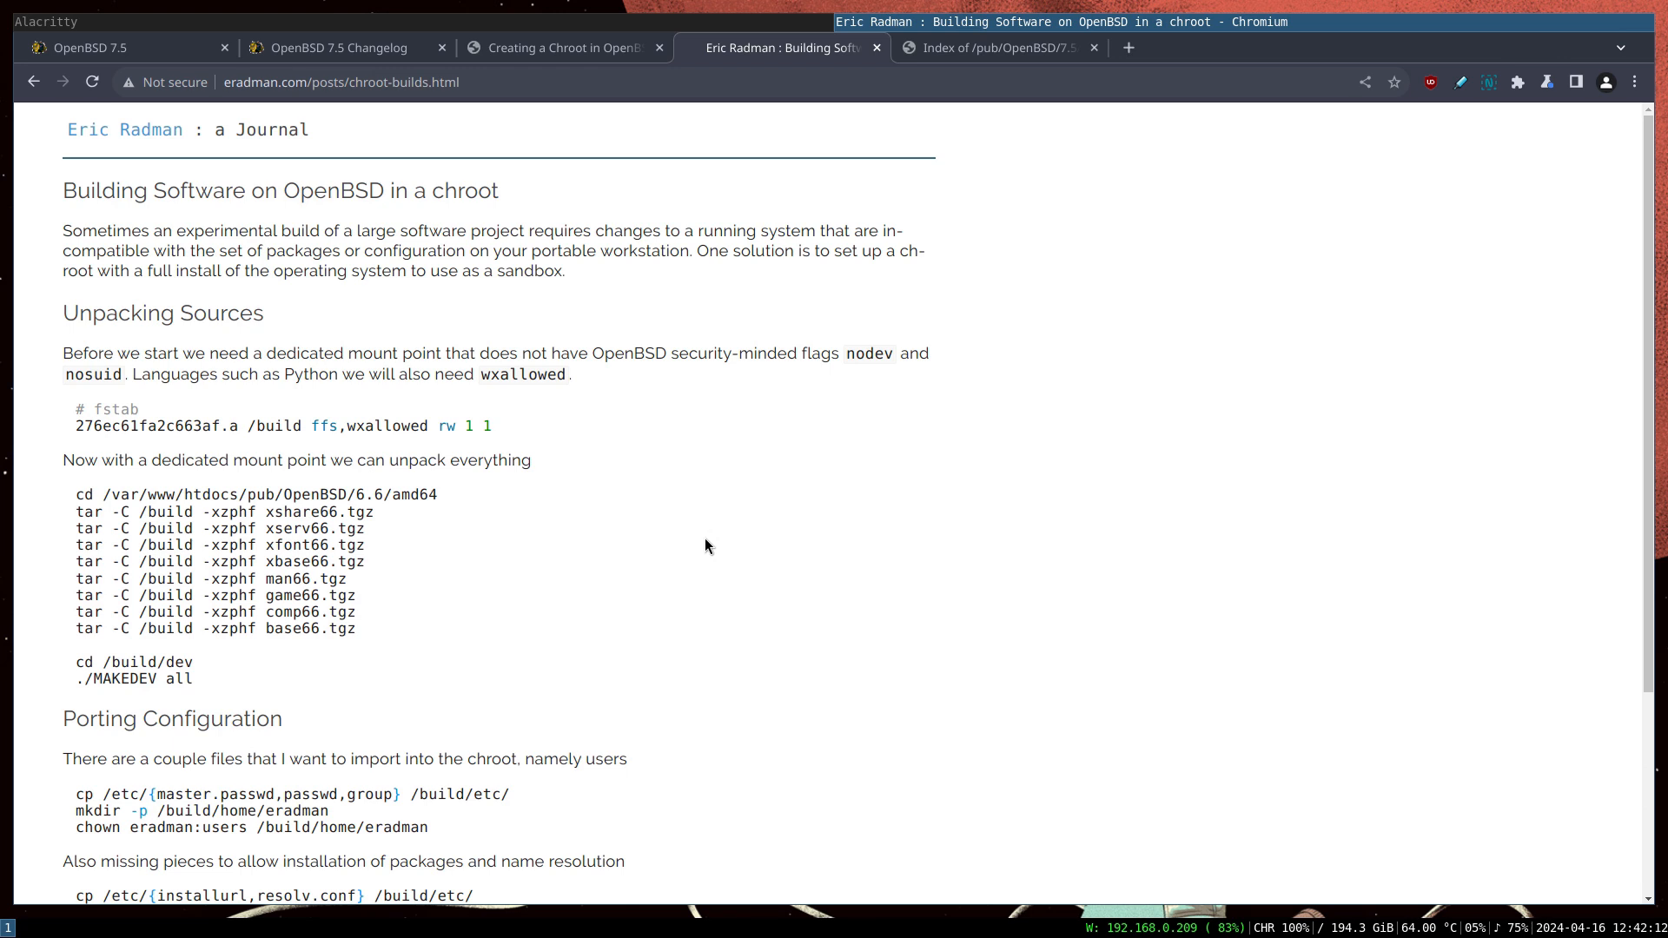
{"action": "mouse_move", "coordinate": [766, 255]}
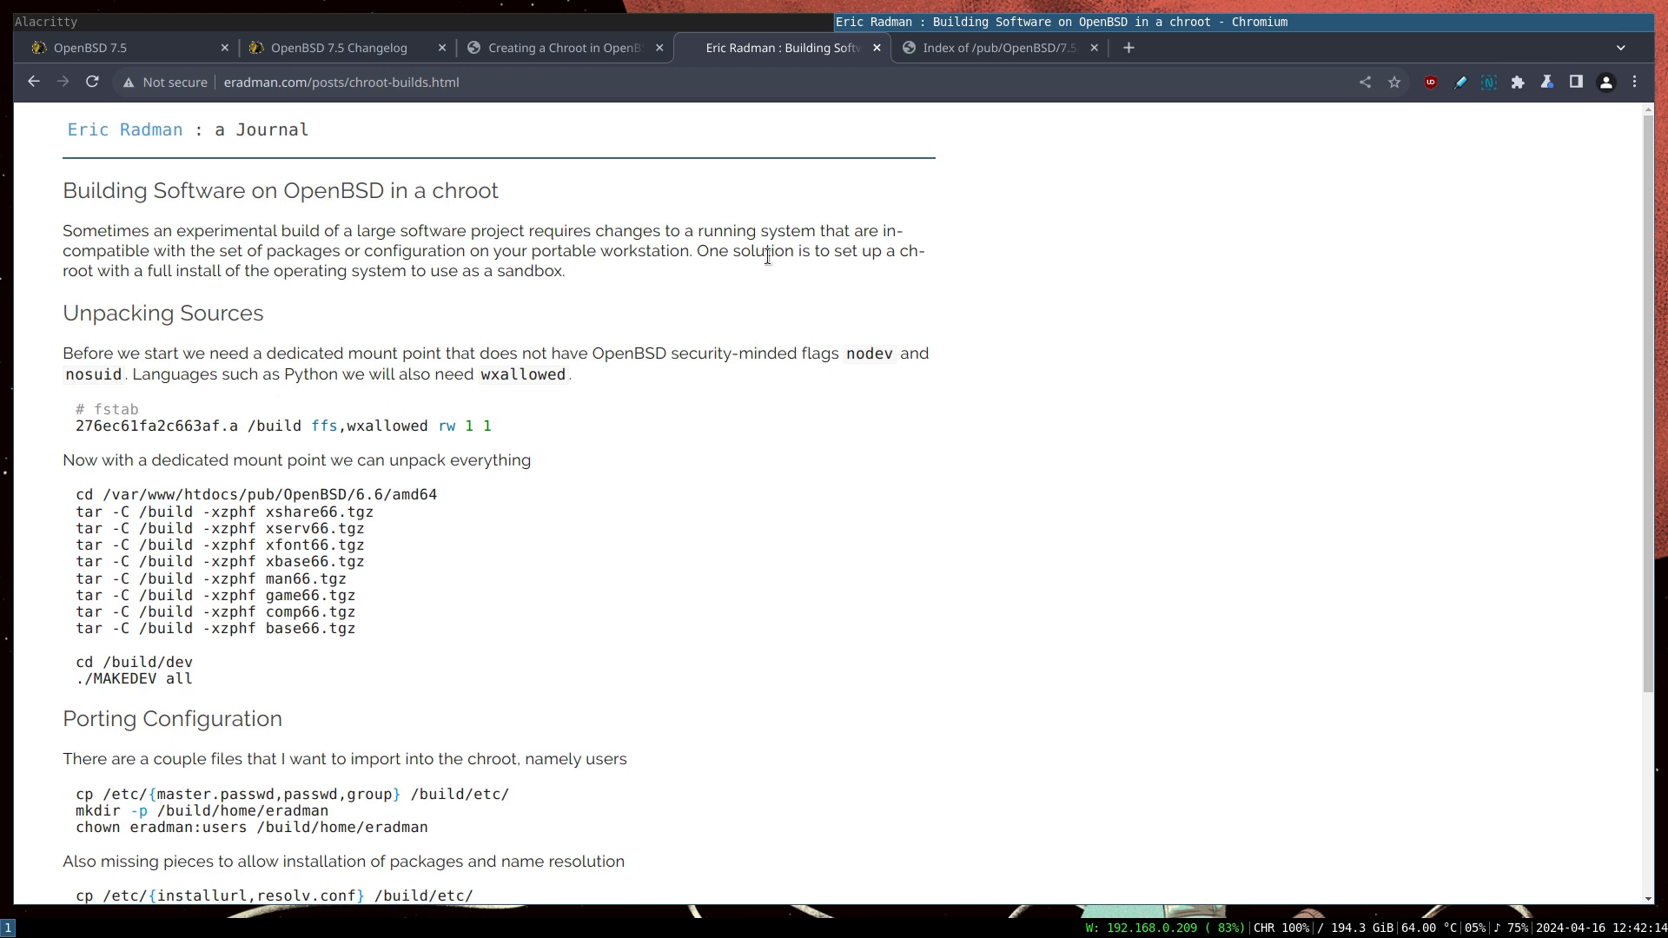
{"action": "mouse_move", "coordinate": [477, 243]}
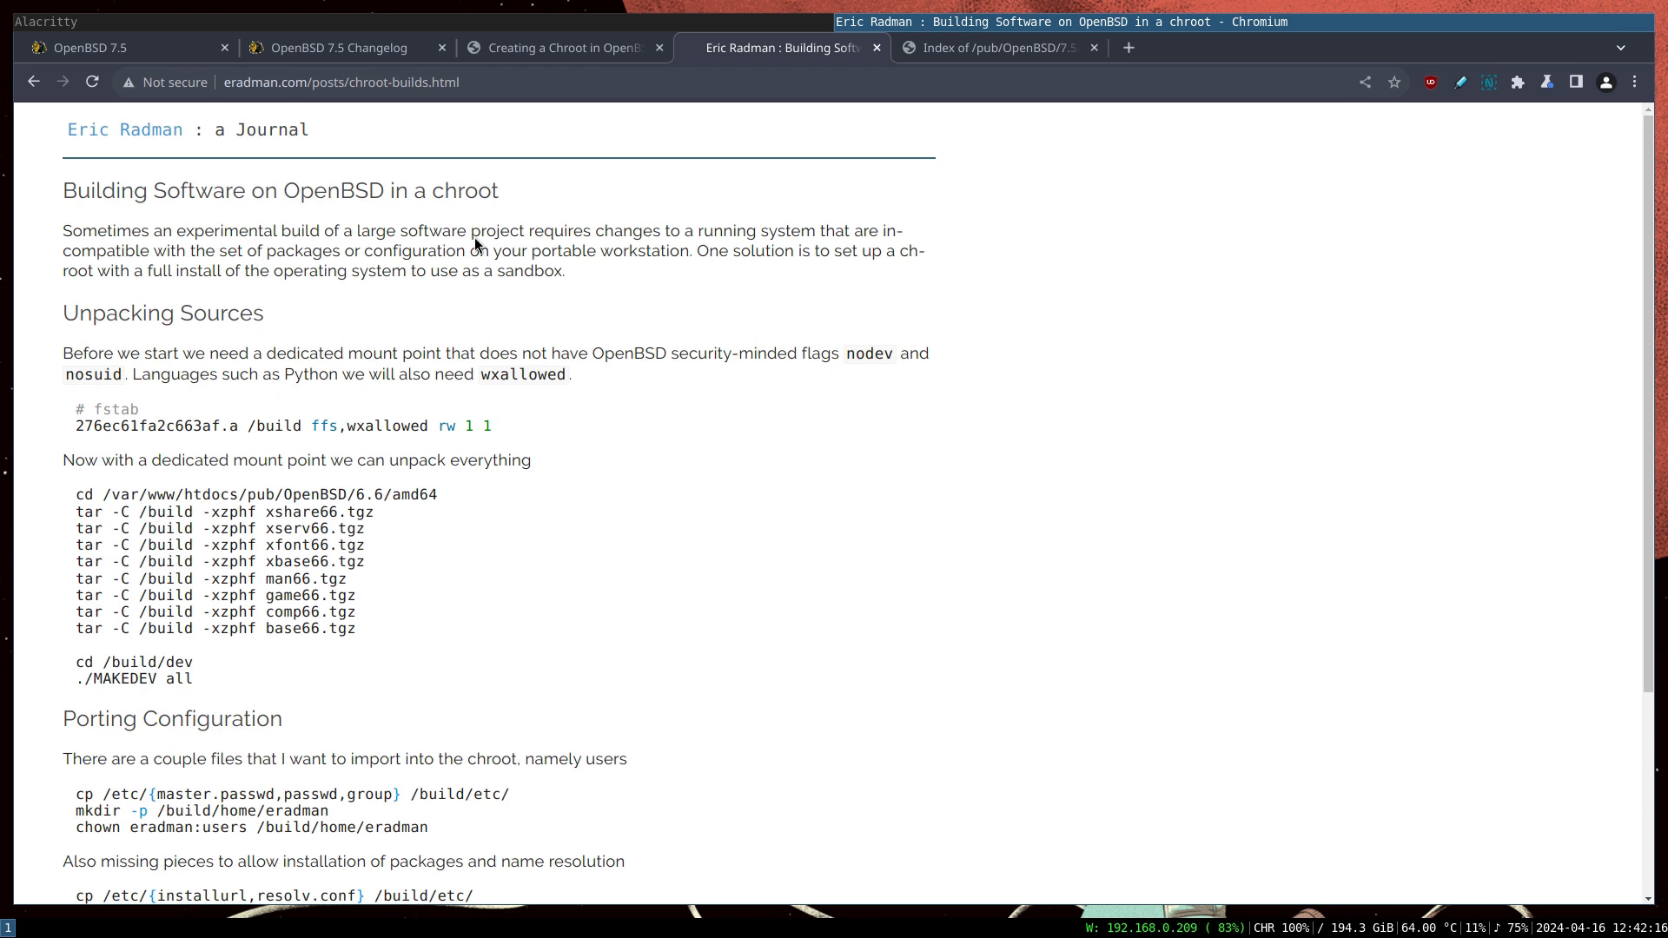
Review the Creating a Chroot in OpenBSD article, then return to the Building Software in a chroot guide.
{"action": "left_click", "coordinate": [558, 47]}
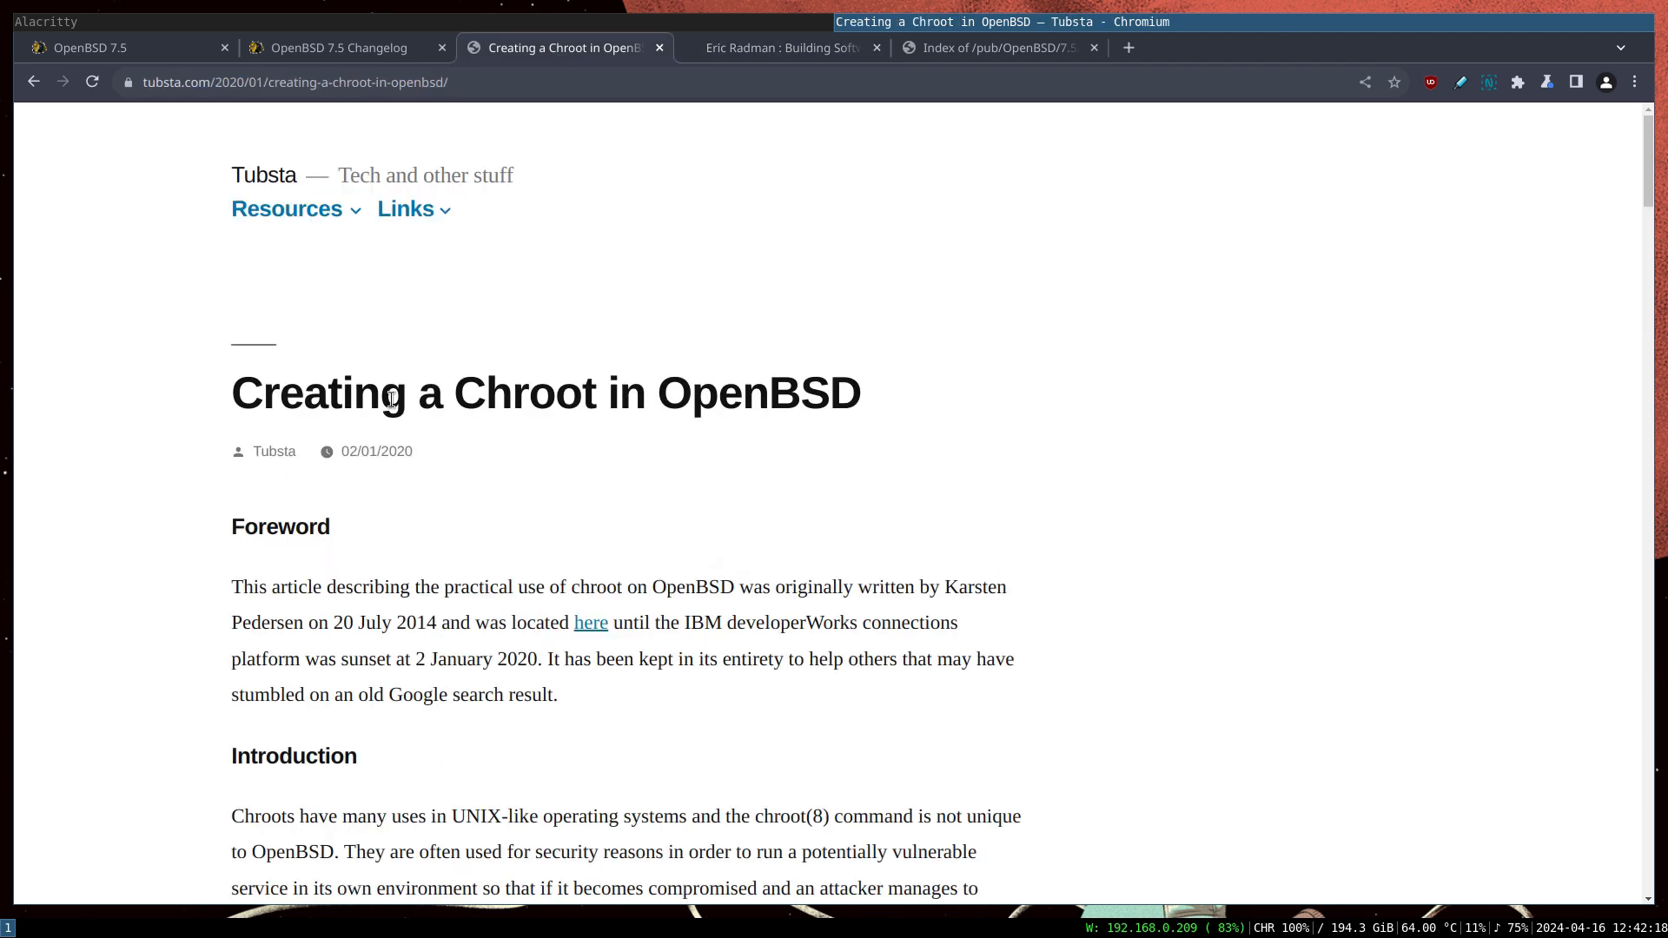
{"action": "mouse_move", "coordinate": [1216, 670]}
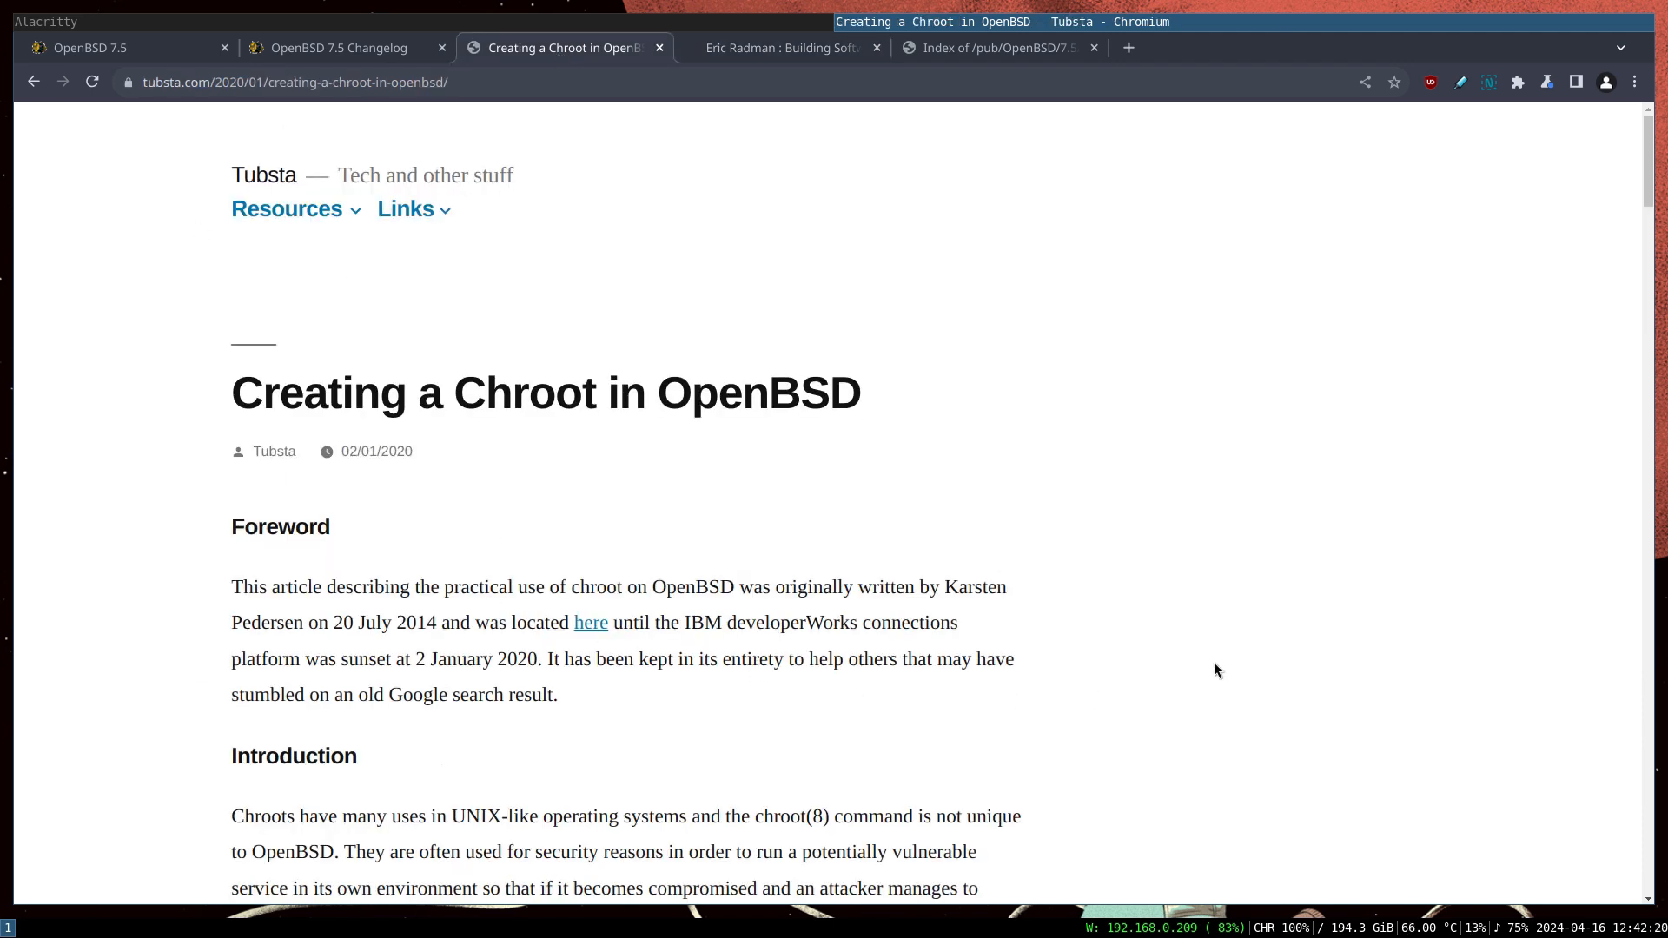
{"action": "scroll", "scroll_direction": "down", "scroll_amount": 3}
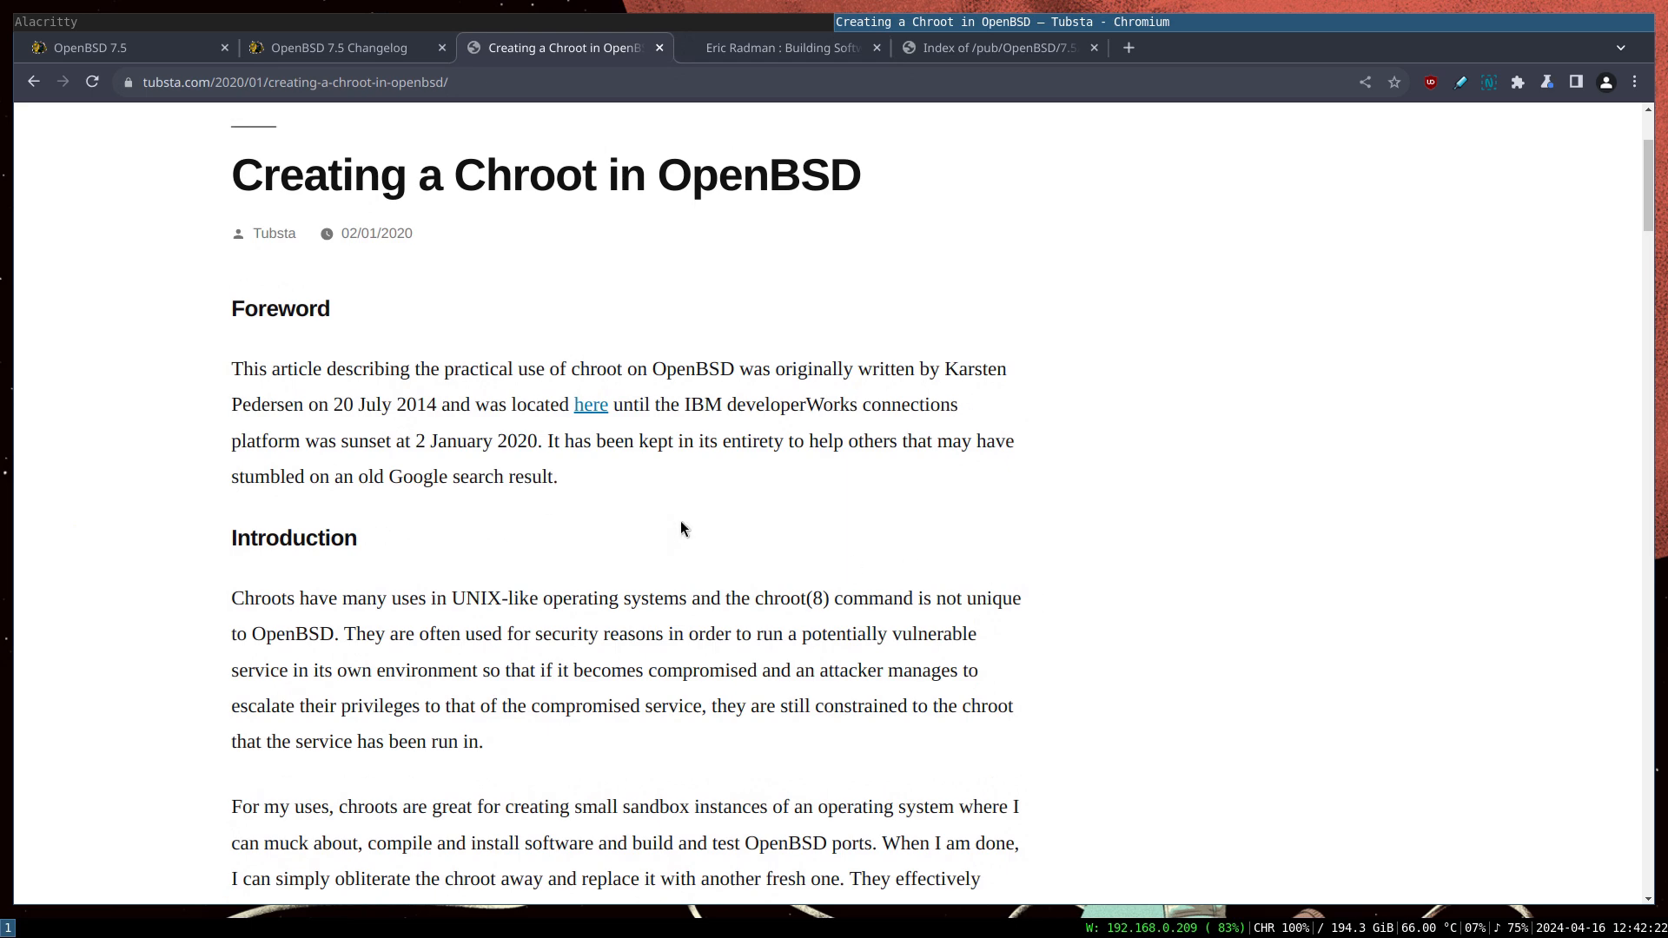
{"action": "scroll", "scroll_direction": "down", "scroll_amount": 3}
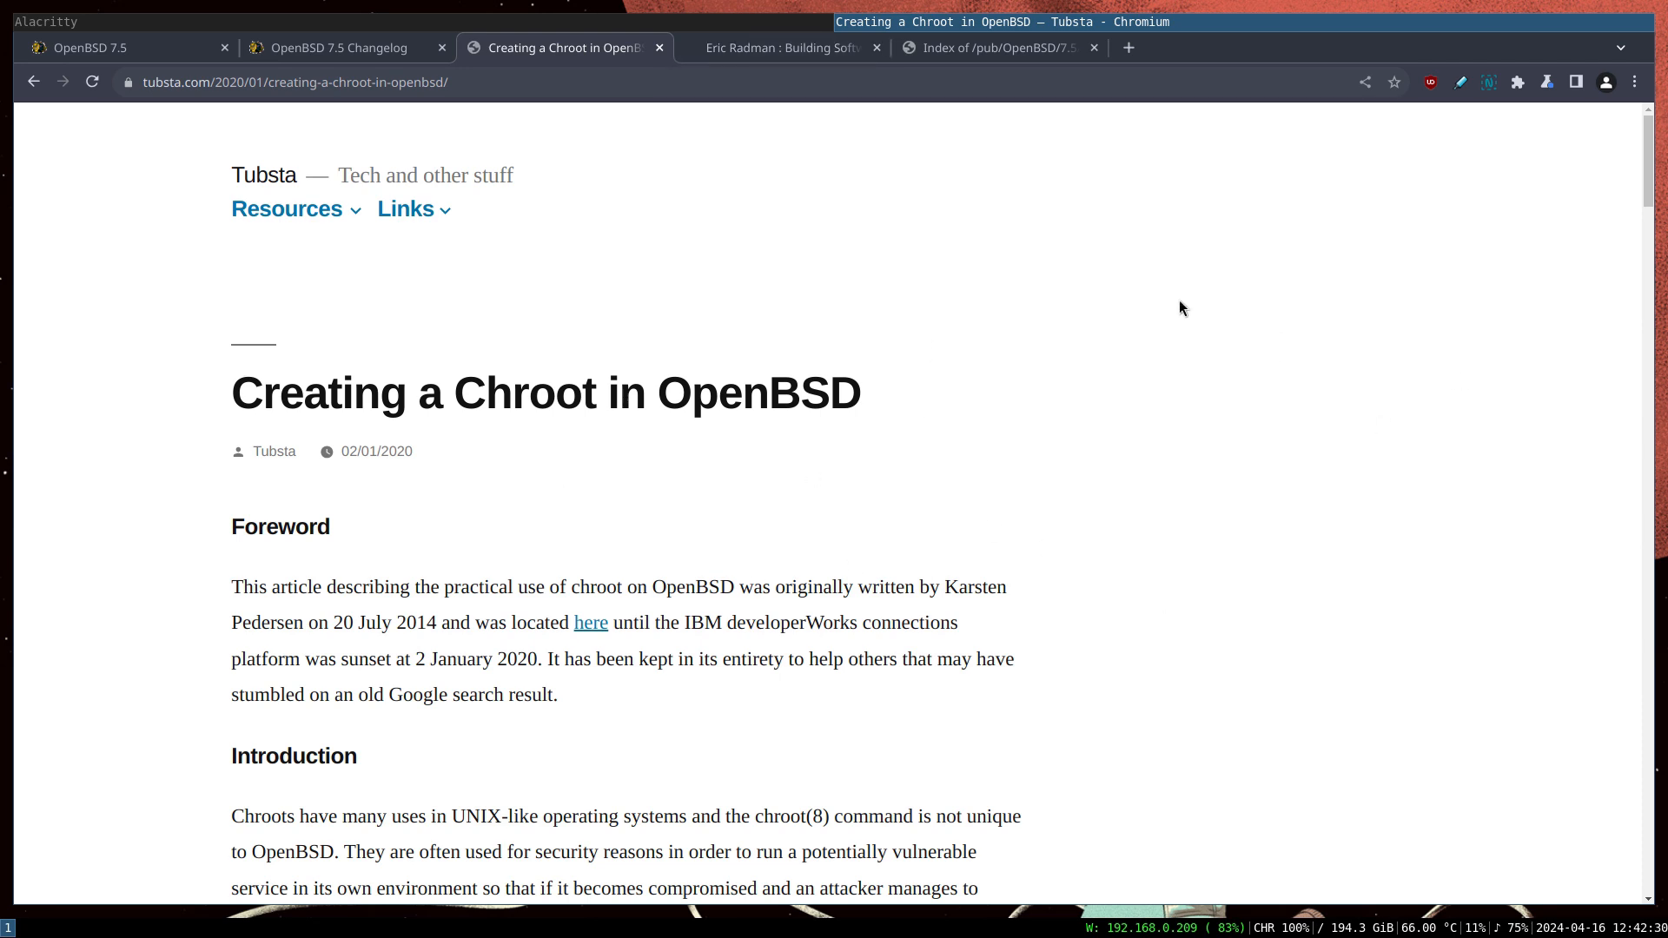
{"action": "mouse_move", "coordinate": [912, 575]}
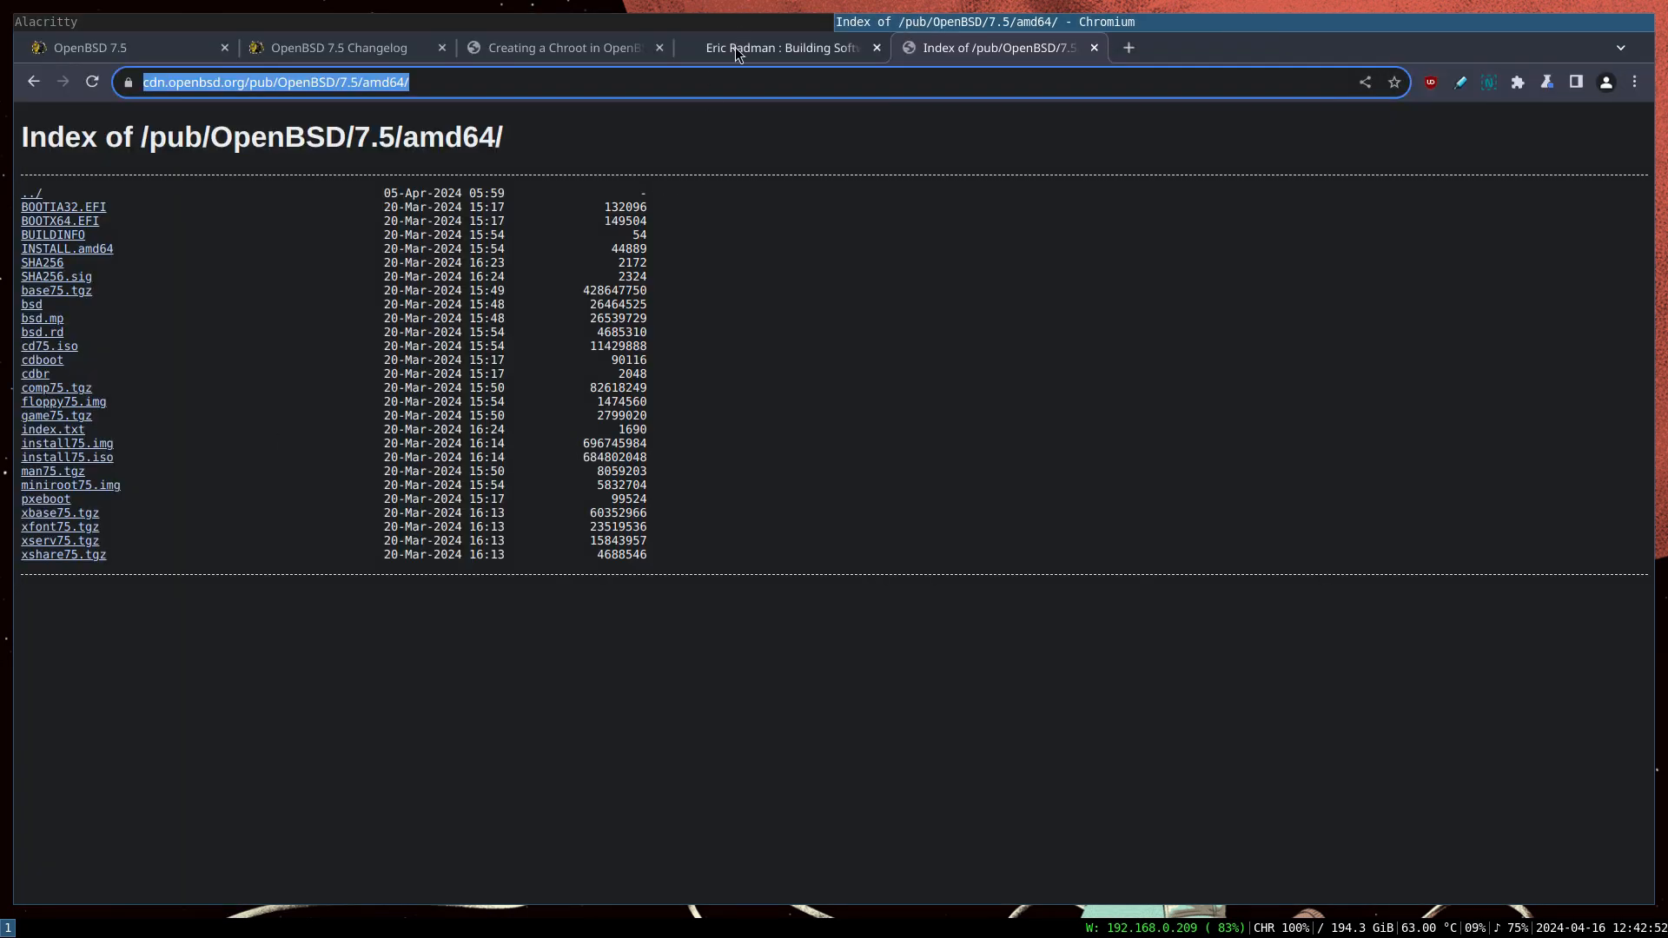
{"action": "left_click", "coordinate": [777, 47]}
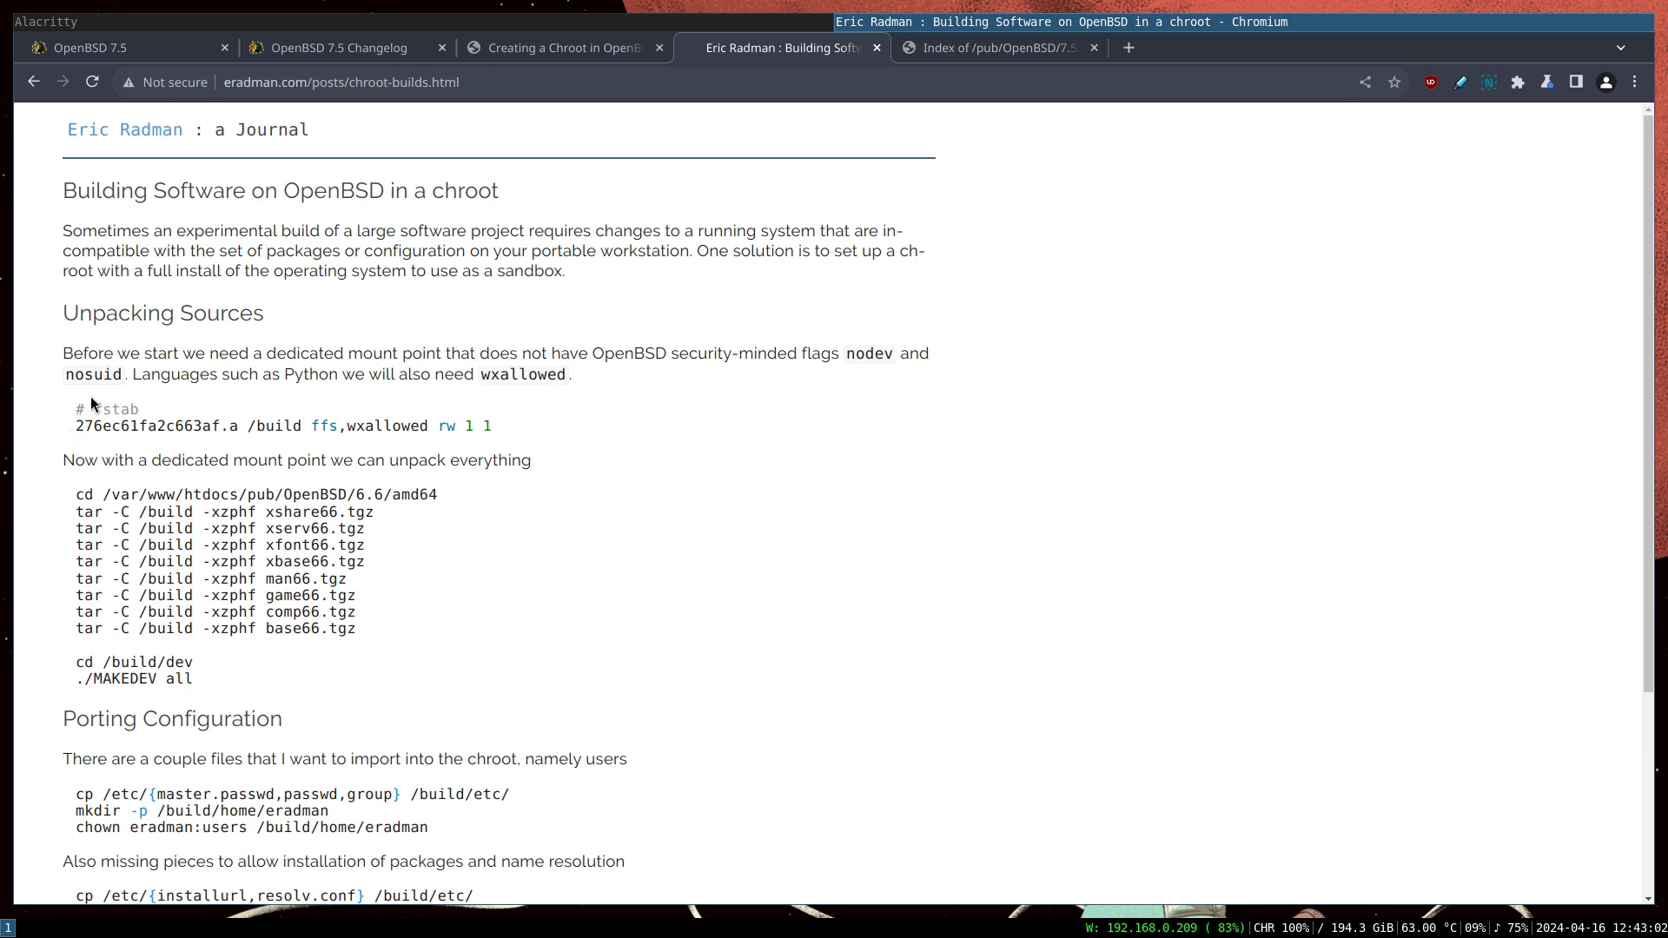
{"action": "mouse_move", "coordinate": [717, 439]}
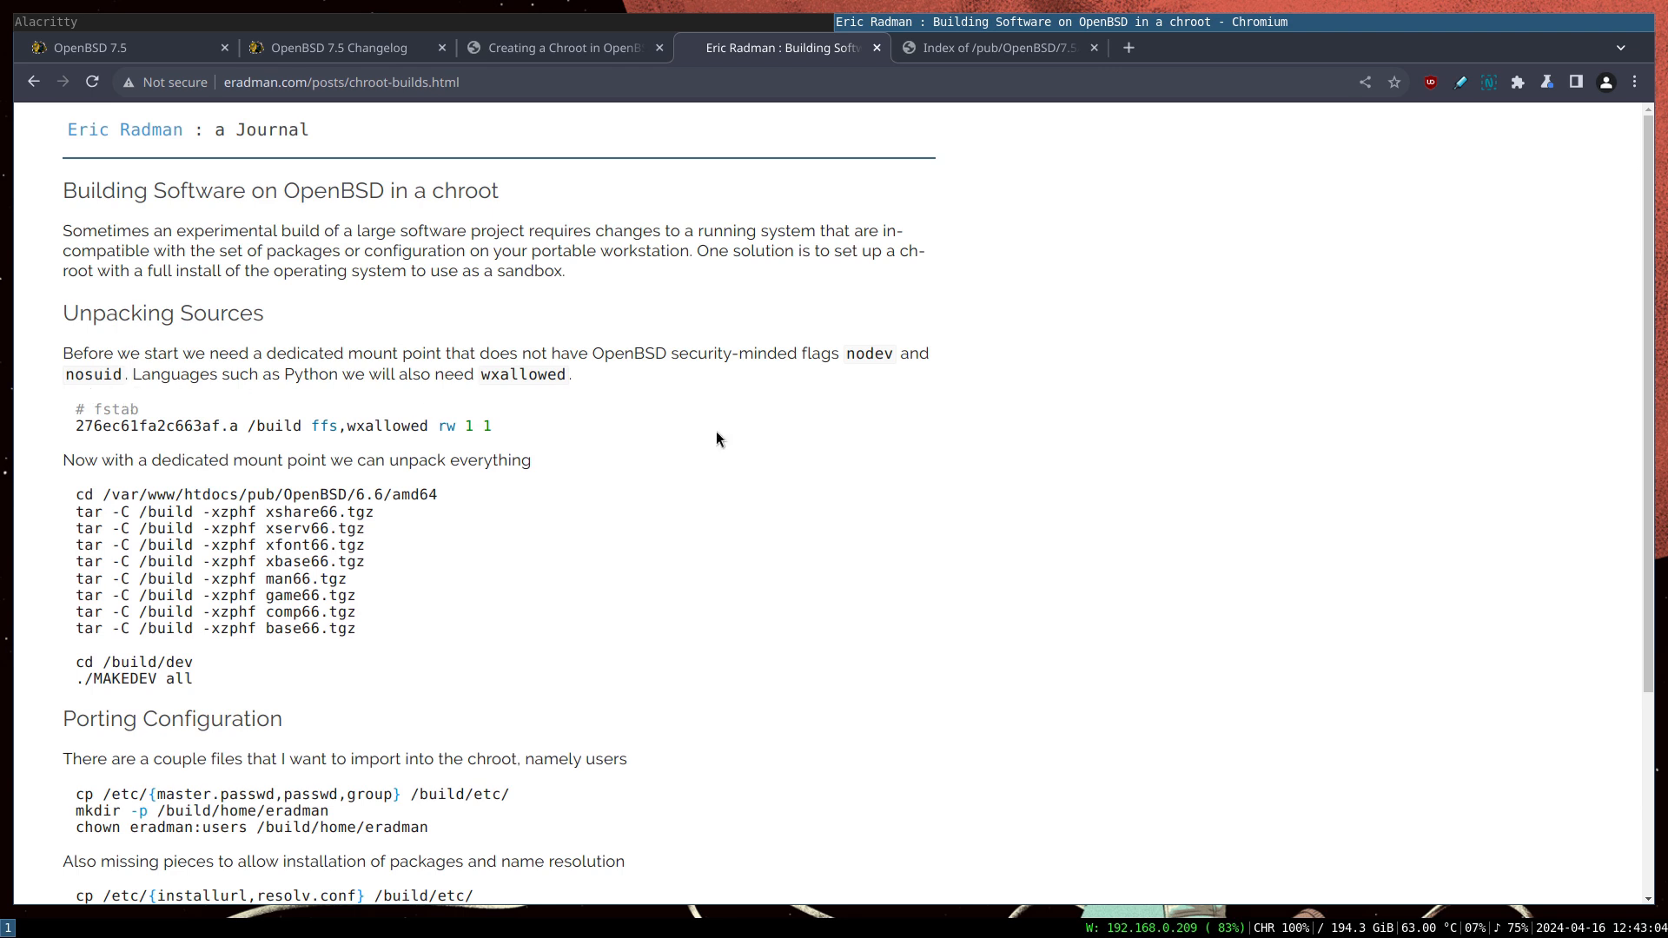
Print /etc/fstab showing the swap entry and root ffs mounted rw,wxallowed.
{"action": "type", "text": "cat /etc/fstab"}
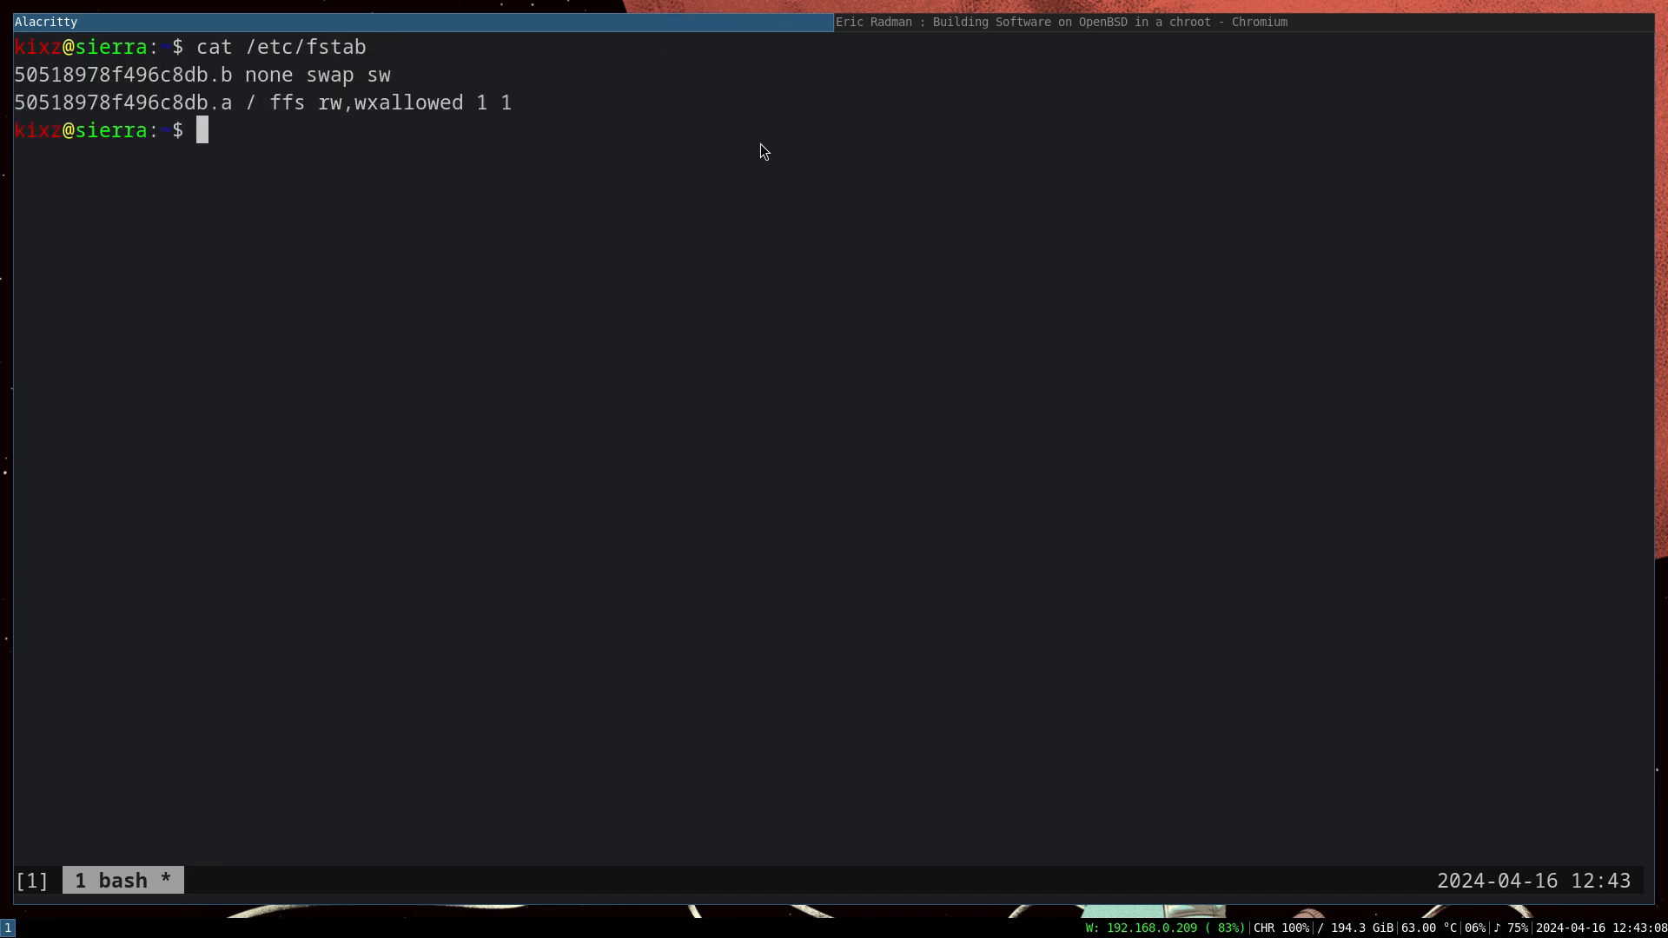
{"action": "mouse_move", "coordinate": [311, 124]}
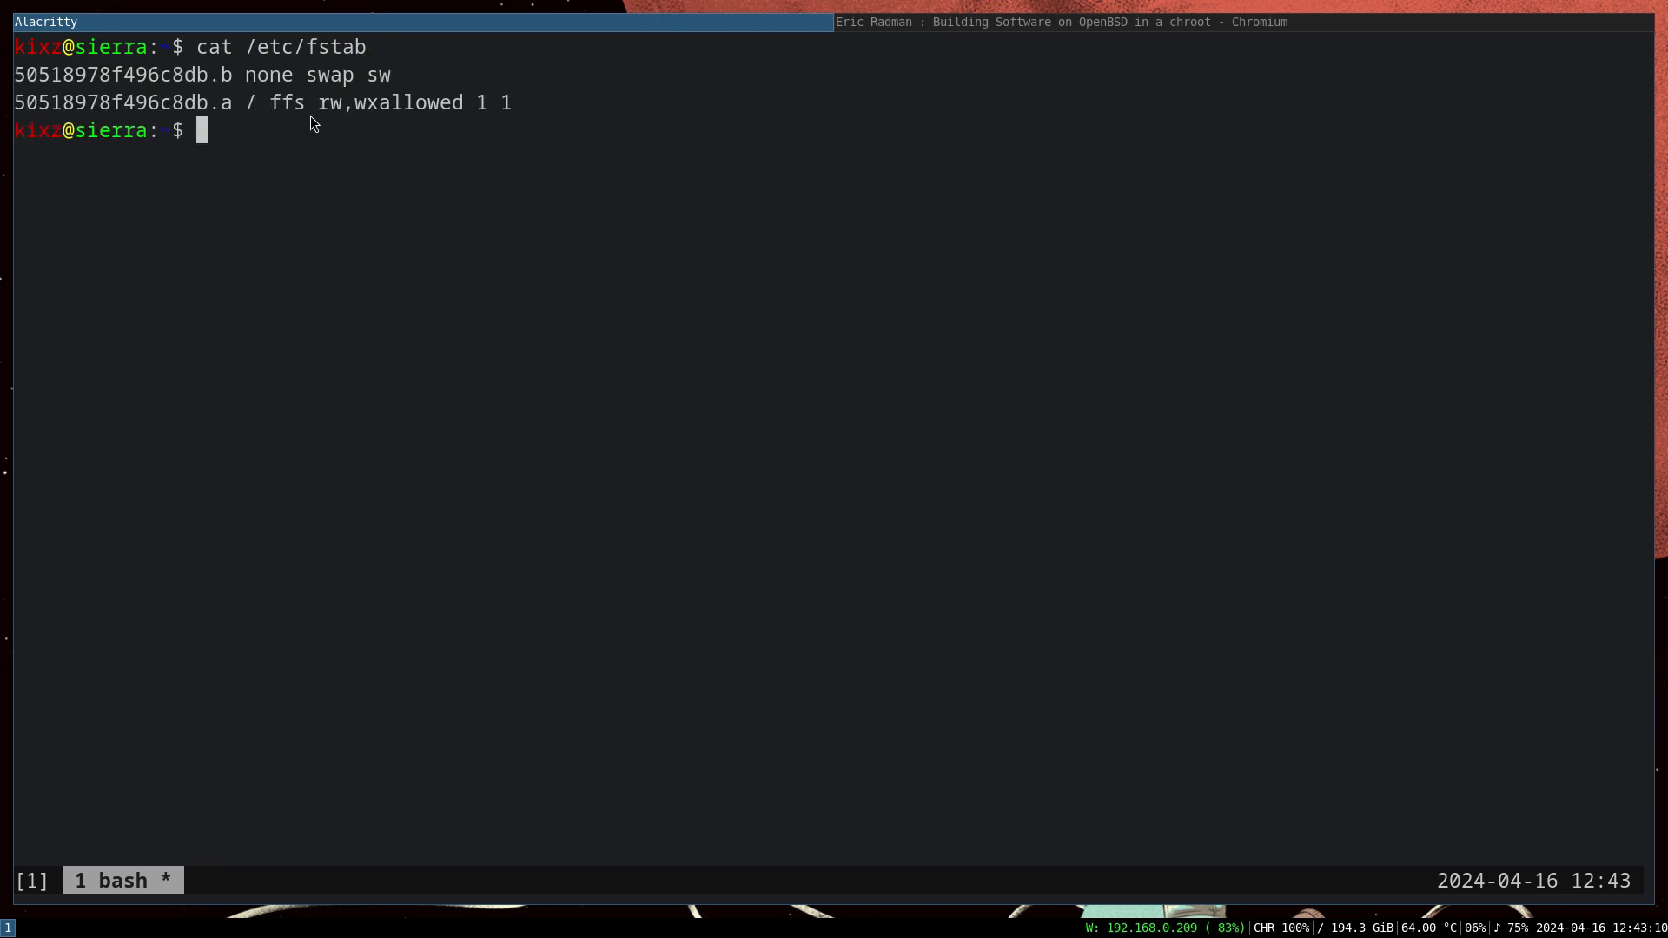
{"action": "mouse_move", "coordinate": [570, 224]}
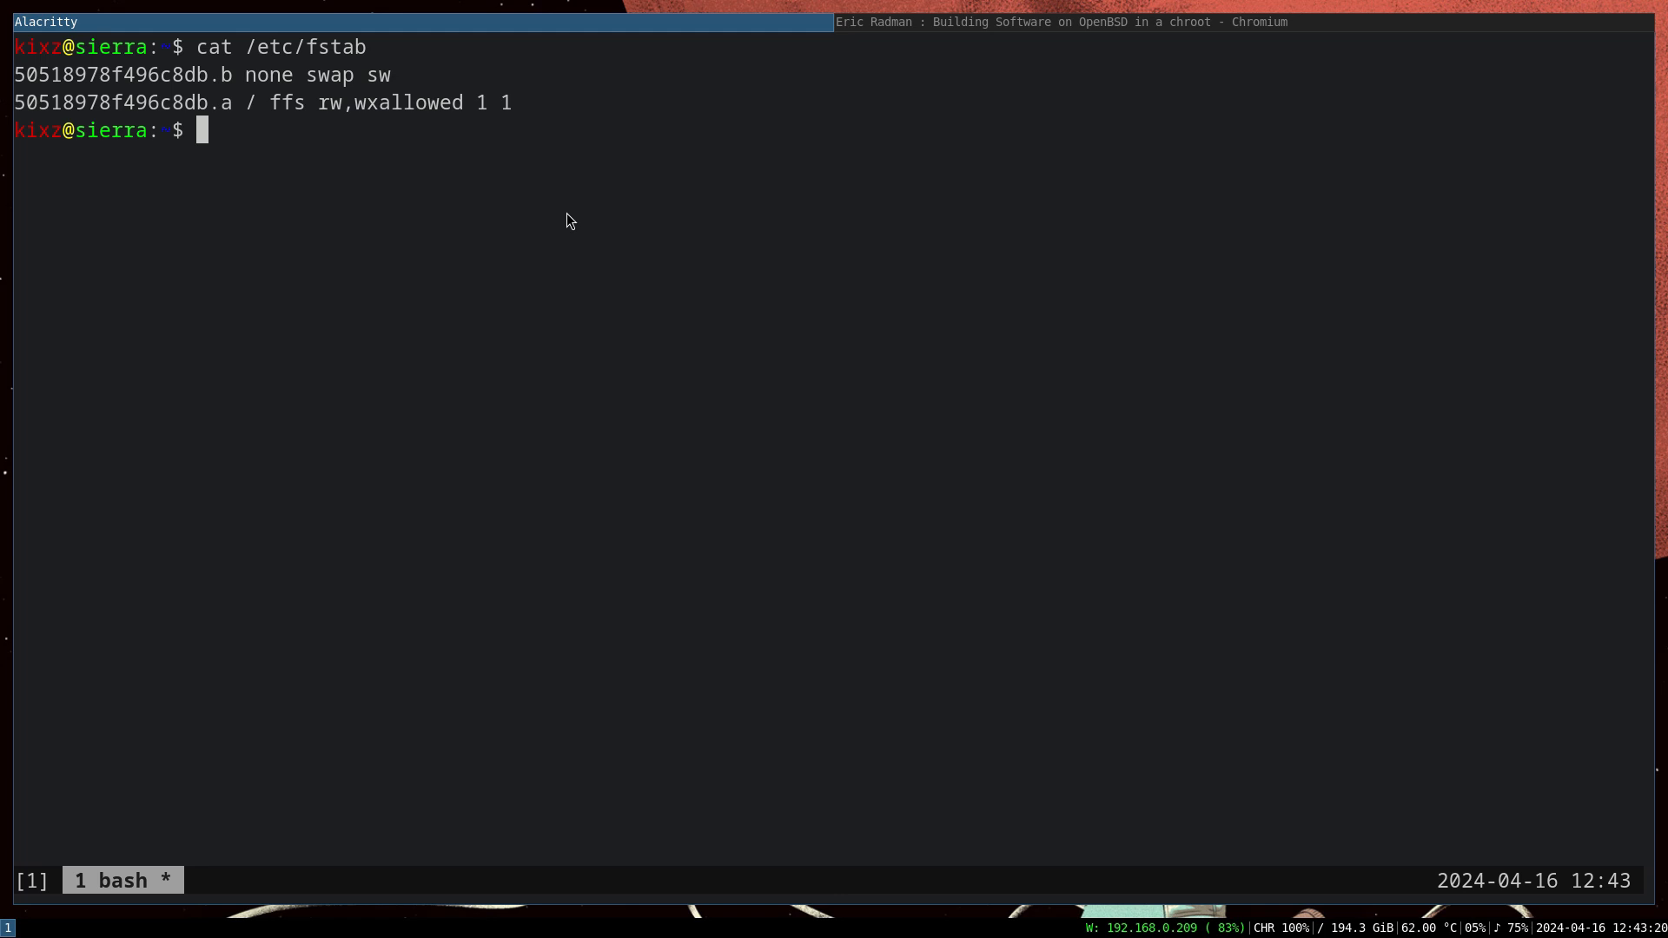
{"action": "mouse_move", "coordinate": [561, 177]}
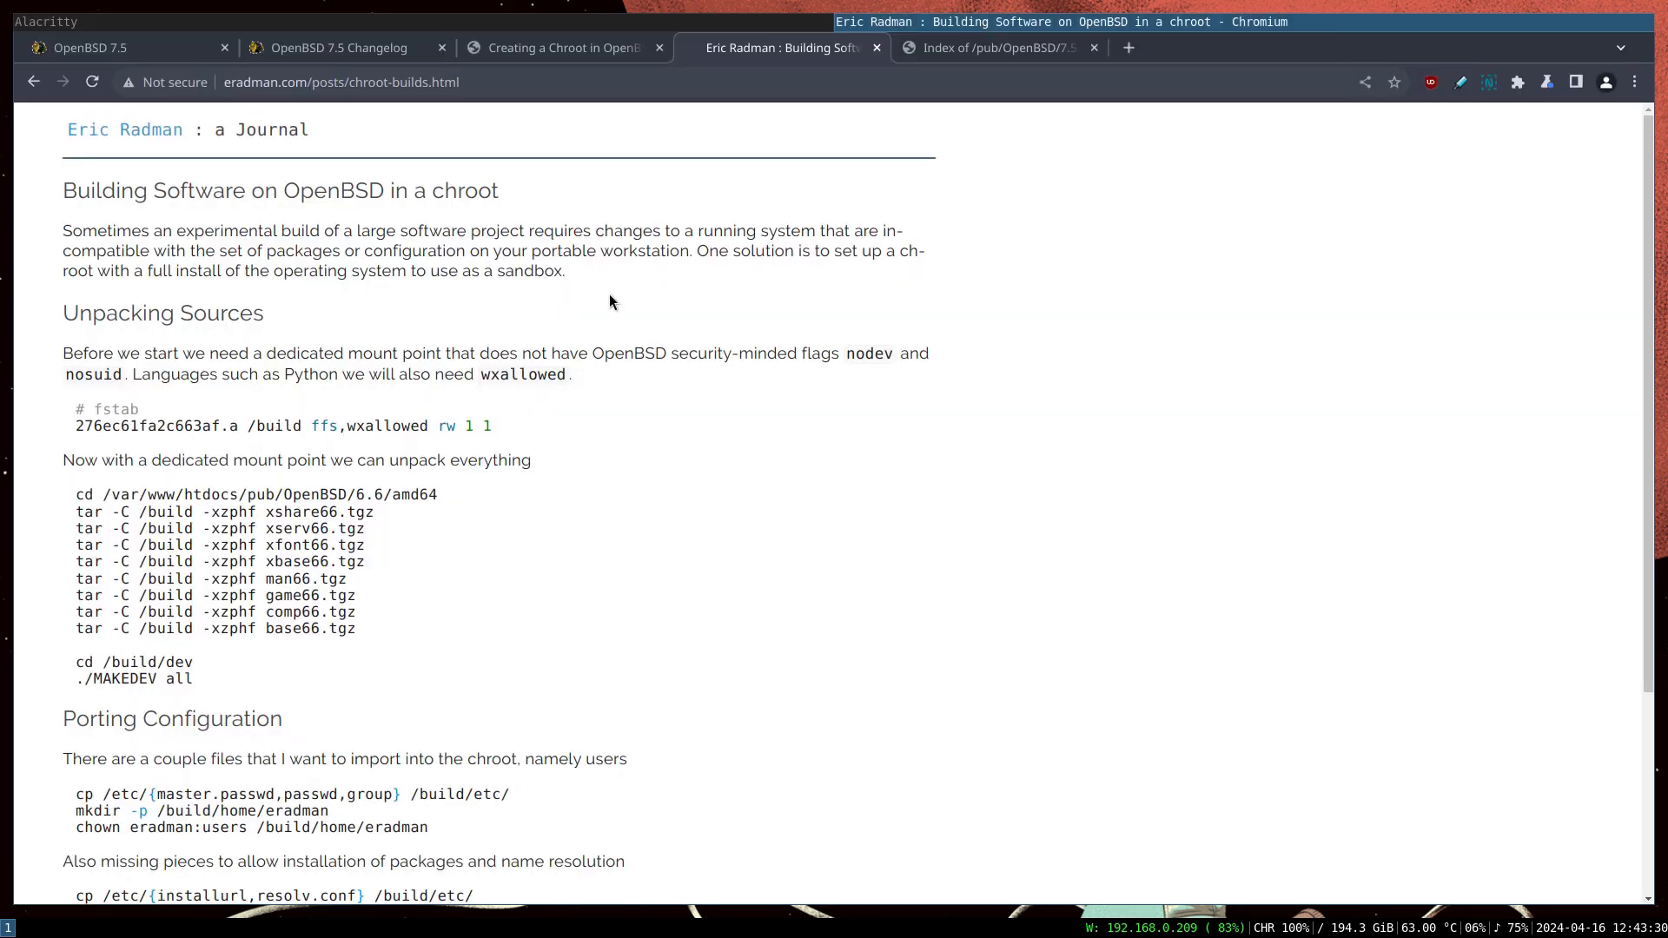
{"action": "mouse_move", "coordinate": [1001, 471]}
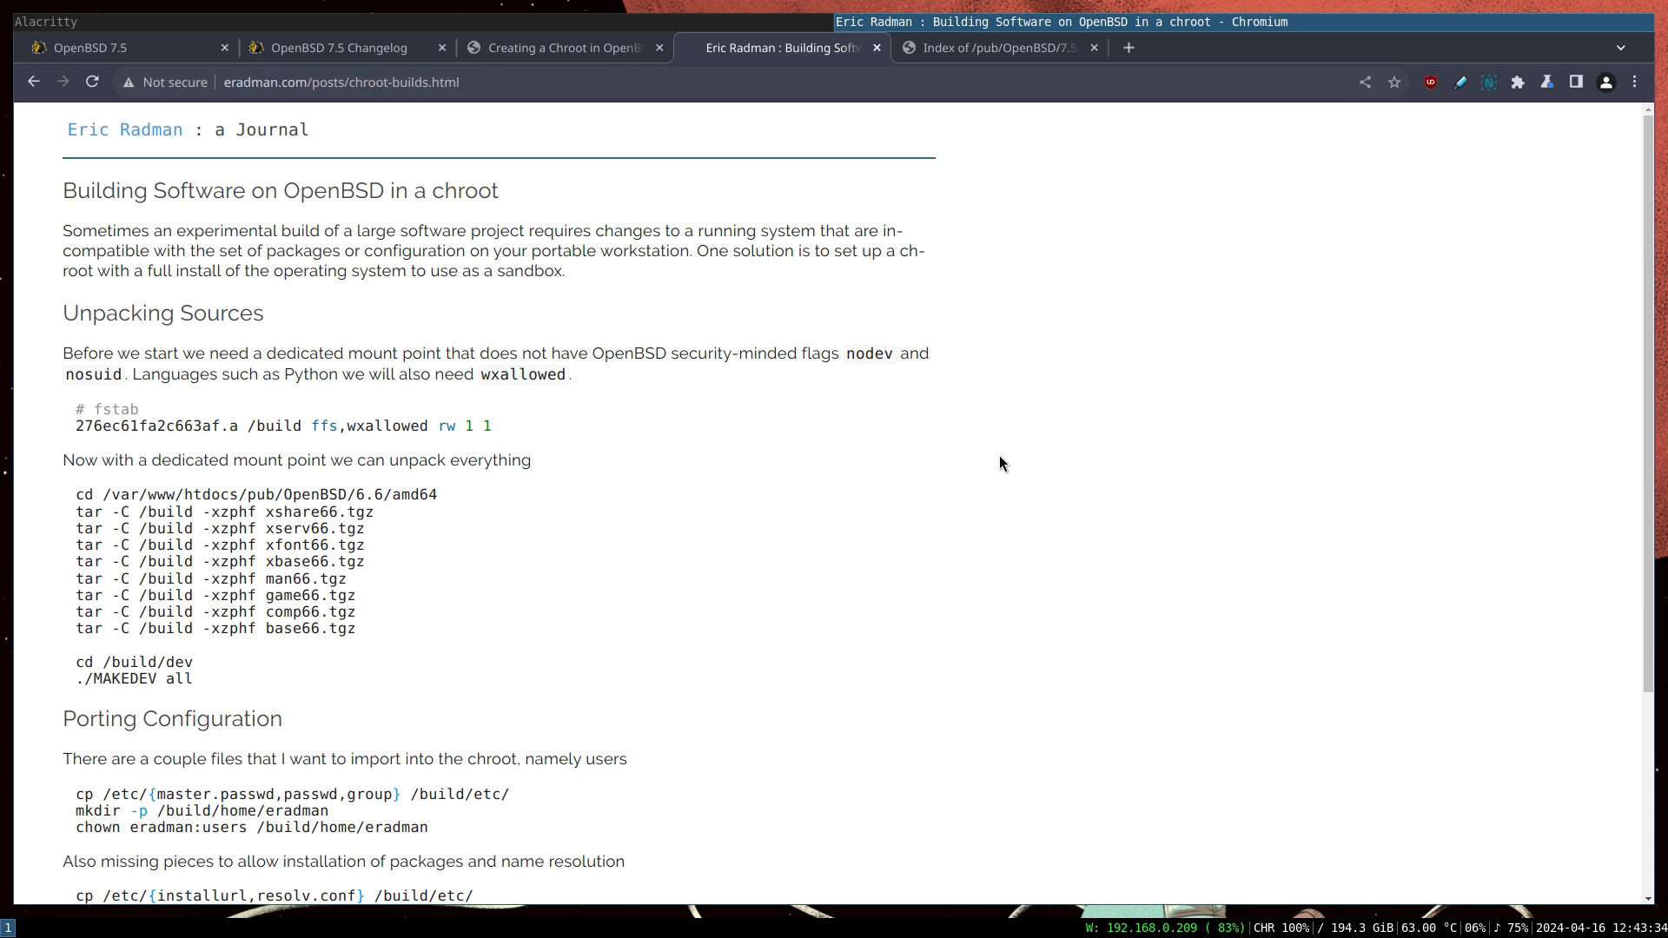
{"action": "mouse_move", "coordinate": [950, 561]}
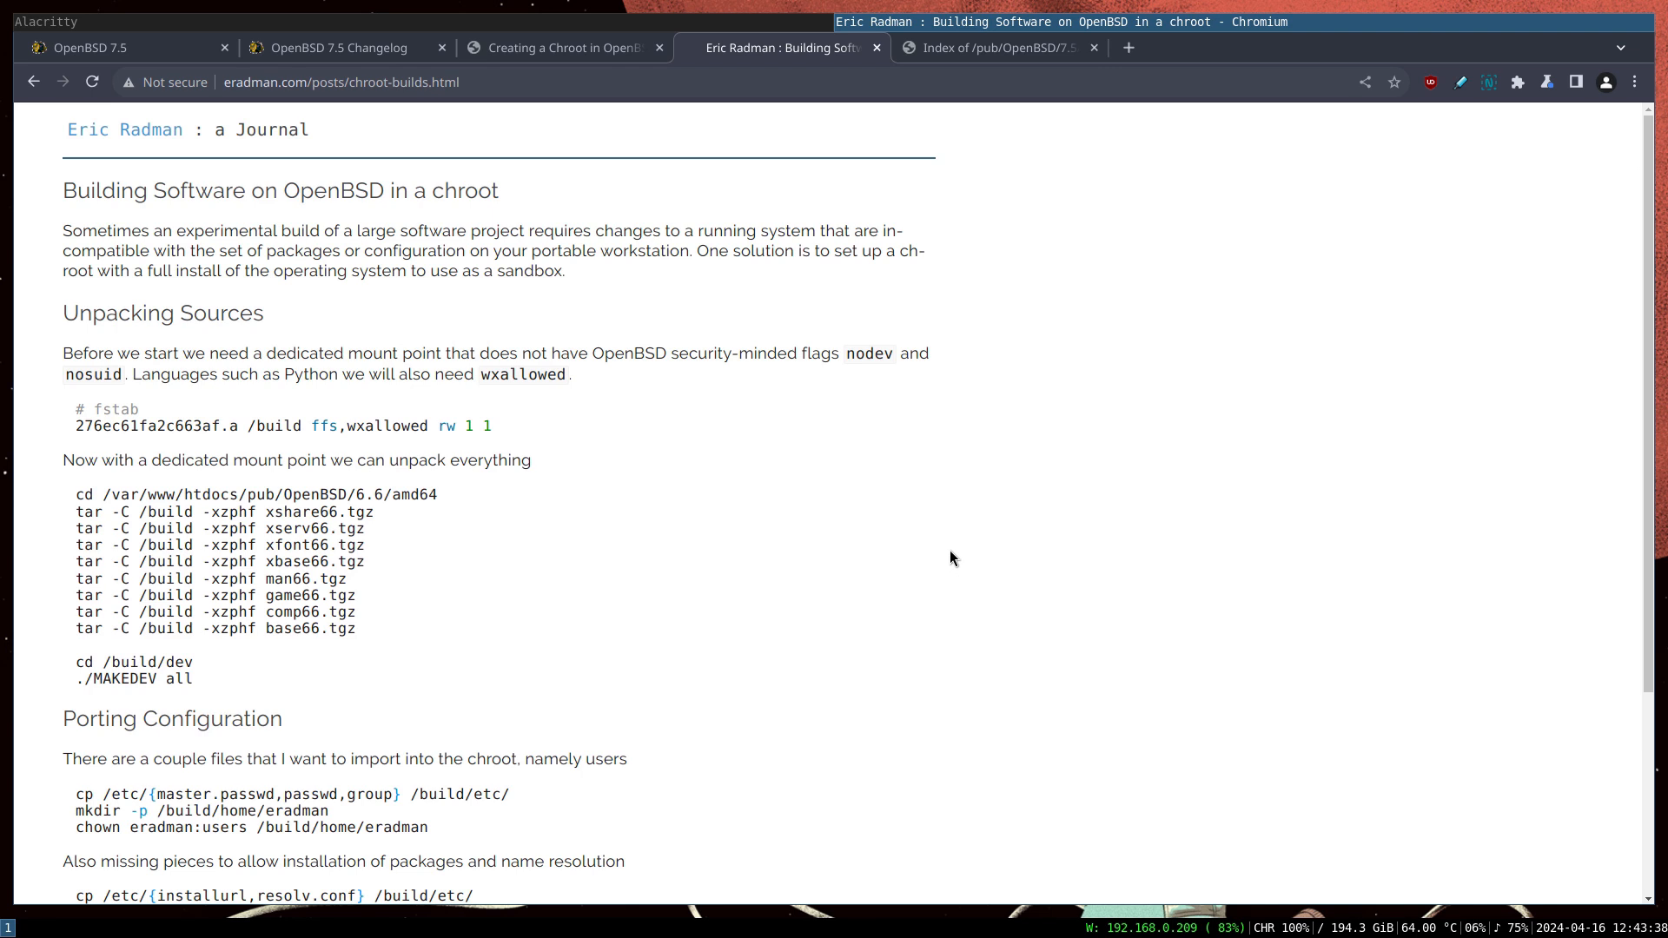
{"action": "mouse_move", "coordinate": [683, 458]}
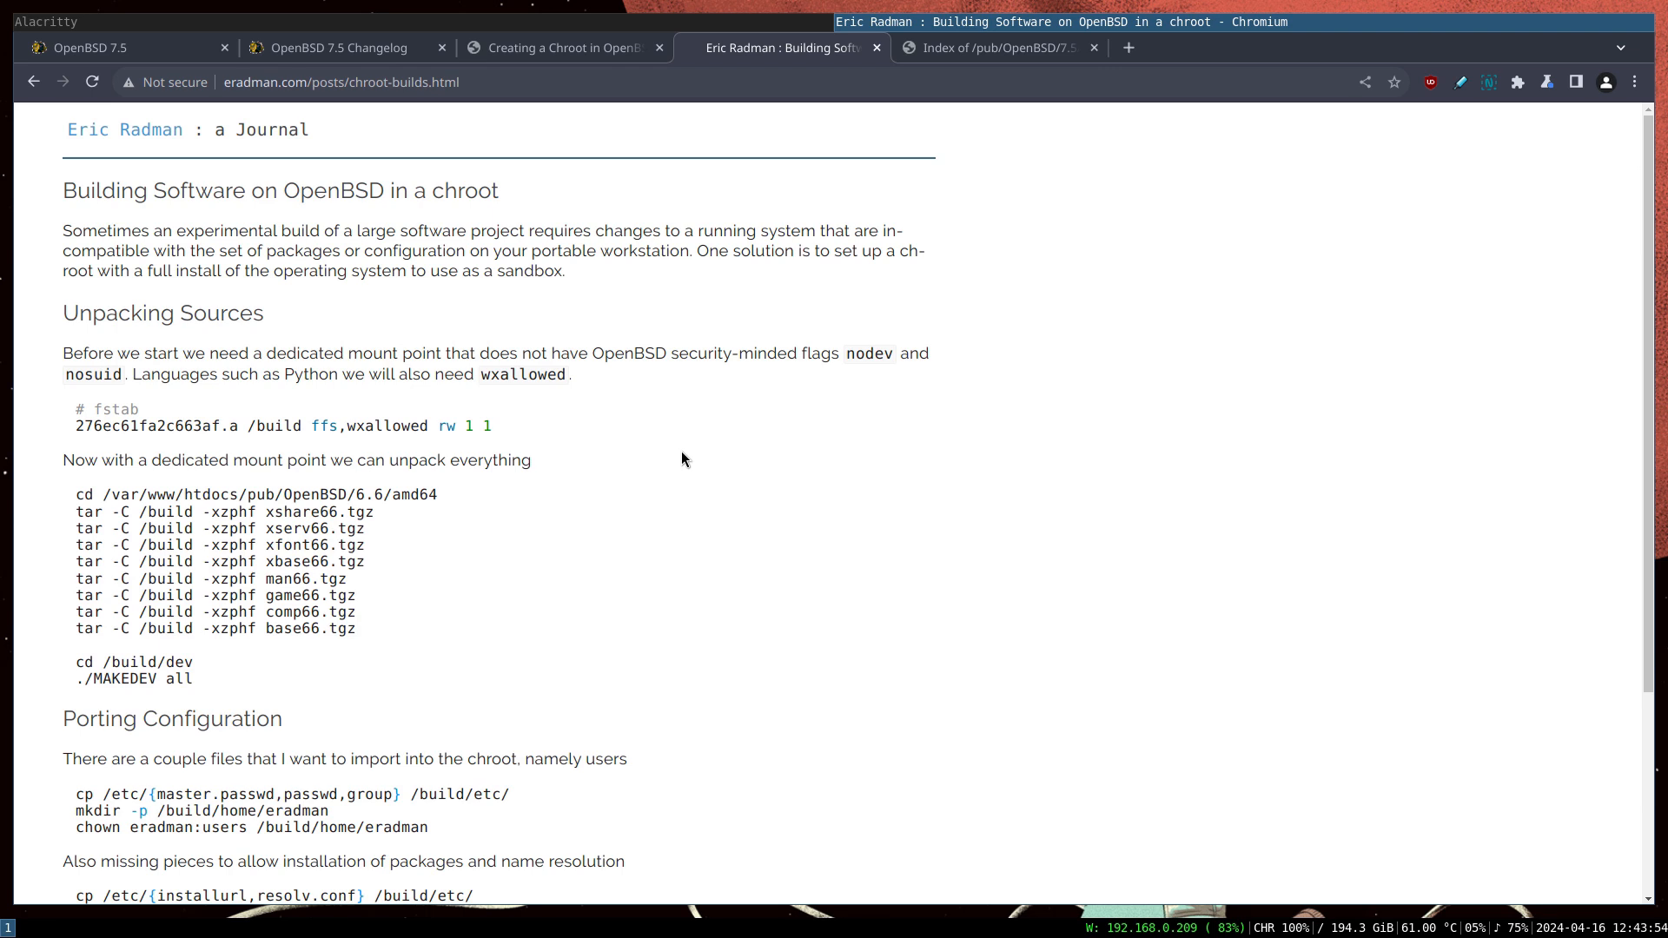
{"action": "mouse_move", "coordinate": [703, 123]}
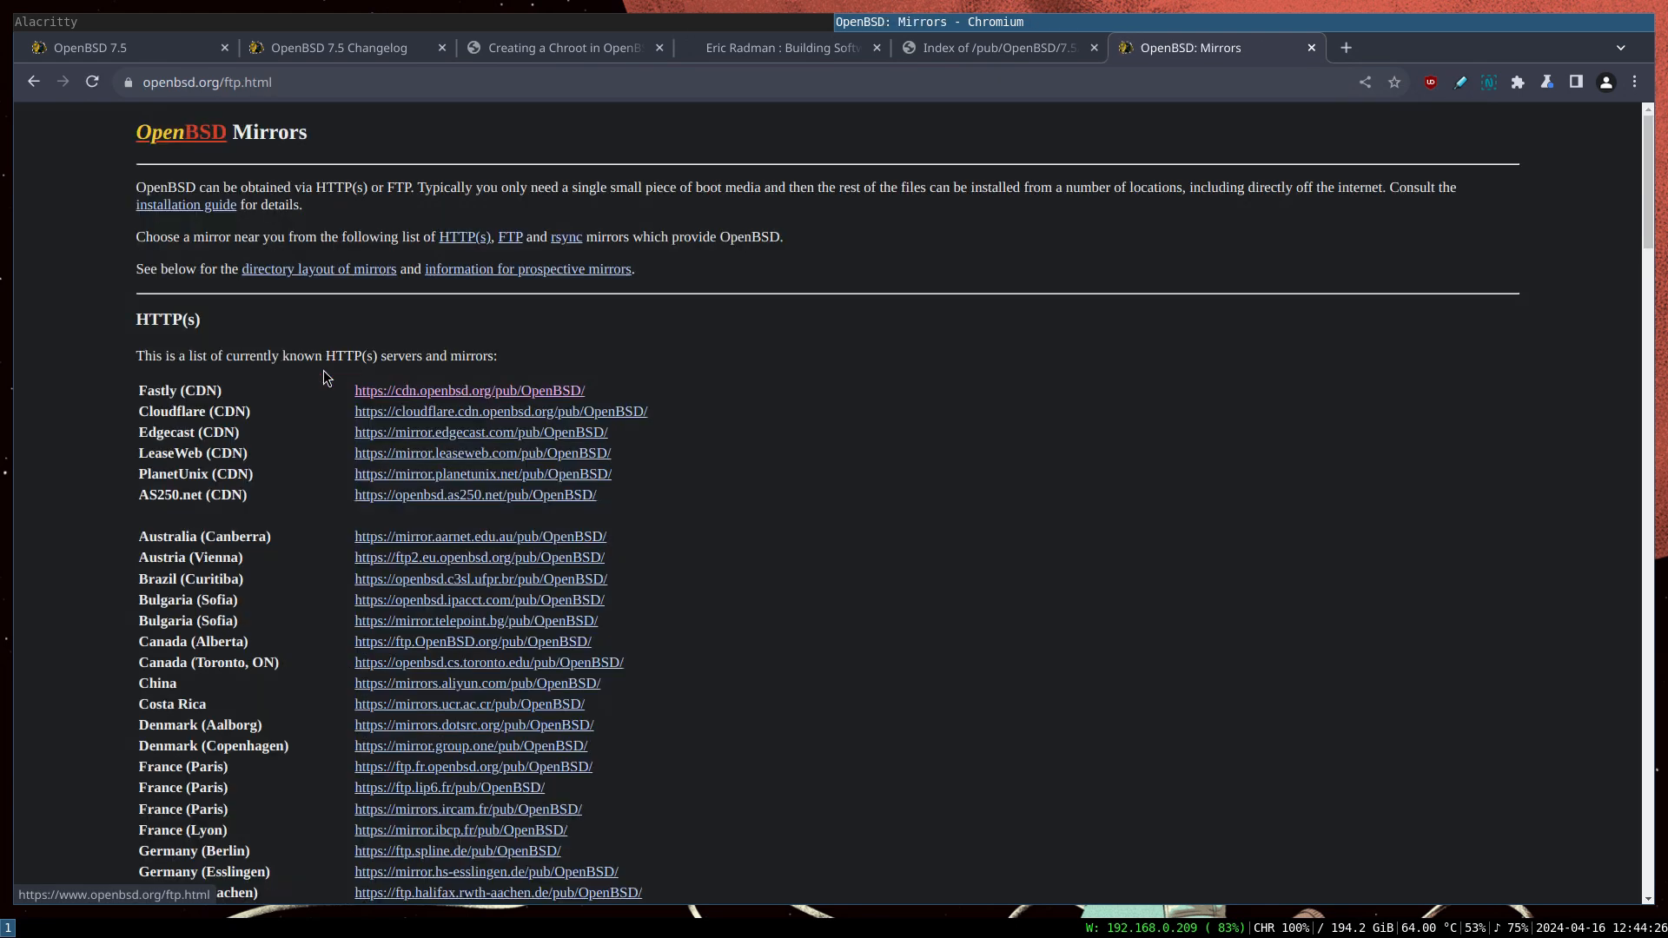
Browse the Fastly CDN mirror to the OpenBSD 7.5 amd64 listing, then refocus the terminal.
{"action": "left_click", "coordinate": [470, 389]}
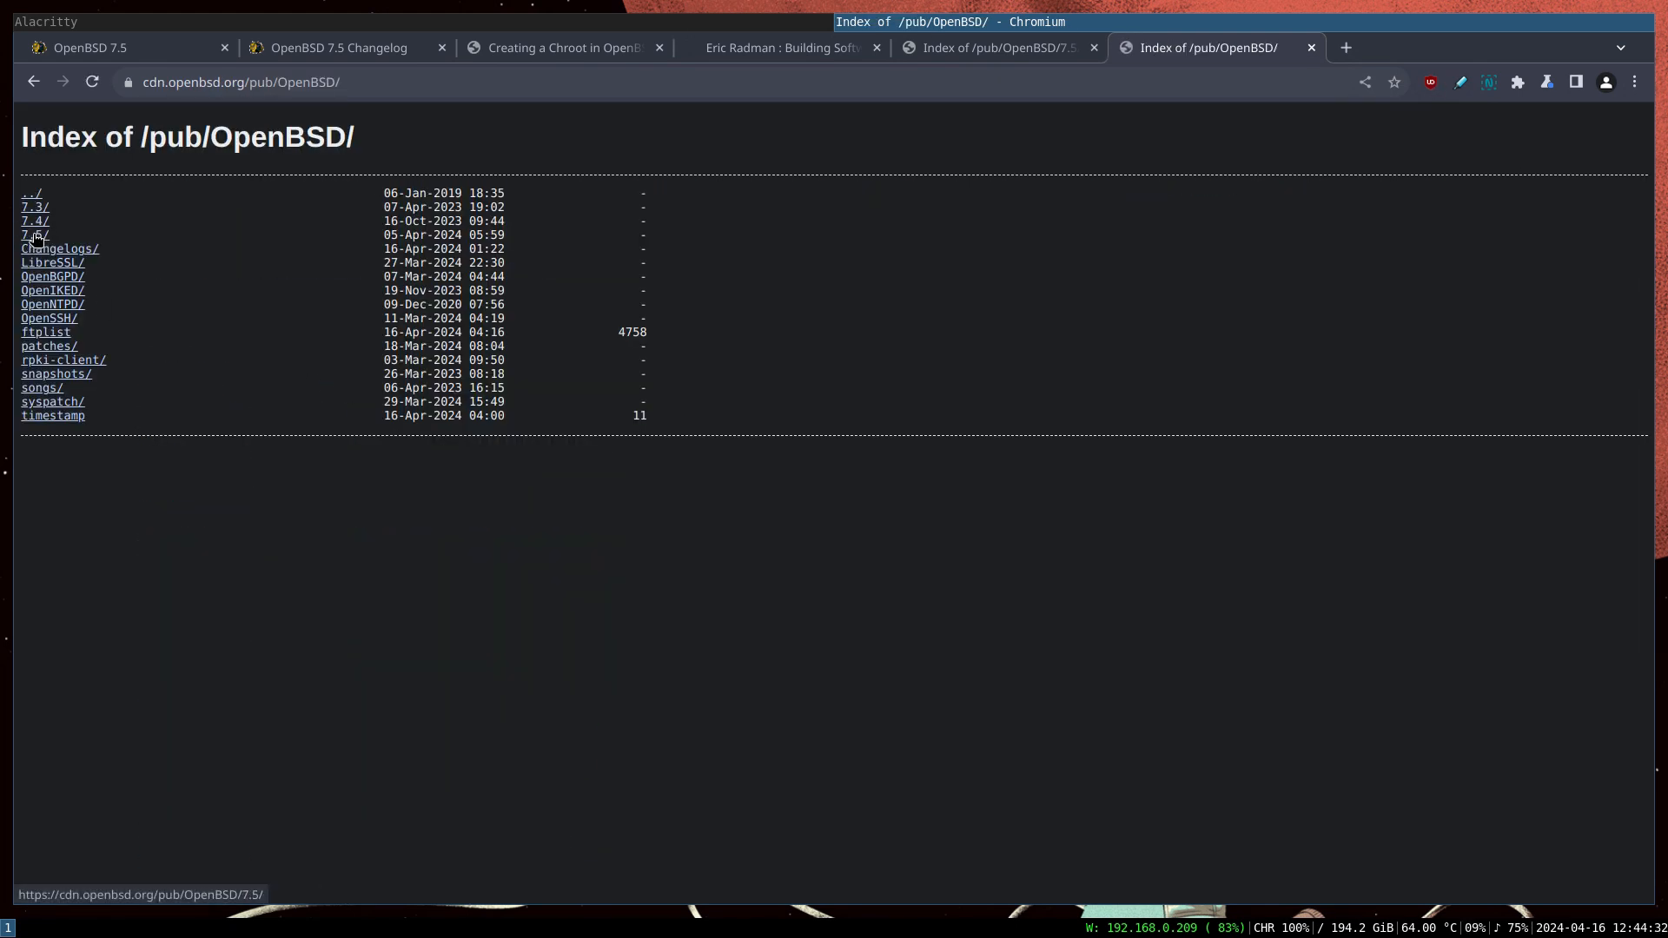
{"action": "left_click", "coordinate": [34, 234]}
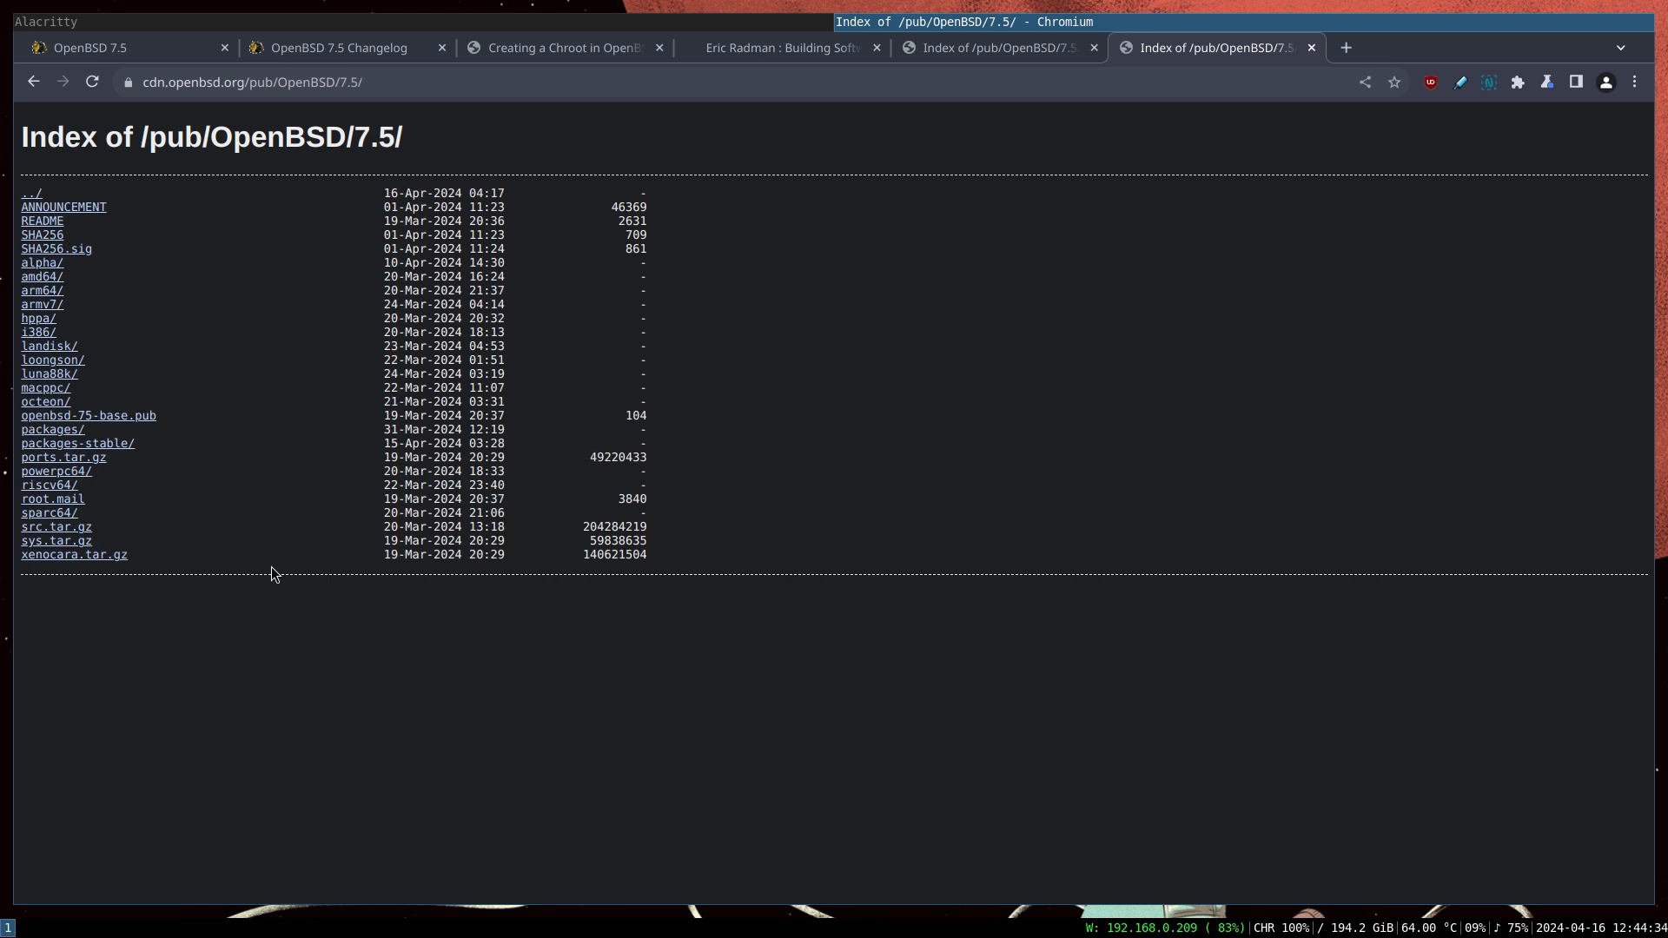
{"action": "mouse_move", "coordinate": [12, 330]}
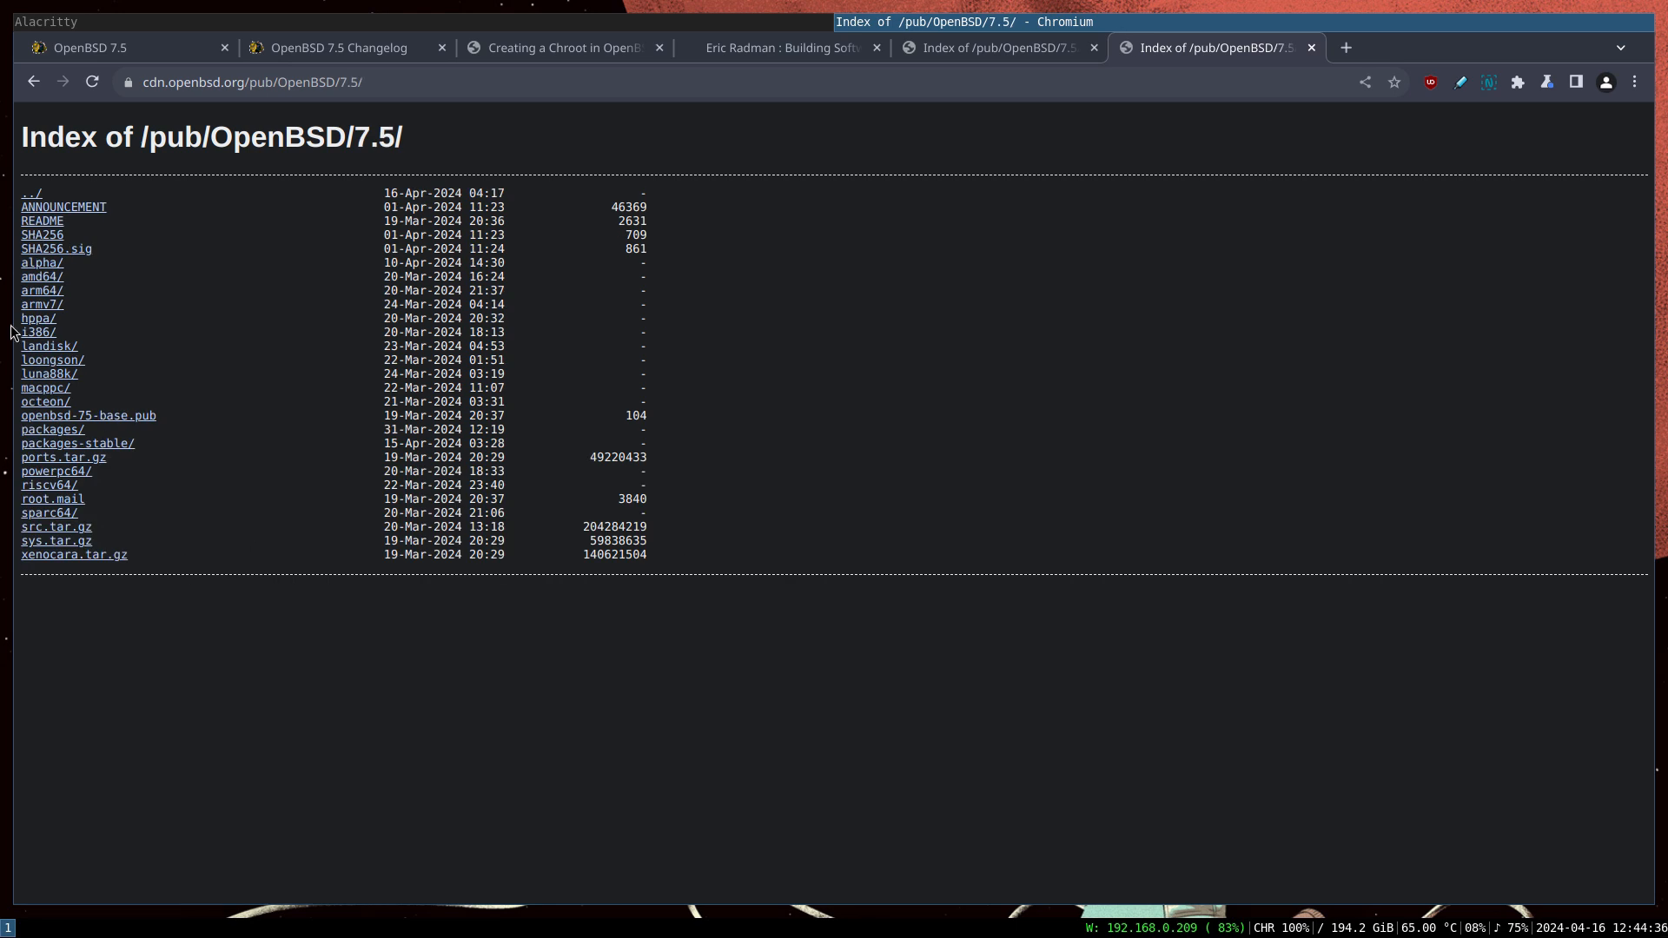
{"action": "left_click", "coordinate": [40, 276]}
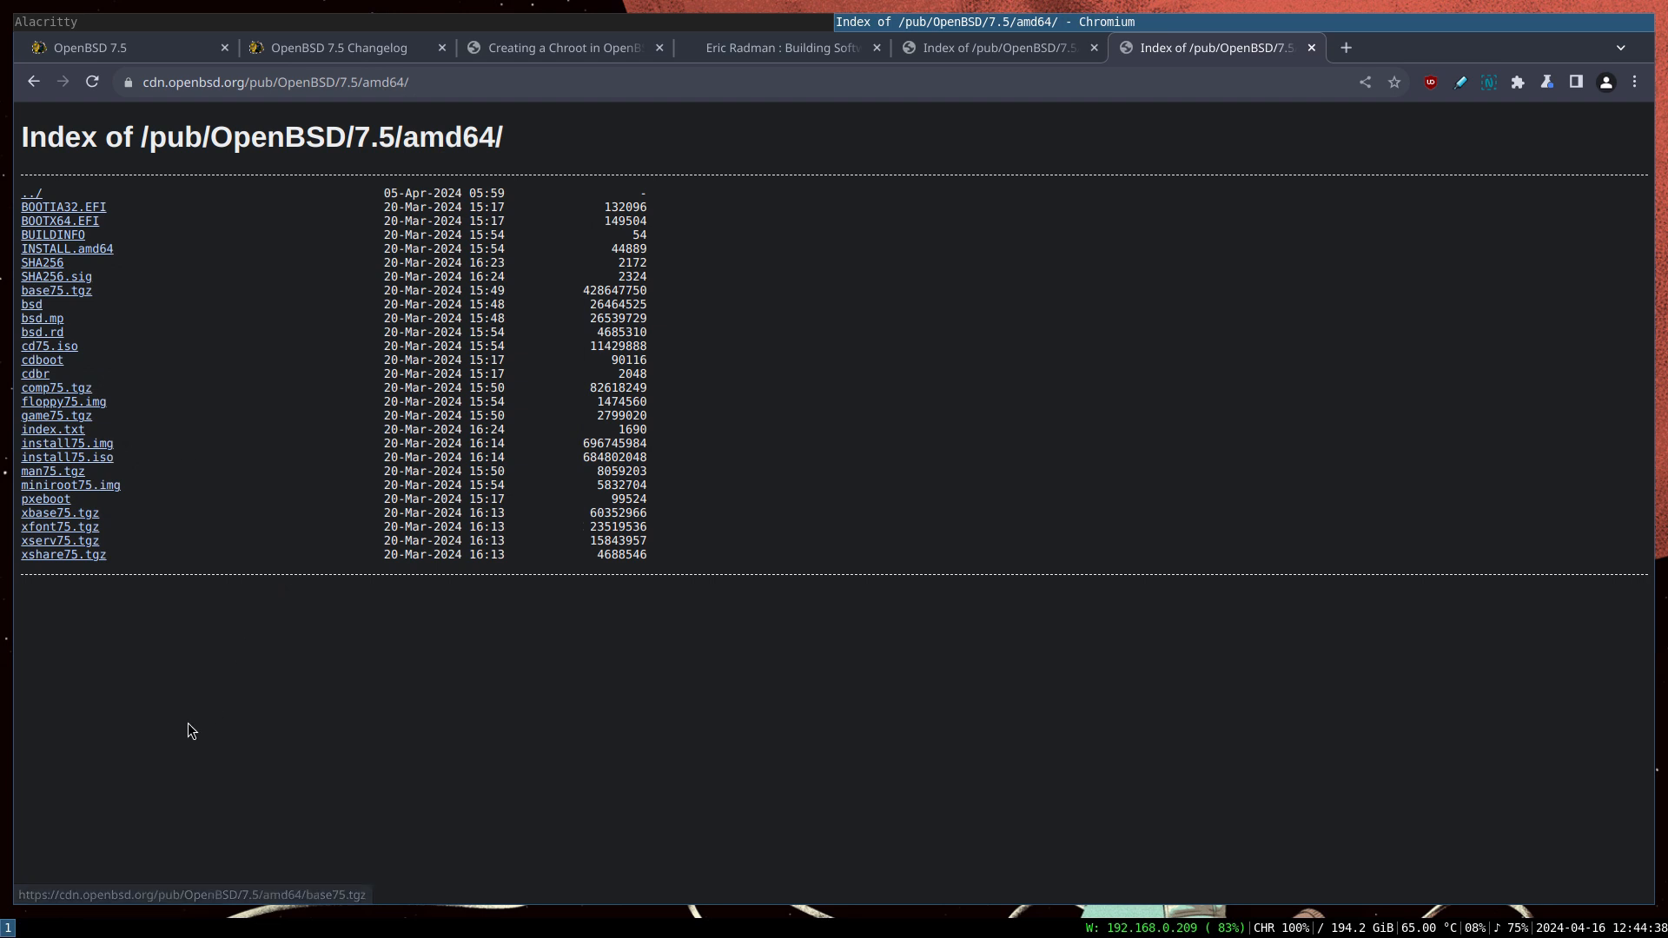
{"action": "left_click", "coordinate": [276, 82]}
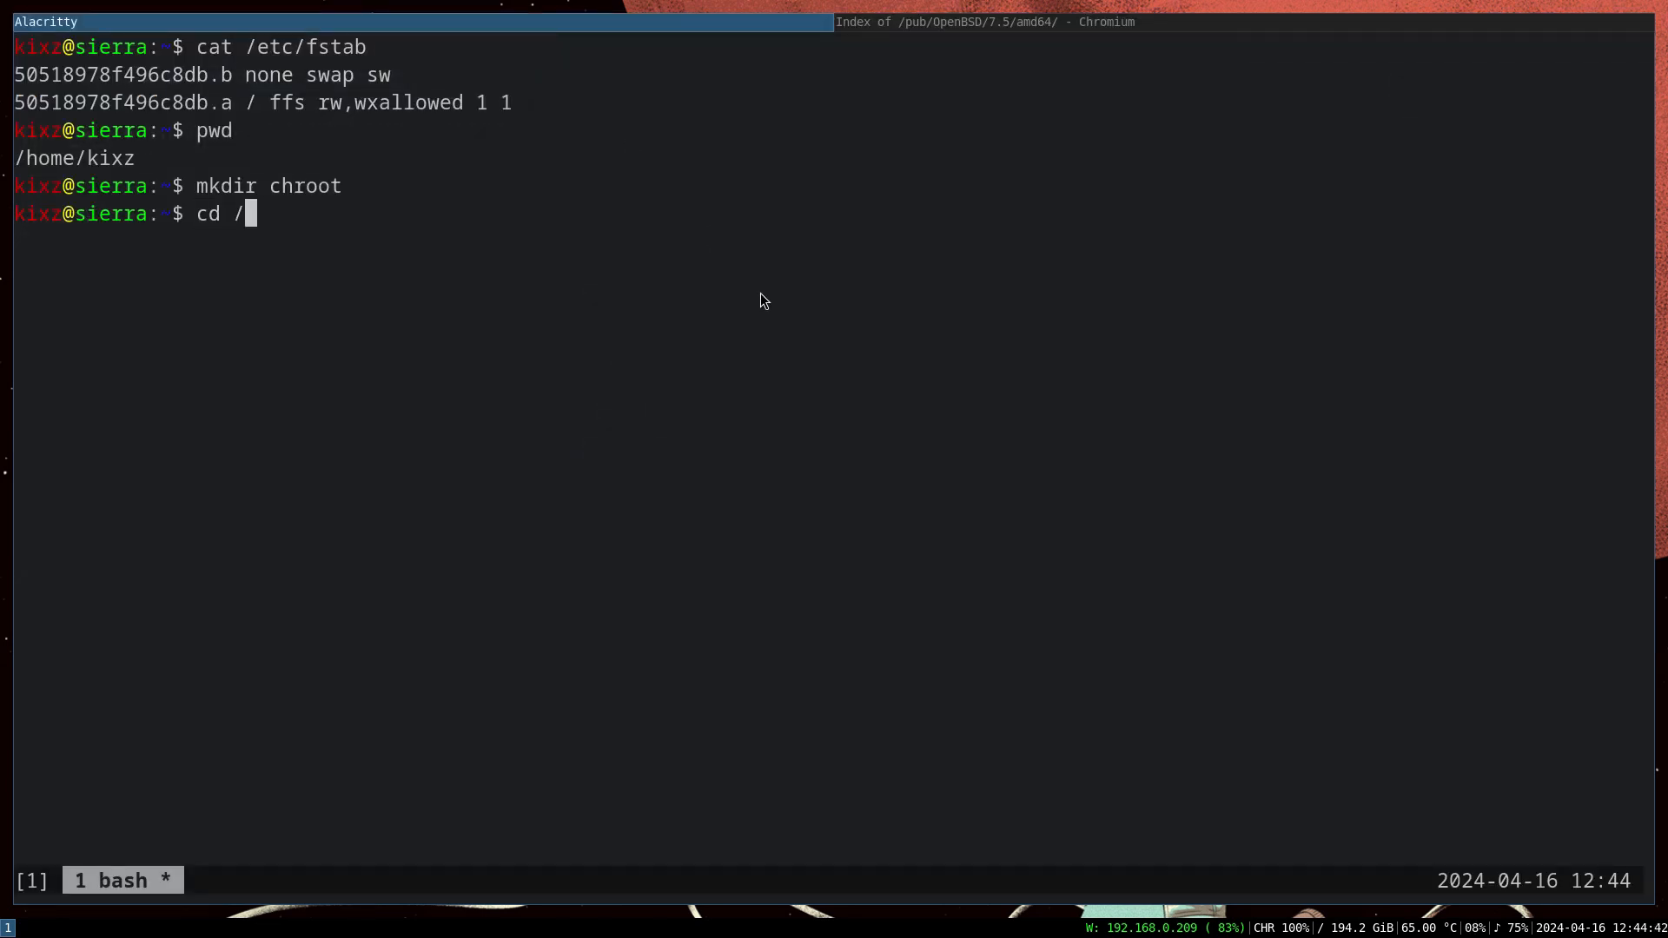
From /tmp, compose wget -r --no-parent -A to fetch the 7.5 amd64 sets.
{"action": "type", "text": "tmp/"}
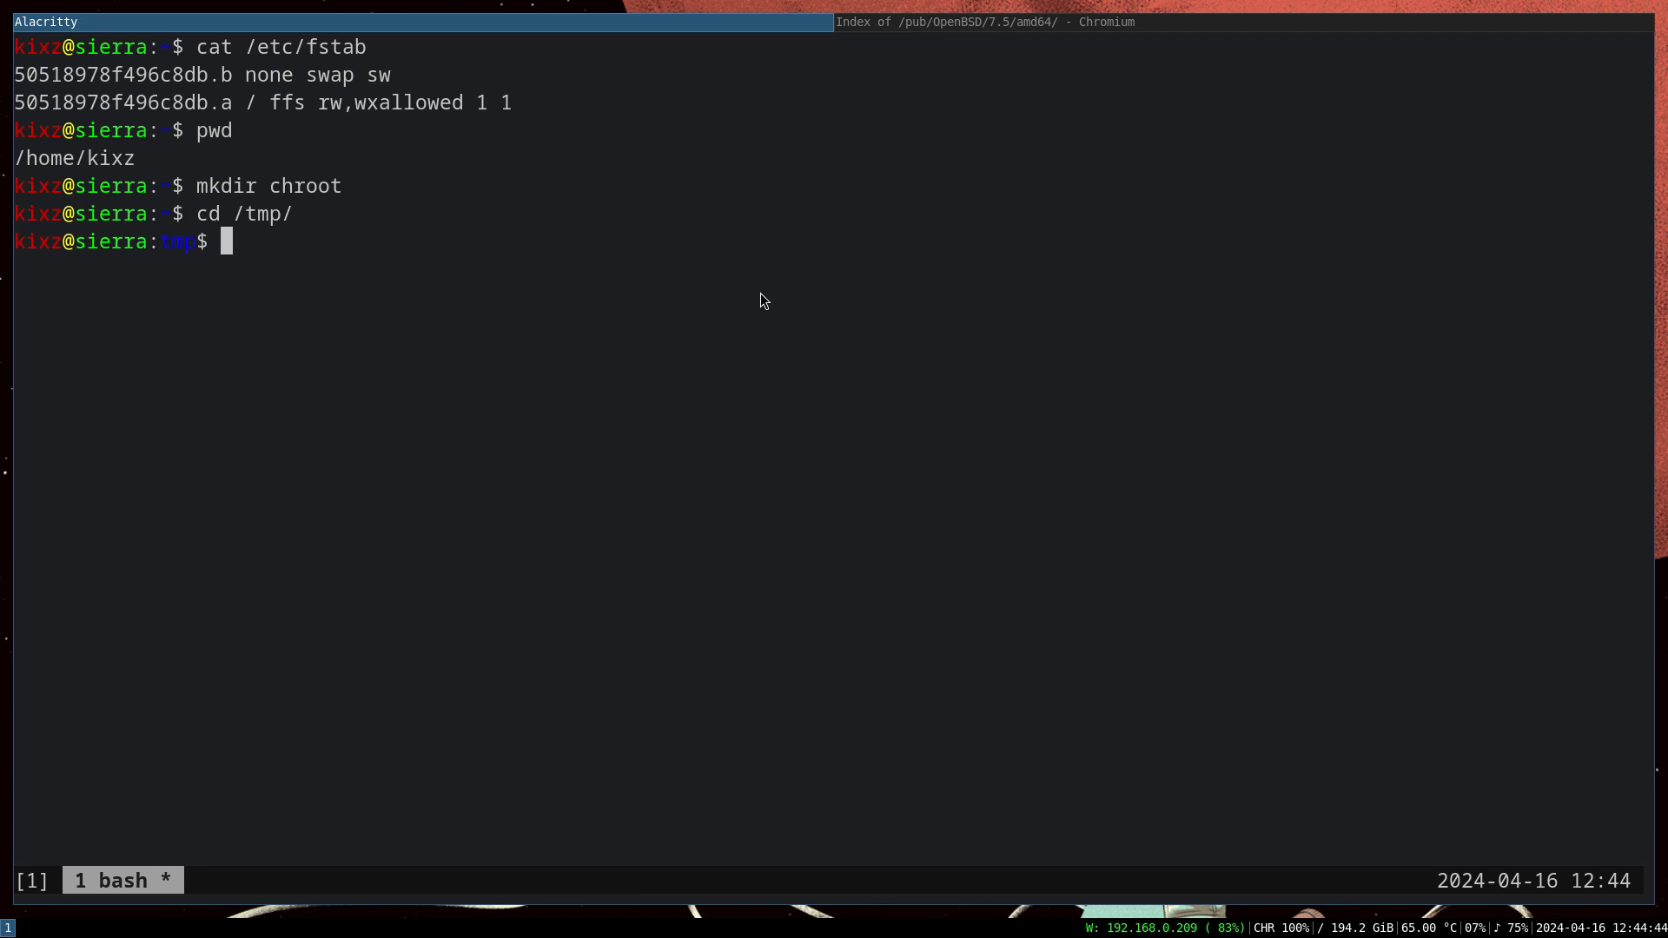
{"action": "type", "text": "wget"}
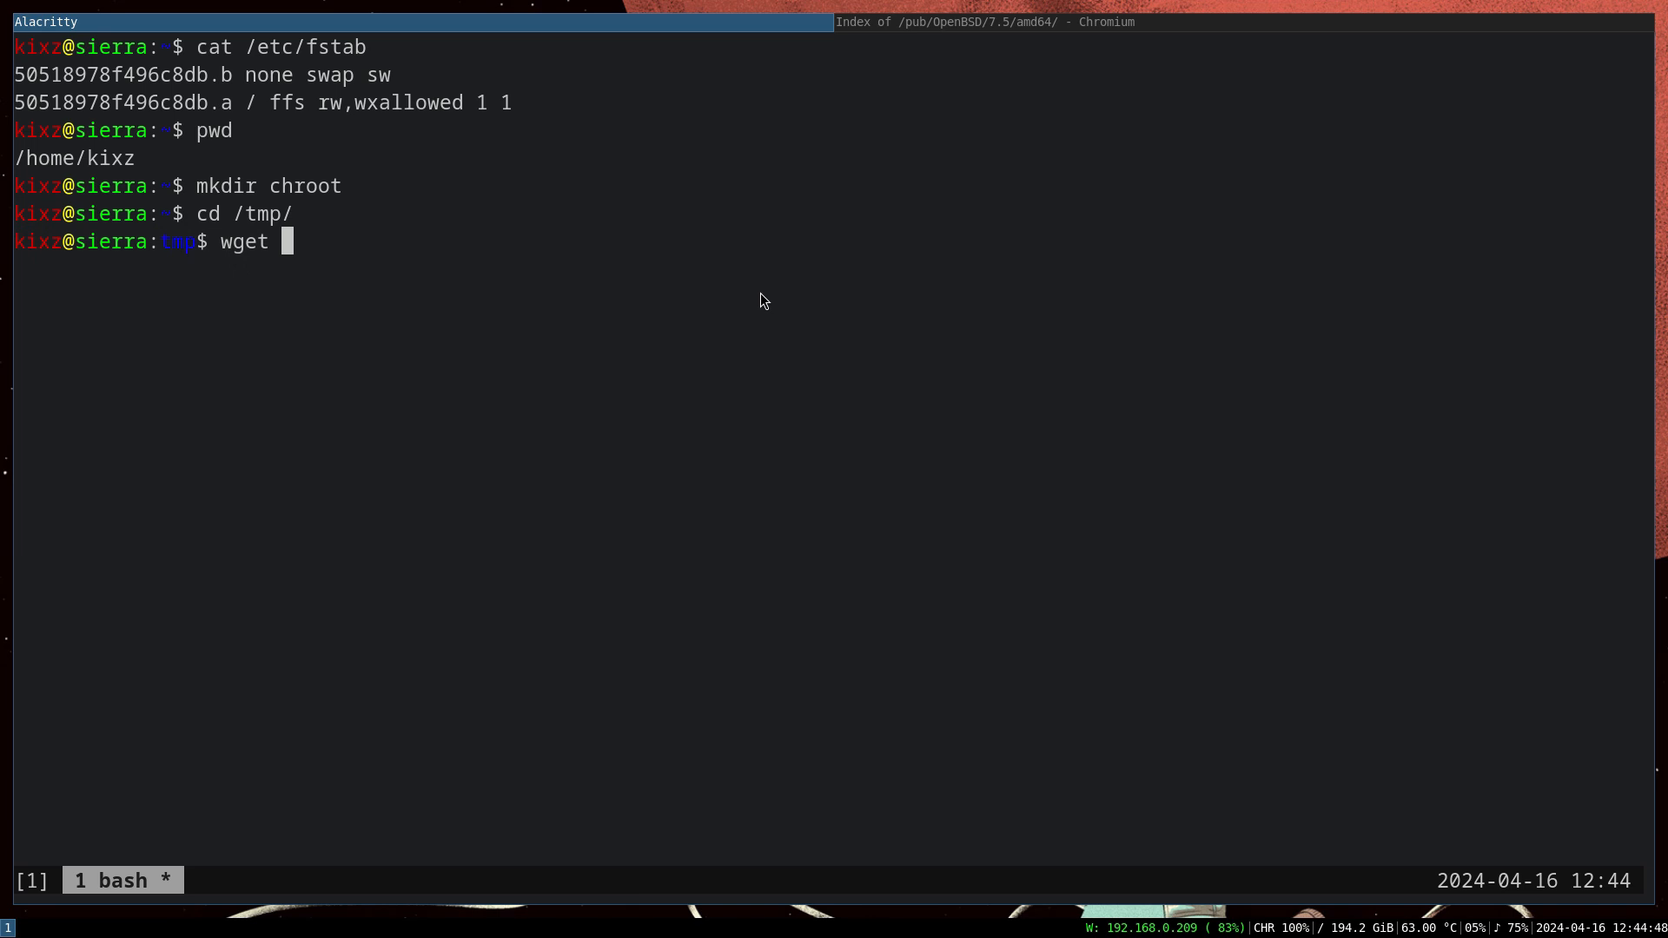
{"action": "type", "text": "-r"}
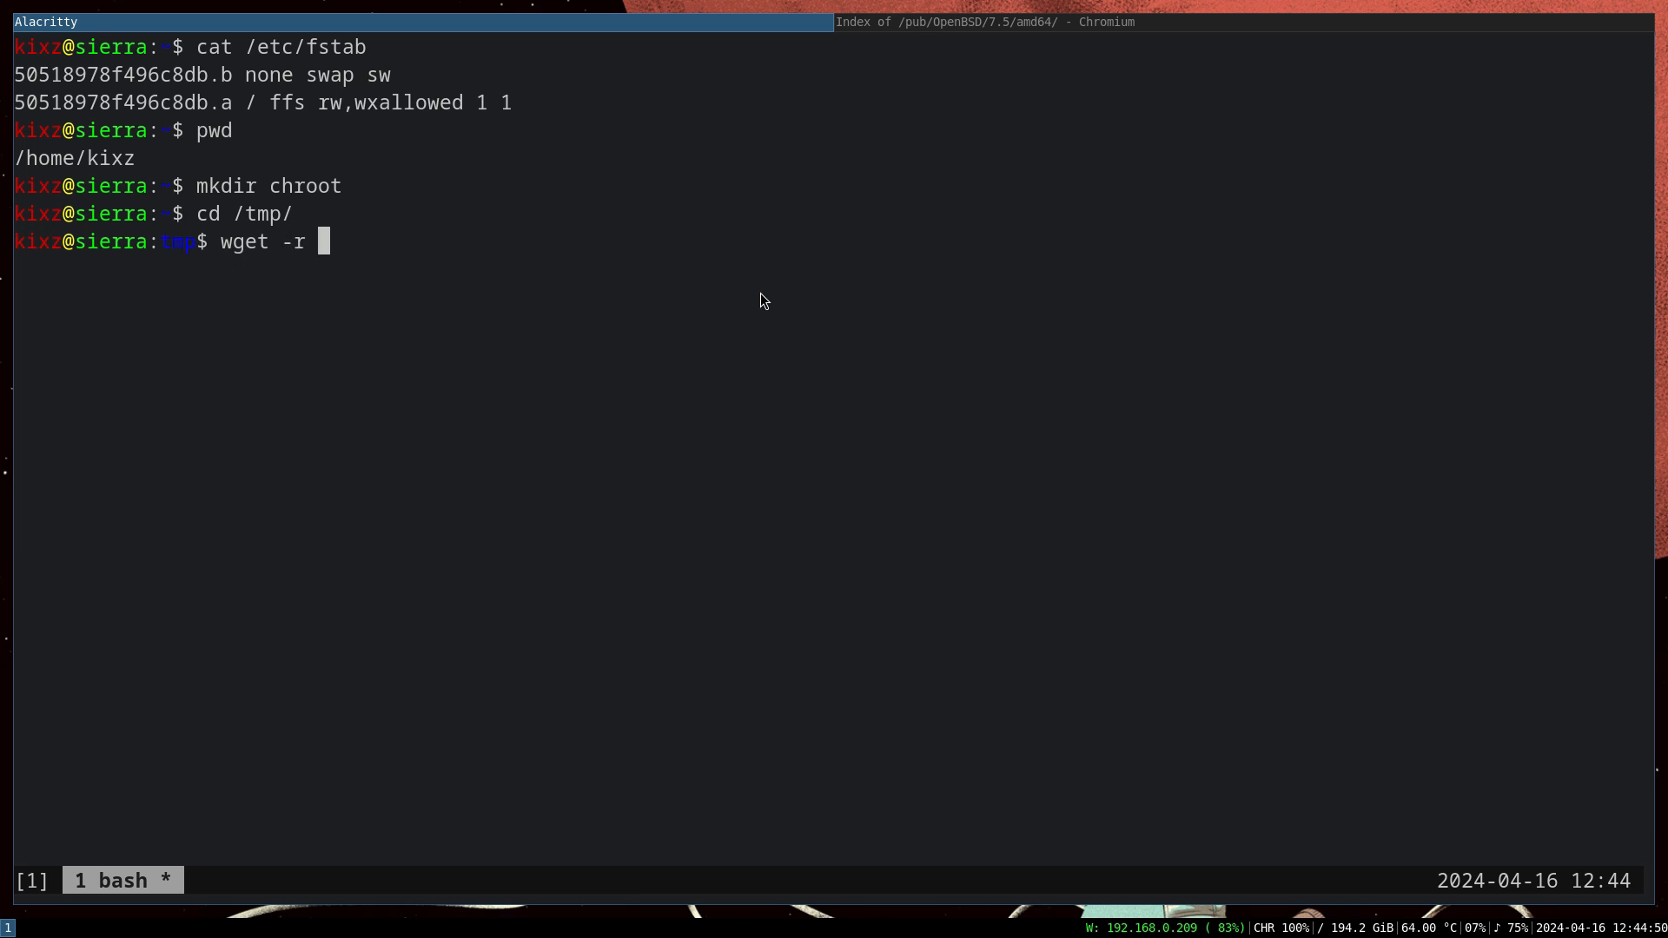
{"action": "type", "text": "-"}
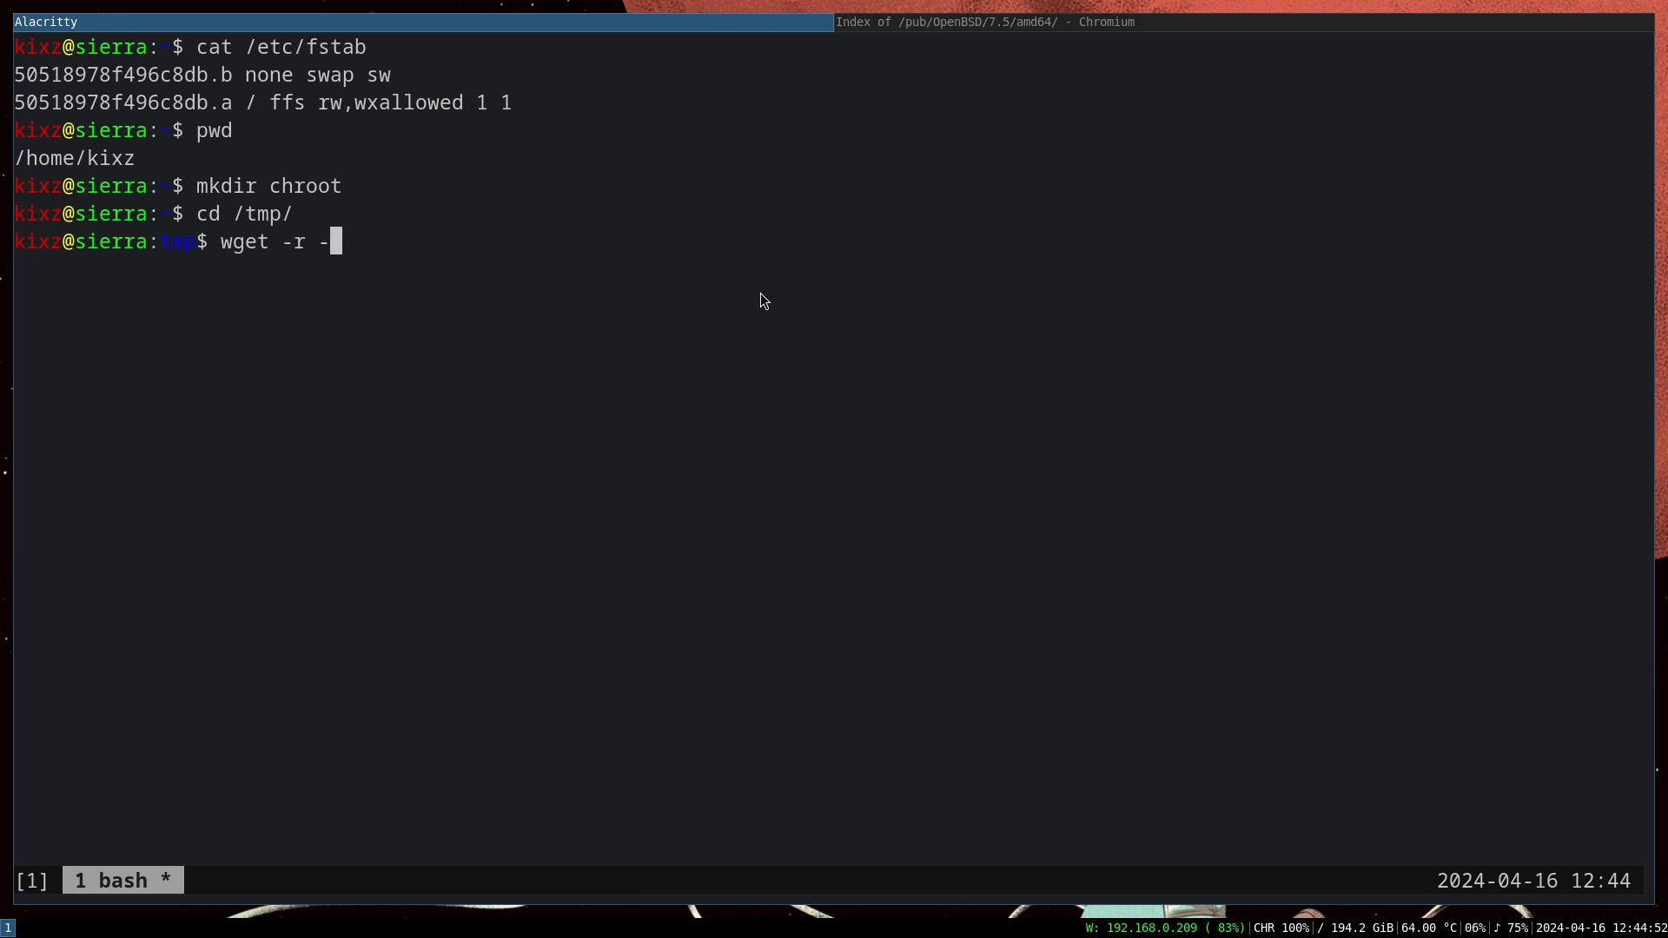
{"action": "type", "text": "-no-parent"}
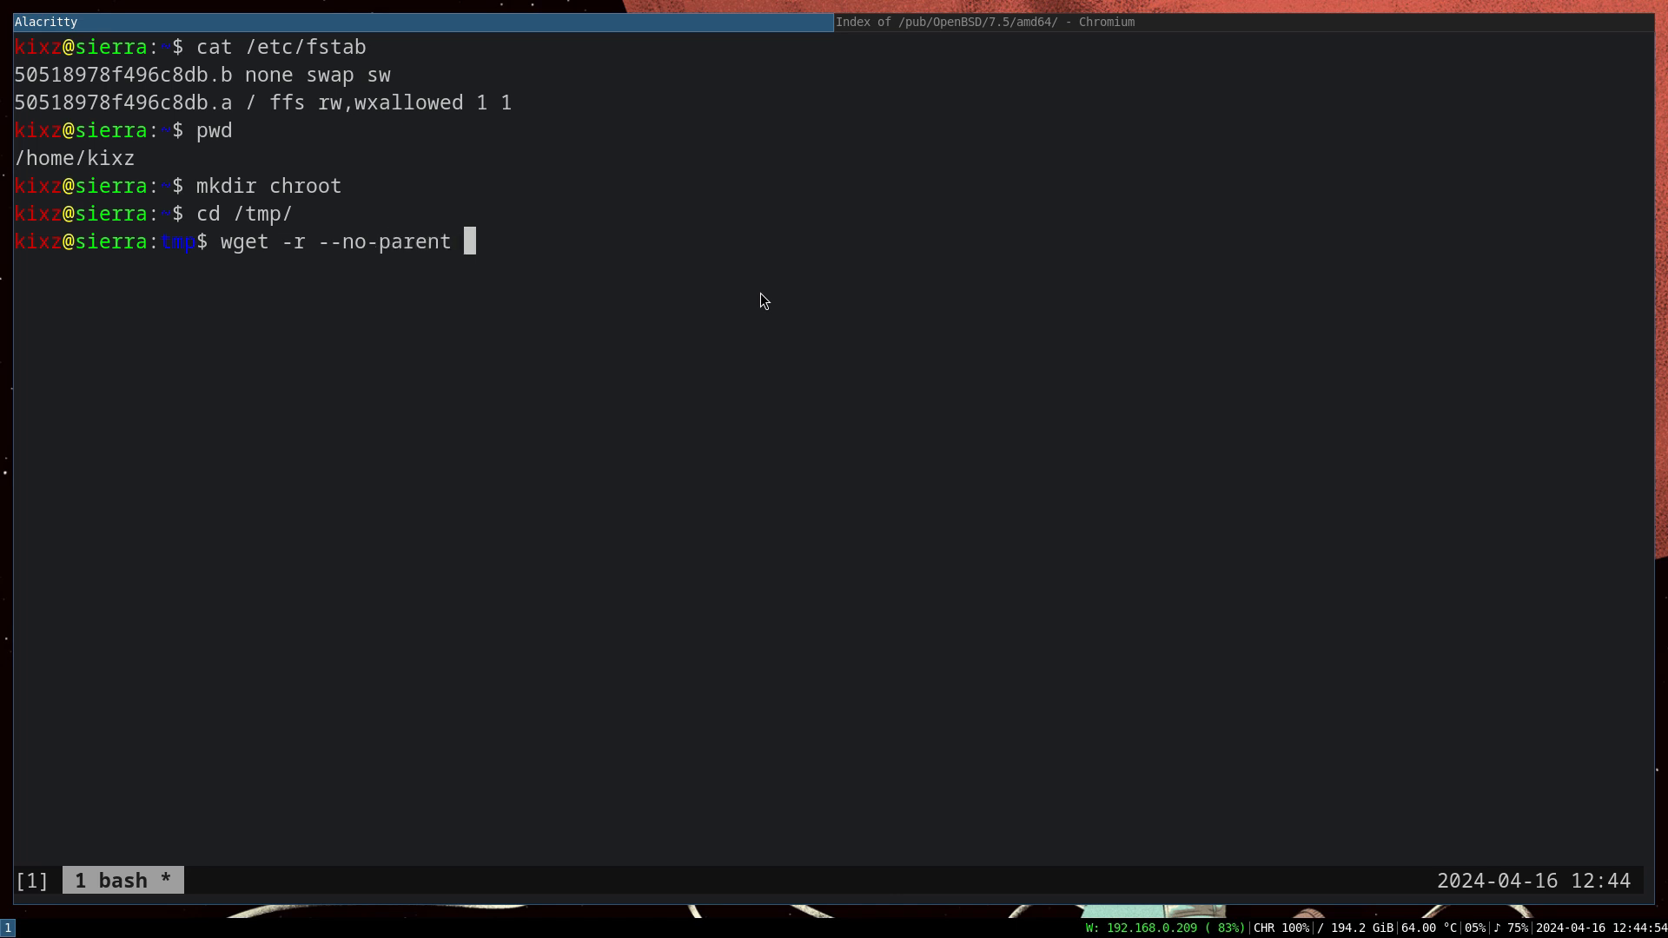
{"action": "type", "text": "-A"}
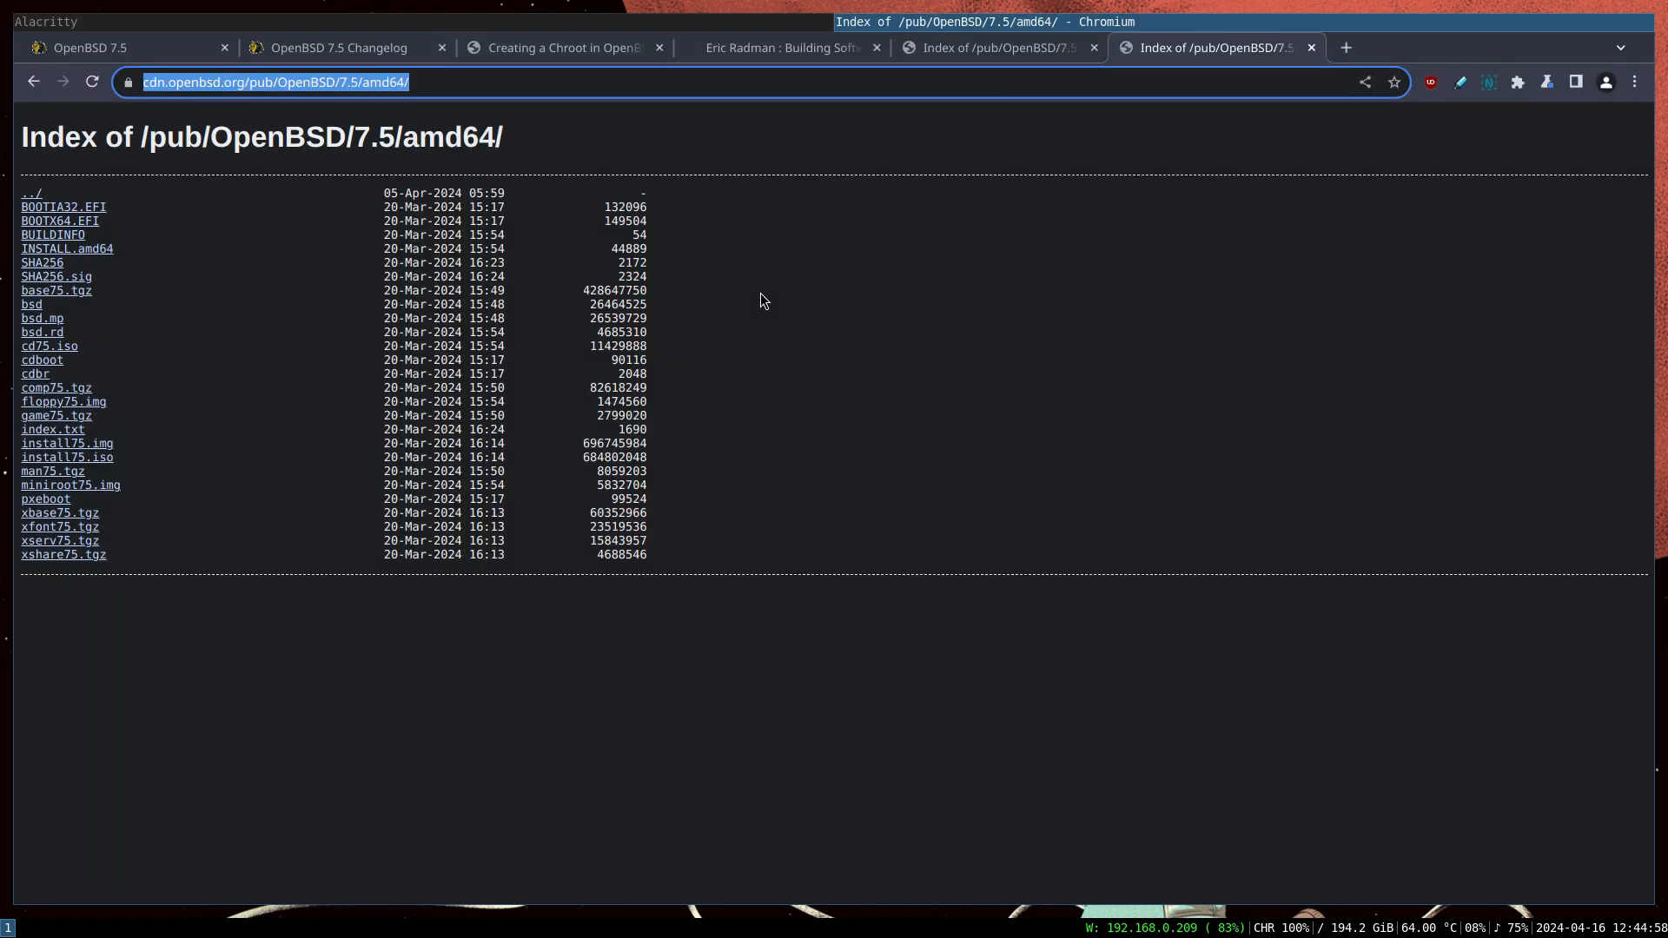
{"action": "mouse_move", "coordinate": [356, 40]}
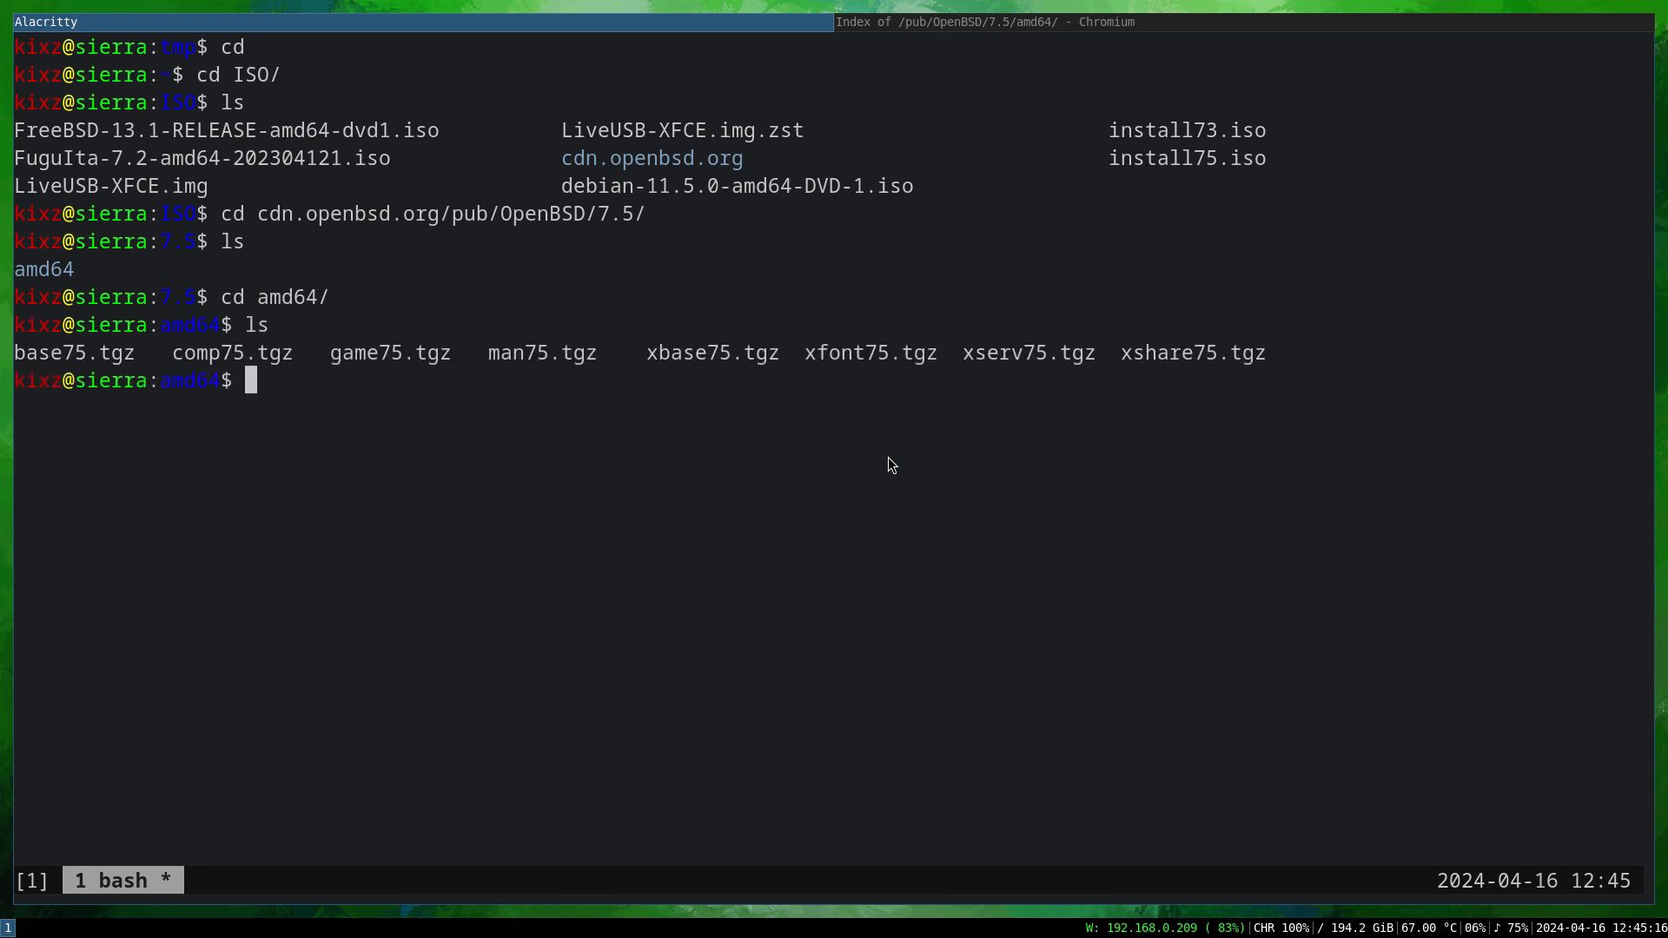
{"action": "mouse_move", "coordinate": [877, 448]}
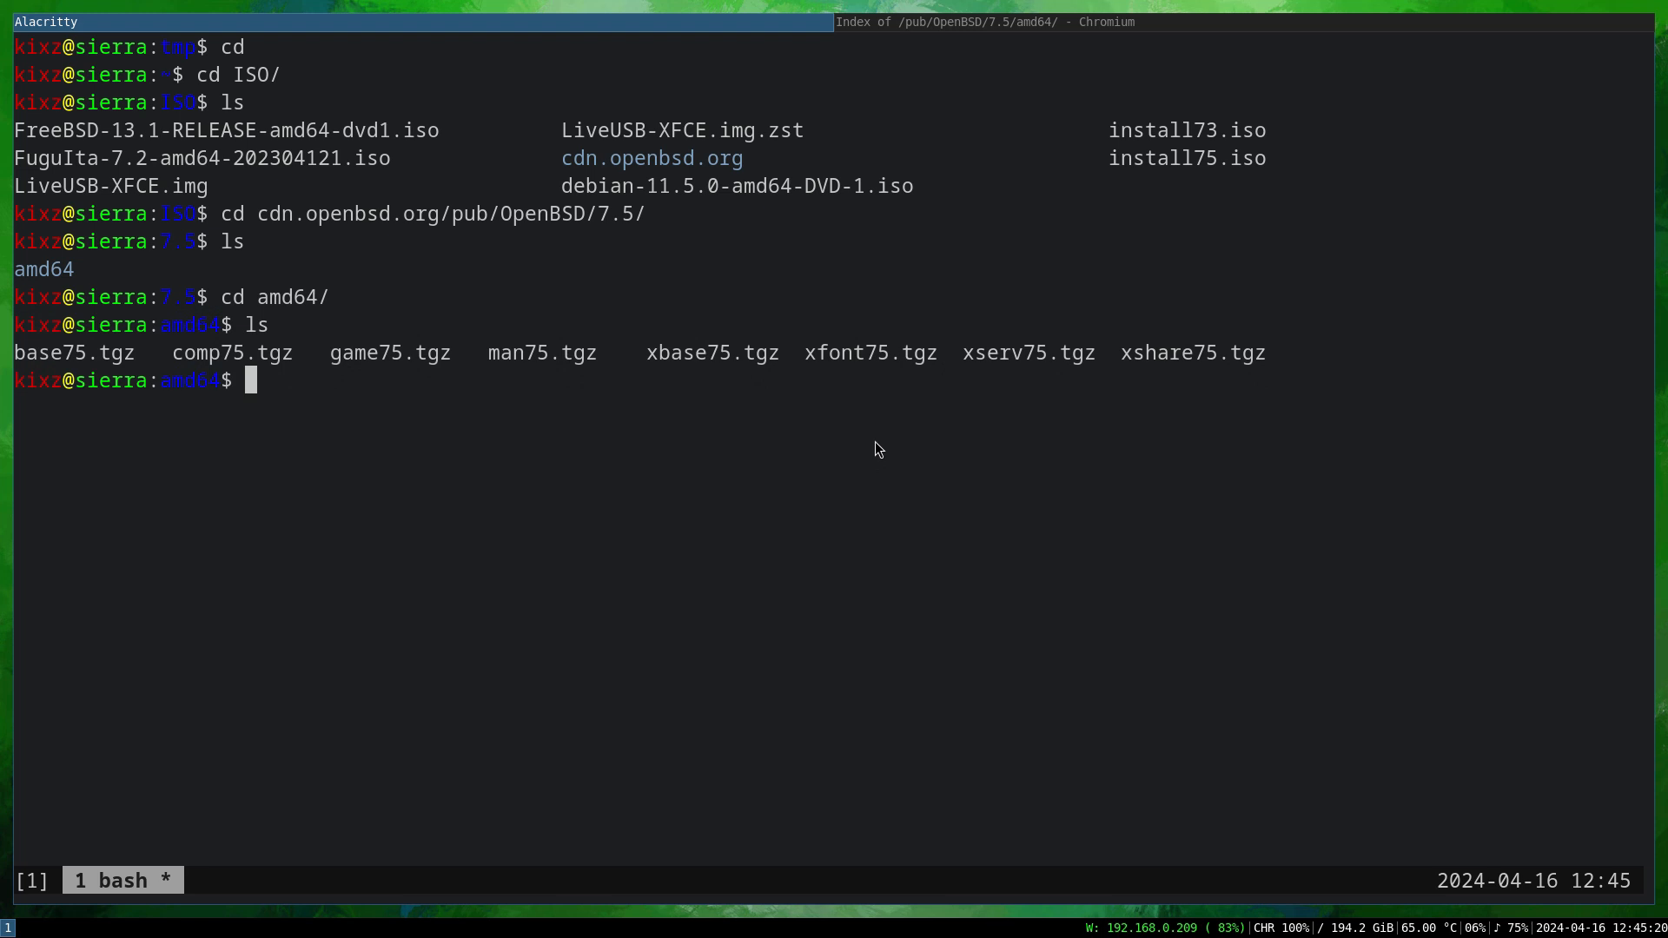
Extract base75.tgz into ~/chroot with tar -C -xvzf, then head to /home/kixz/chroot/.
{"action": "type", "text": "tar -C /home/kixz/chroot/"}
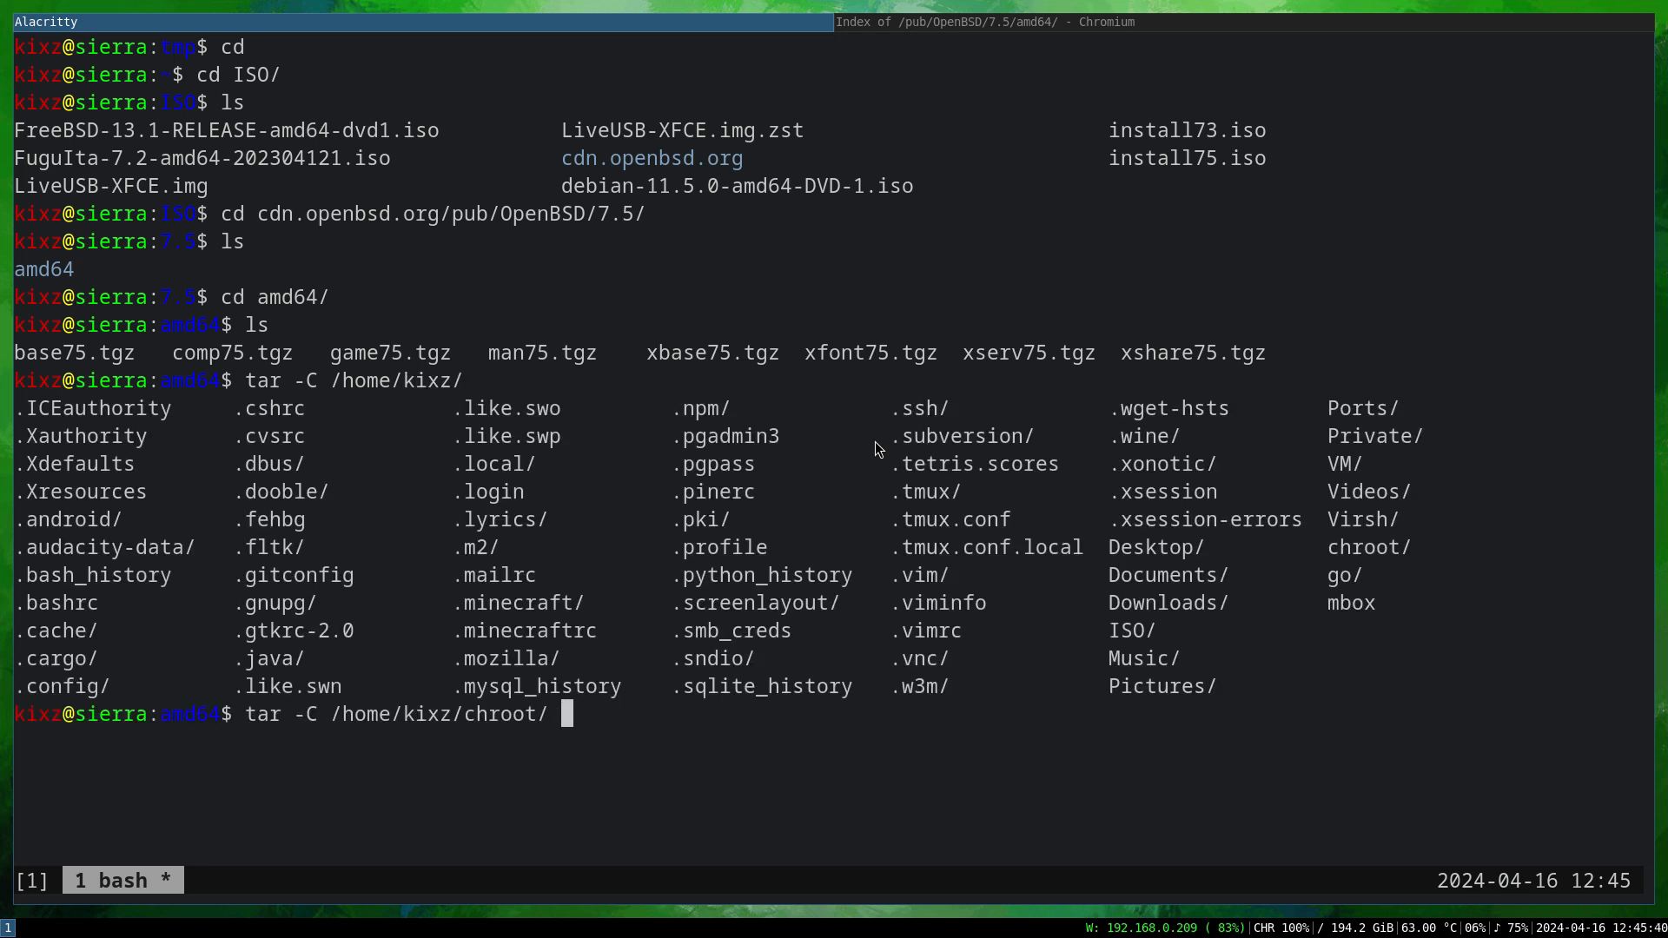
{"action": "type", "text": "-xvzf"}
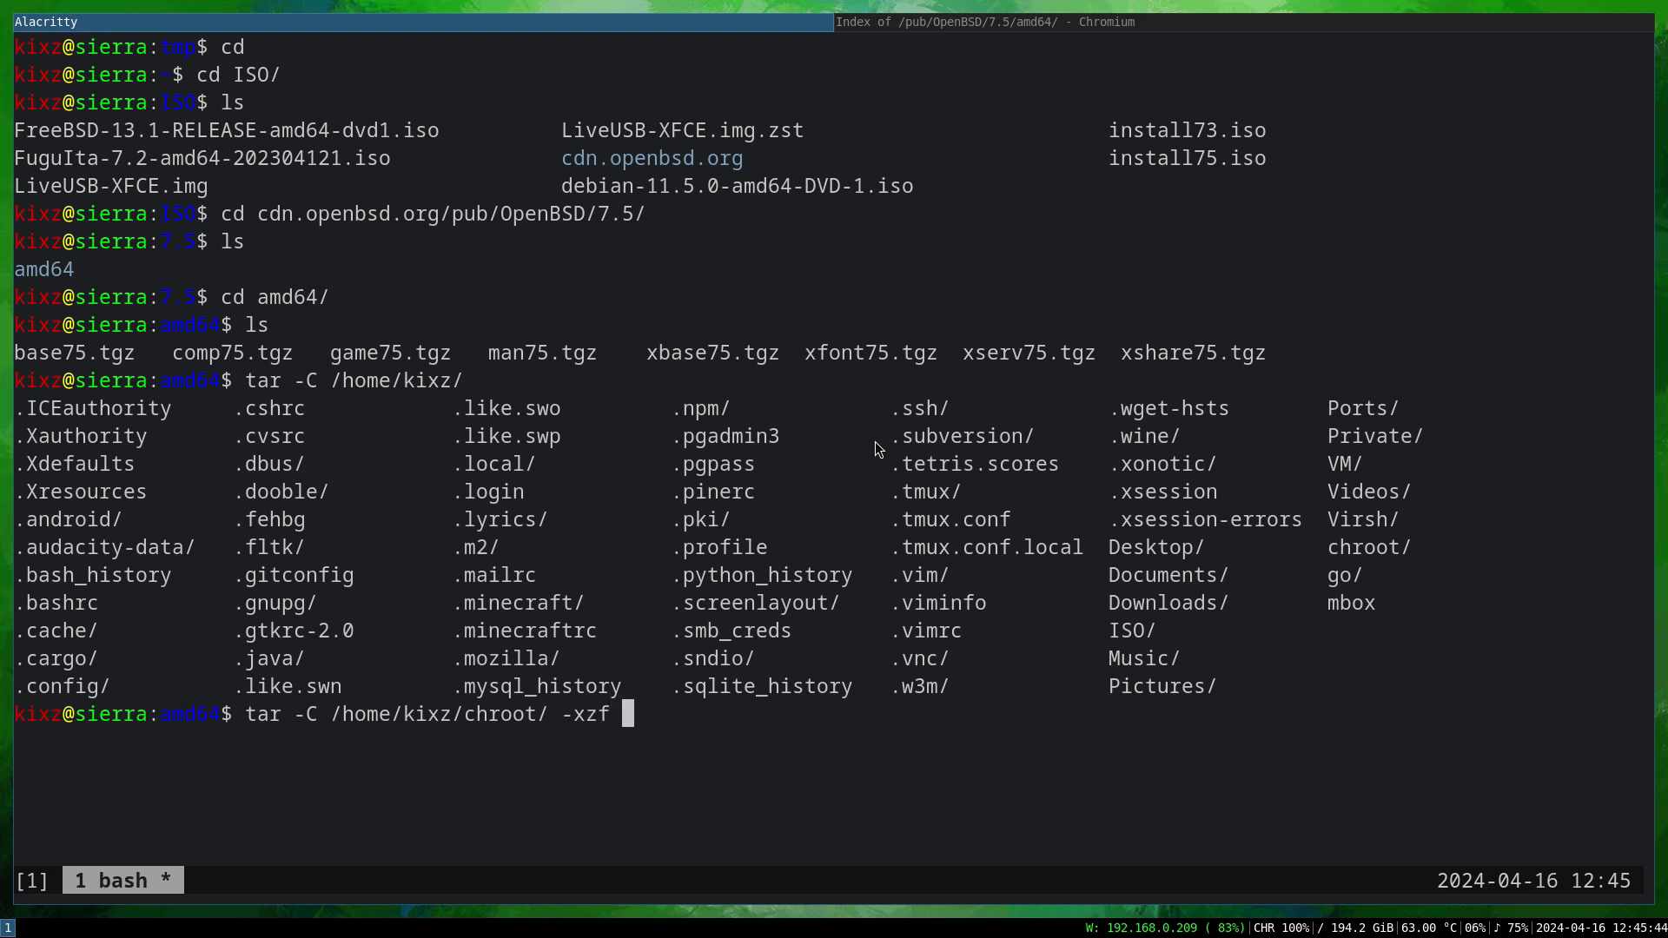
{"action": "type", "text": "base75.tgz"}
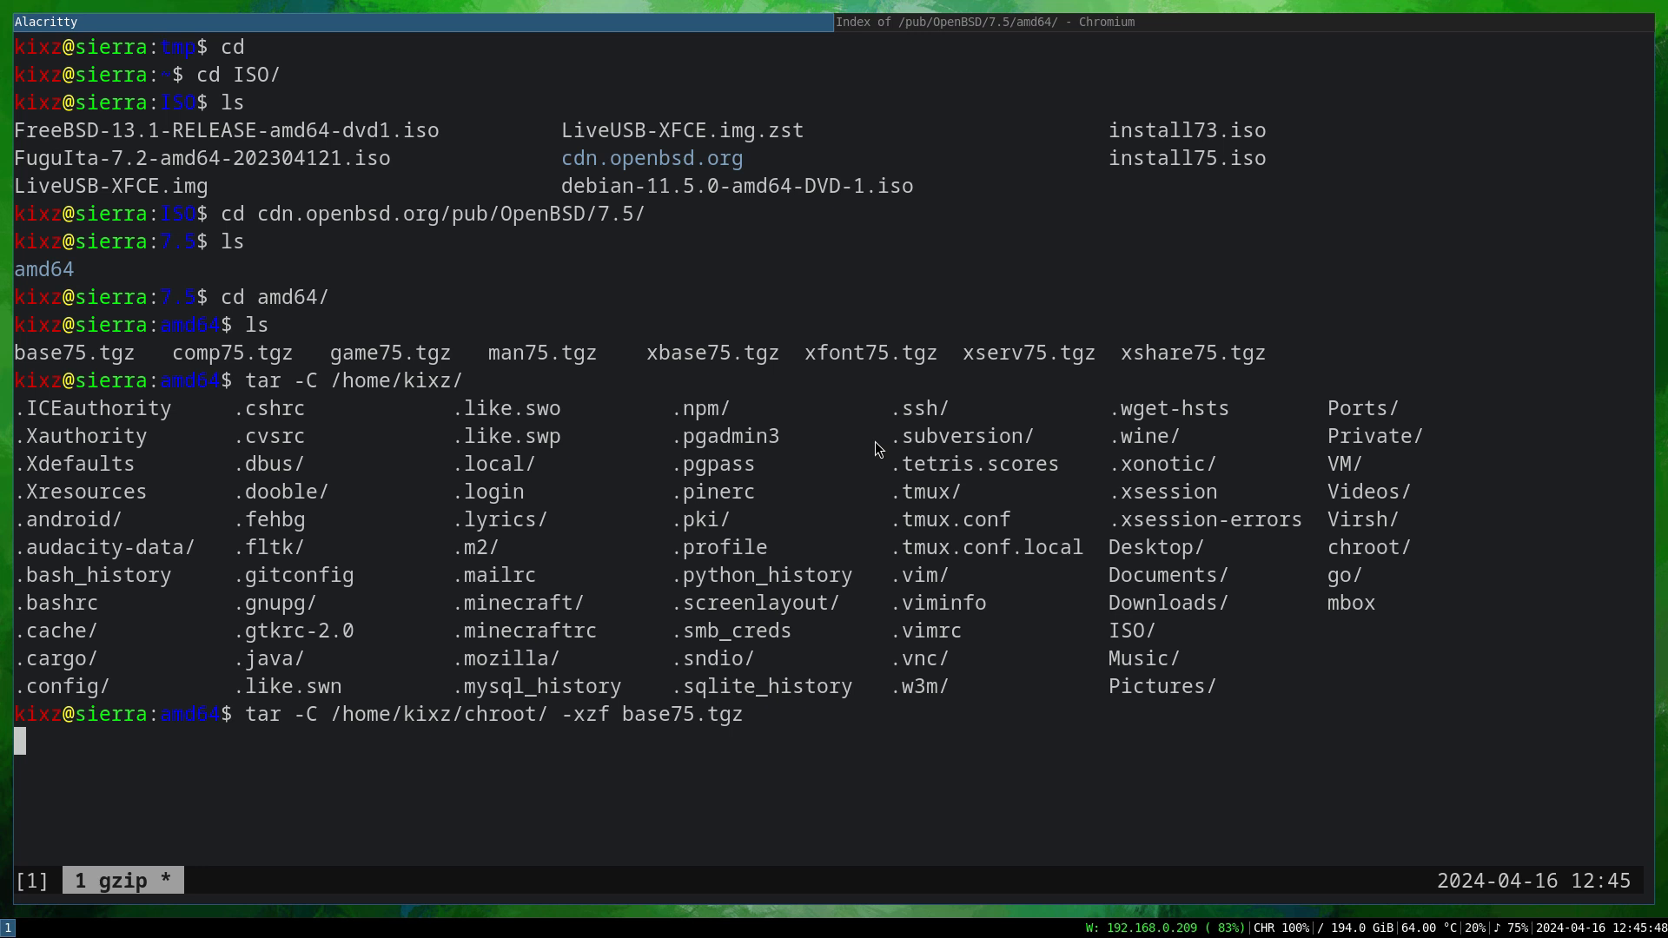
{"action": "key", "text": "Return"}
{"action": "type", "text": "cd"}
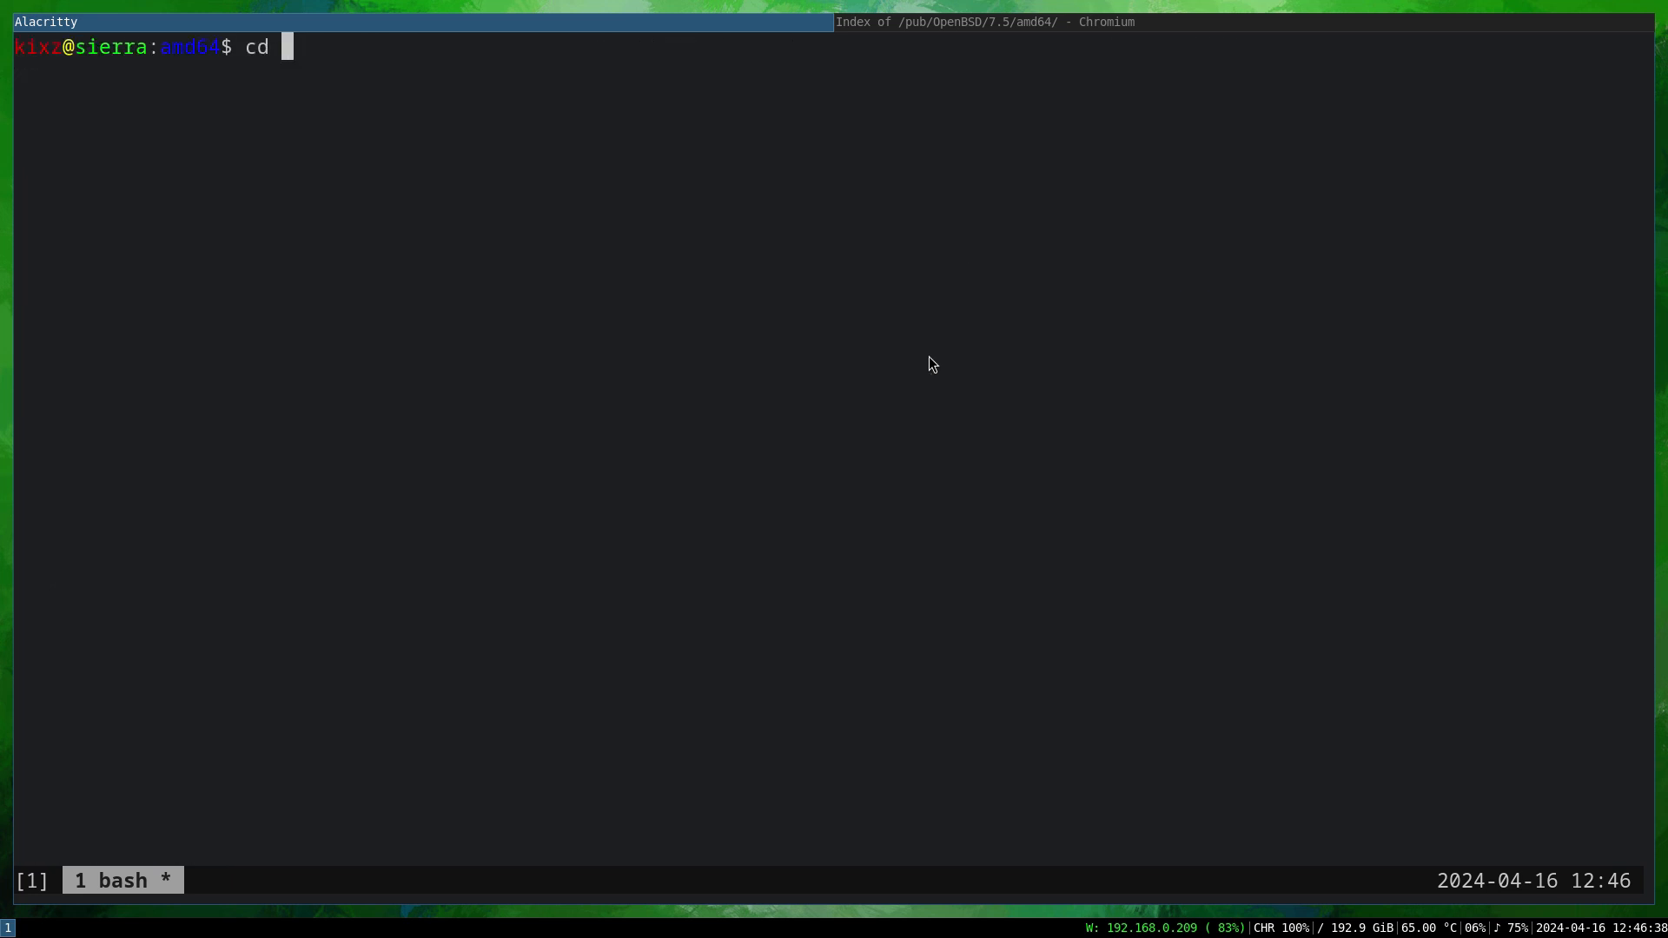
{"action": "type", "text": "/home/kixz/chroot/"}
{"action": "type", "text": "cd d"}
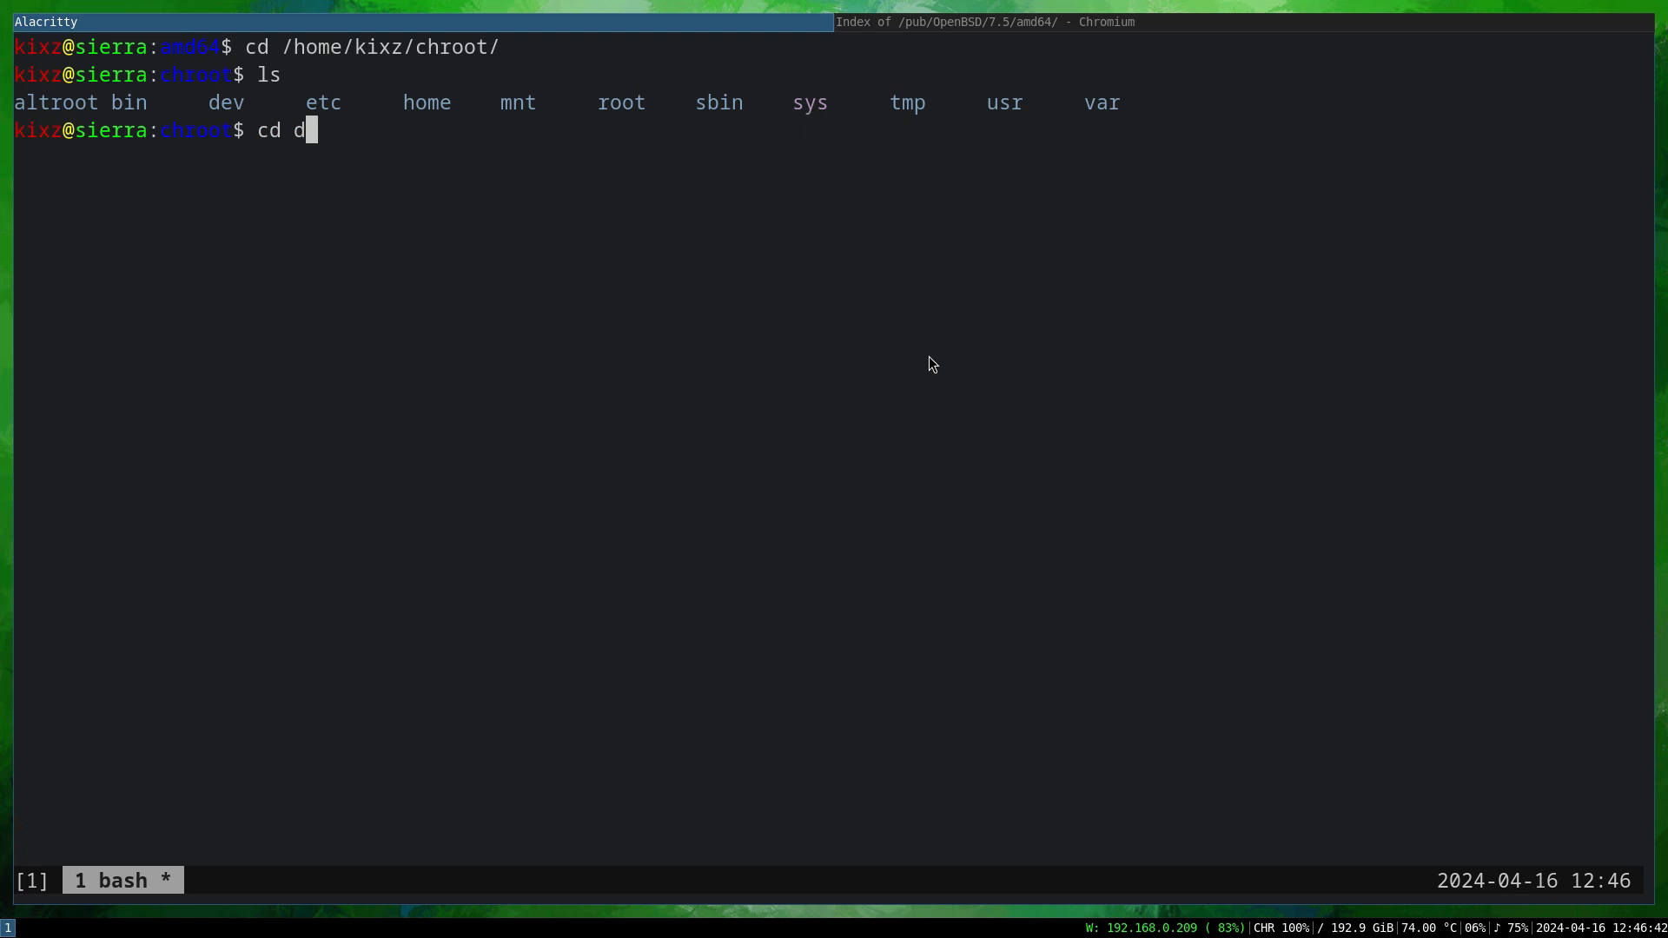
Enter the chroot's dev directory and generate device nodes with ./MAKEDEV all.
{"action": "key", "text": "Tab"}
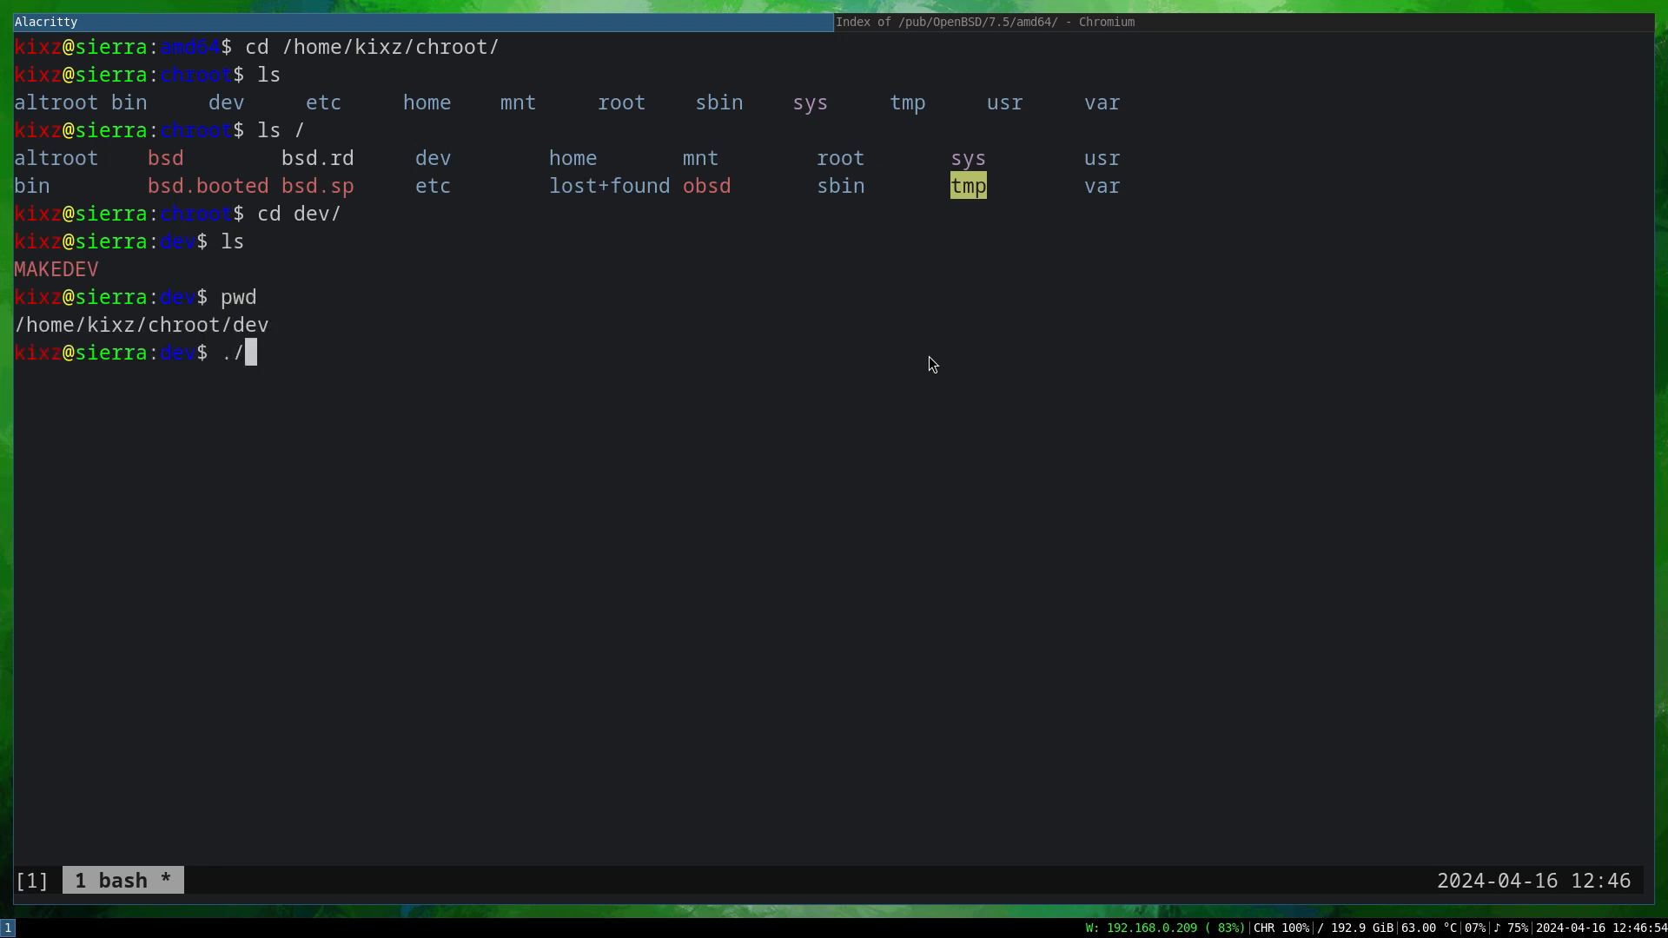
{"action": "type", "text": "MAKEDEV"}
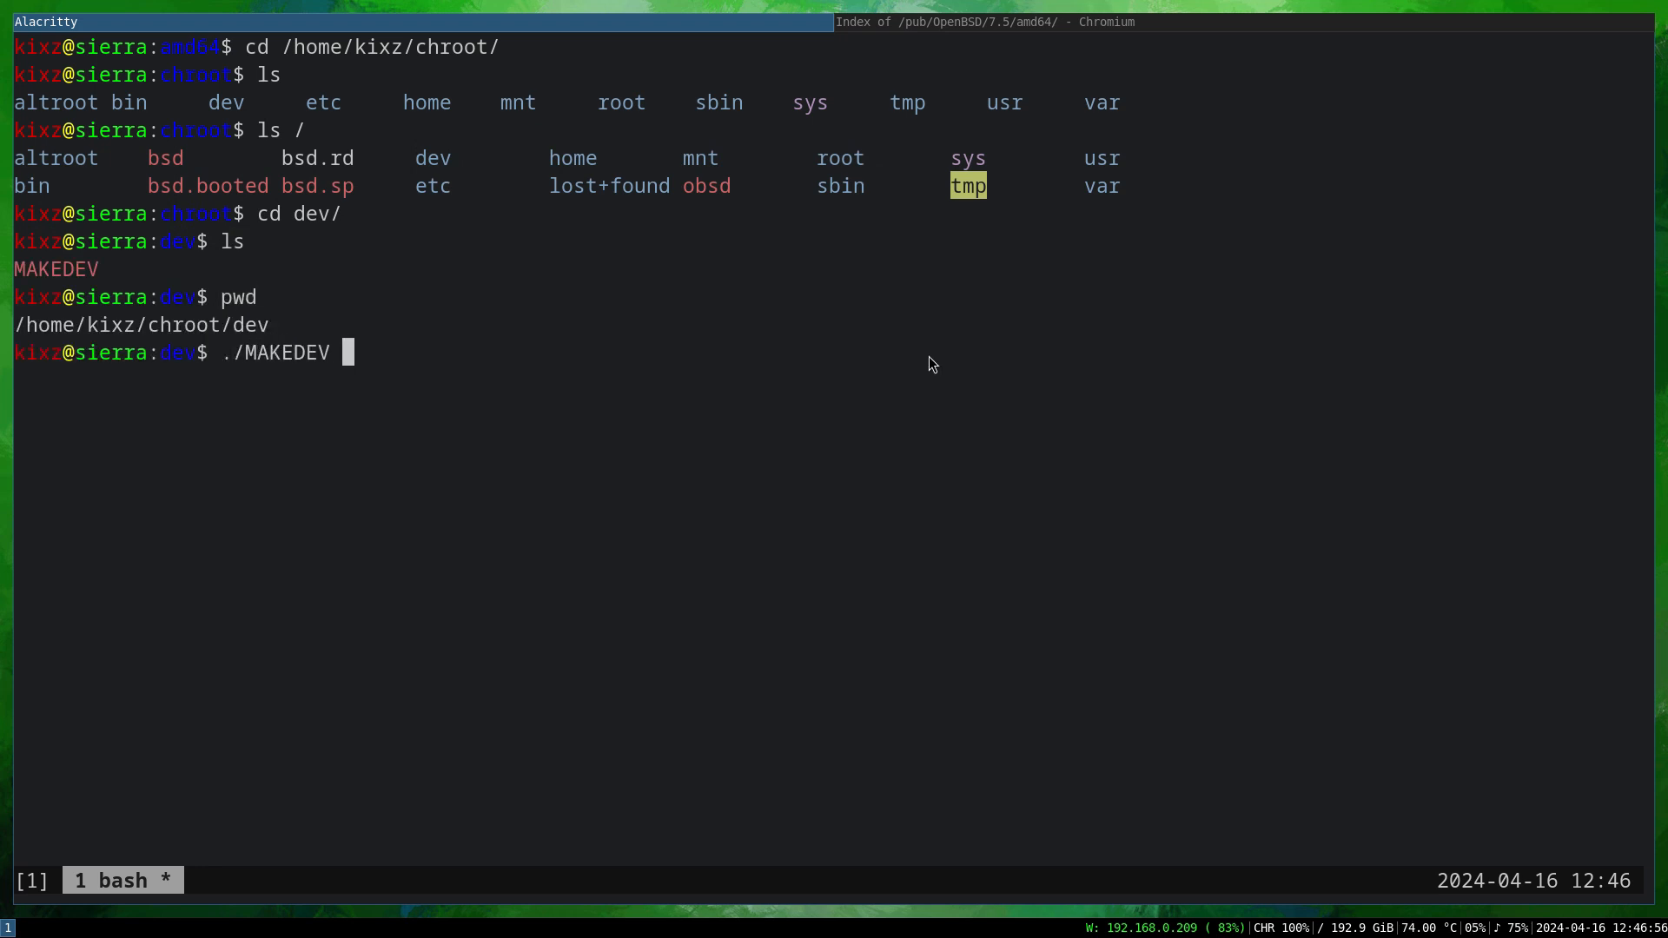
{"action": "type", "text": "all"}
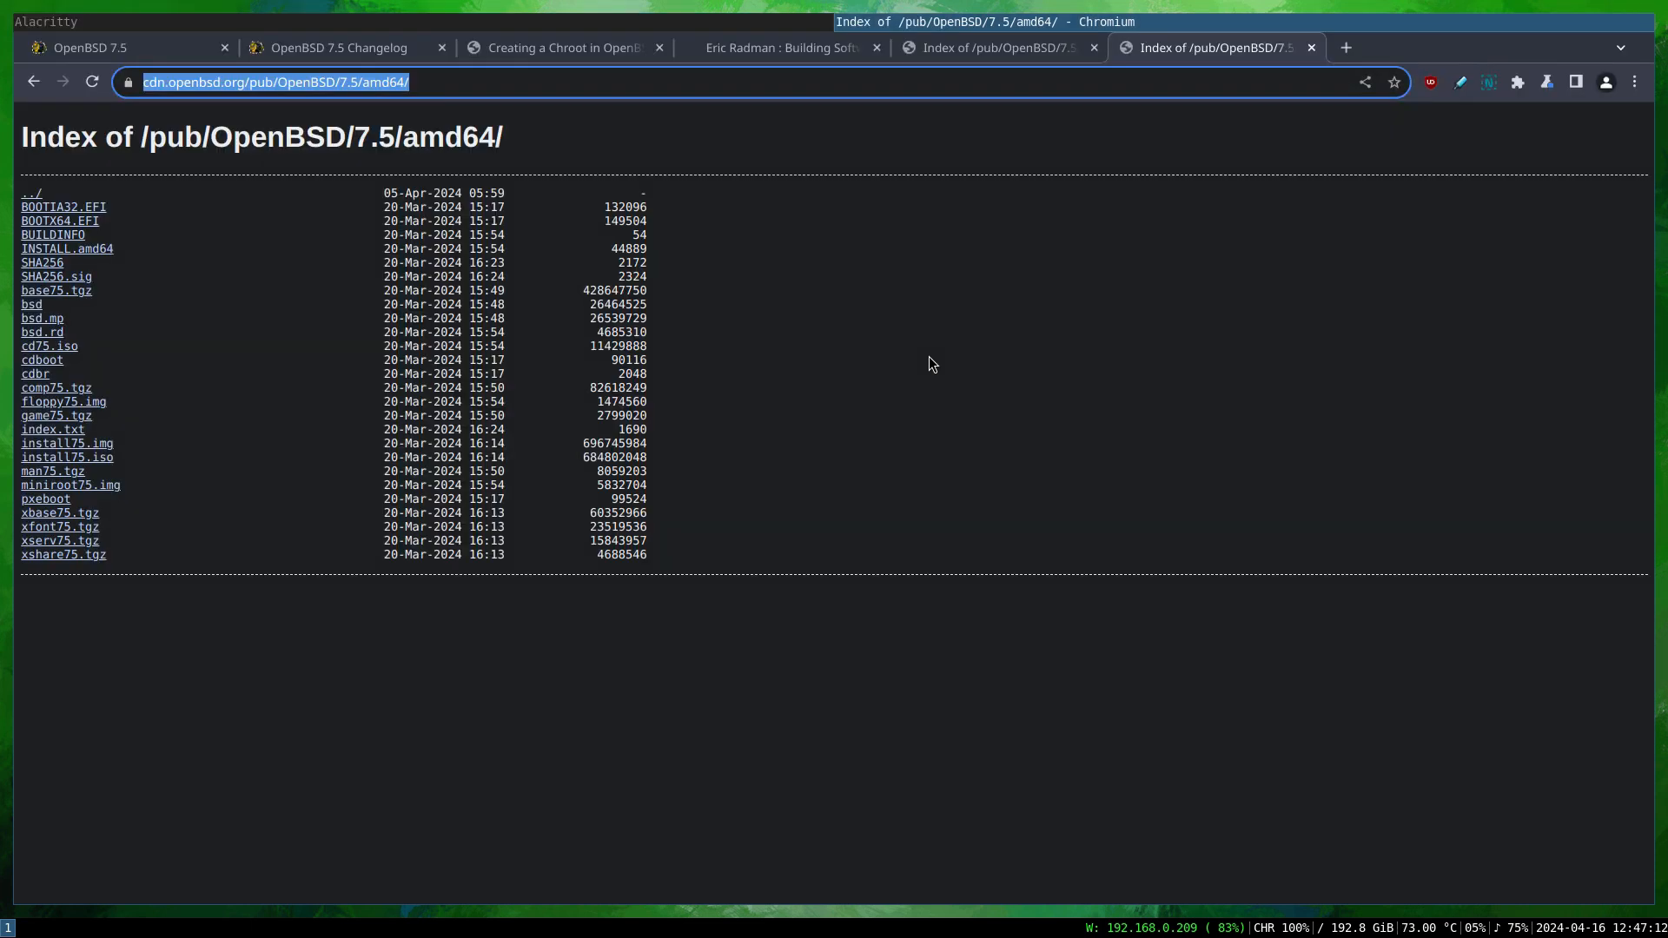
Scroll the Eric Radman chroot guide down to the Porting Configuration steps.
{"action": "left_click", "coordinate": [782, 47]}
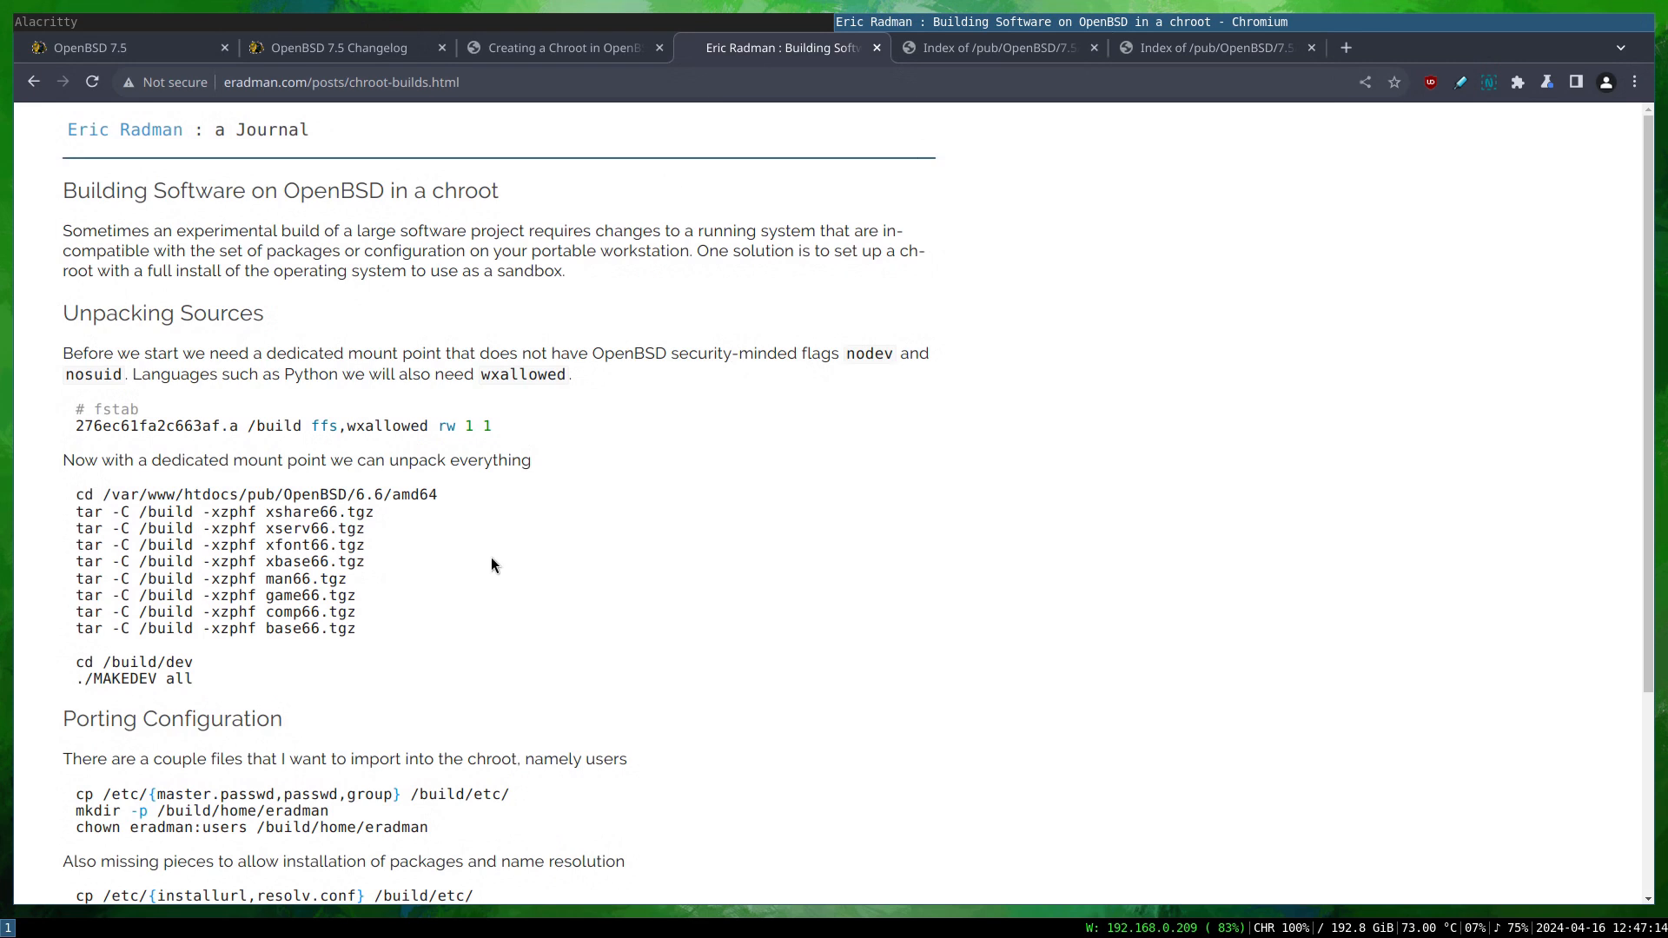
{"action": "scroll", "scroll_direction": "down", "scroll_amount": 3}
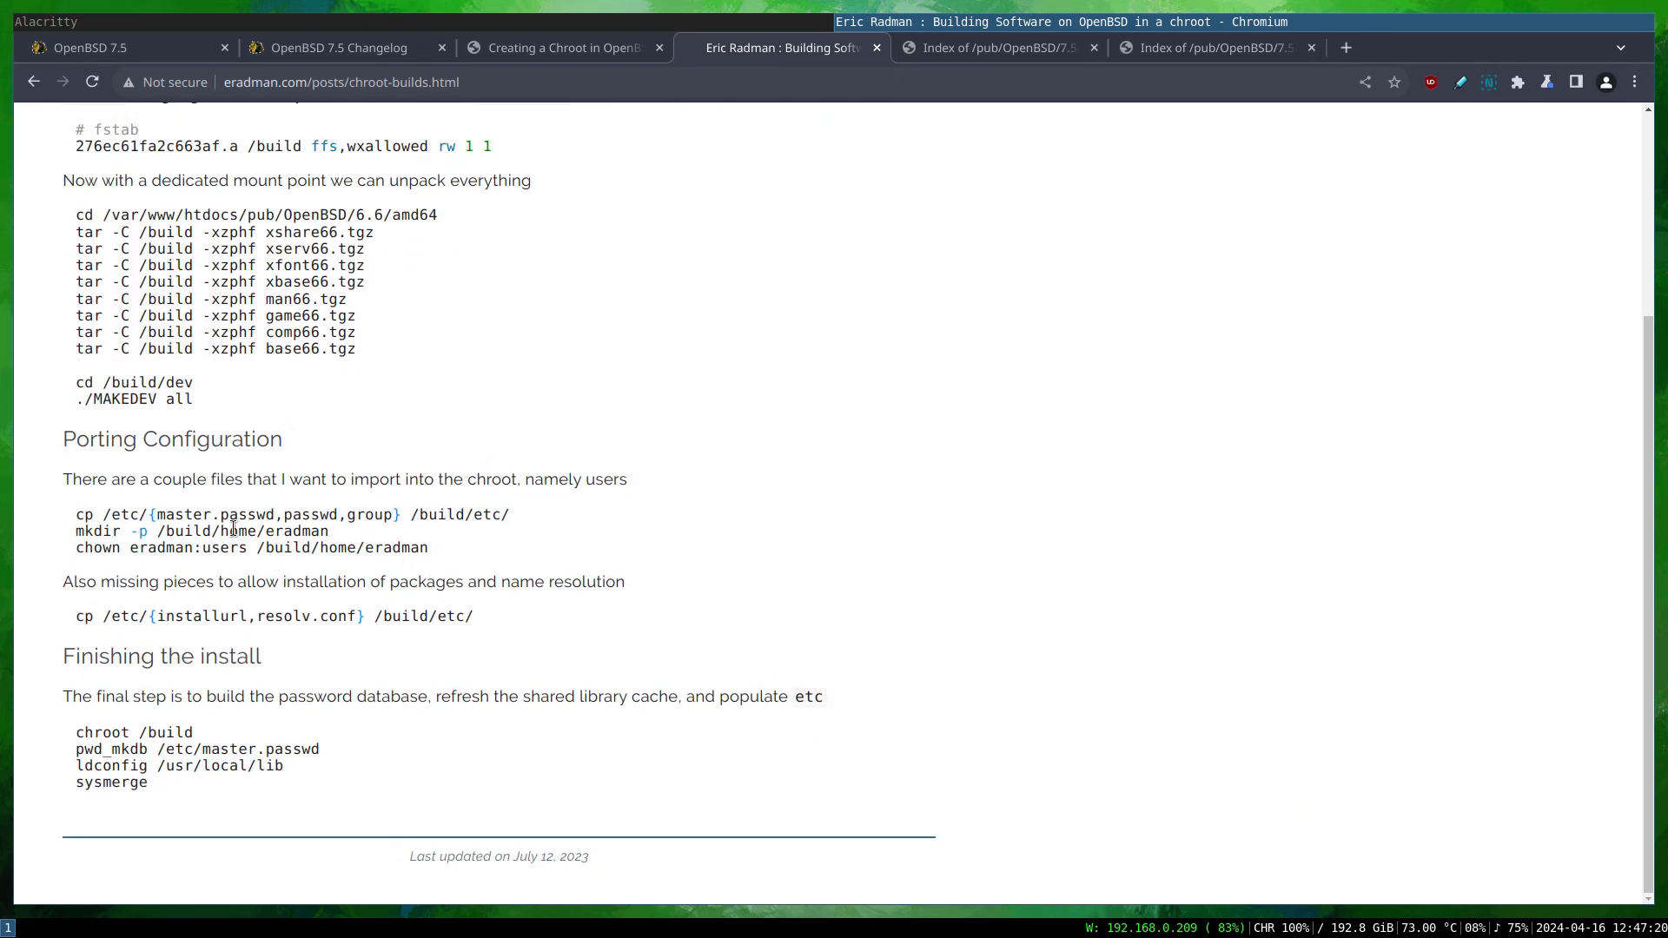
{"action": "mouse_move", "coordinate": [817, 557]}
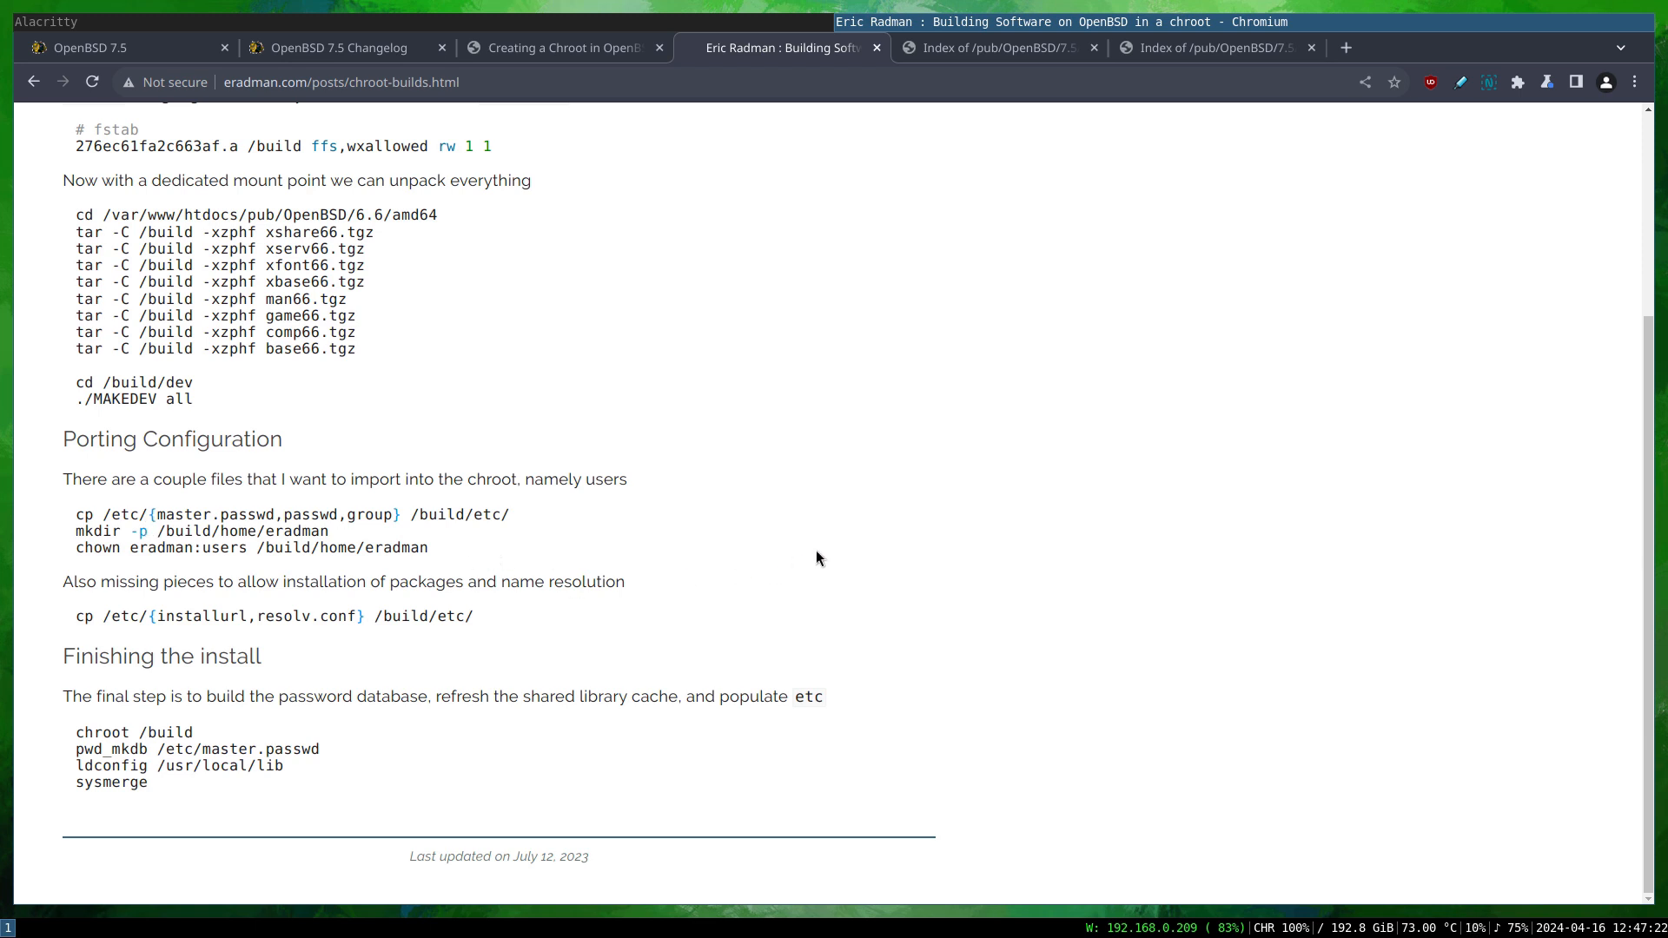
{"action": "mouse_move", "coordinate": [813, 554]}
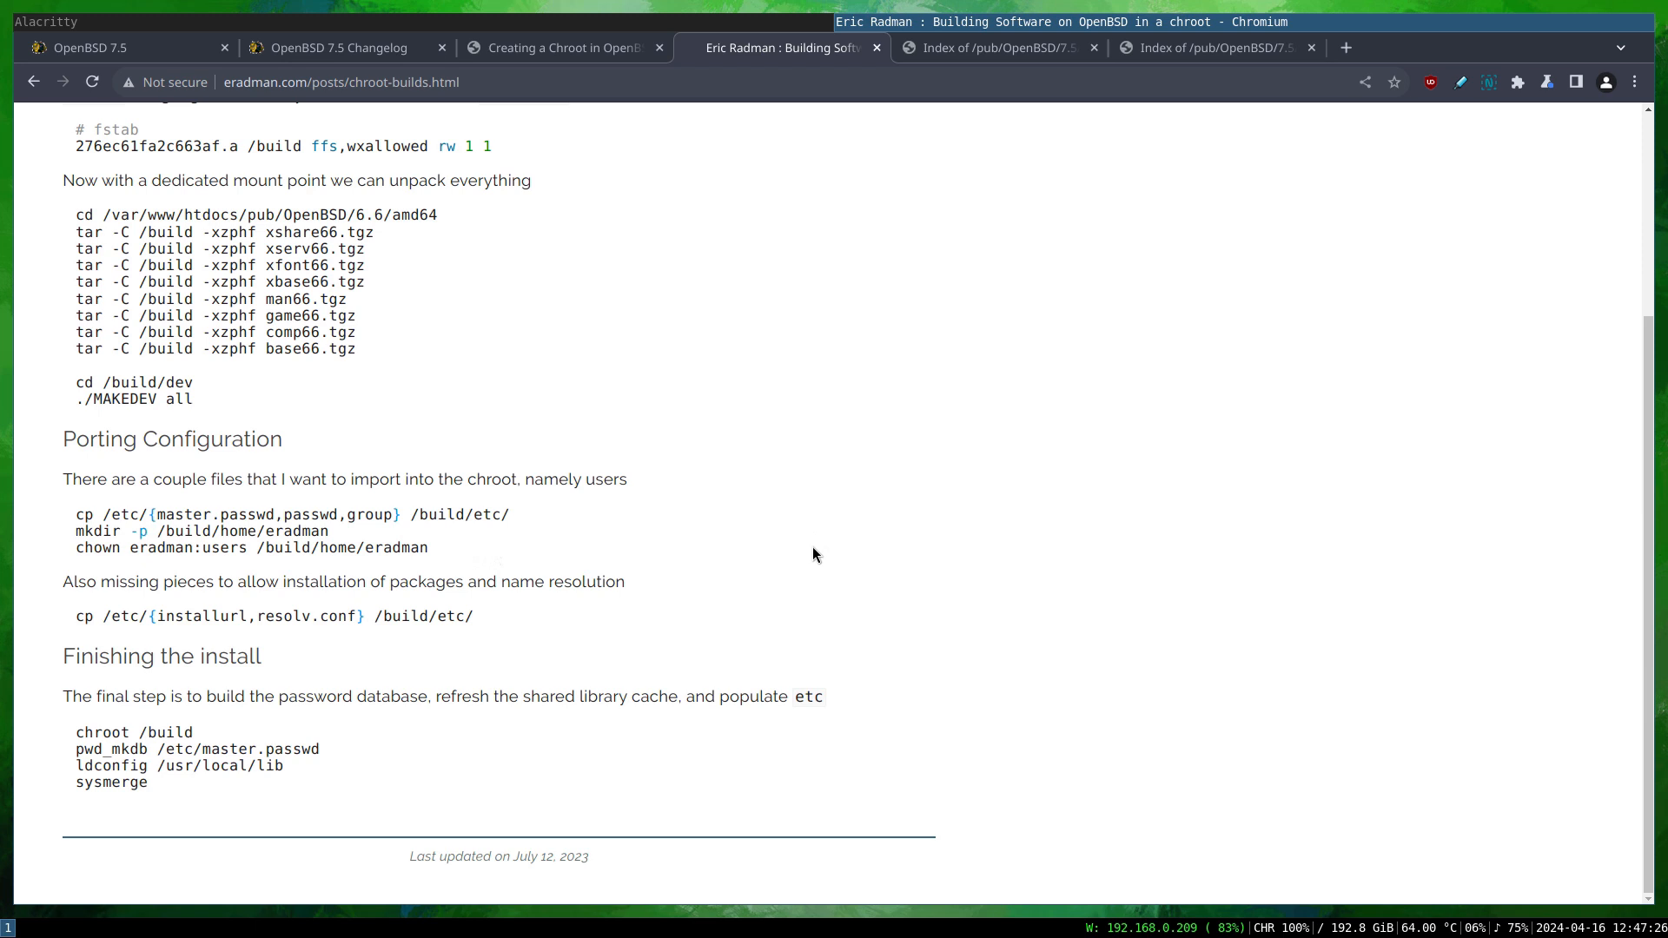
{"action": "mouse_move", "coordinate": [353, 427]}
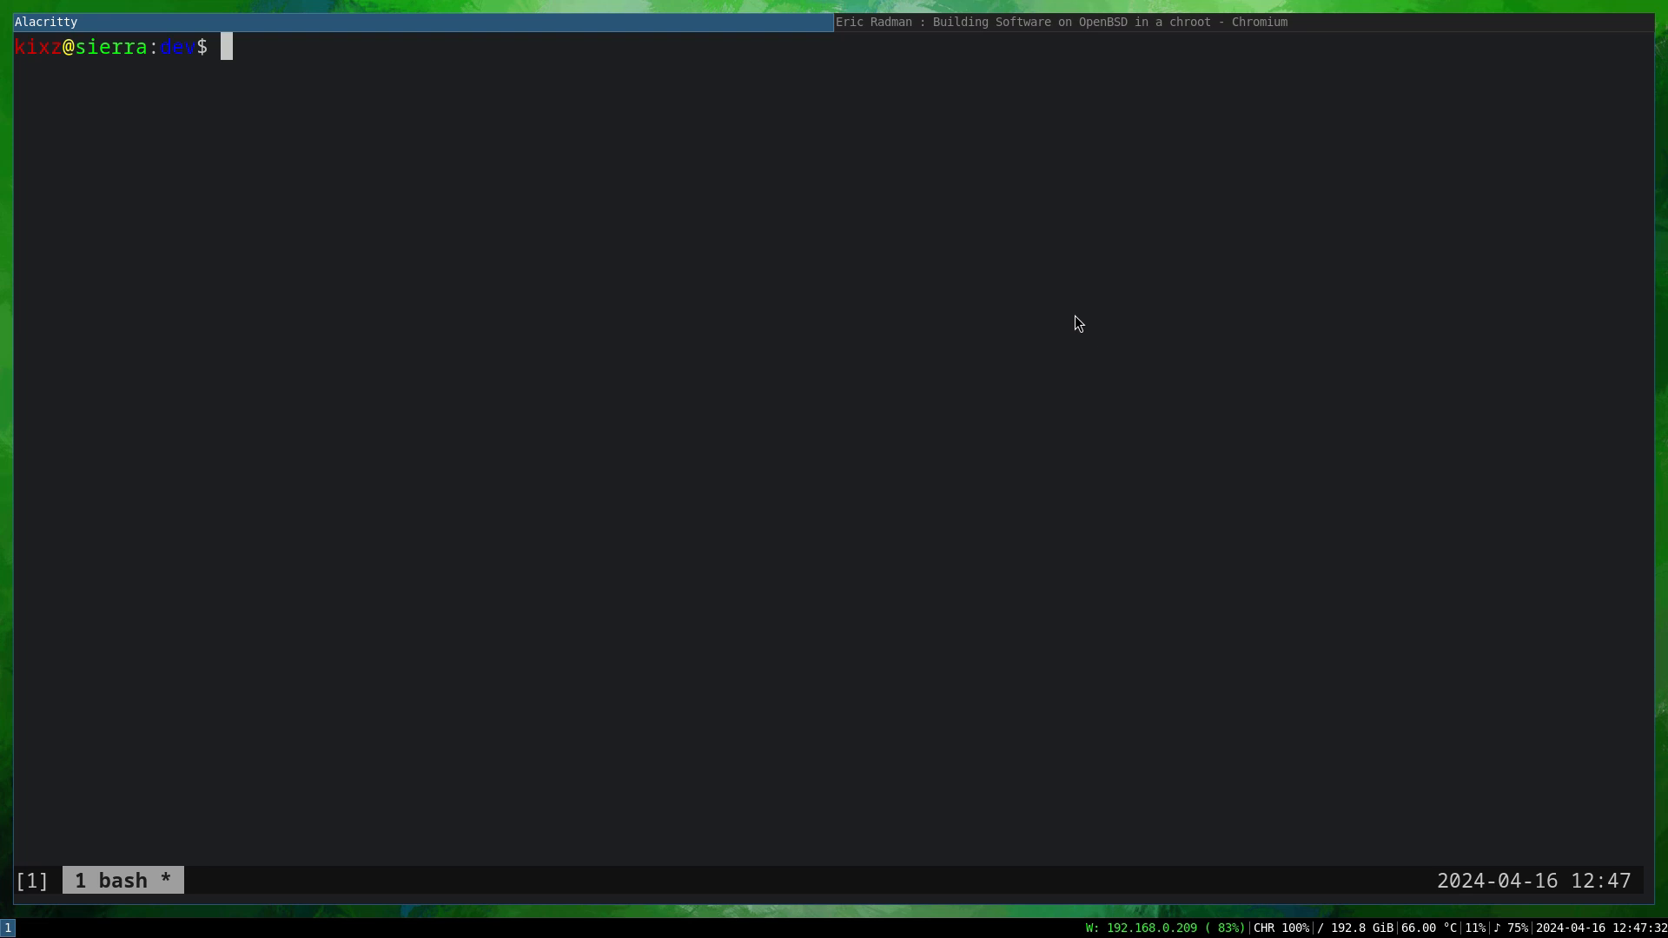
Copy /etc/{master.passwd,passwd,group} into the chroot's etc with doas cp.
{"action": "type", "text": "doas"}
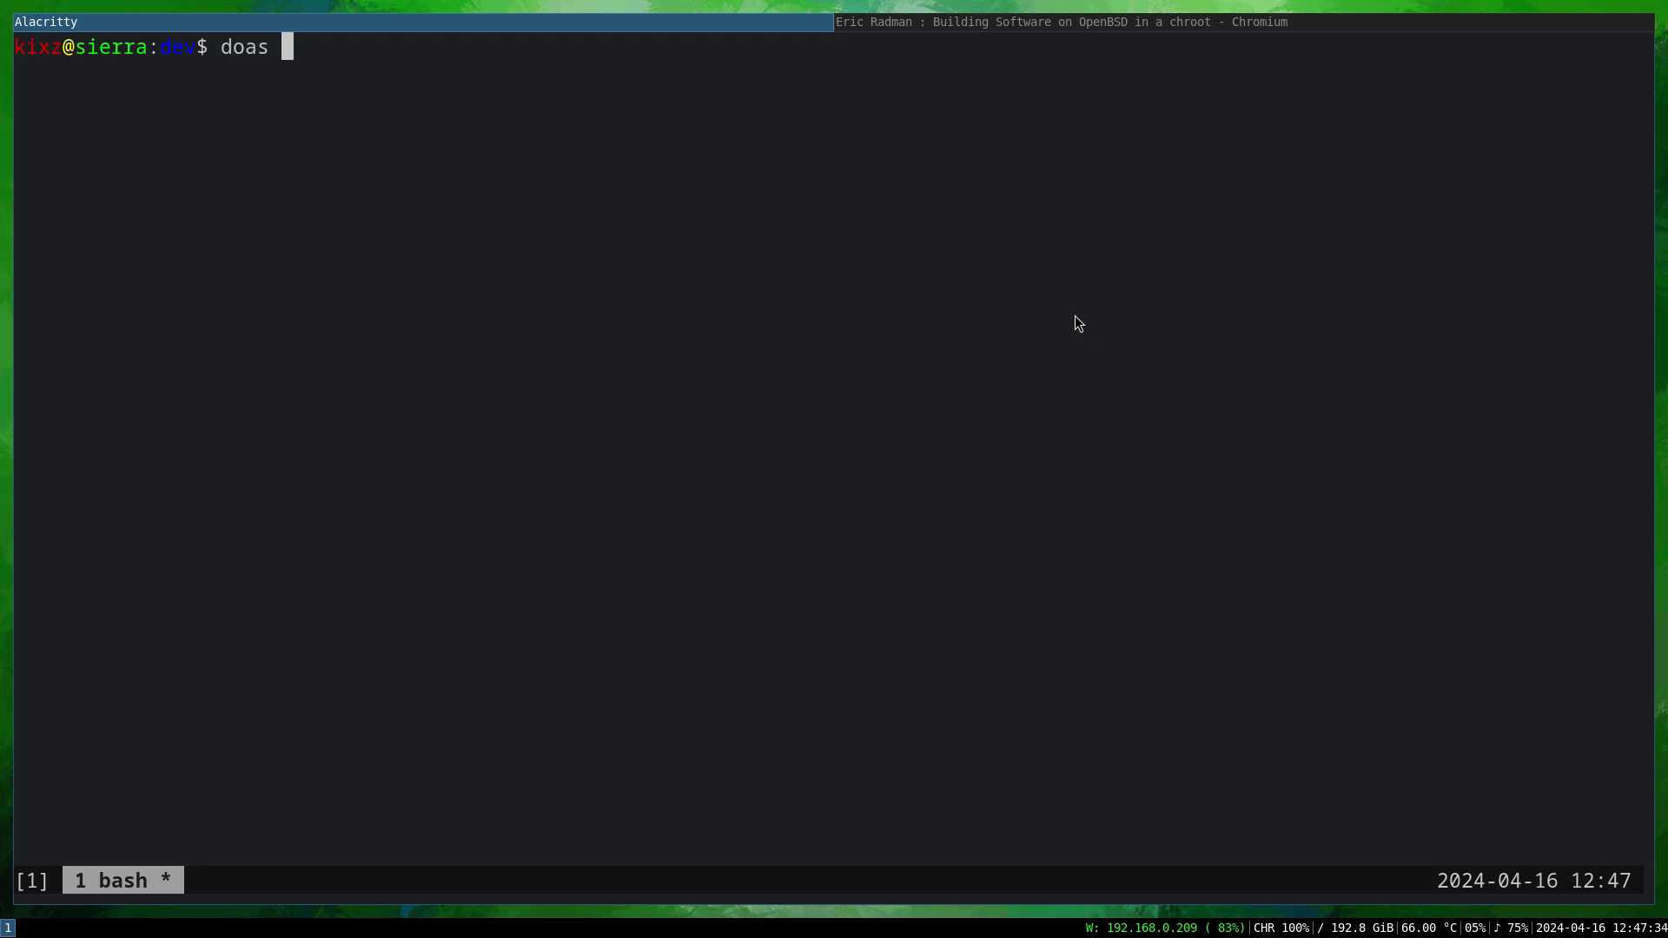
{"action": "type", "text": "cp /etc/"}
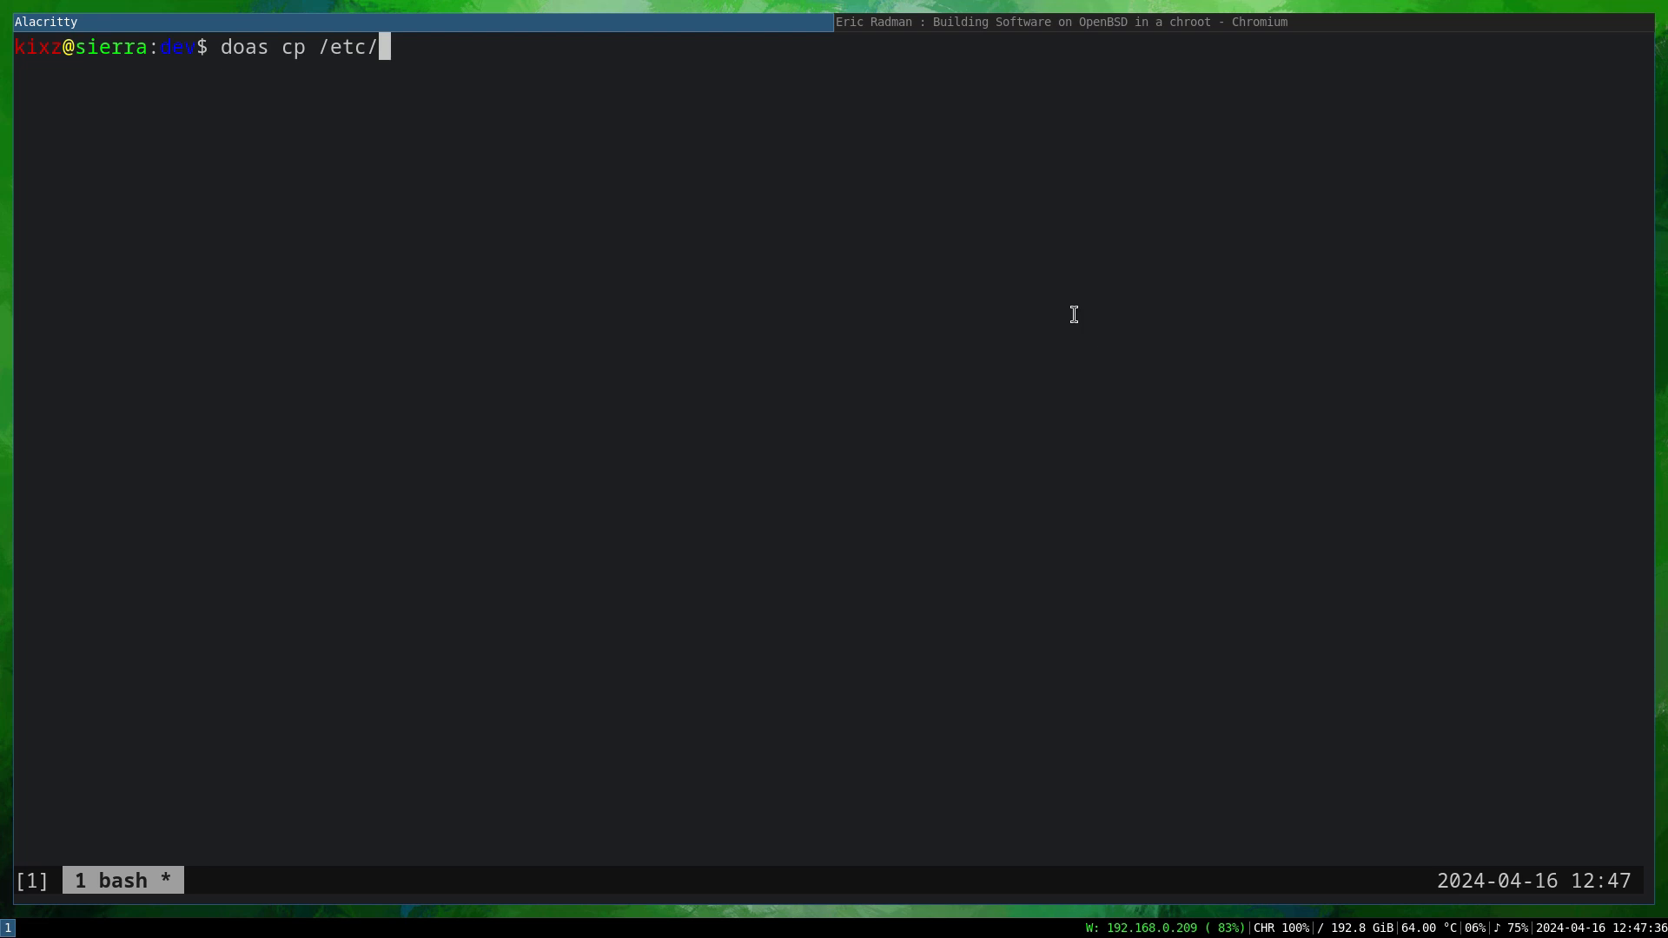
{"action": "type", "text": "{master.pa"}
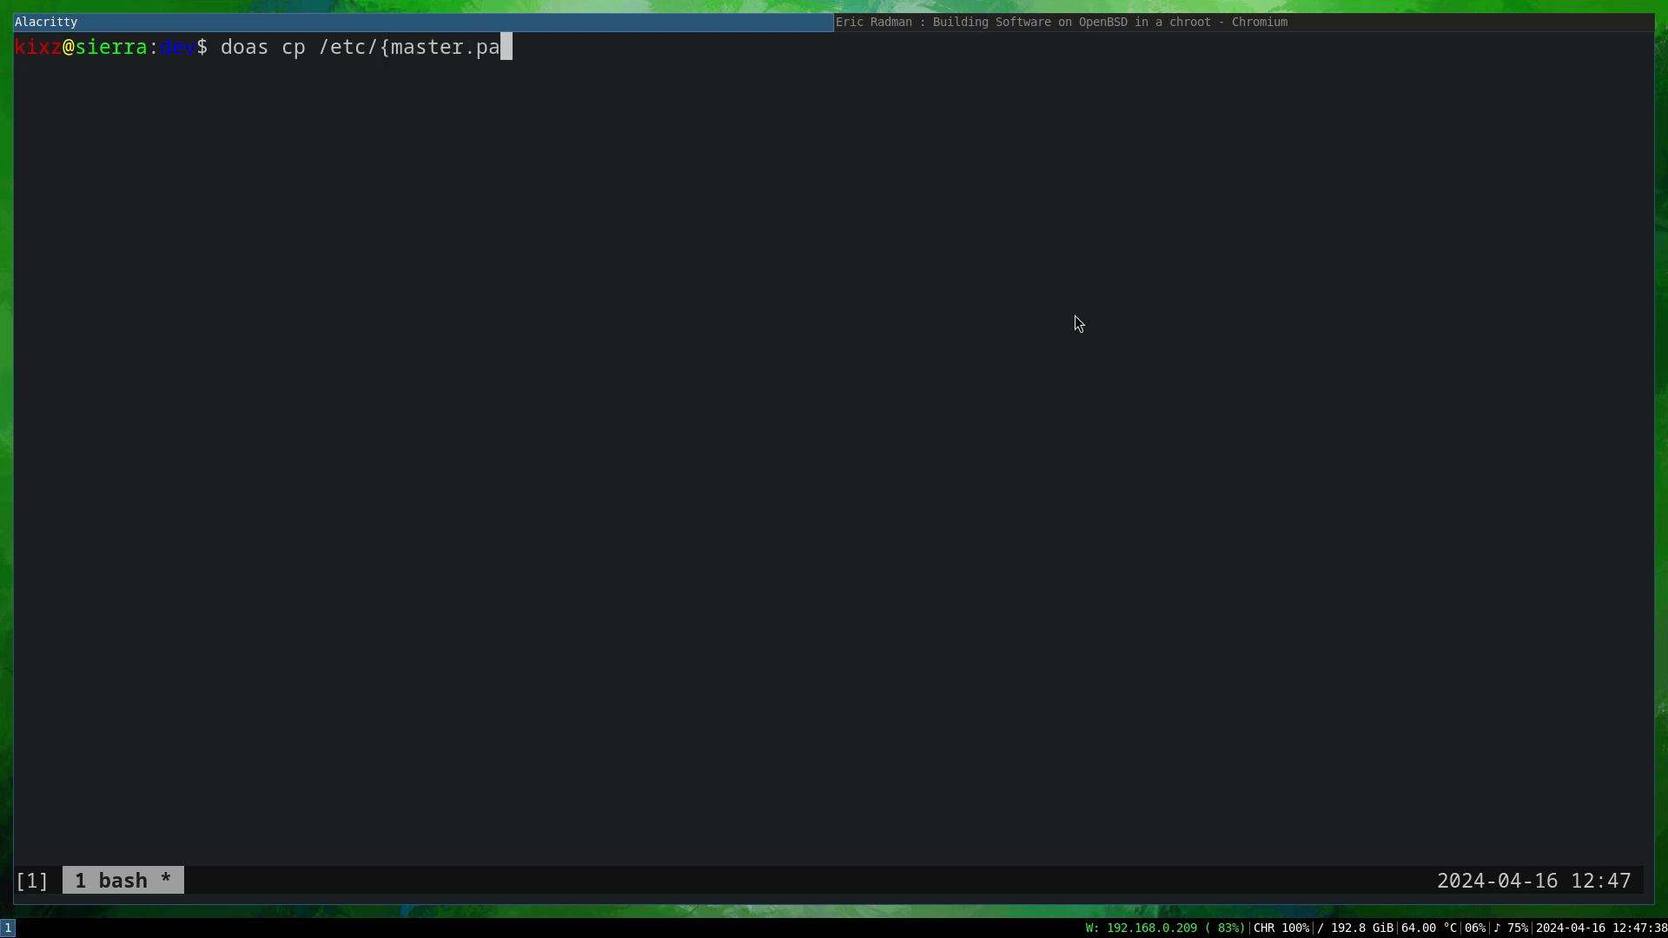
{"action": "type", "text": "sswd,passwd,"}
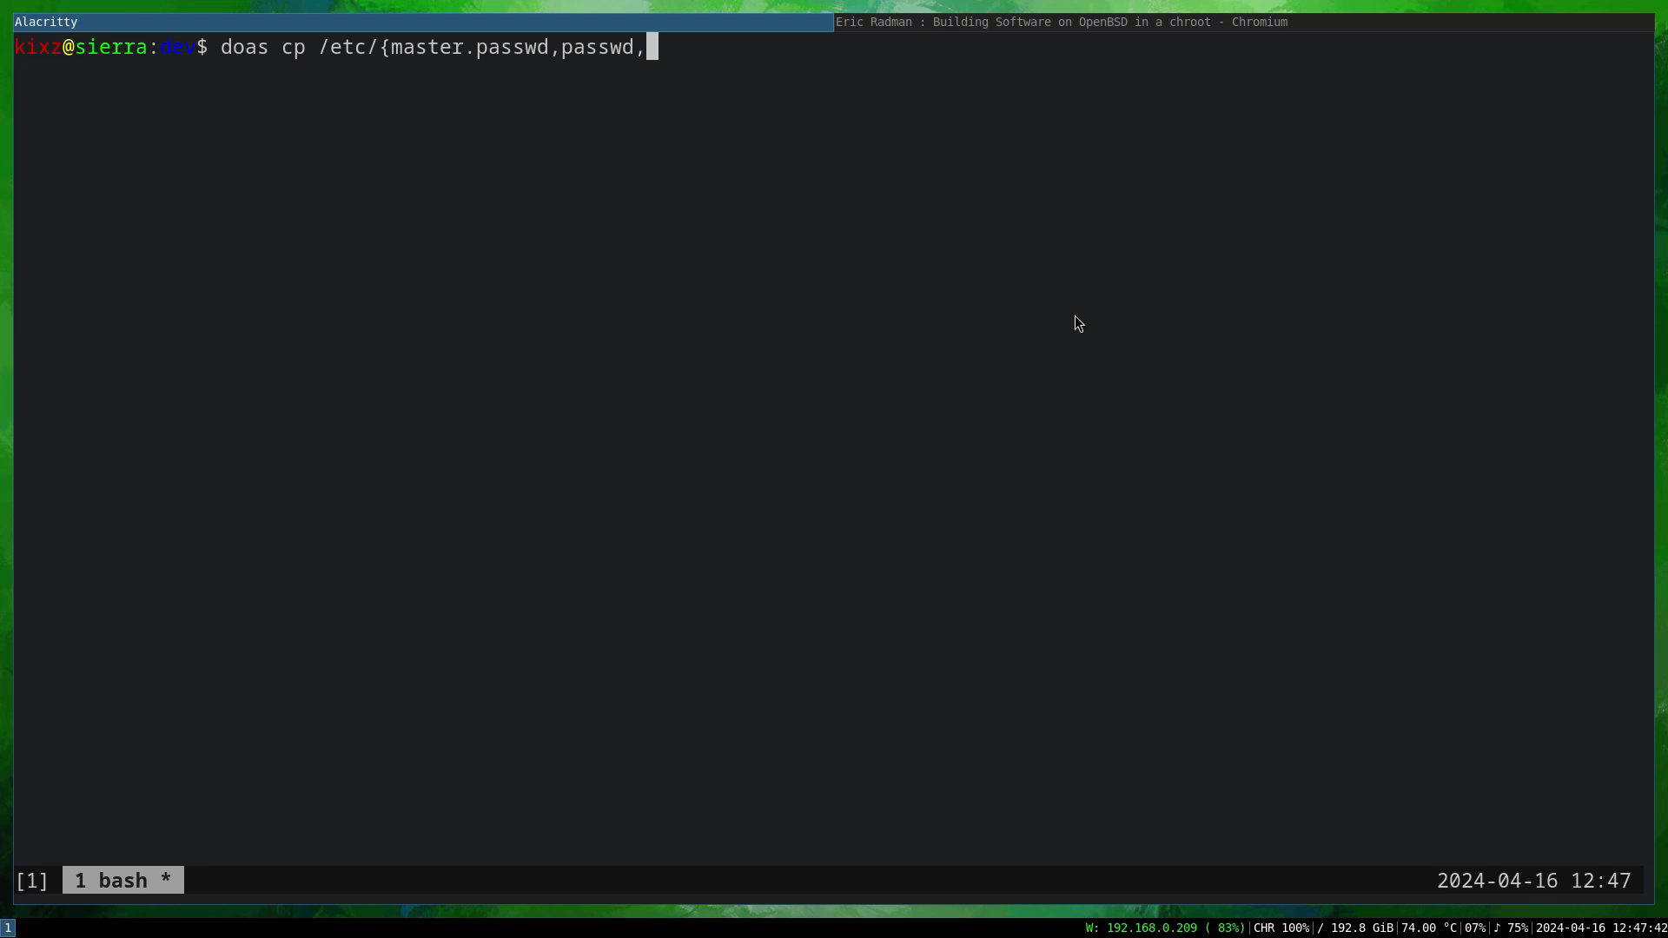
{"action": "type", "text": "group}"}
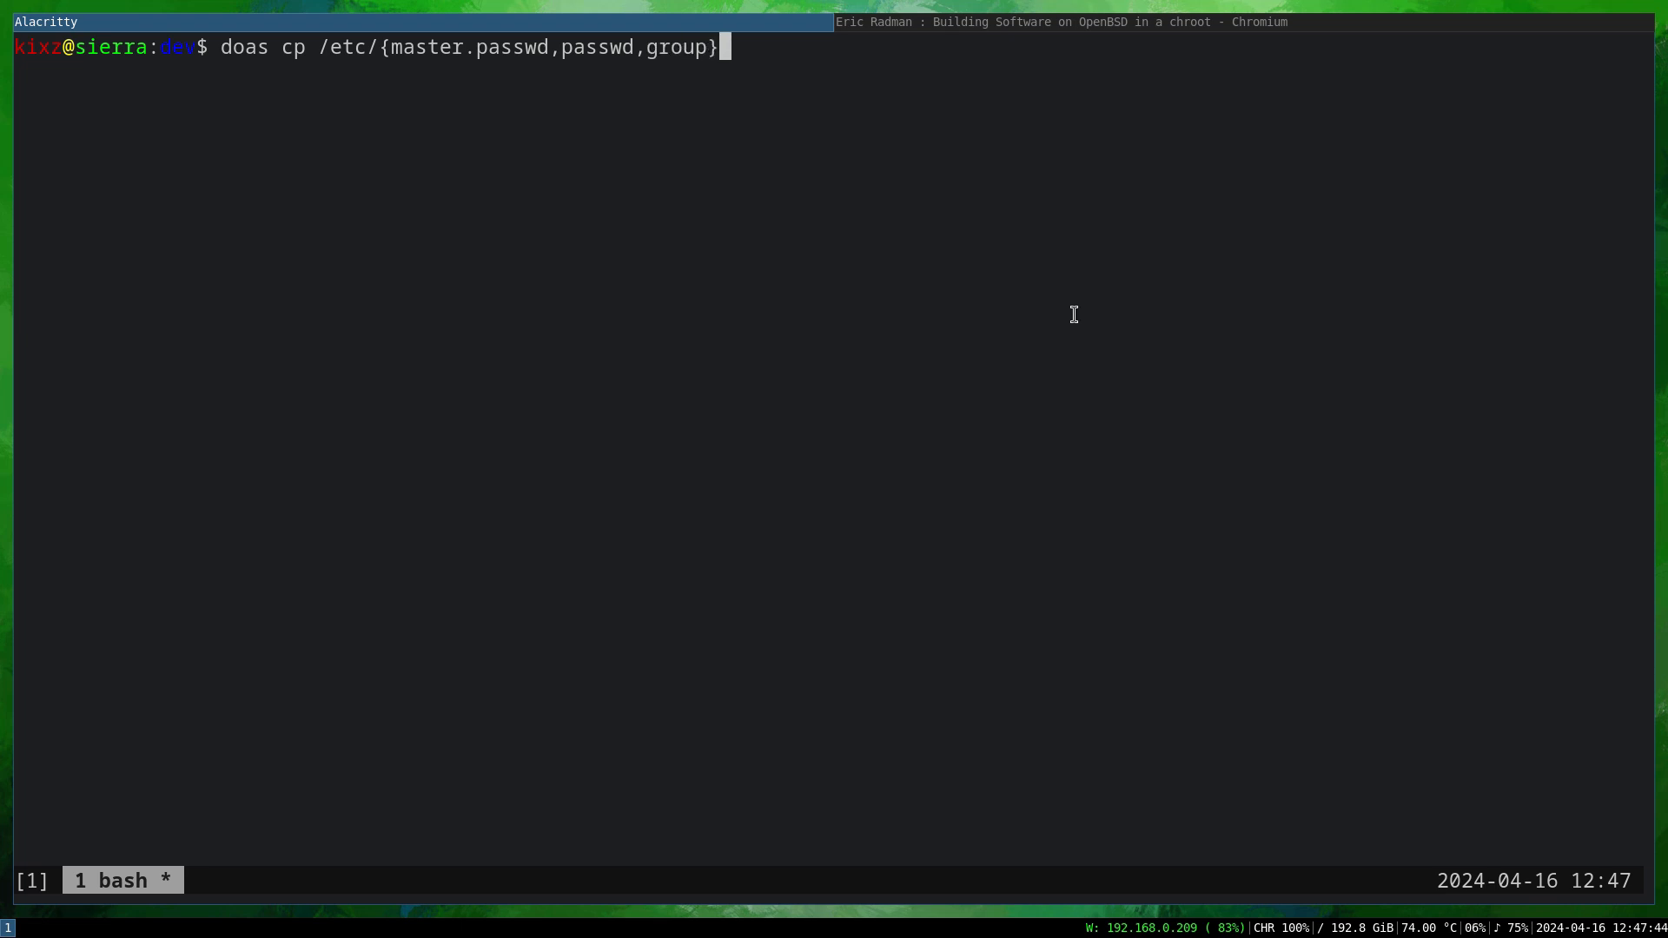
{"action": "type", "text": "/h"}
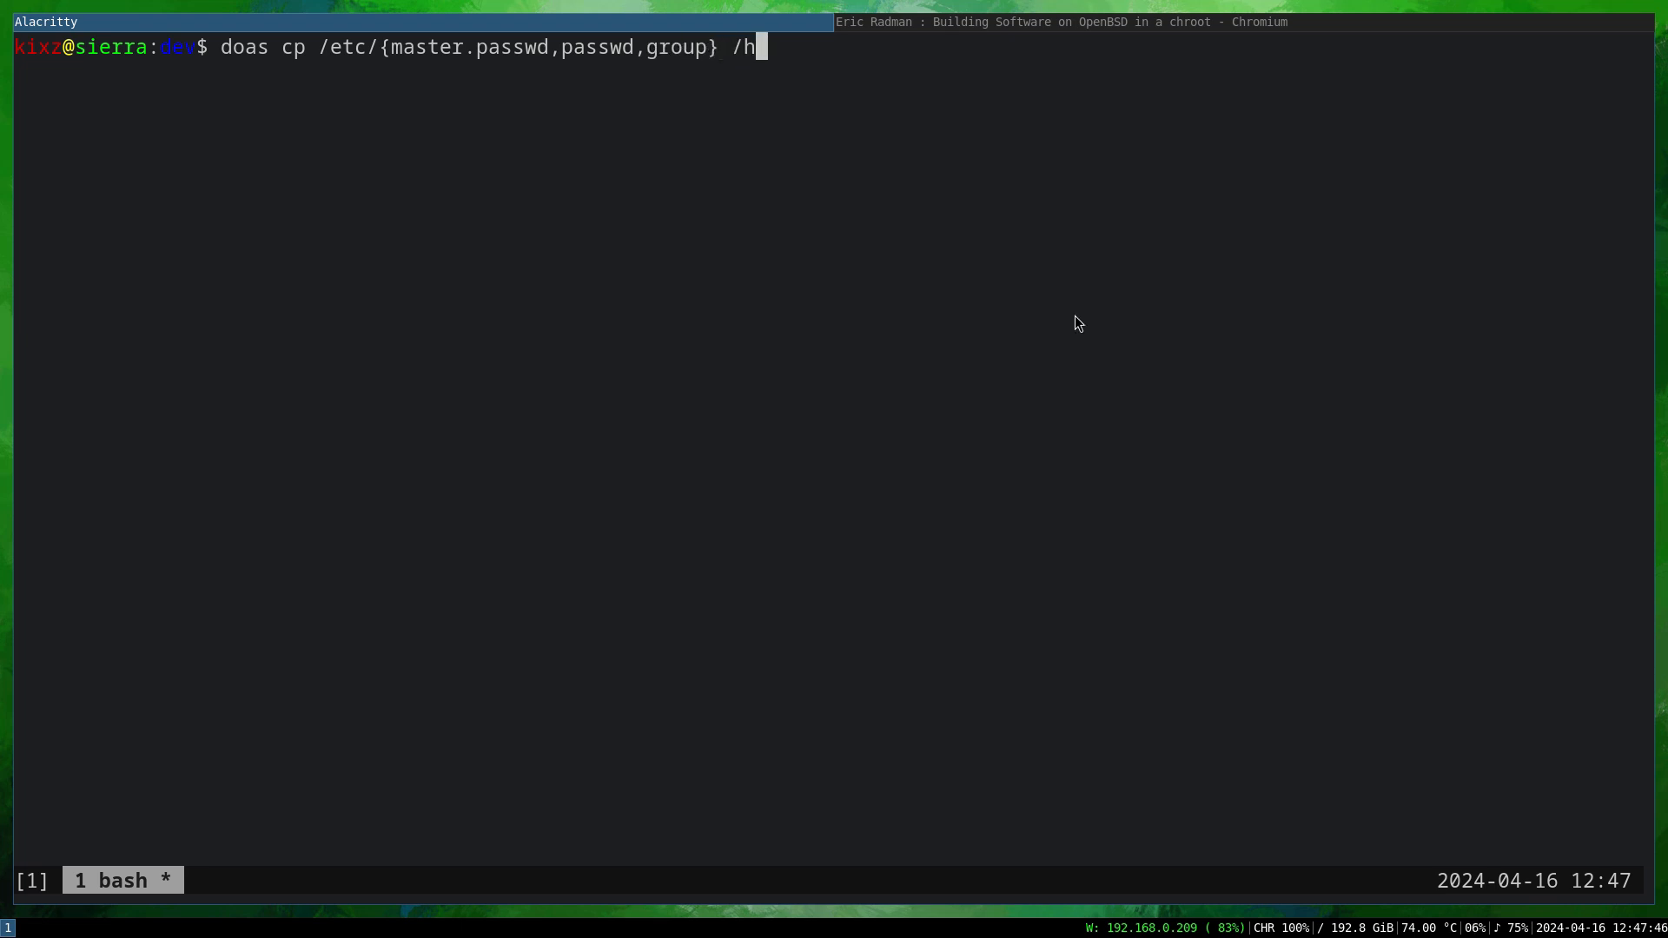
{"action": "type", "text": "ome/kixz/chroot/etc/"}
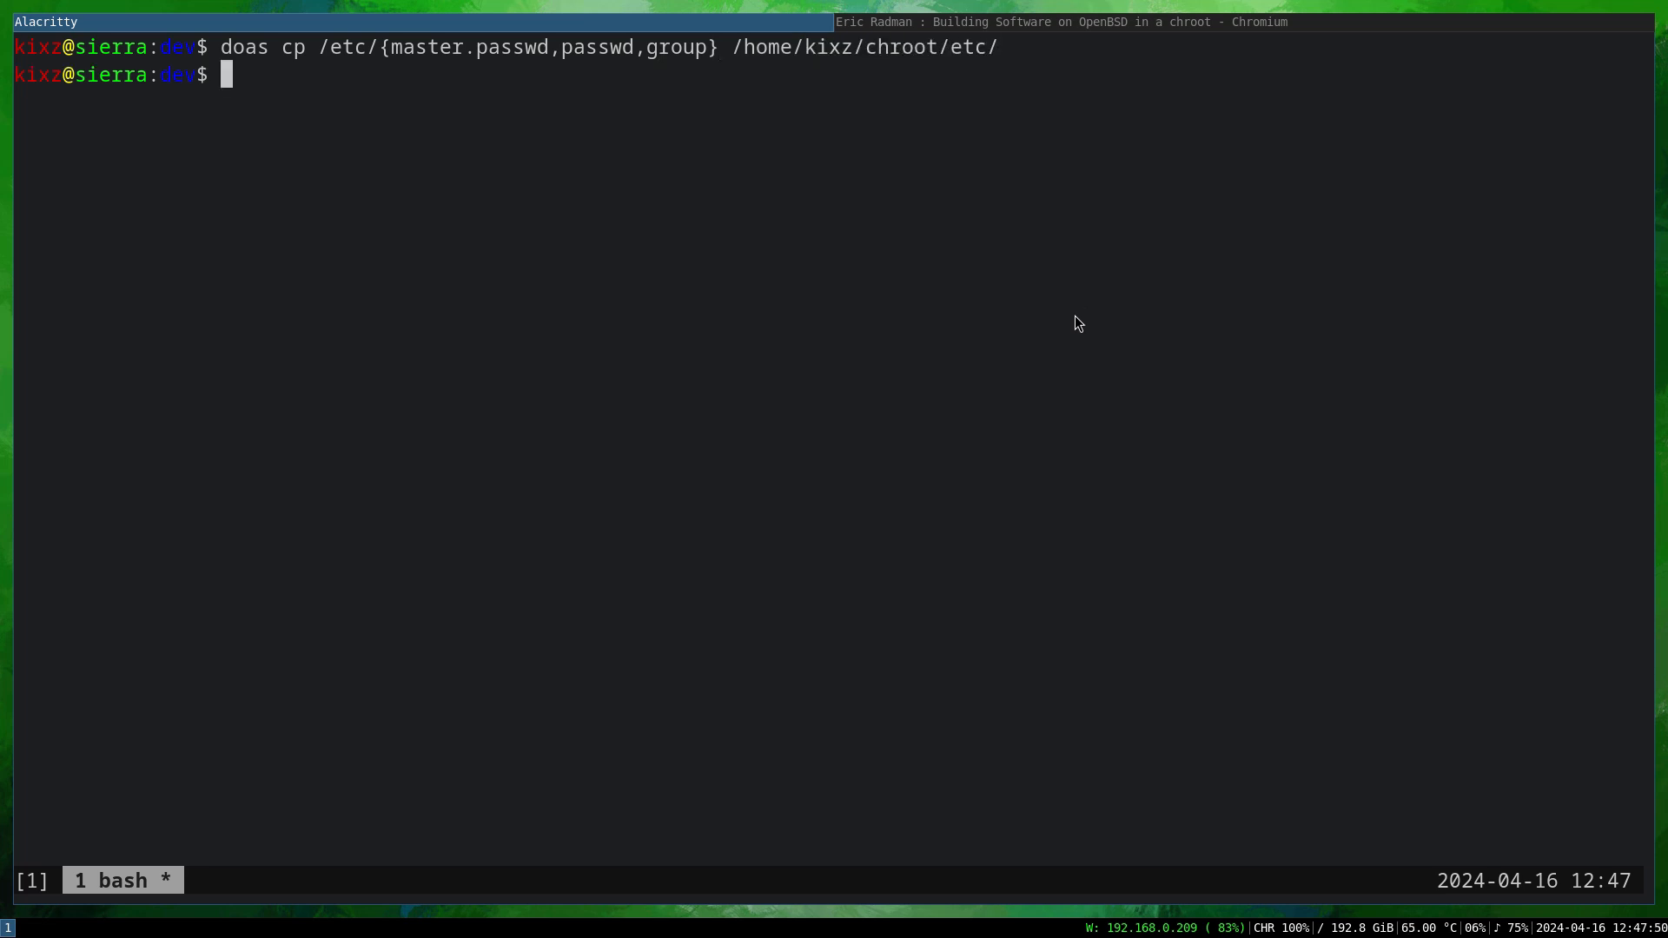
{"action": "type", "text": "m"}
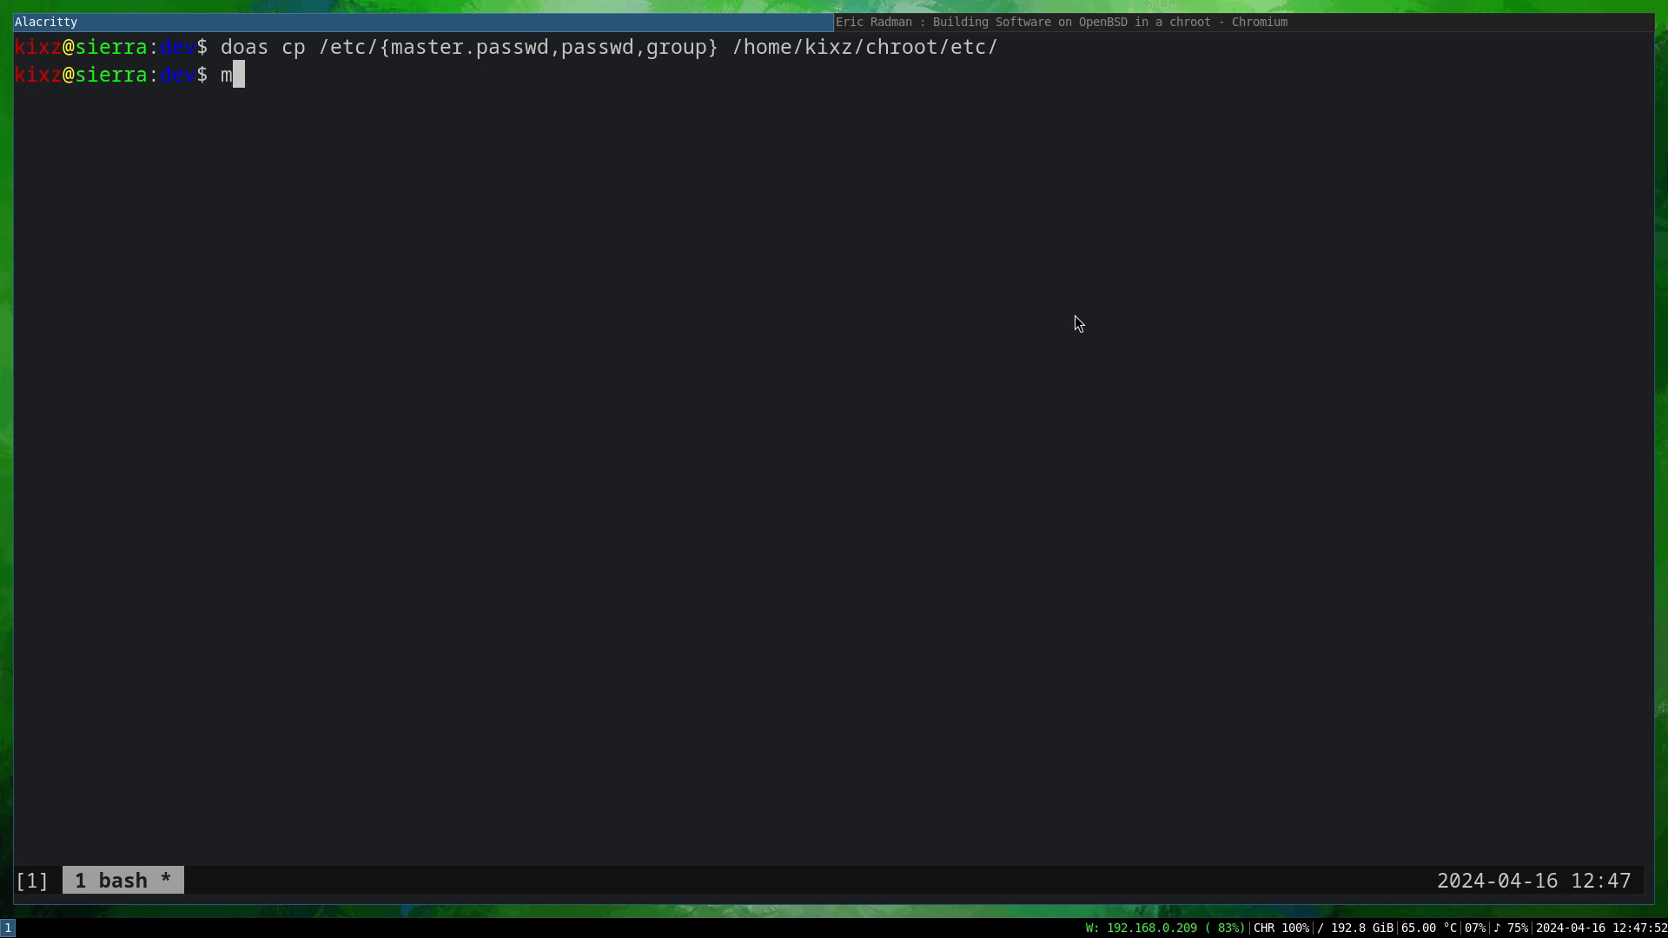
Create /home/kixz/chroot/home/kixz and chown it to kixz:users.
{"action": "type", "text": "doas"}
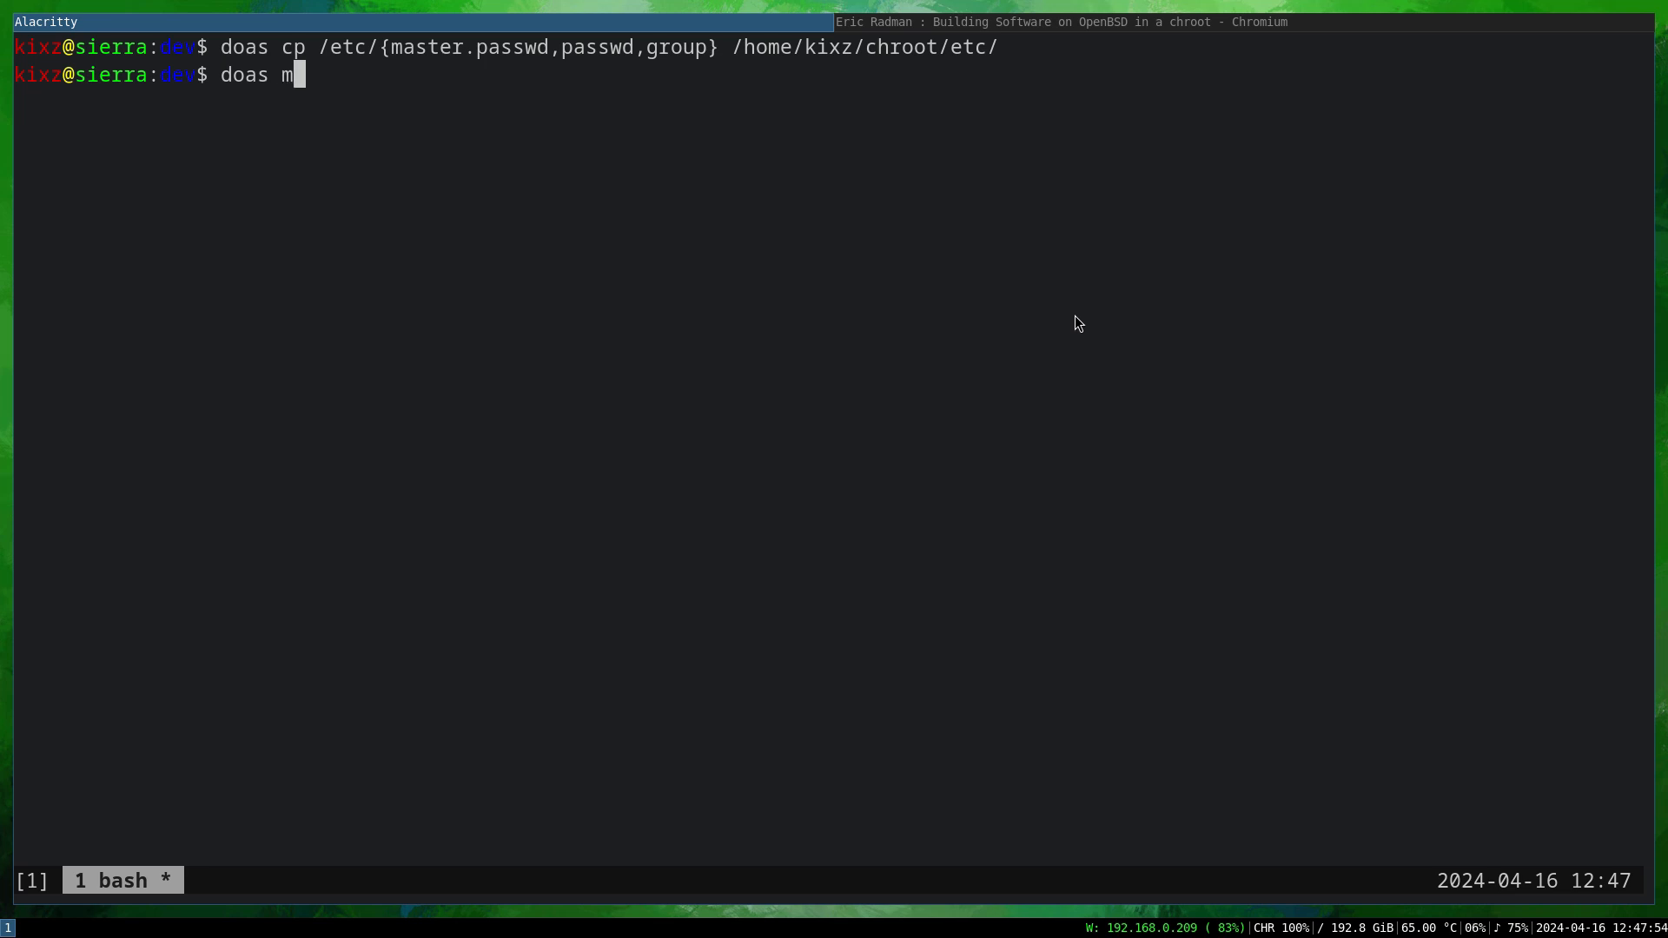
{"action": "type", "text": "kdir -p /home/"}
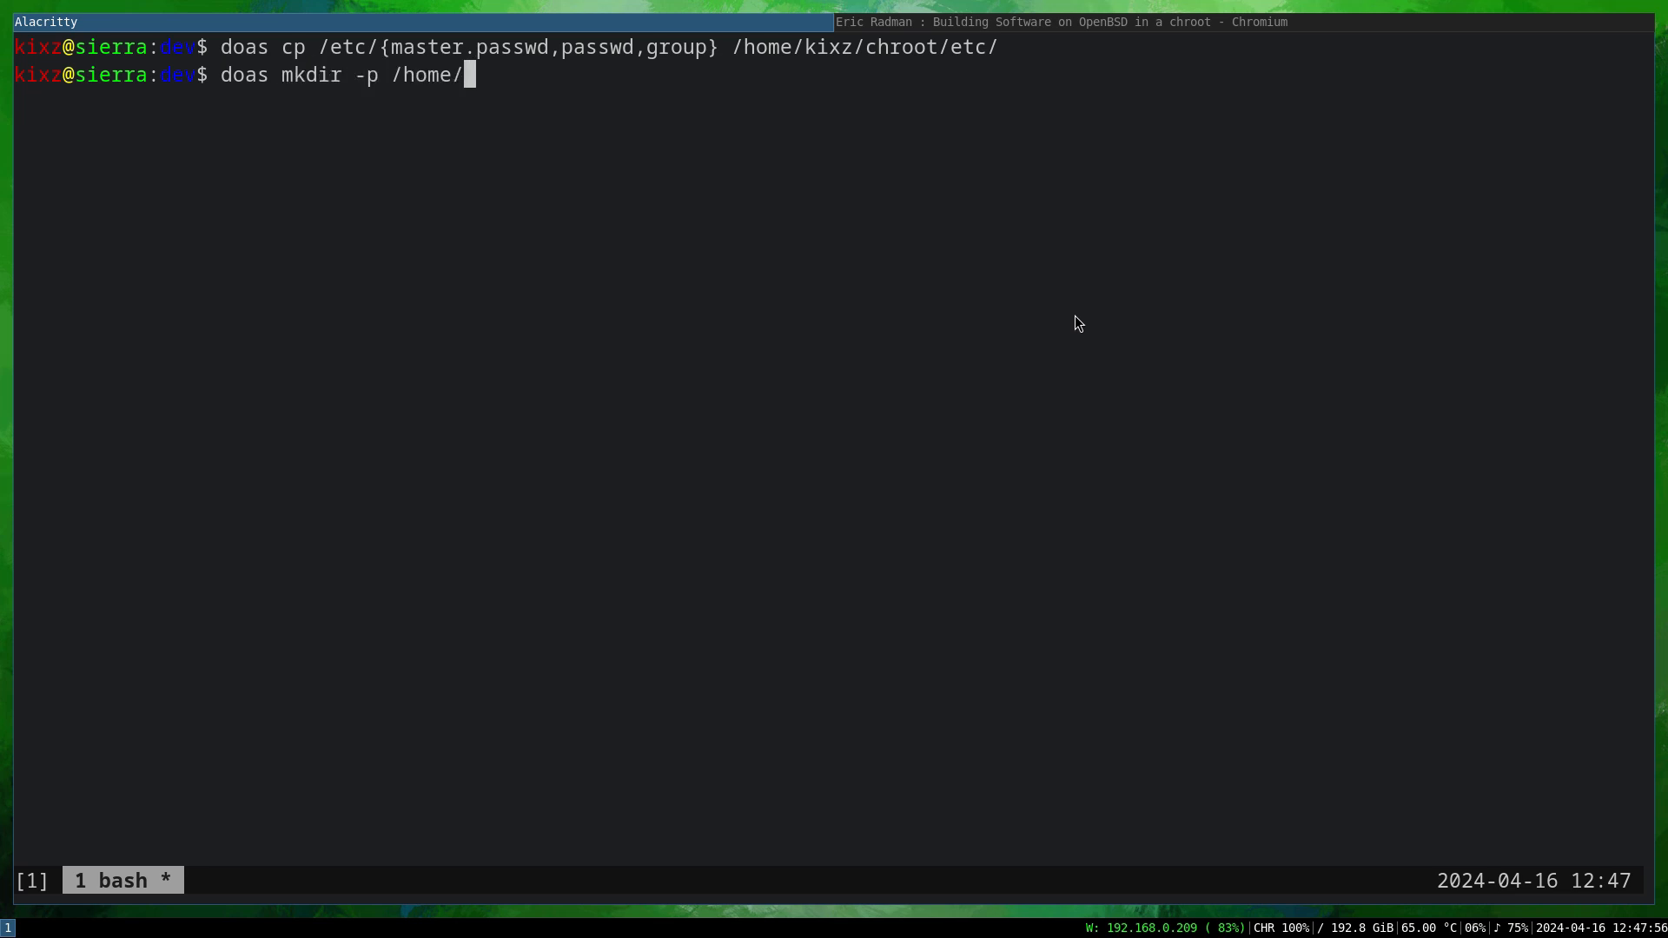
{"action": "type", "text": "kixz/chroot/"}
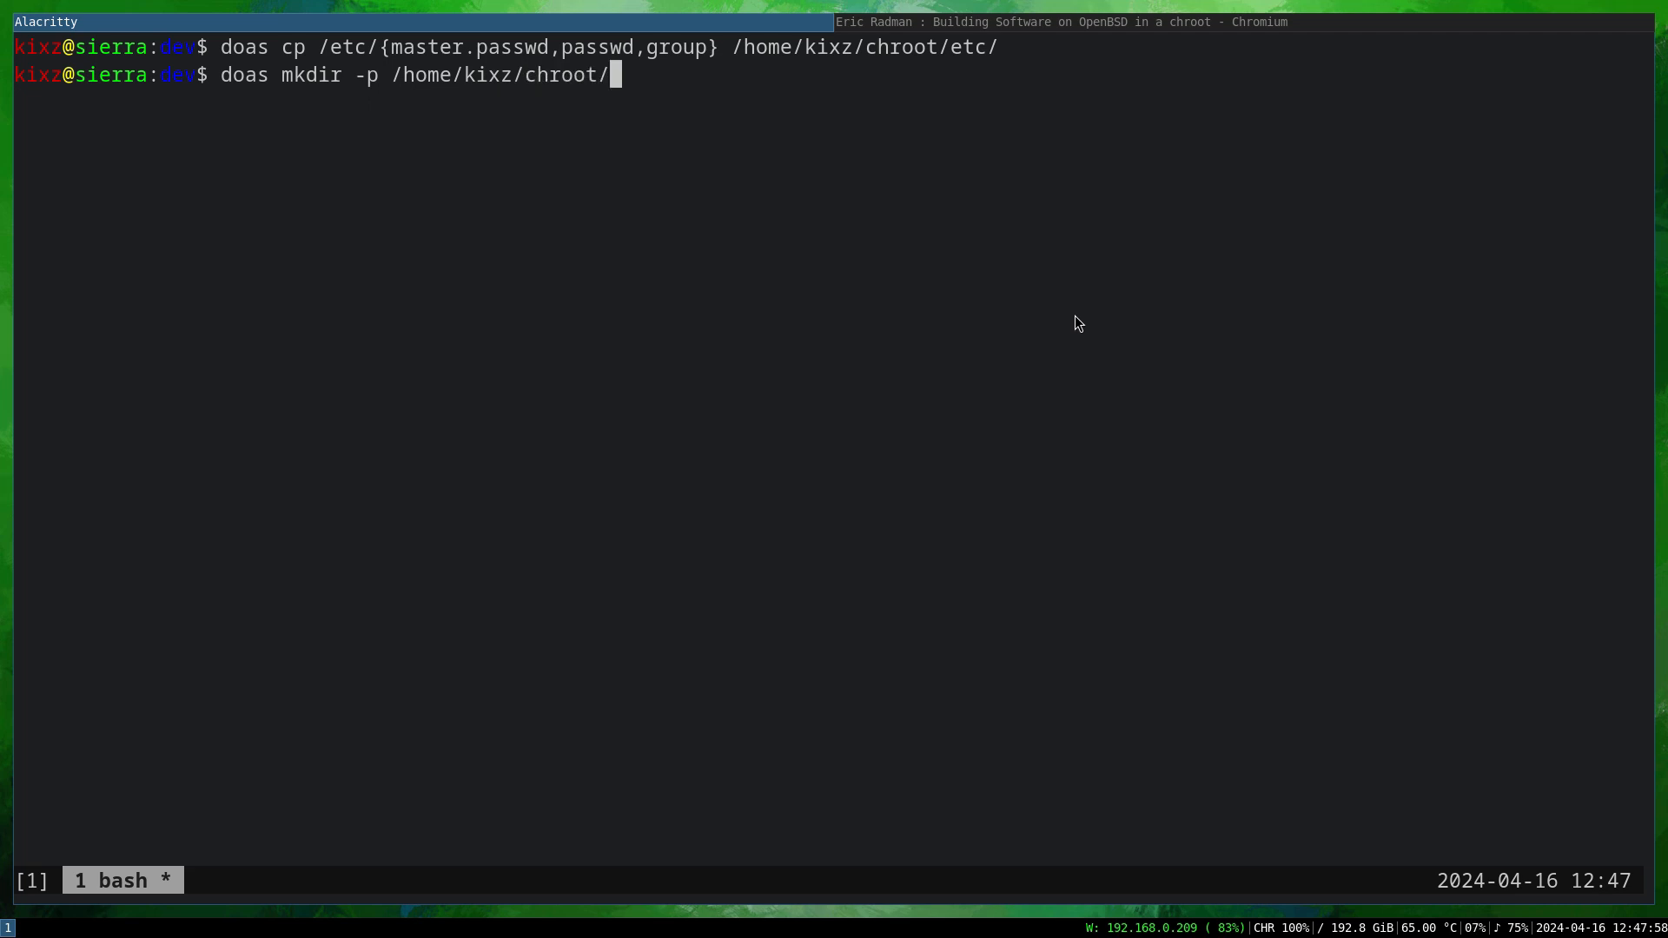
{"action": "type", "text": "home/kixz"}
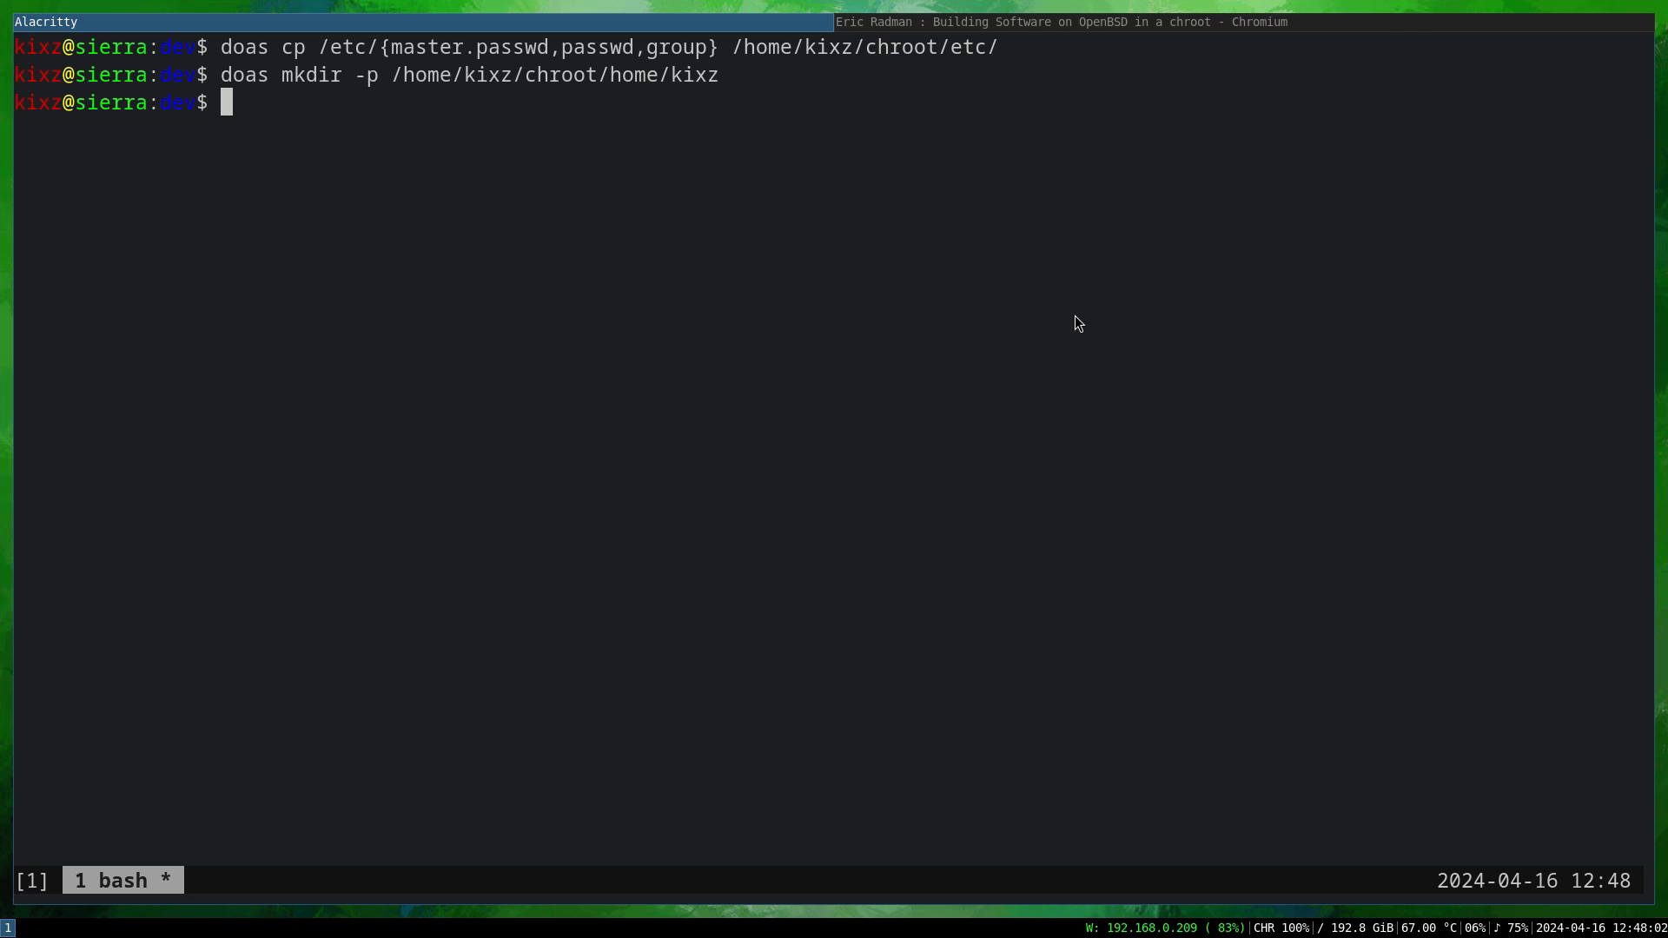
{"action": "type", "text": "doas chown"}
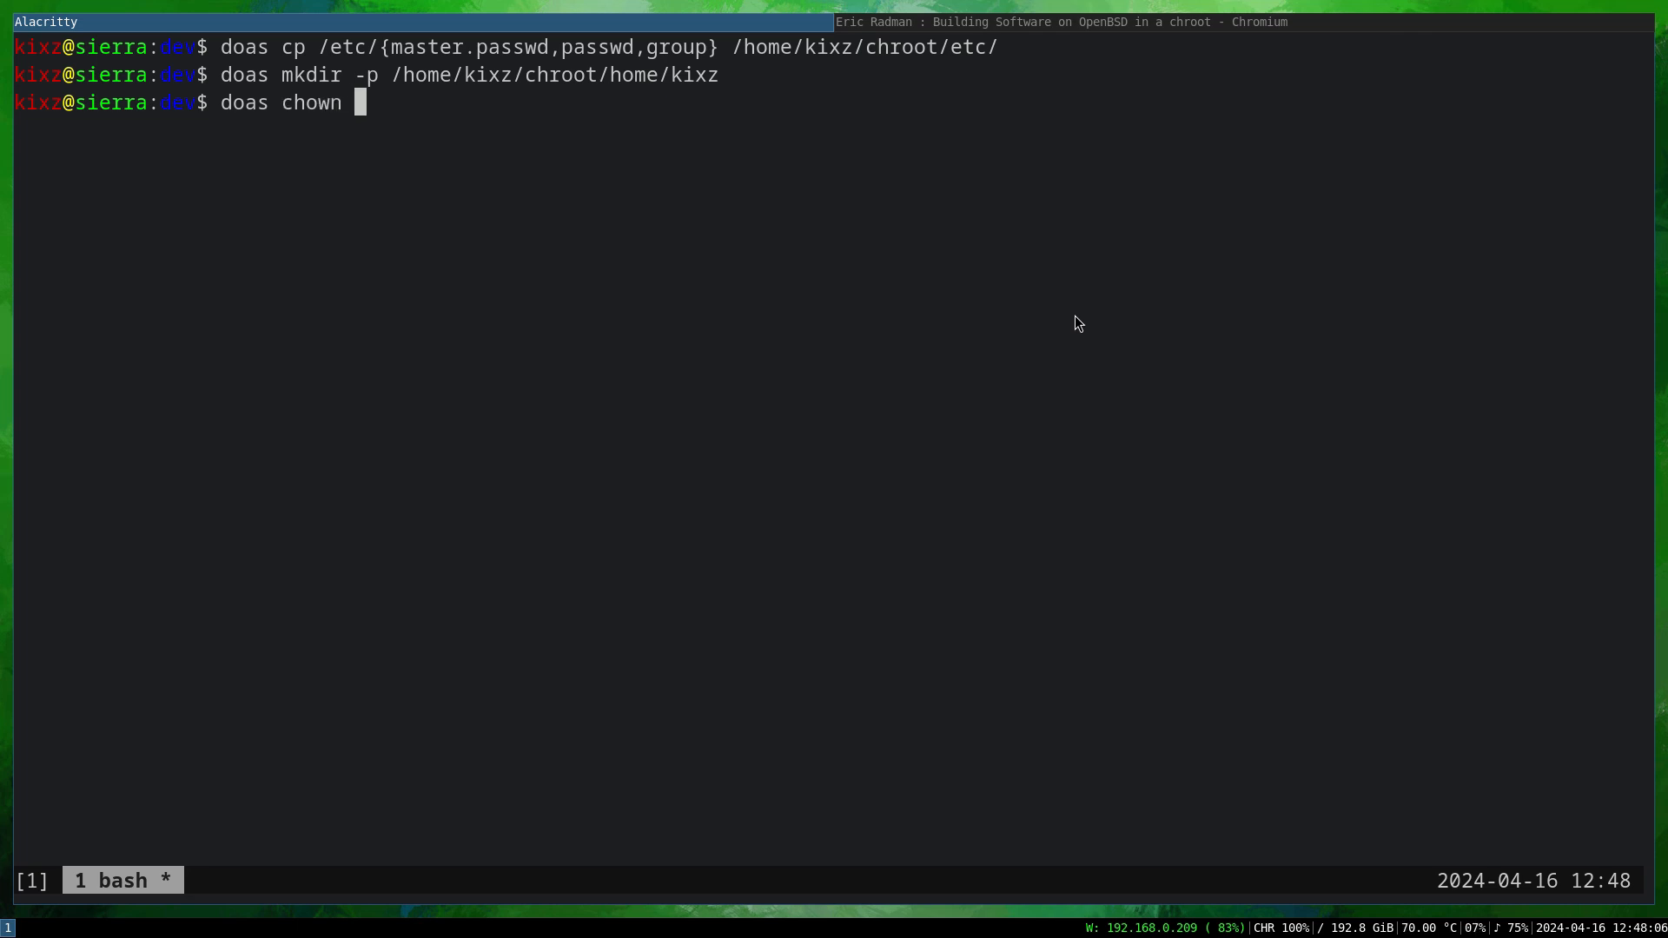
{"action": "type", "text": "kixz:"}
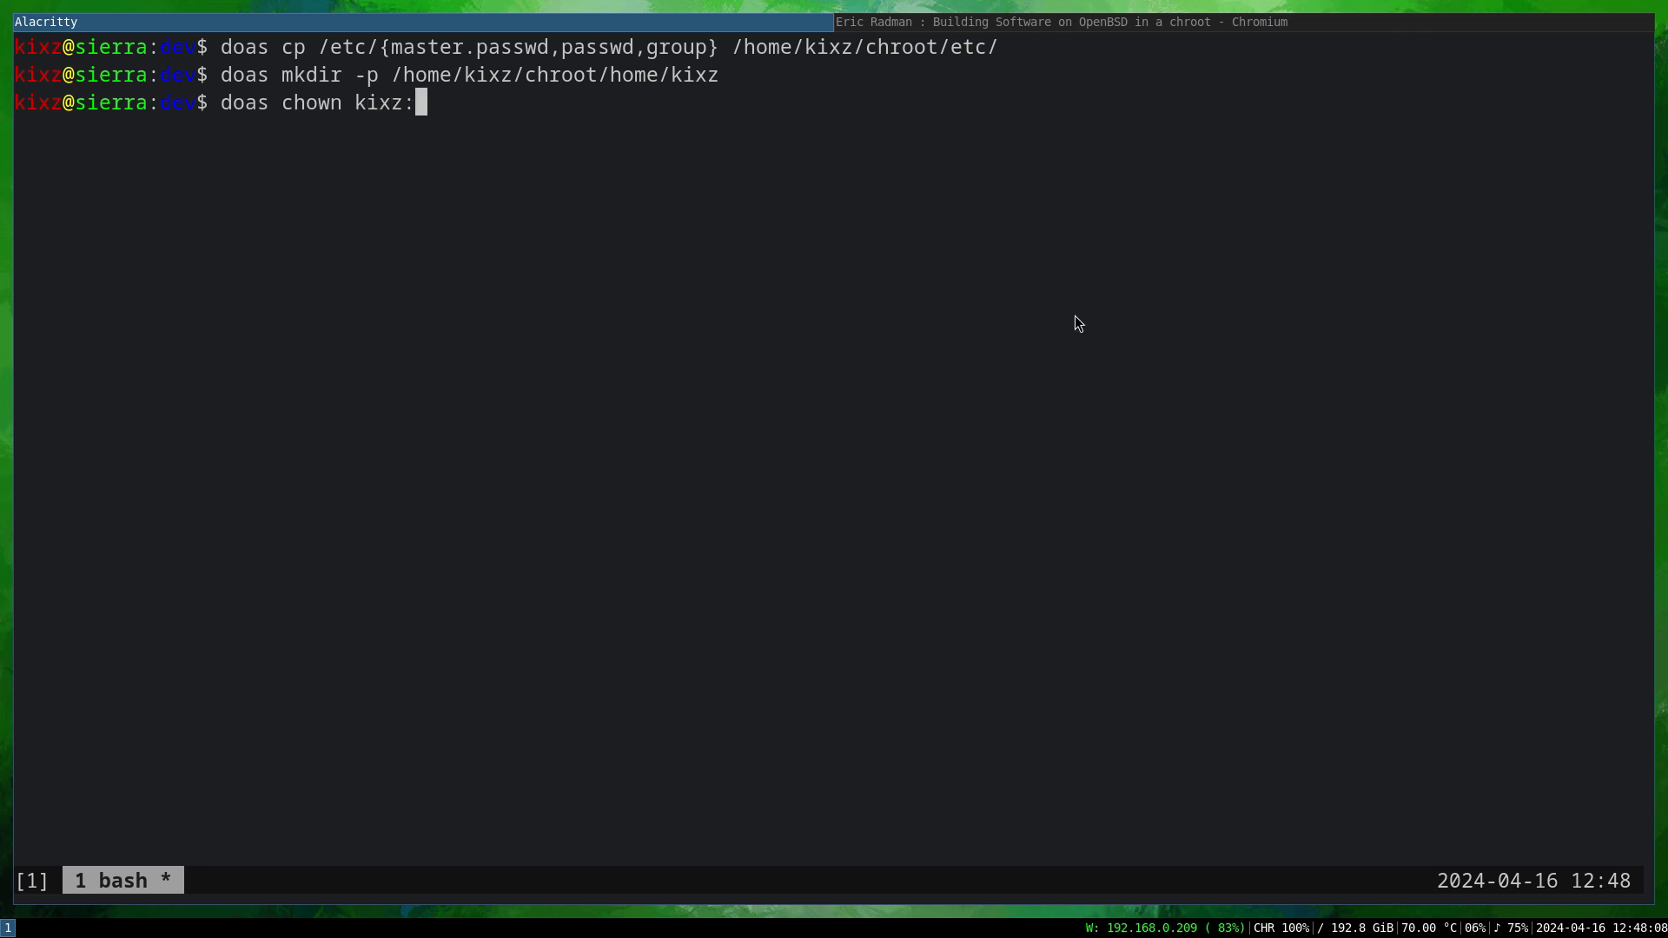
{"action": "type", "text": "users /home/kixz/chroot/home/kixz/"}
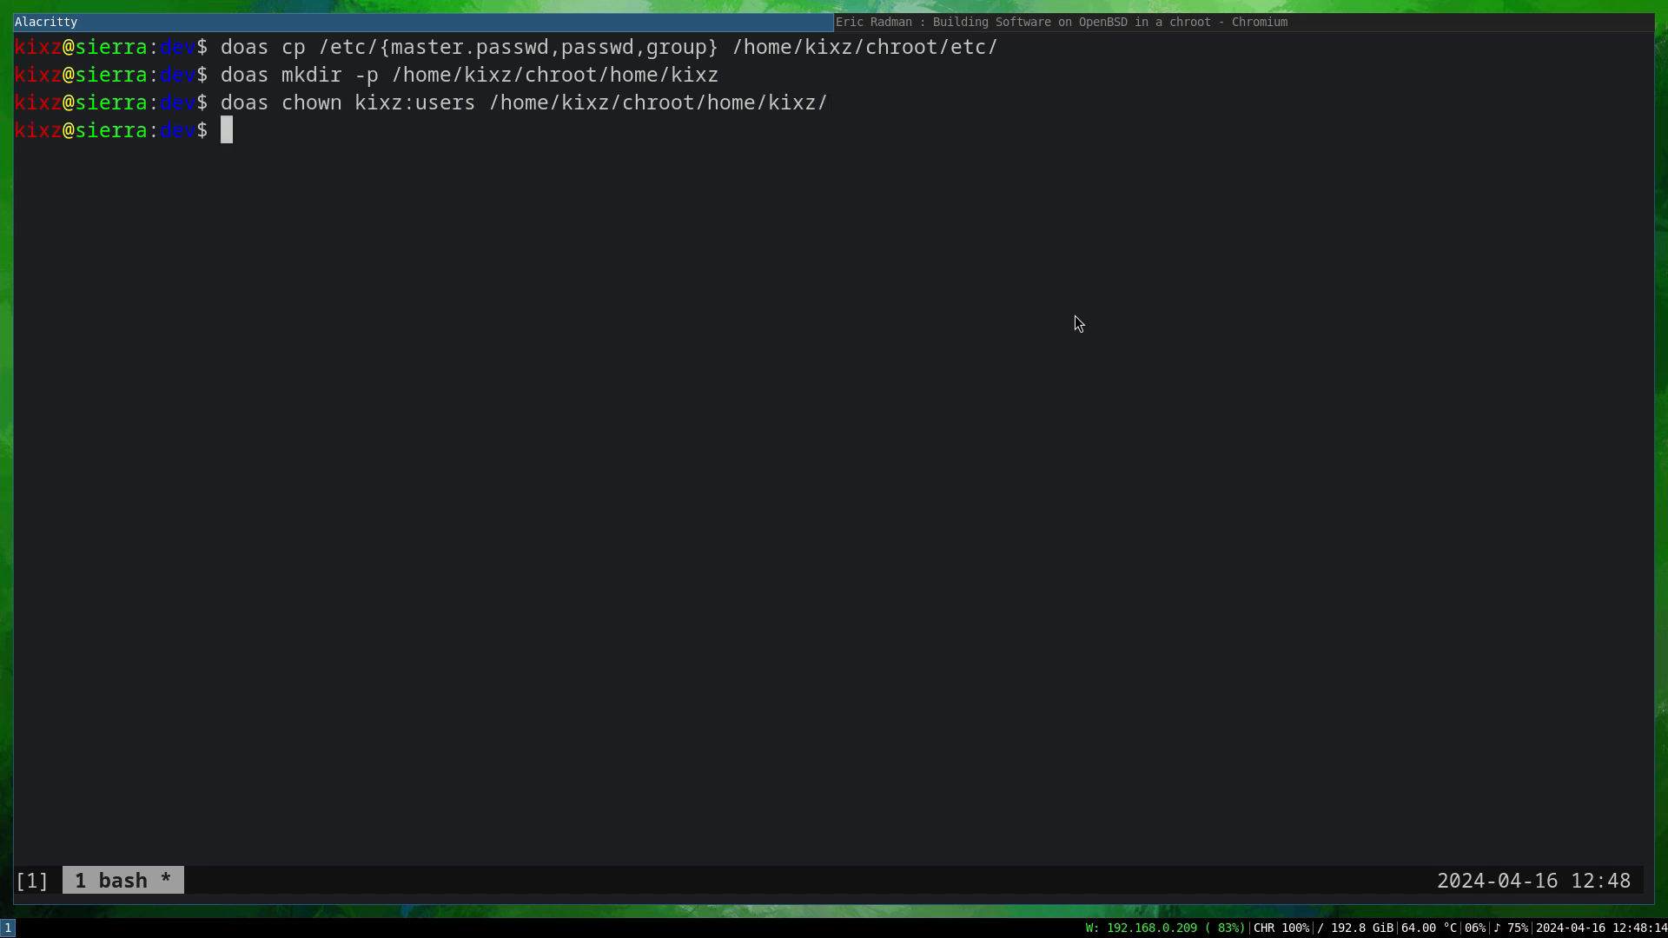
{"action": "type", "text": "cp"}
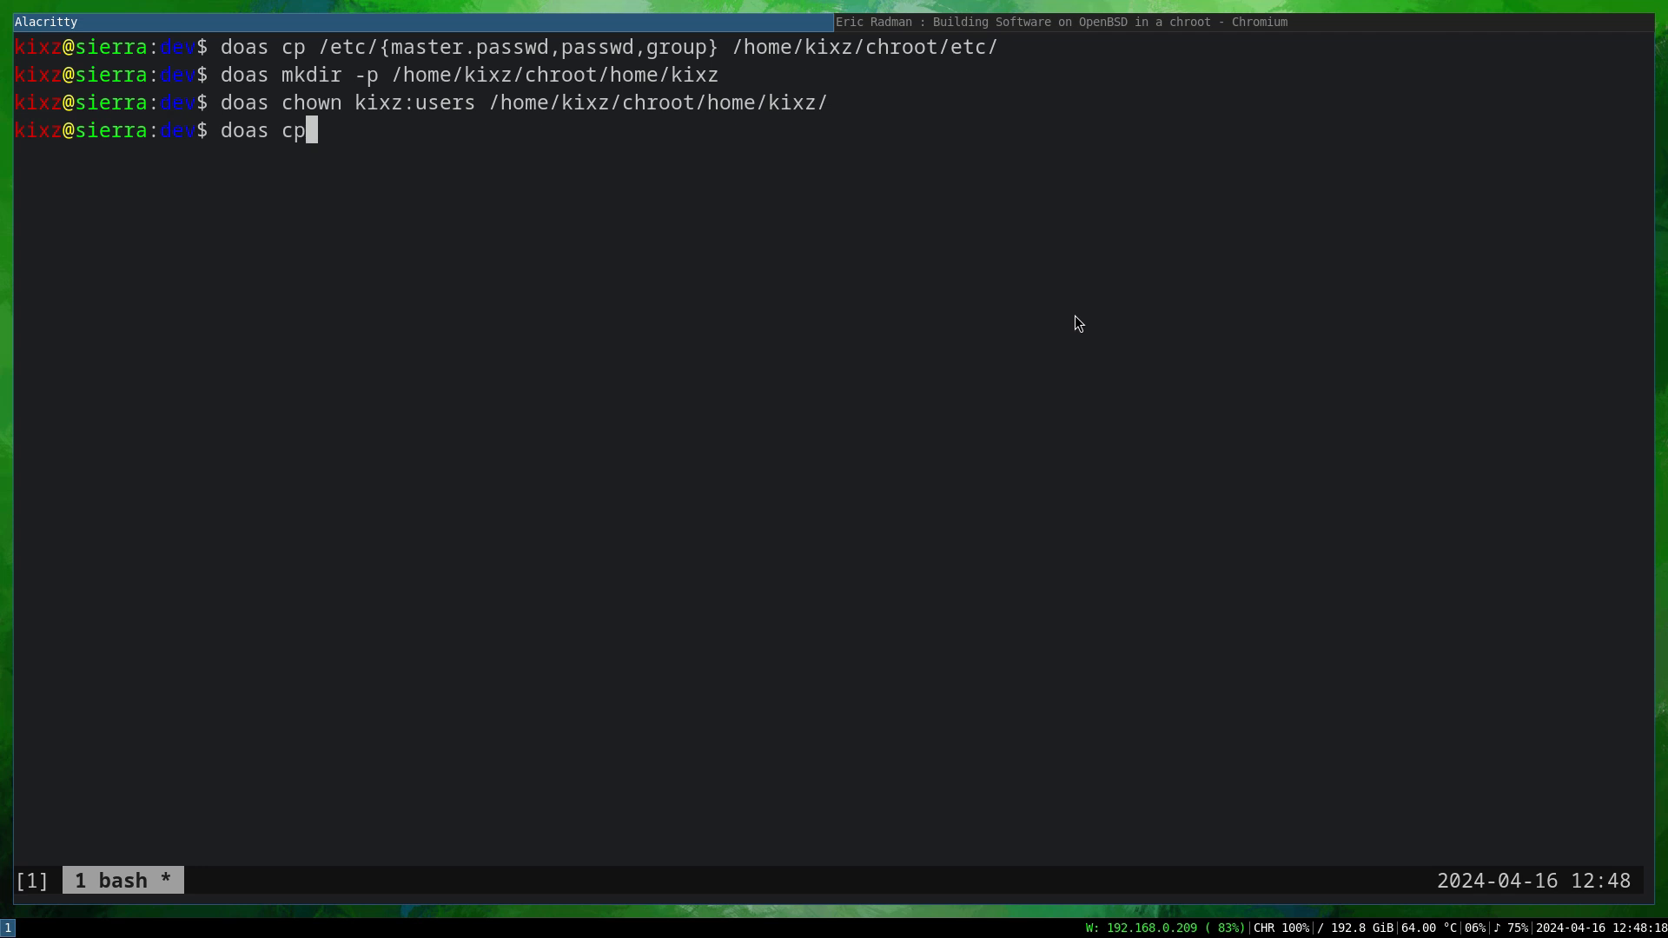
Copy /etc/{installurl,resolv.conf} into the chroot's etc with doas cp.
{"action": "type", "text": "/etc/"}
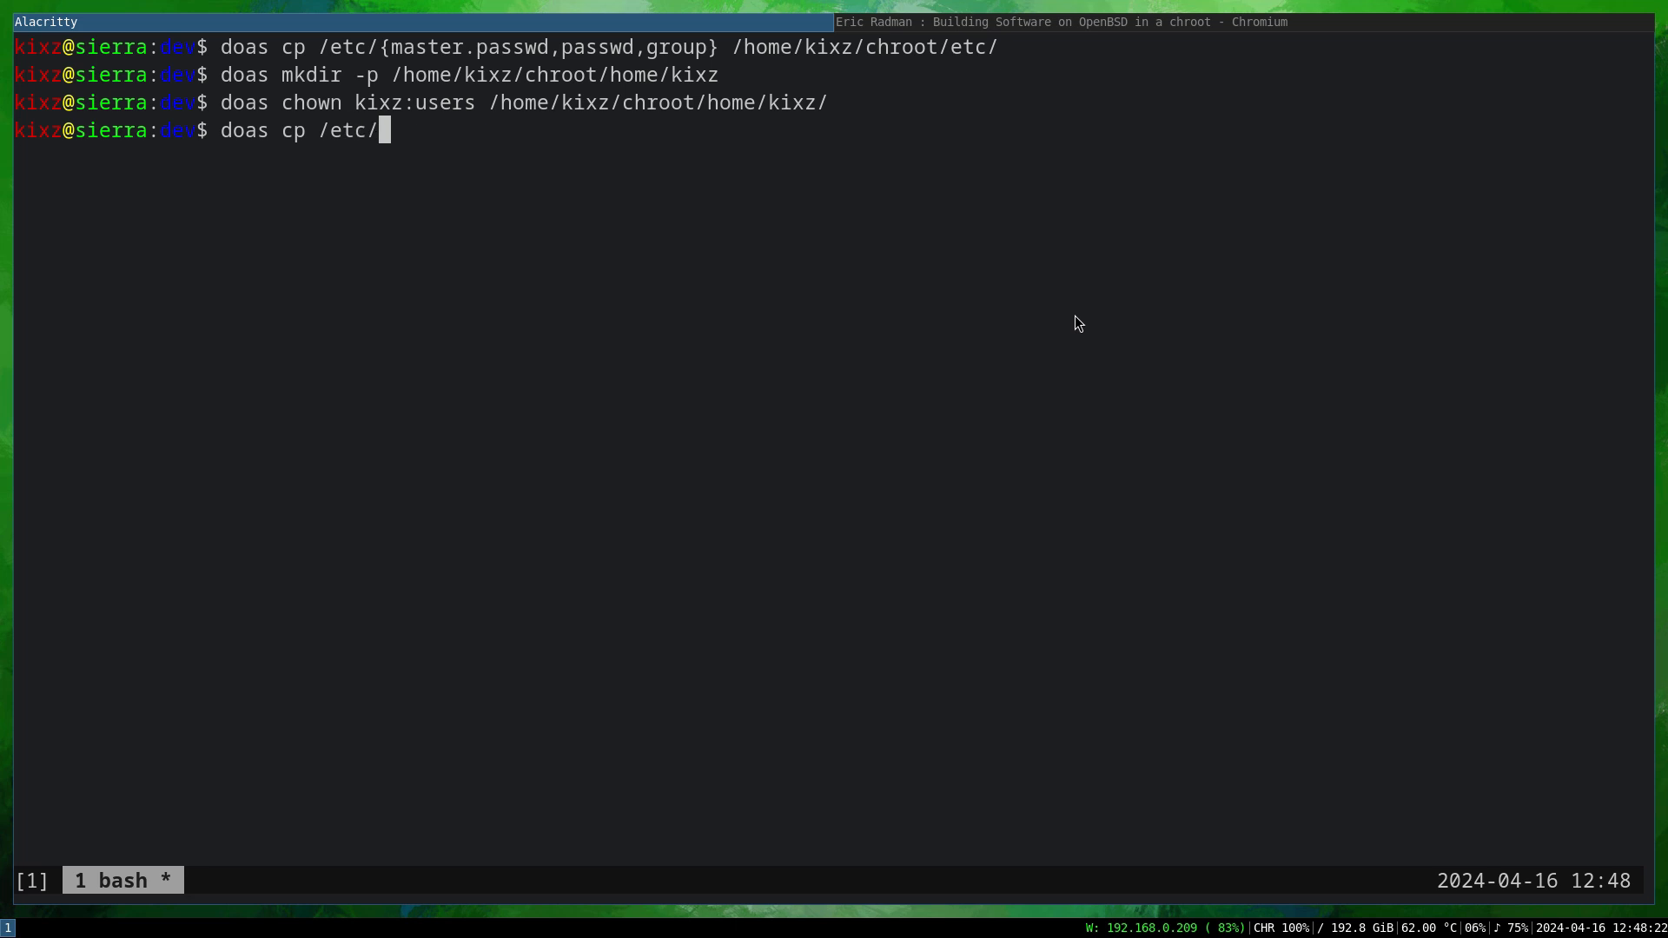
{"action": "type", "text": "{instal"}
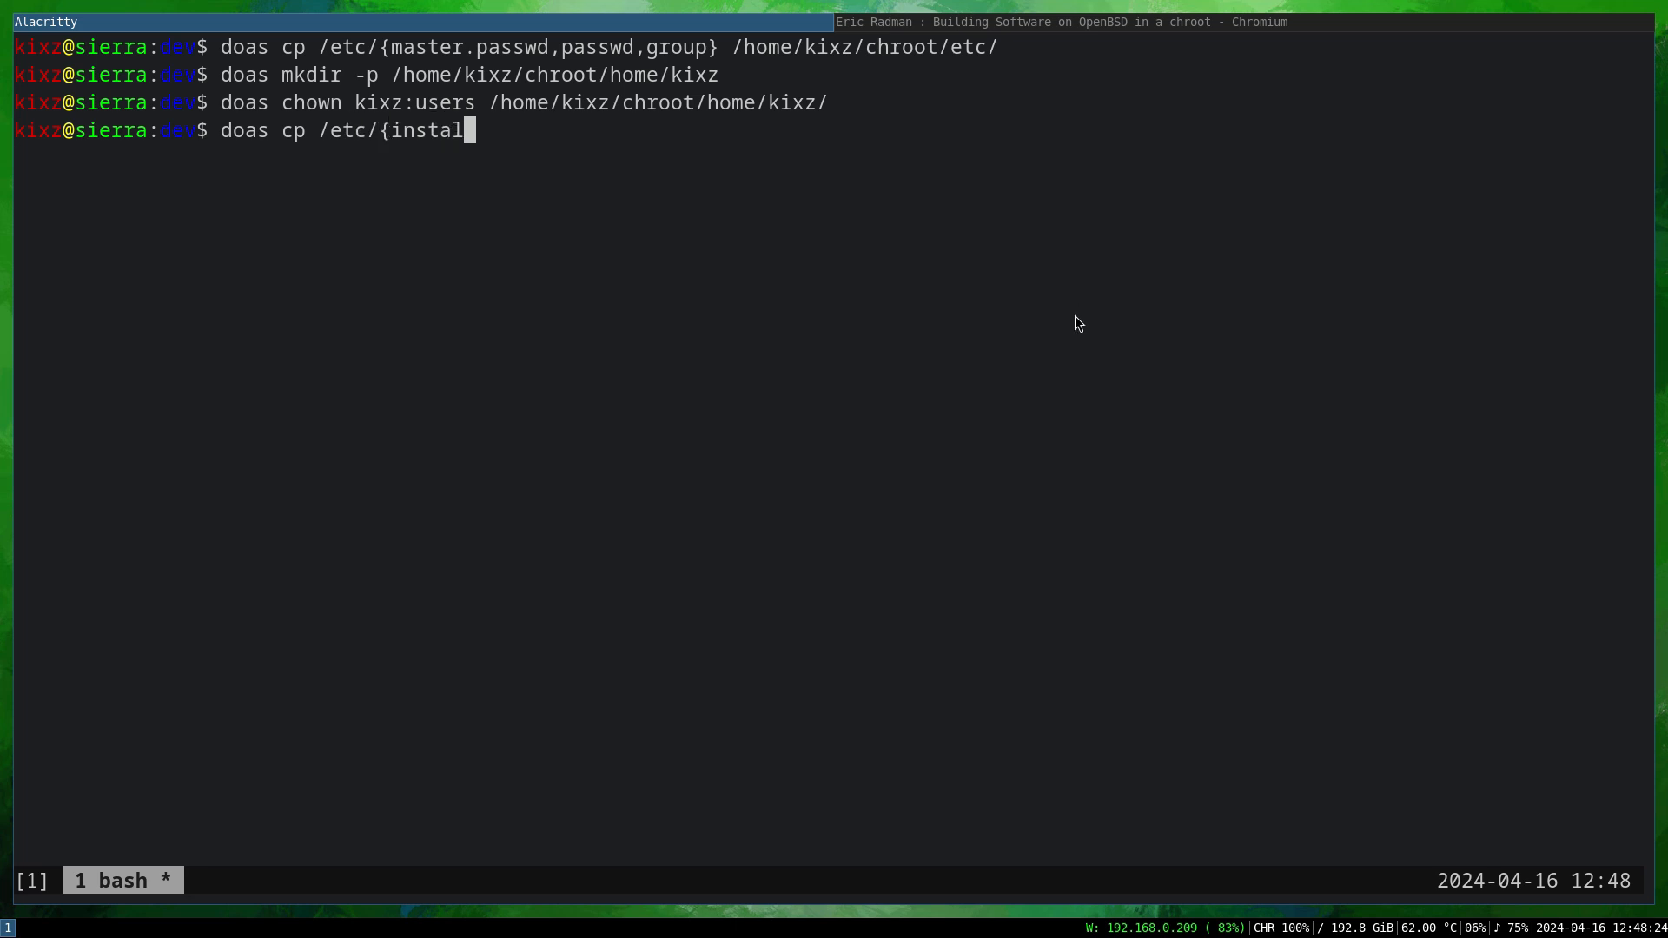
{"action": "type", "text": "url,r"}
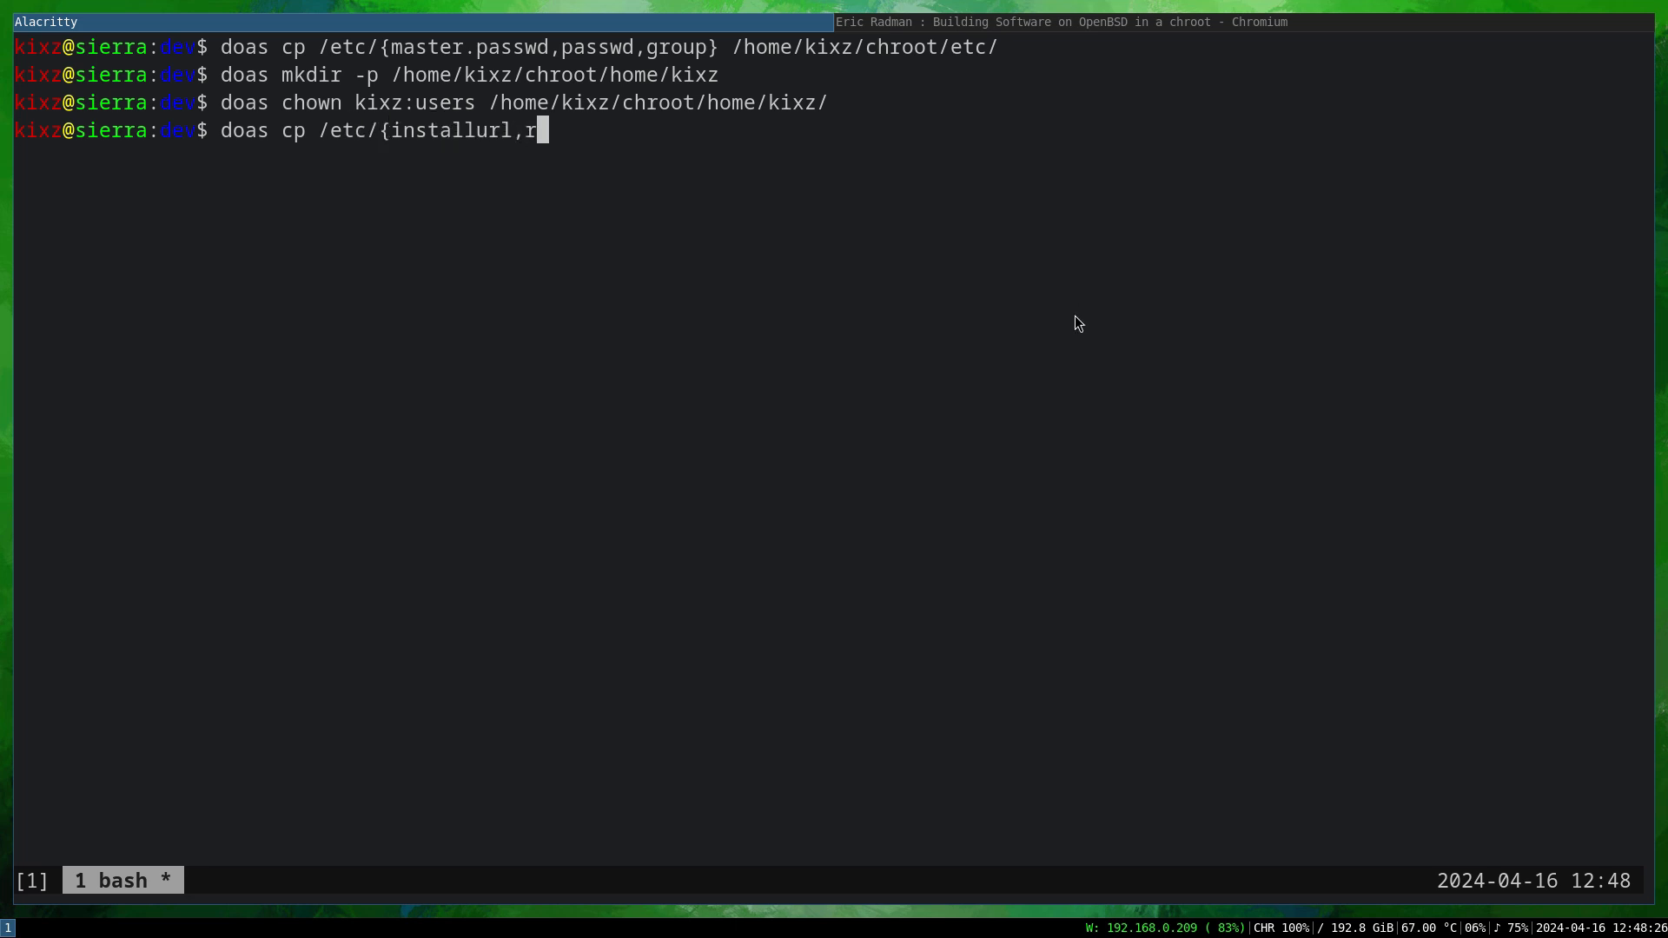
{"action": "type", "text": "esolv.conf} /home/kixz/chroot/etc/"}
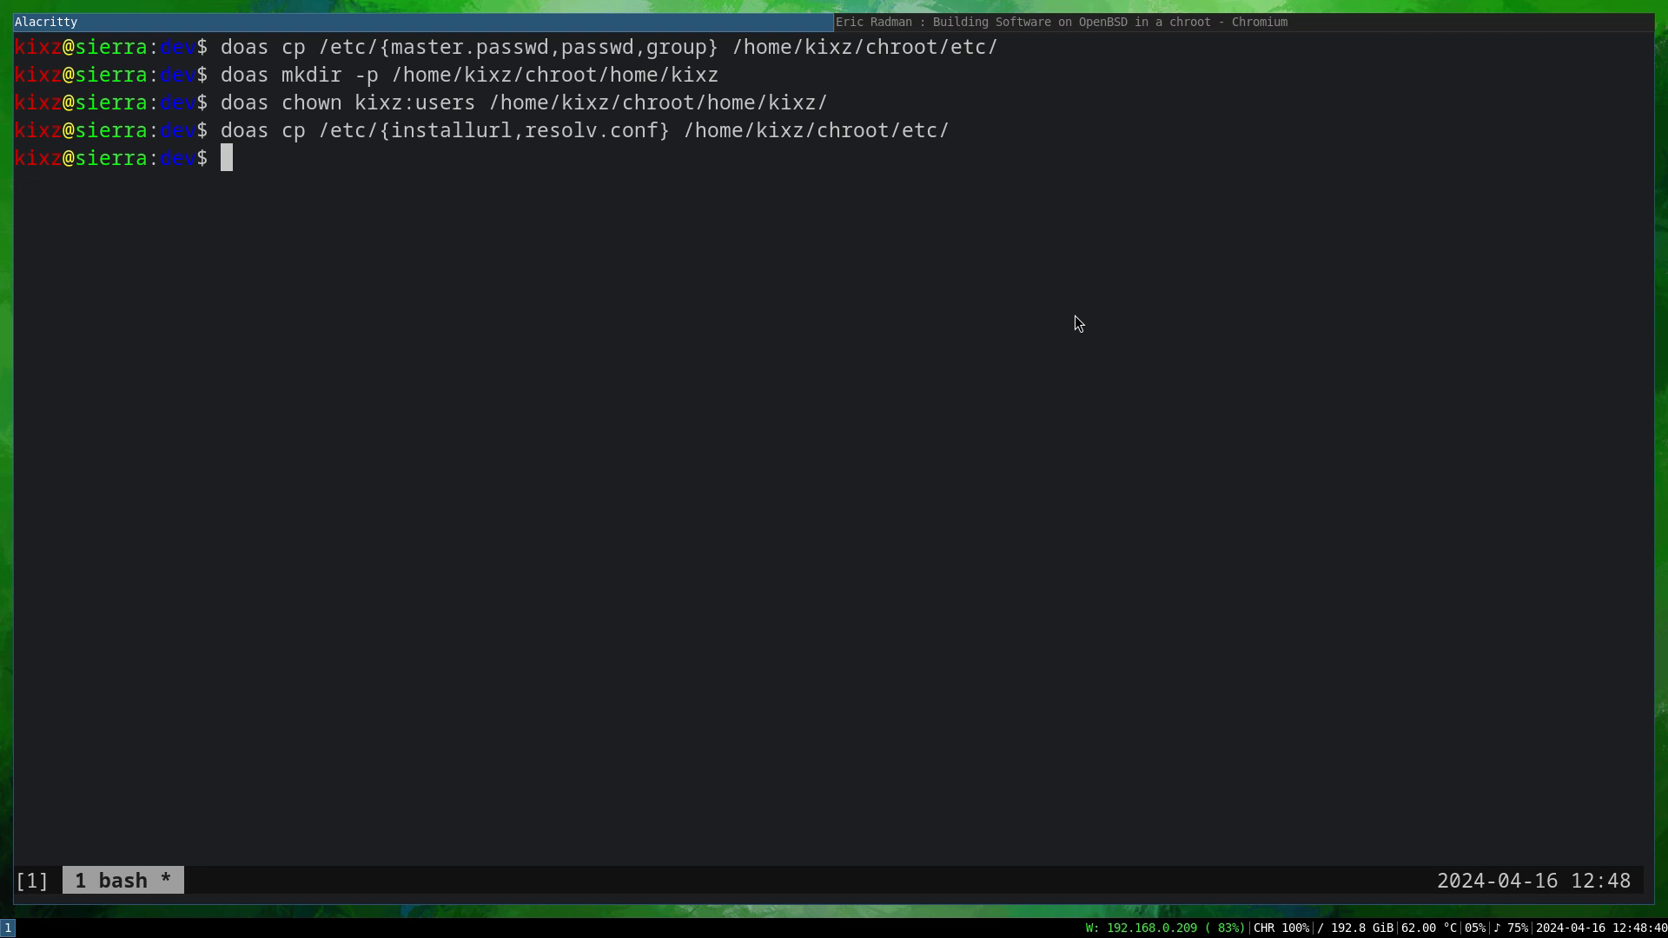
{"action": "type", "text": "doas"}
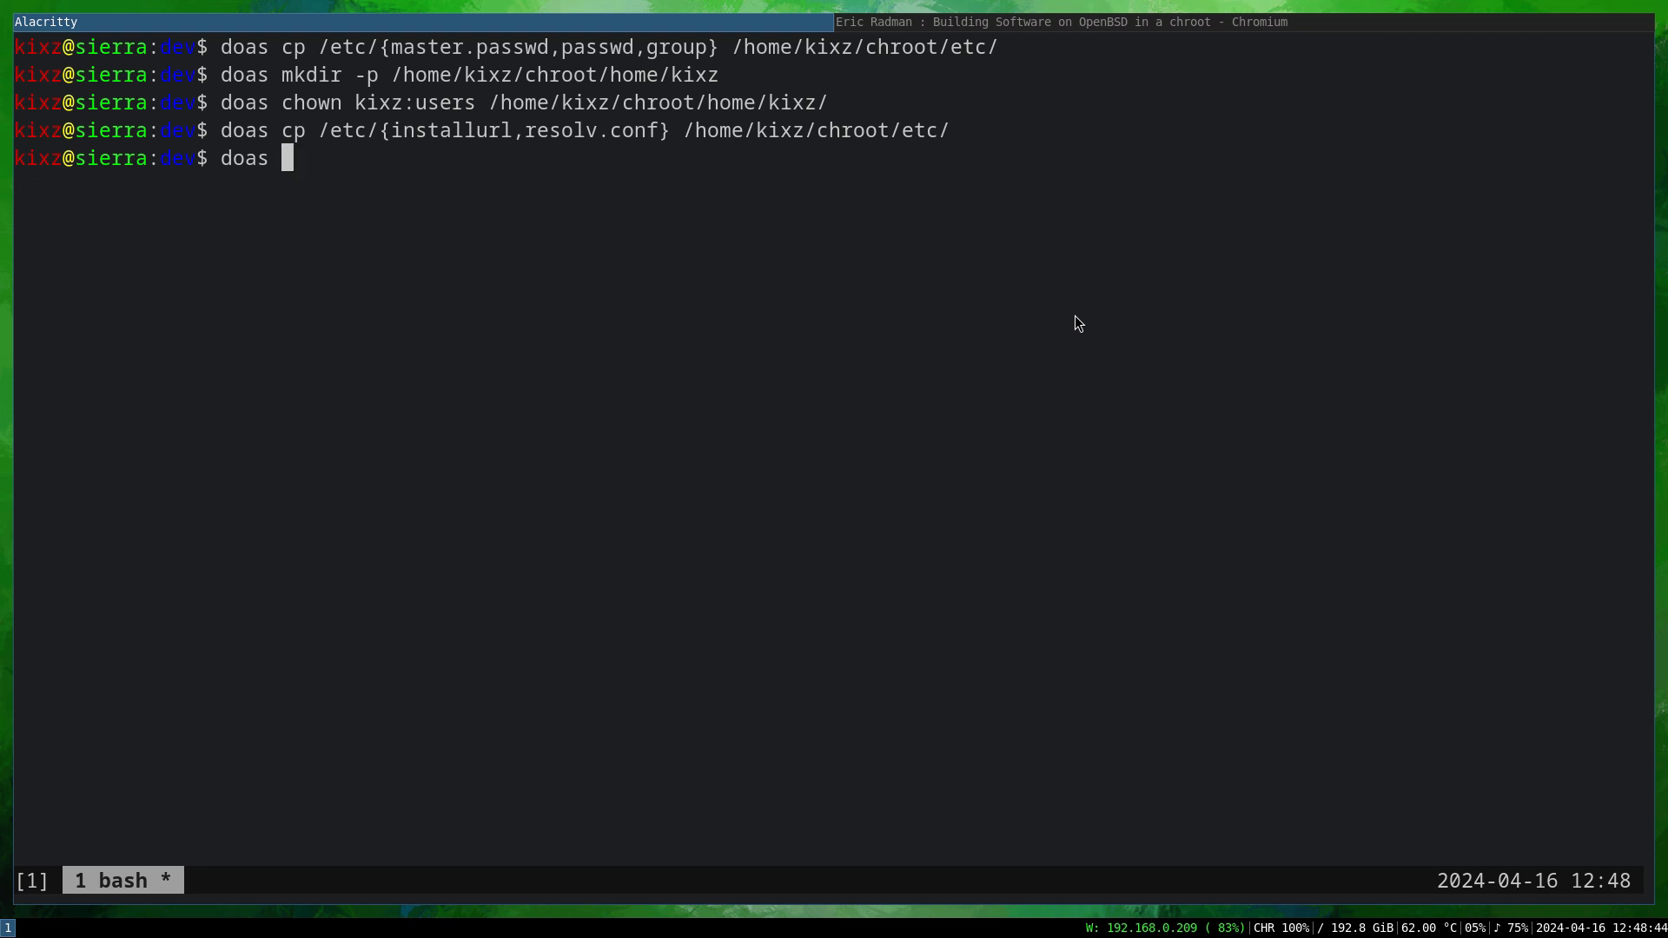
Enter the chroot as root with sh after bash fails, and start pkg_add bash.
{"action": "type", "text": "chroot /home/kixz/chroot/"}
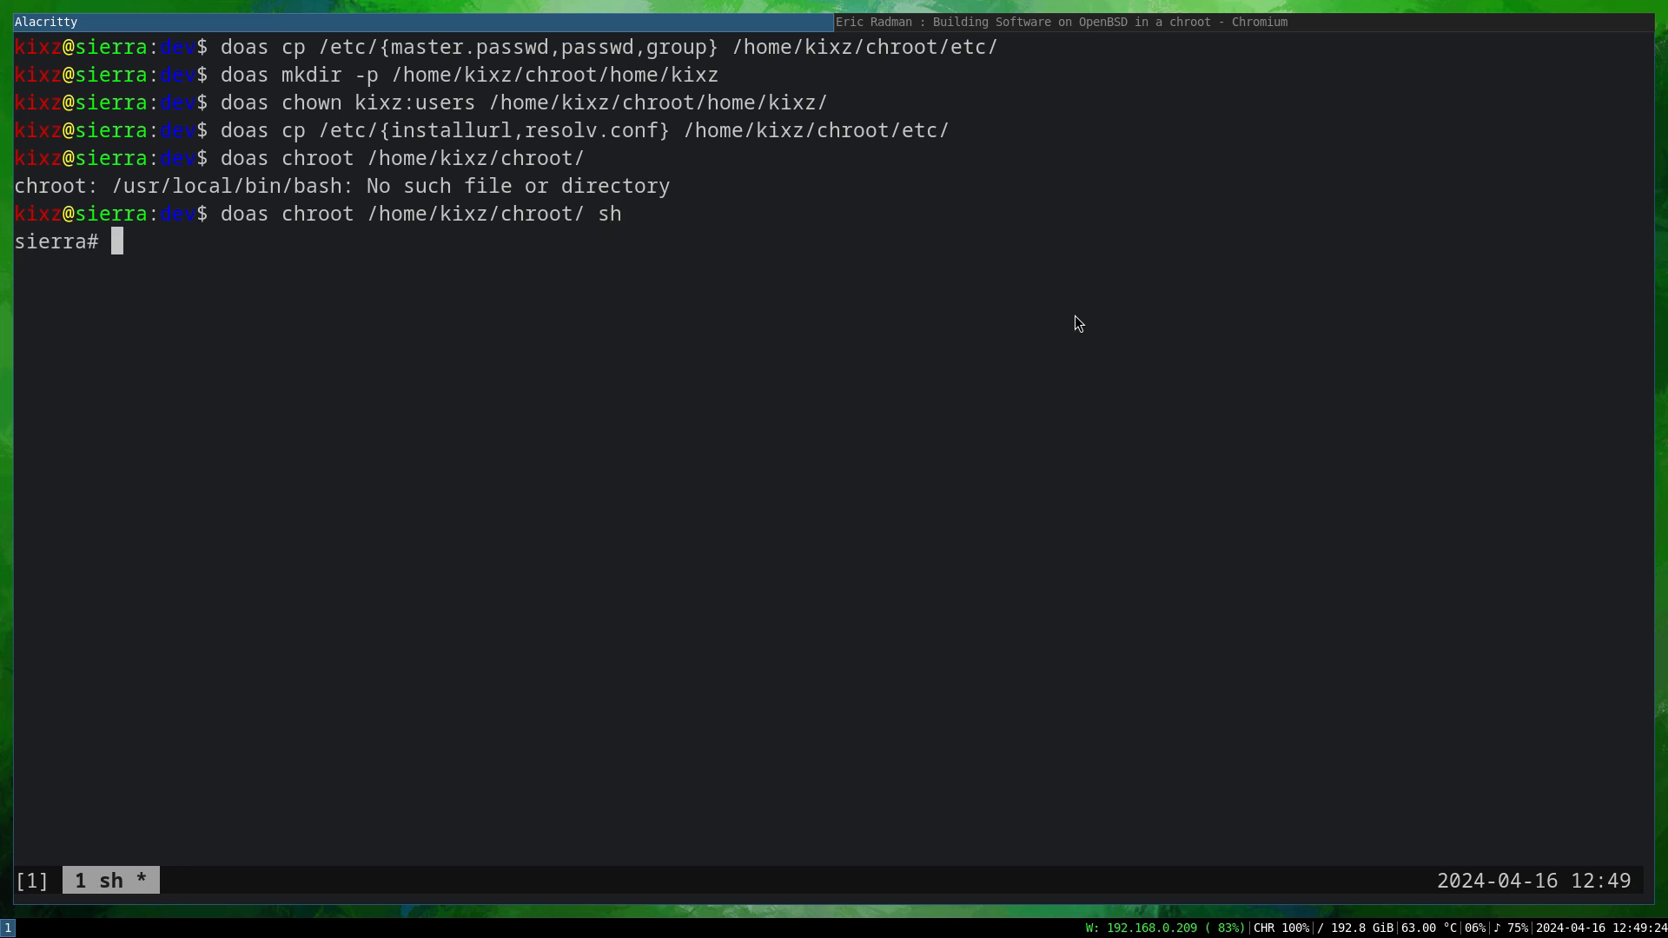
{"action": "type", "text": "pkg_add"}
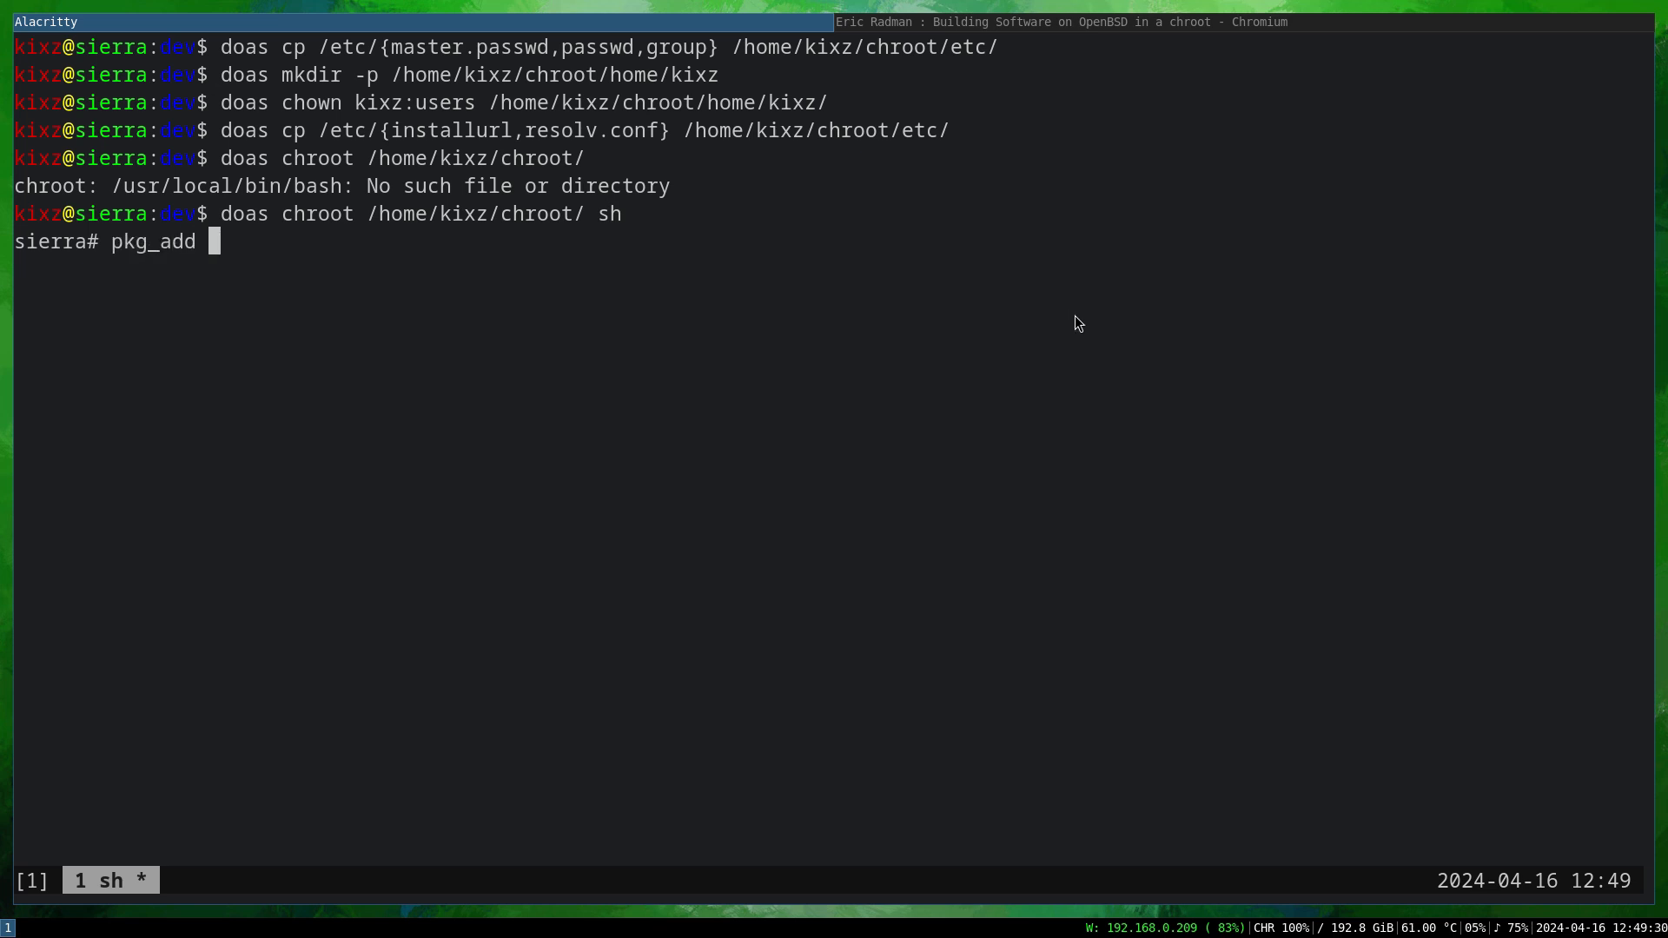
{"action": "type", "text": "bash"}
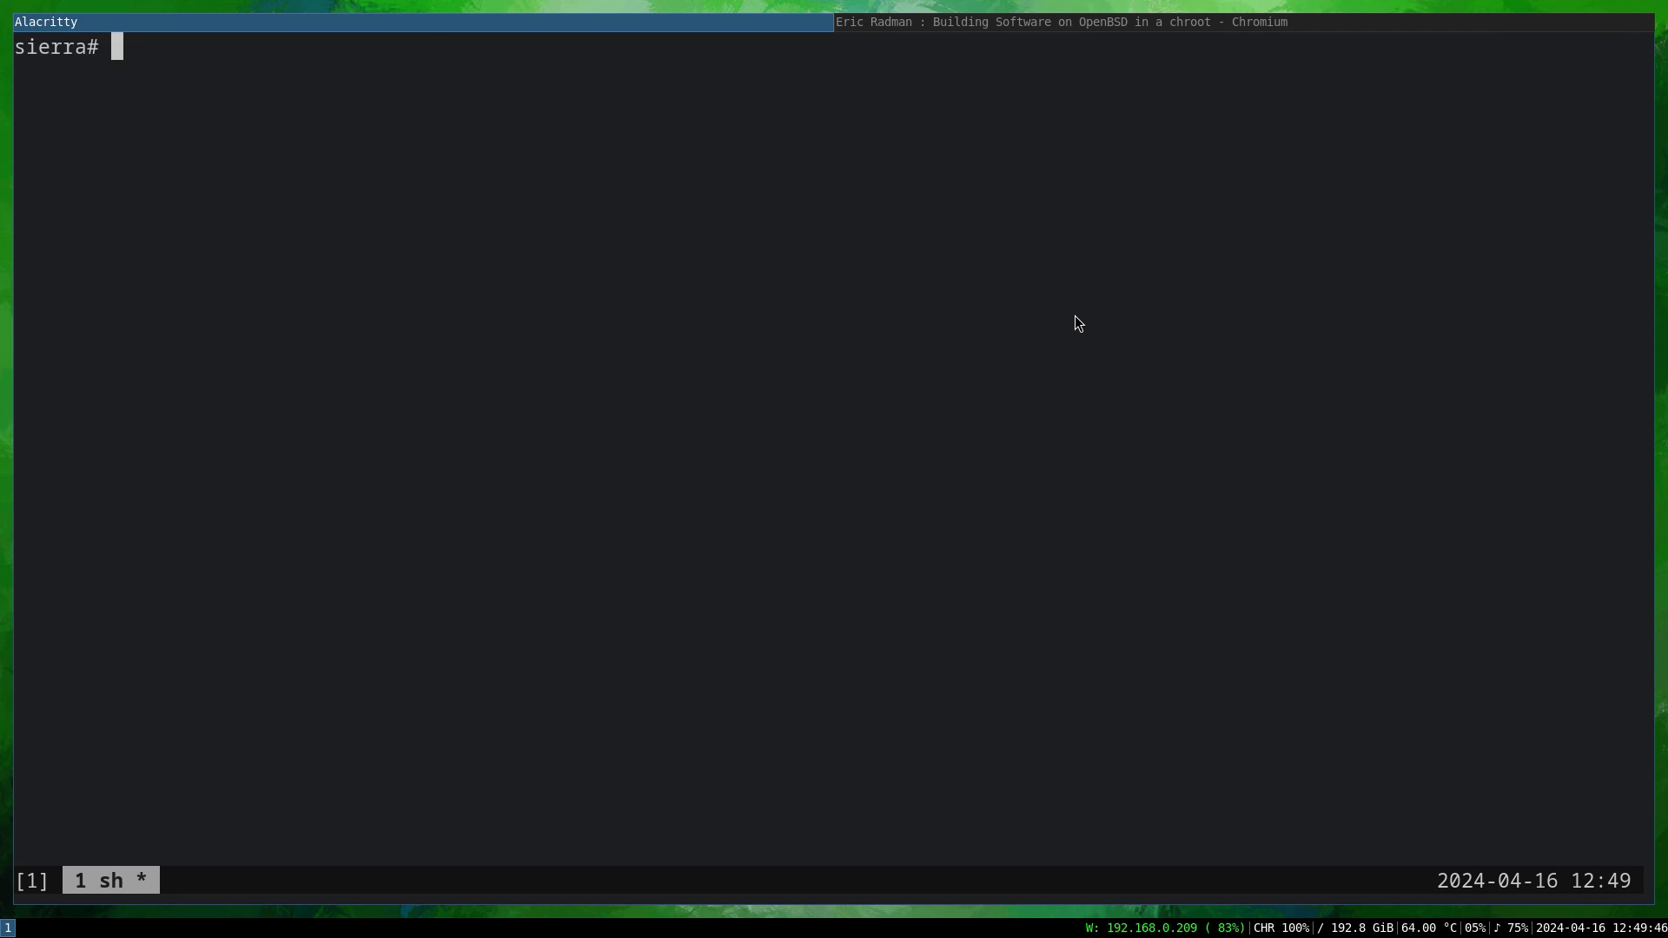
Rebuild the password database from /etc/master.passwd with pwd_mkdb.
{"action": "type", "text": "pw"}
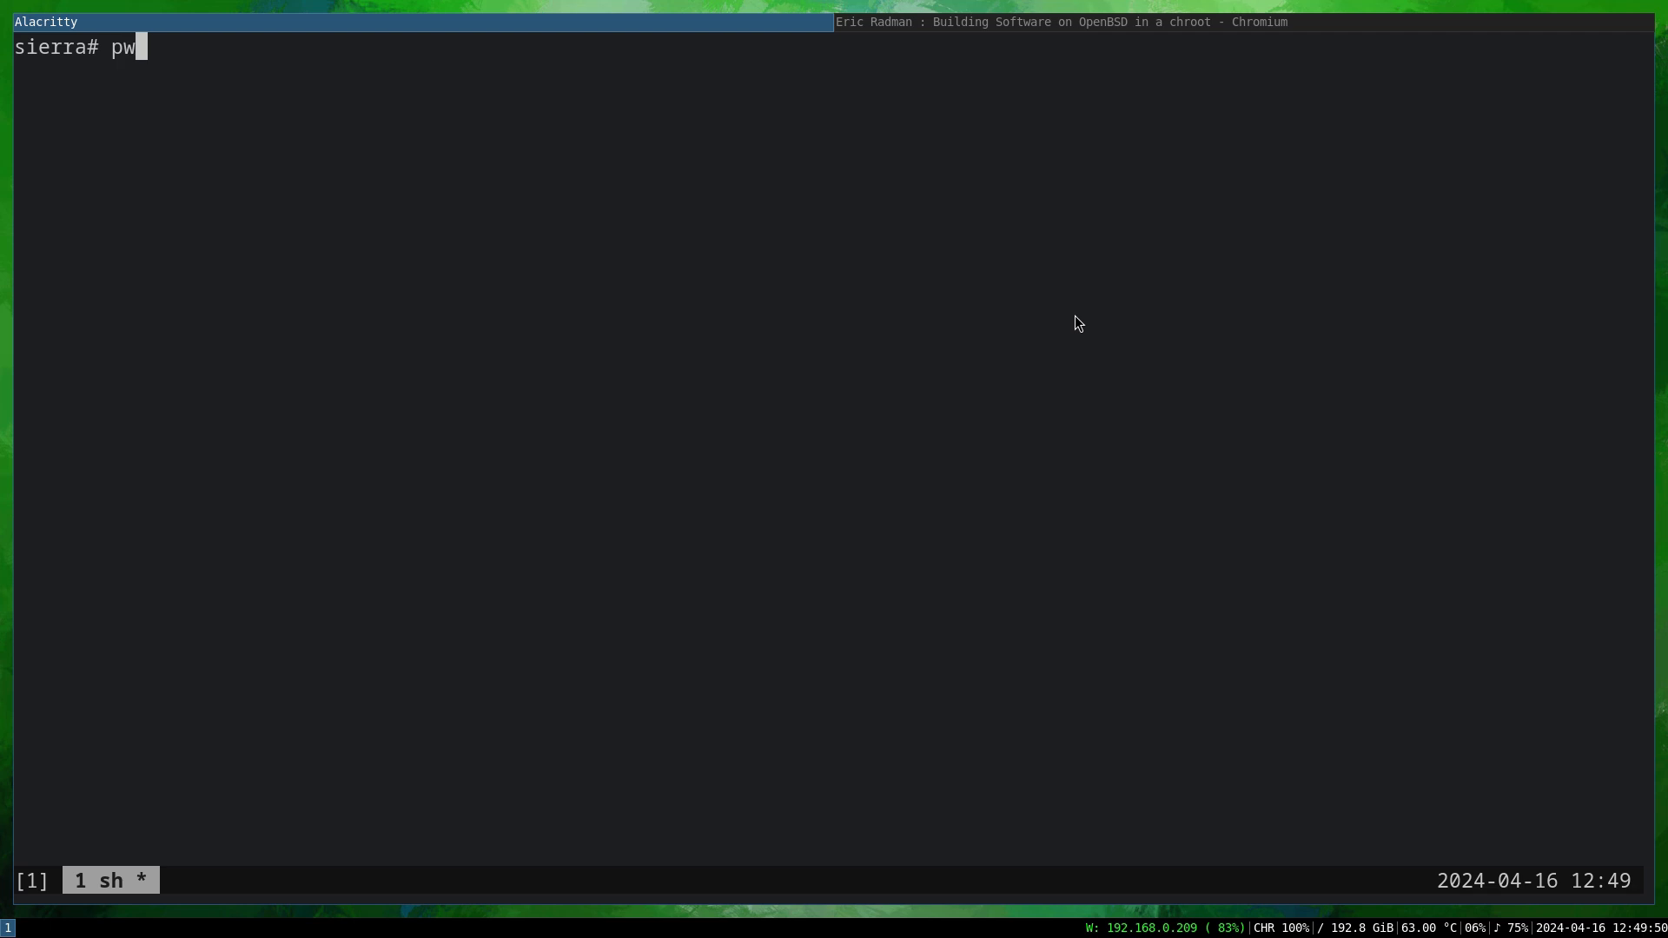
{"action": "type", "text": "d_mkdb"}
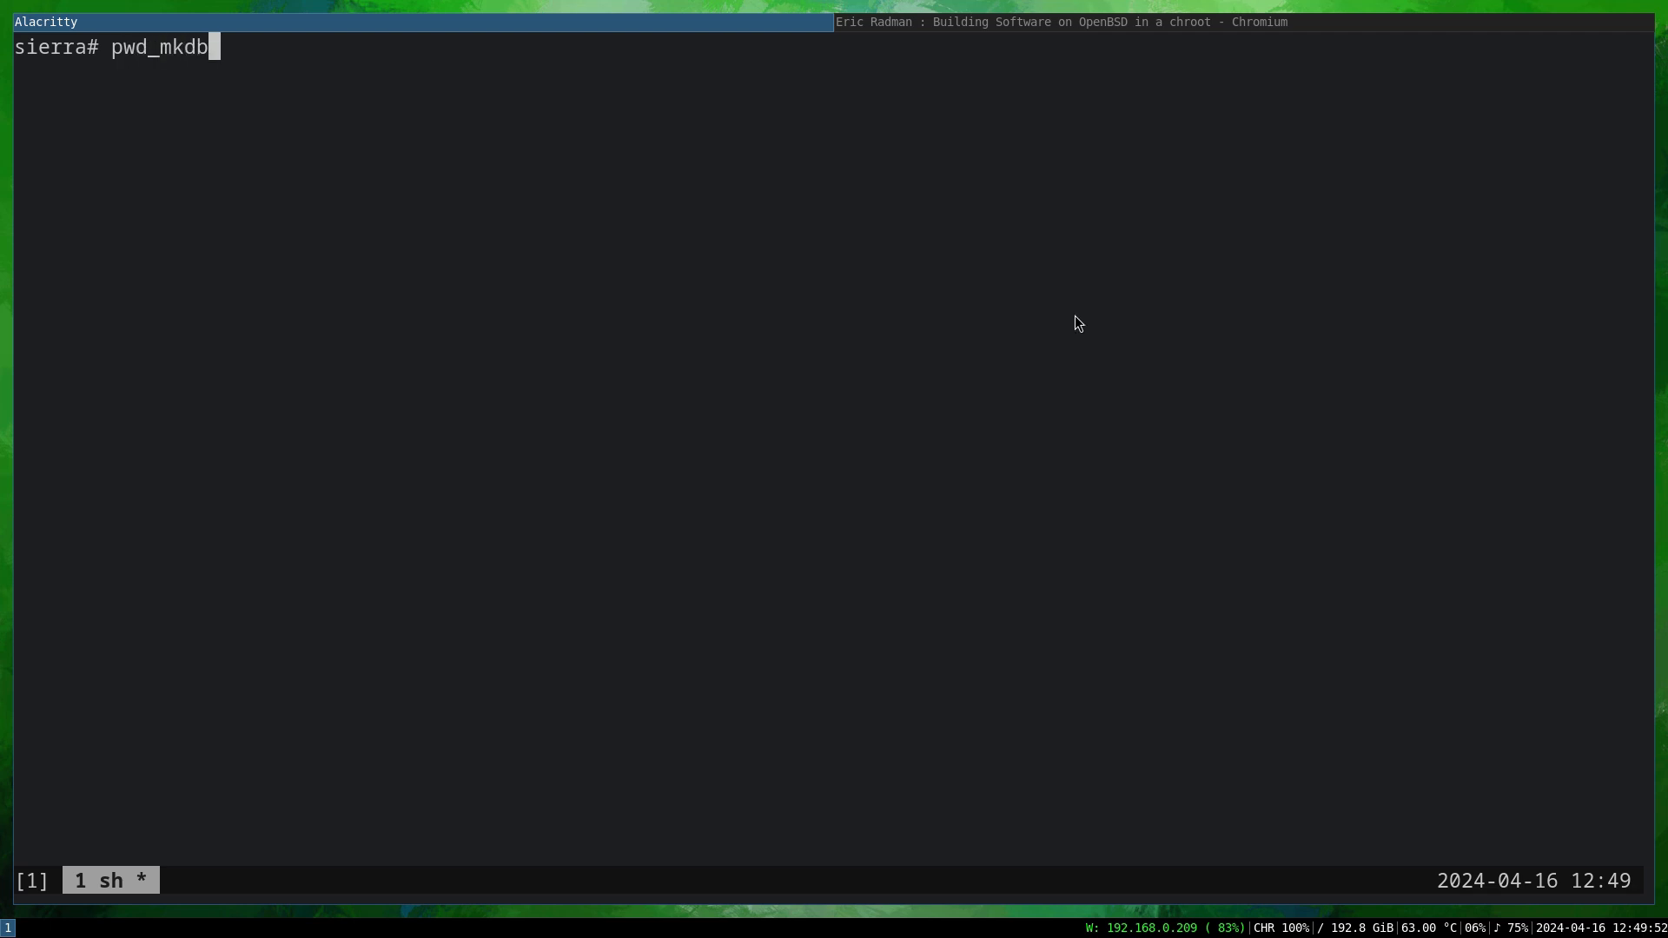
{"action": "type", "text": "/etc/master.passwd"}
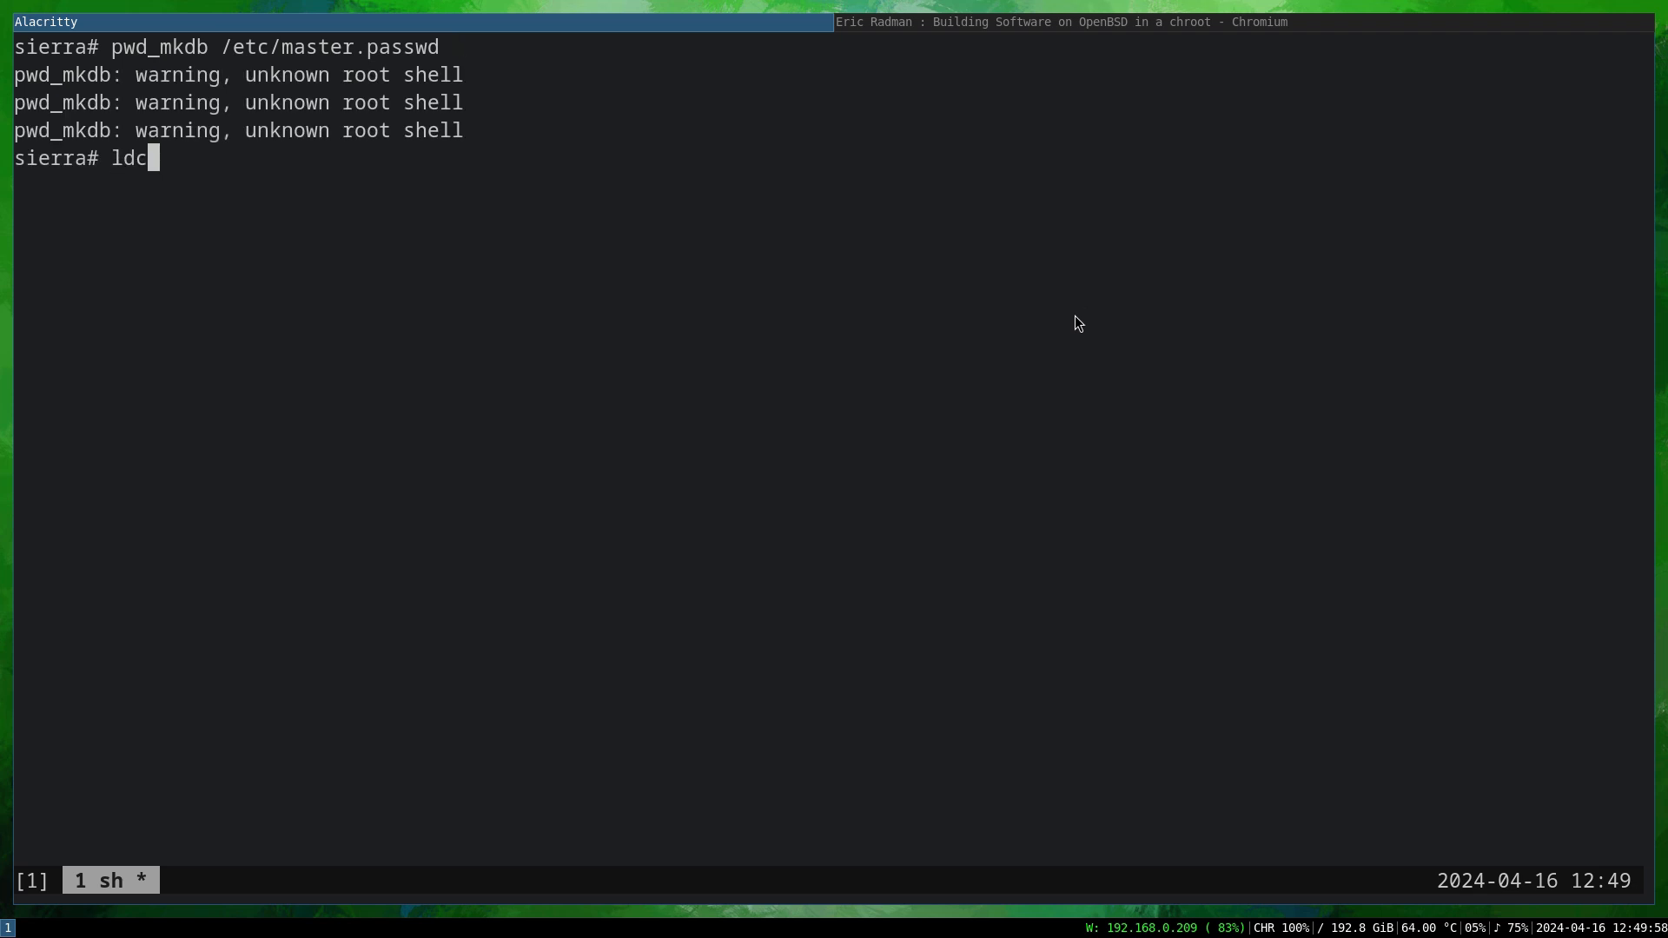
Register library paths /usr/lib, /usr/local/lib and /usr/X11R6/lib with ldconfig.
{"action": "type", "text": "onfig"}
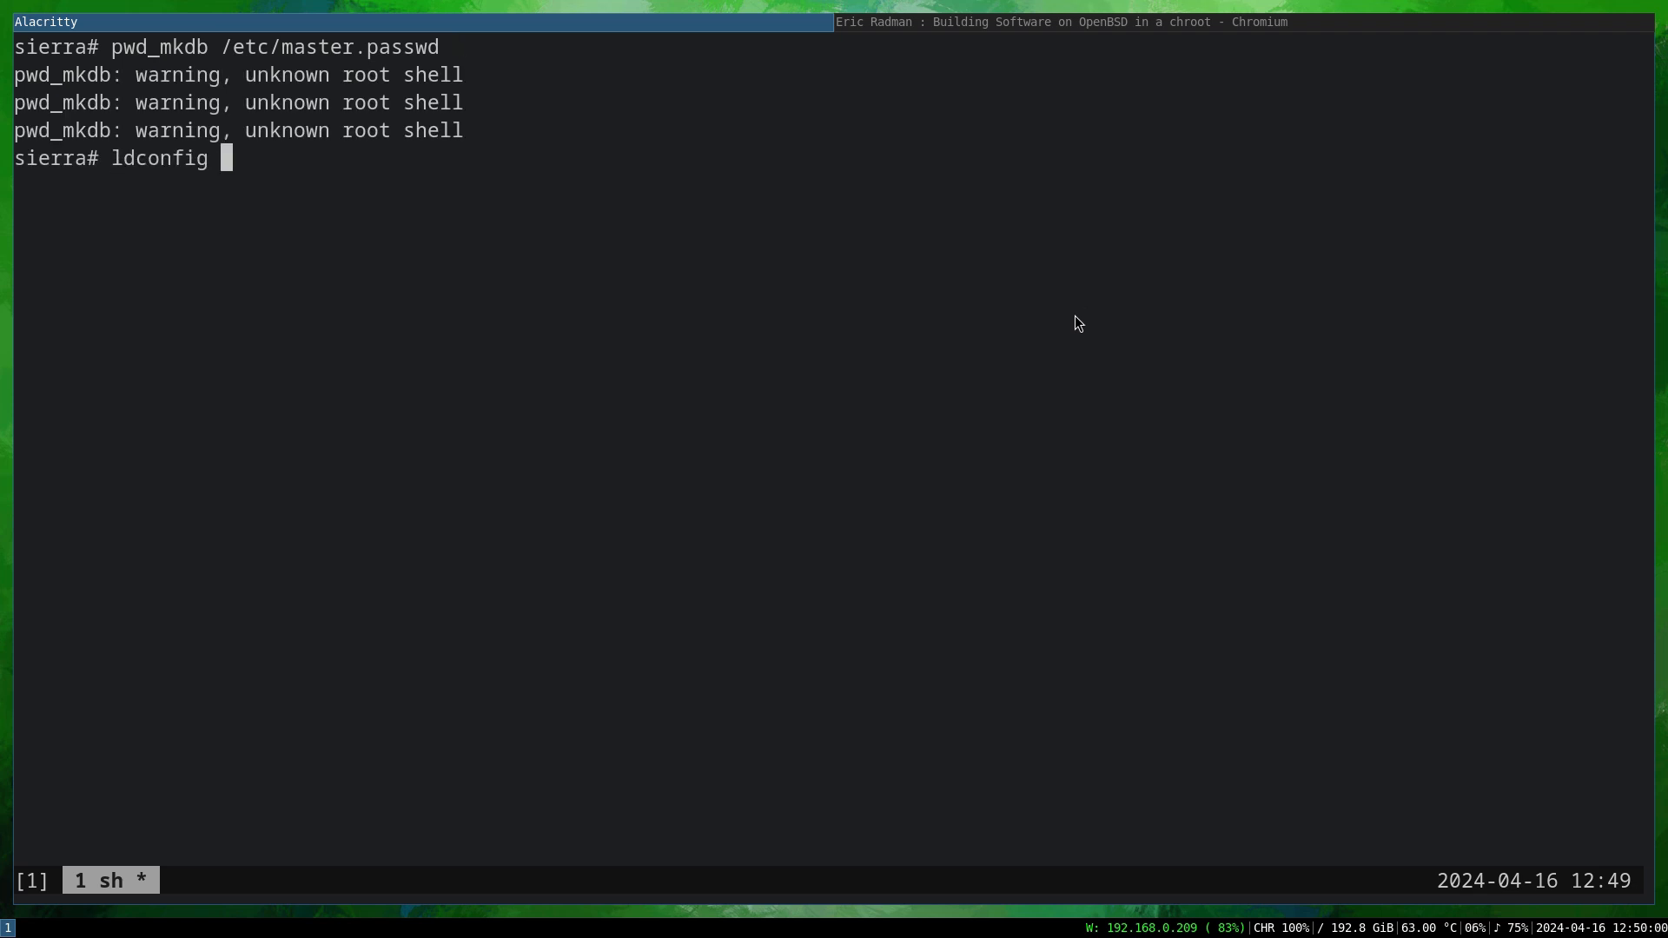
{"action": "type", "text": "/usr"}
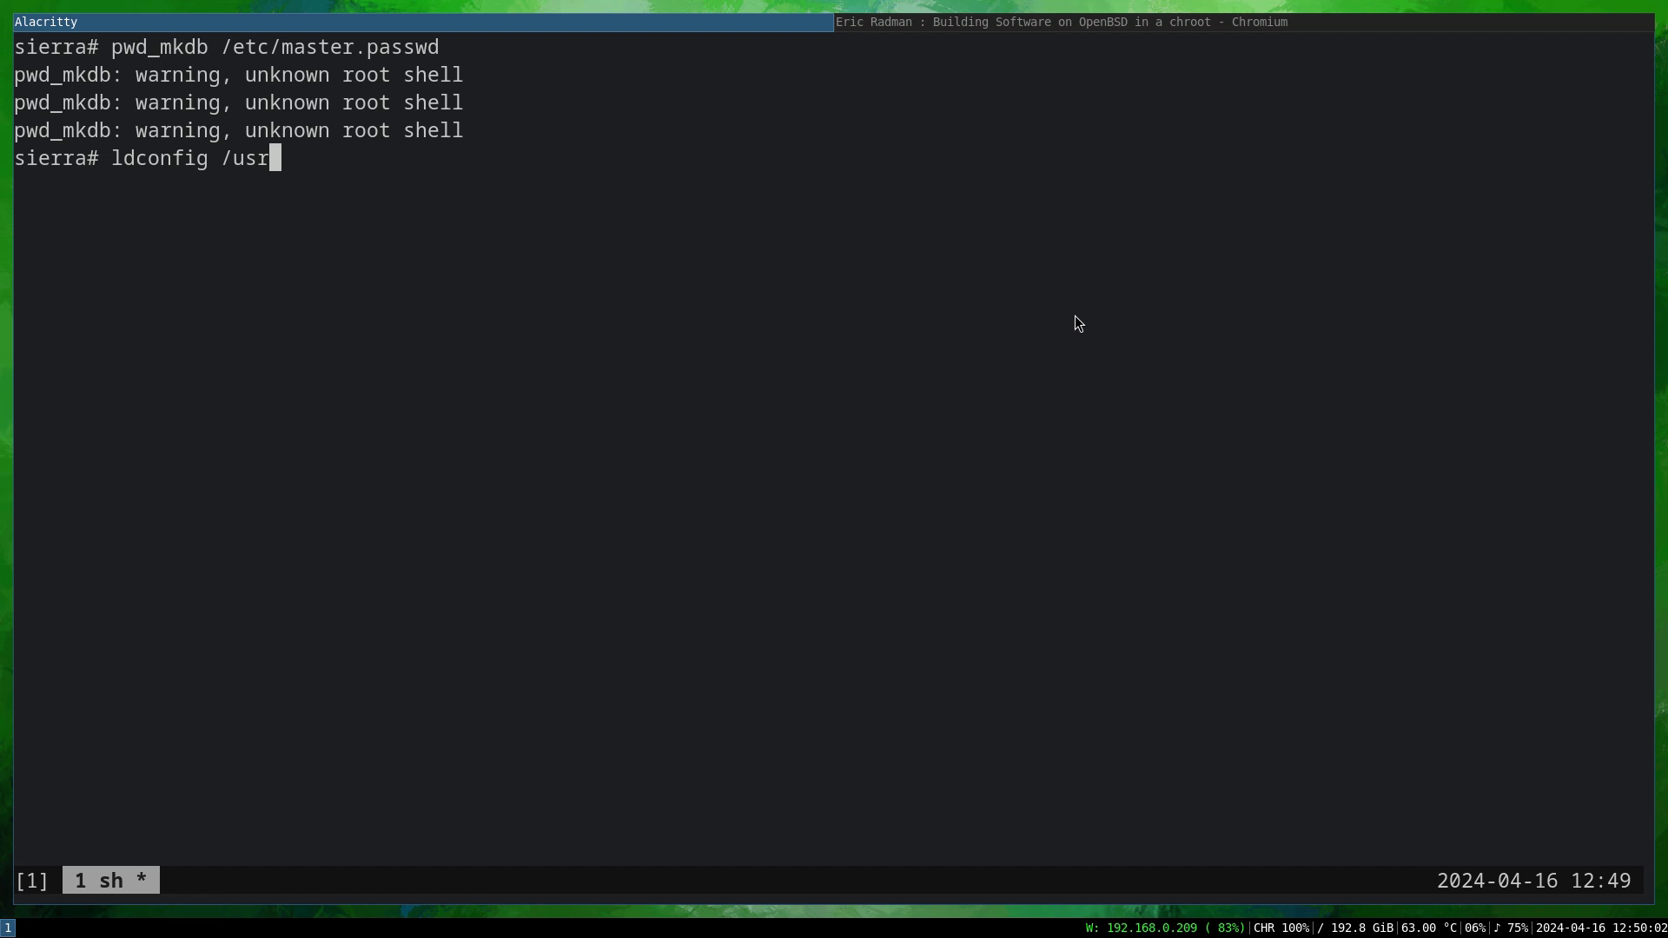
{"action": "type", "text": "/lib /usr/local/lib"}
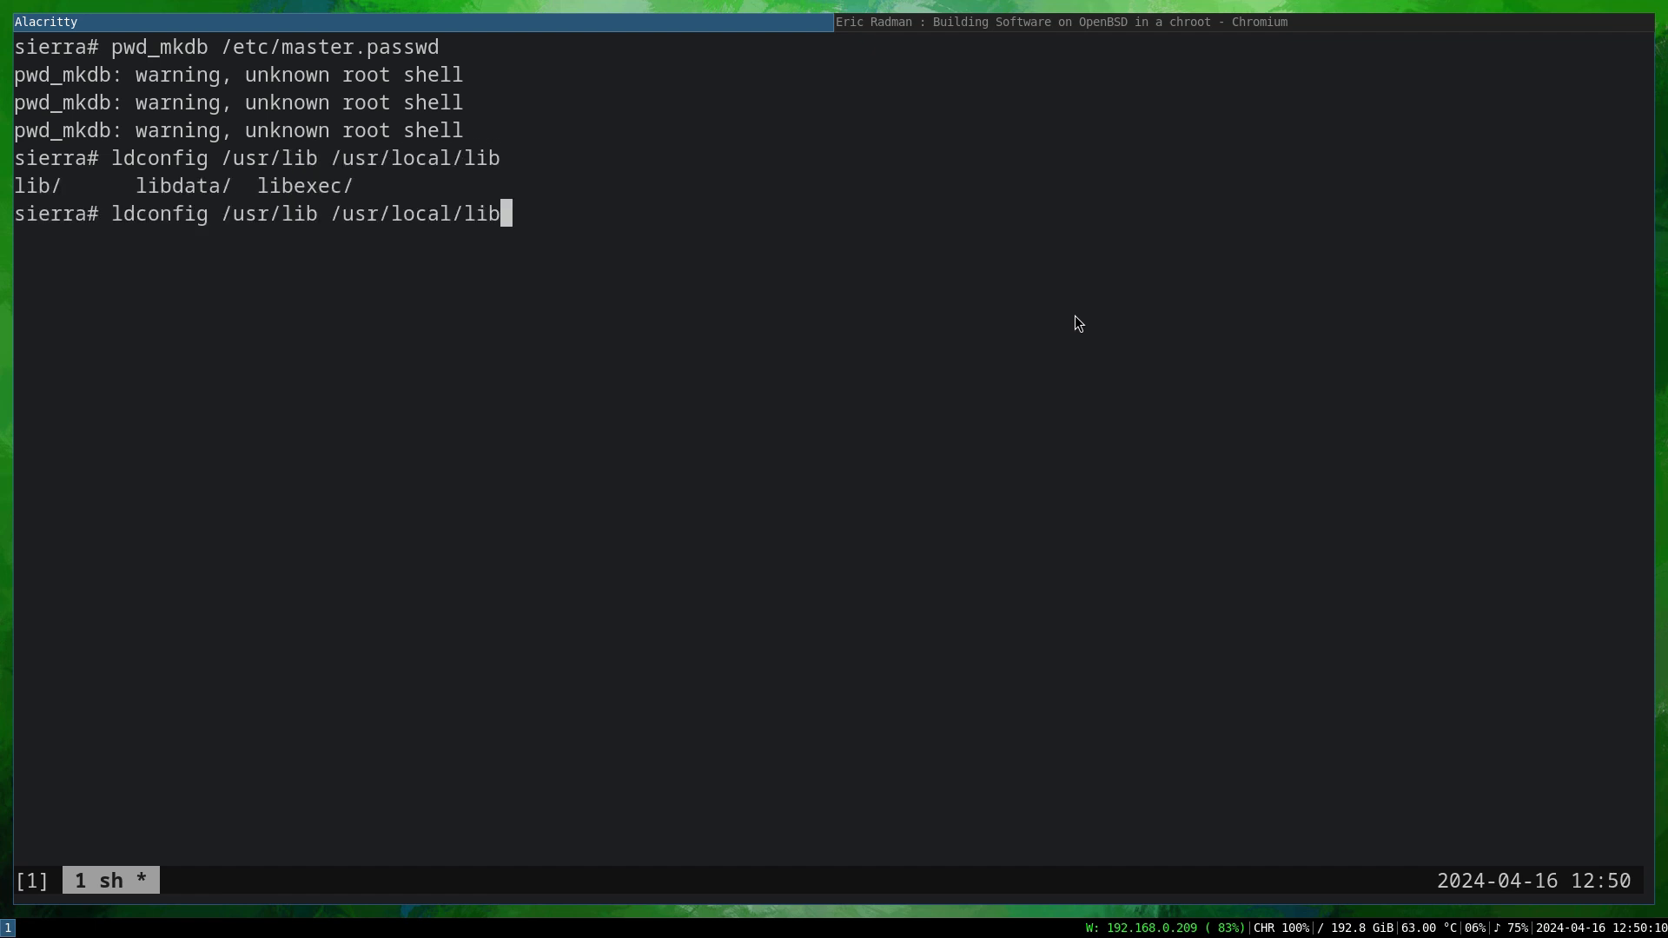
{"action": "type", "text": "/usr"}
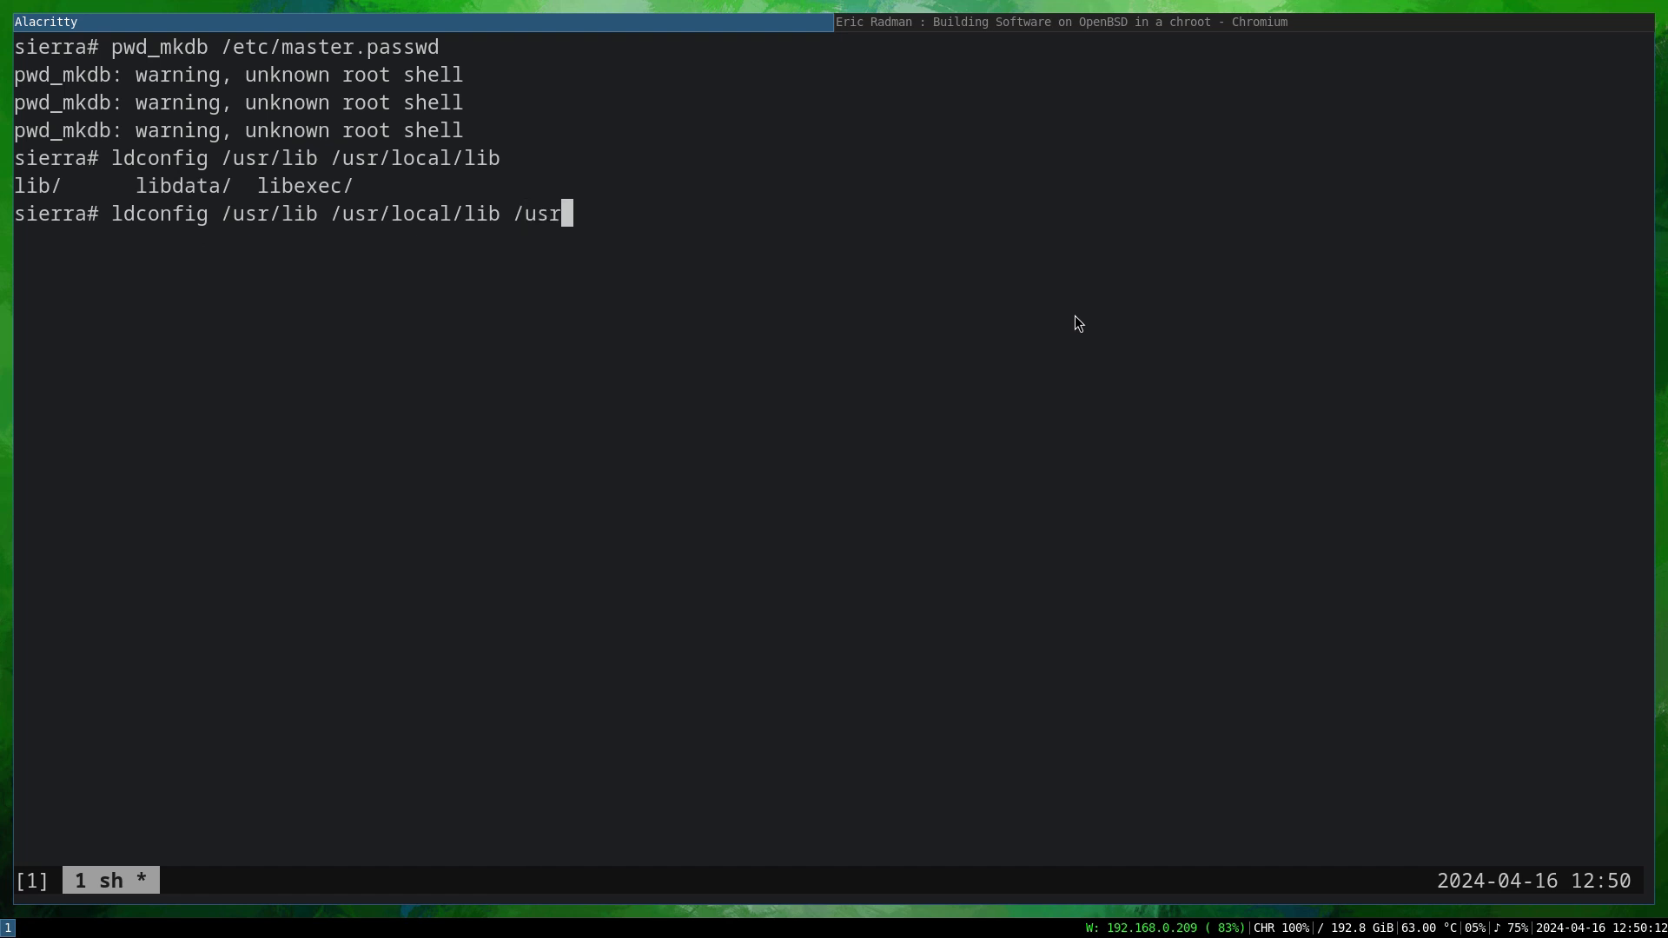
{"action": "type", "text": "X"}
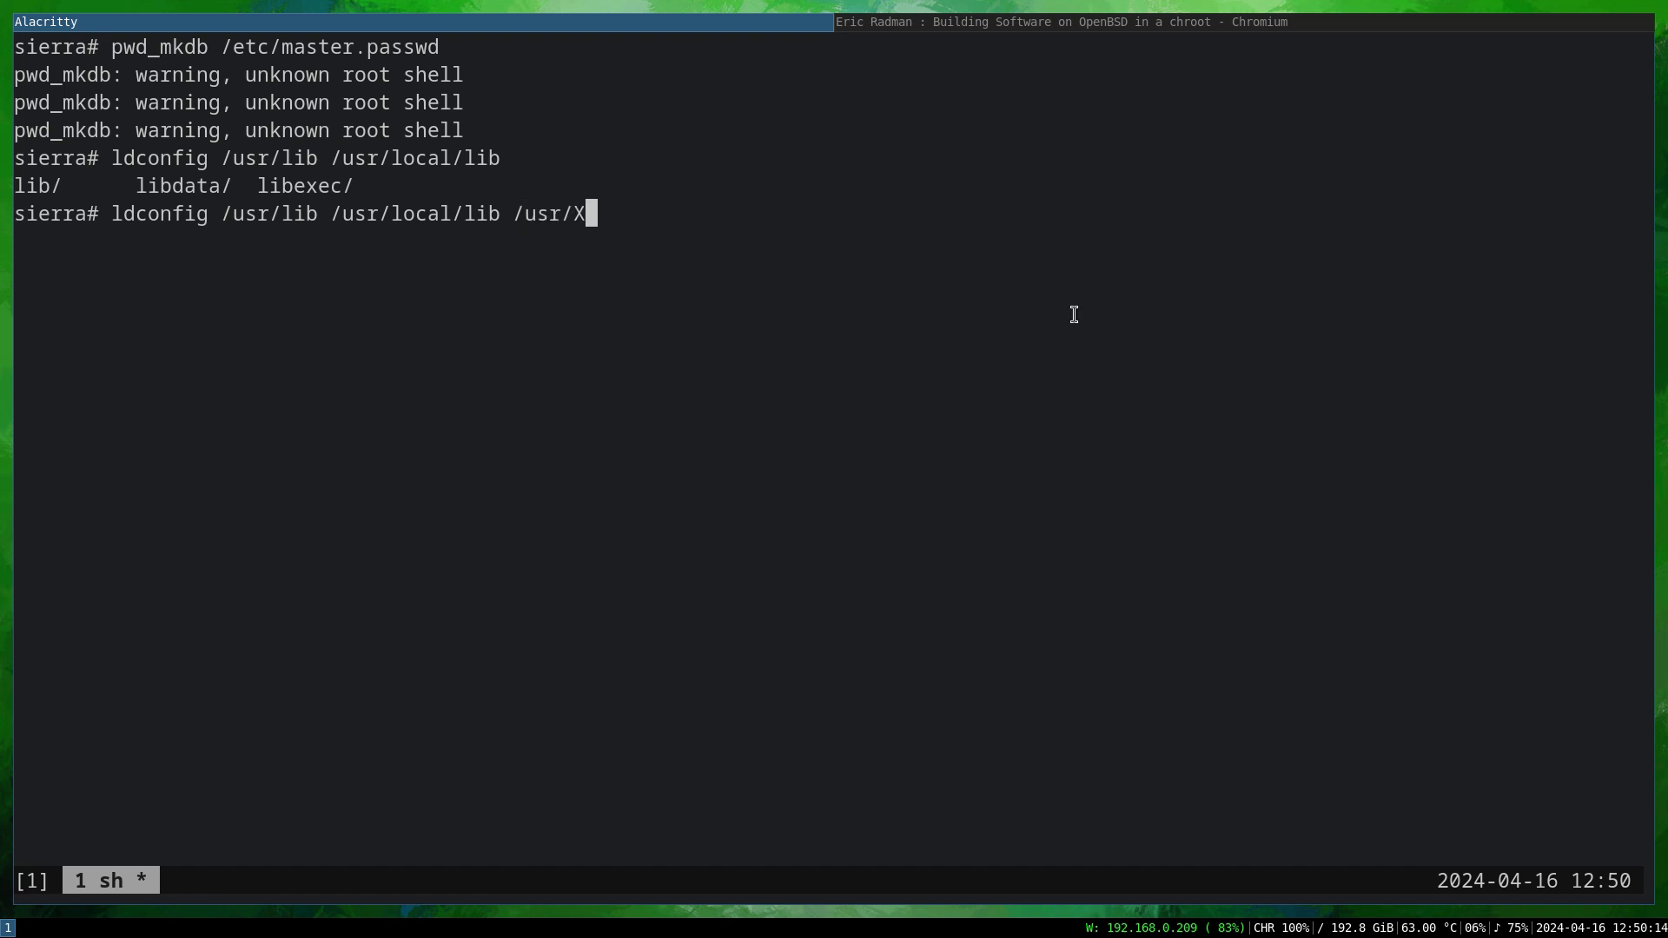
{"action": "type", "text": "11R6/lib/"}
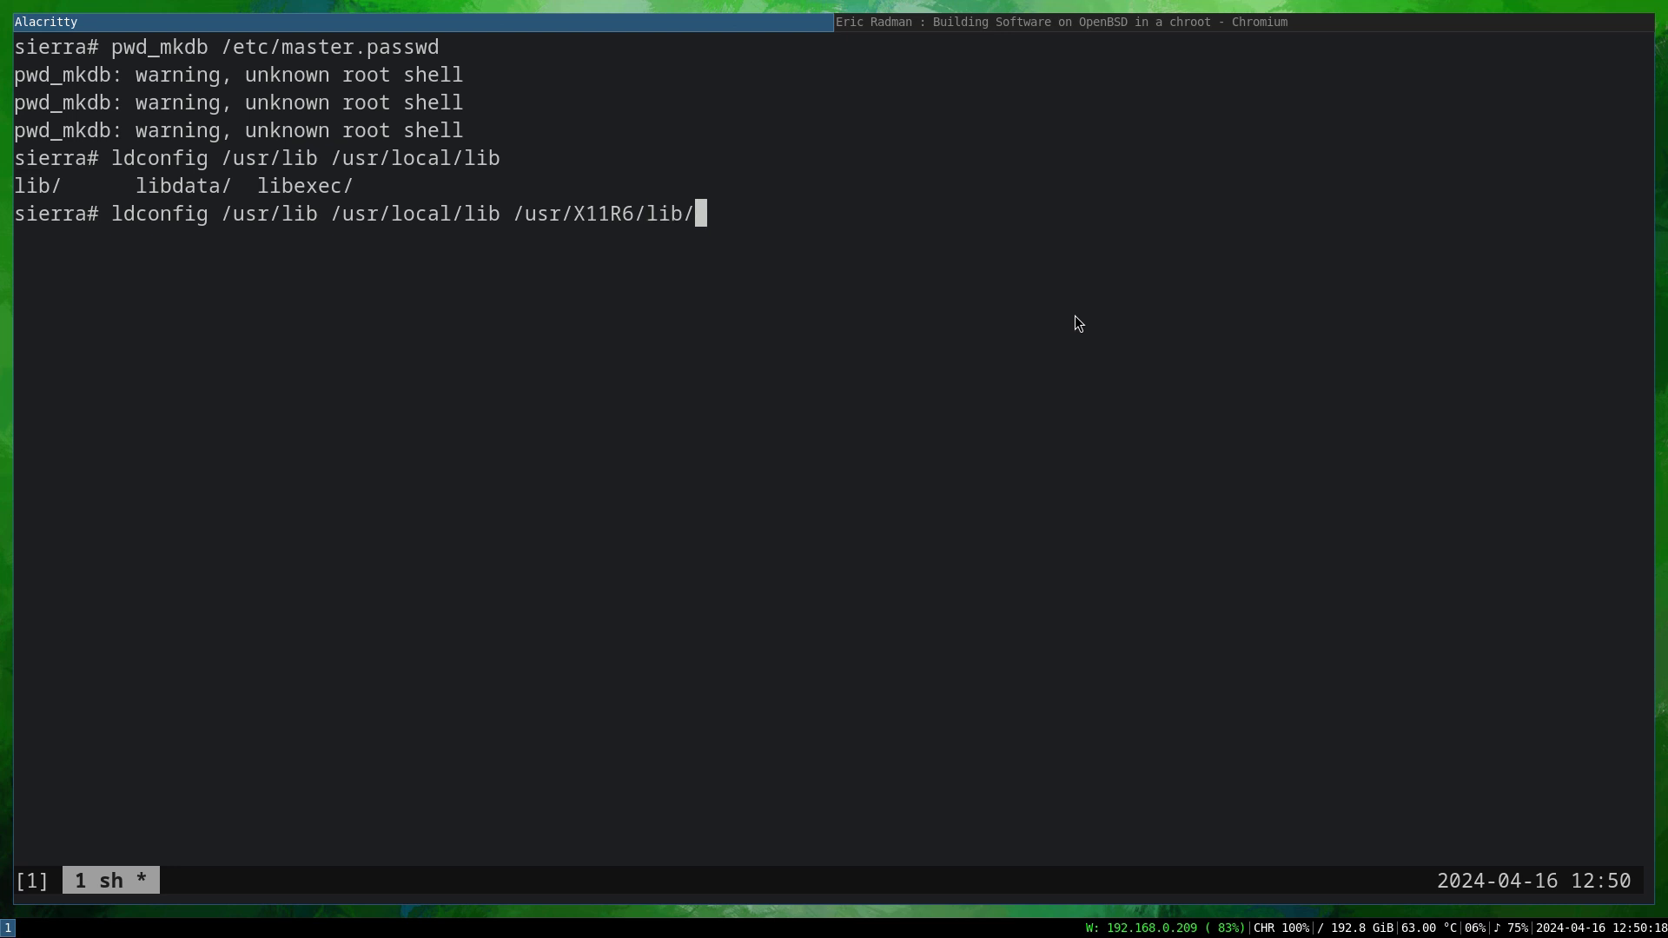
Install the default system configuration files with sysmerge.
{"action": "type", "text": "sy"}
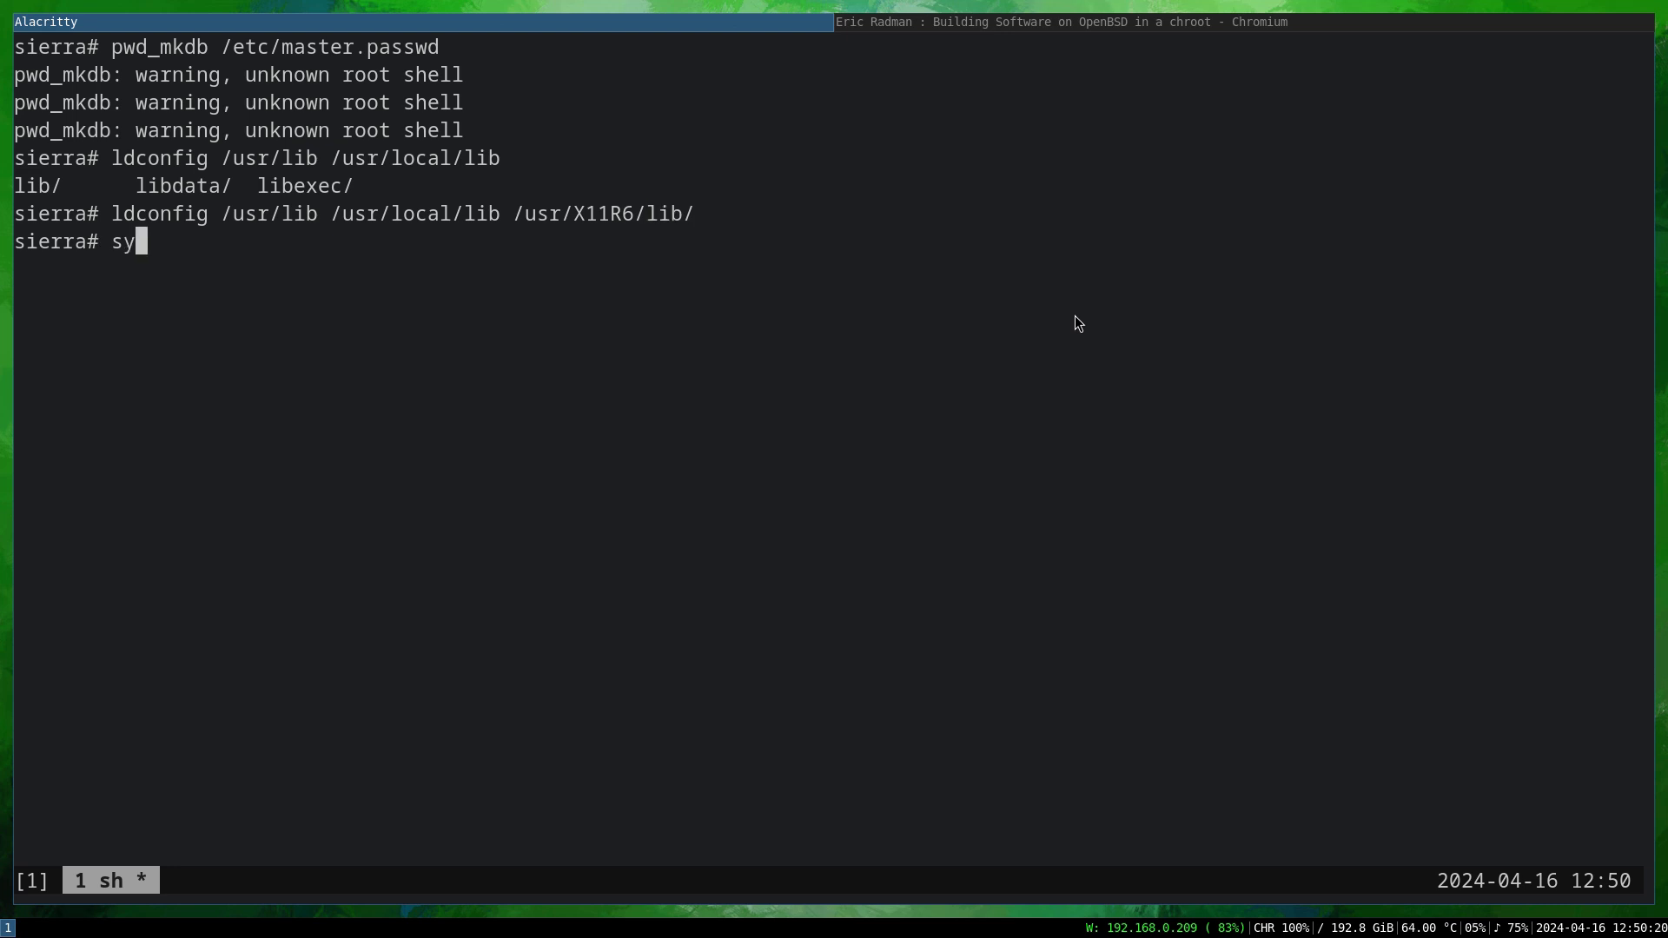
{"action": "type", "text": "smerge"}
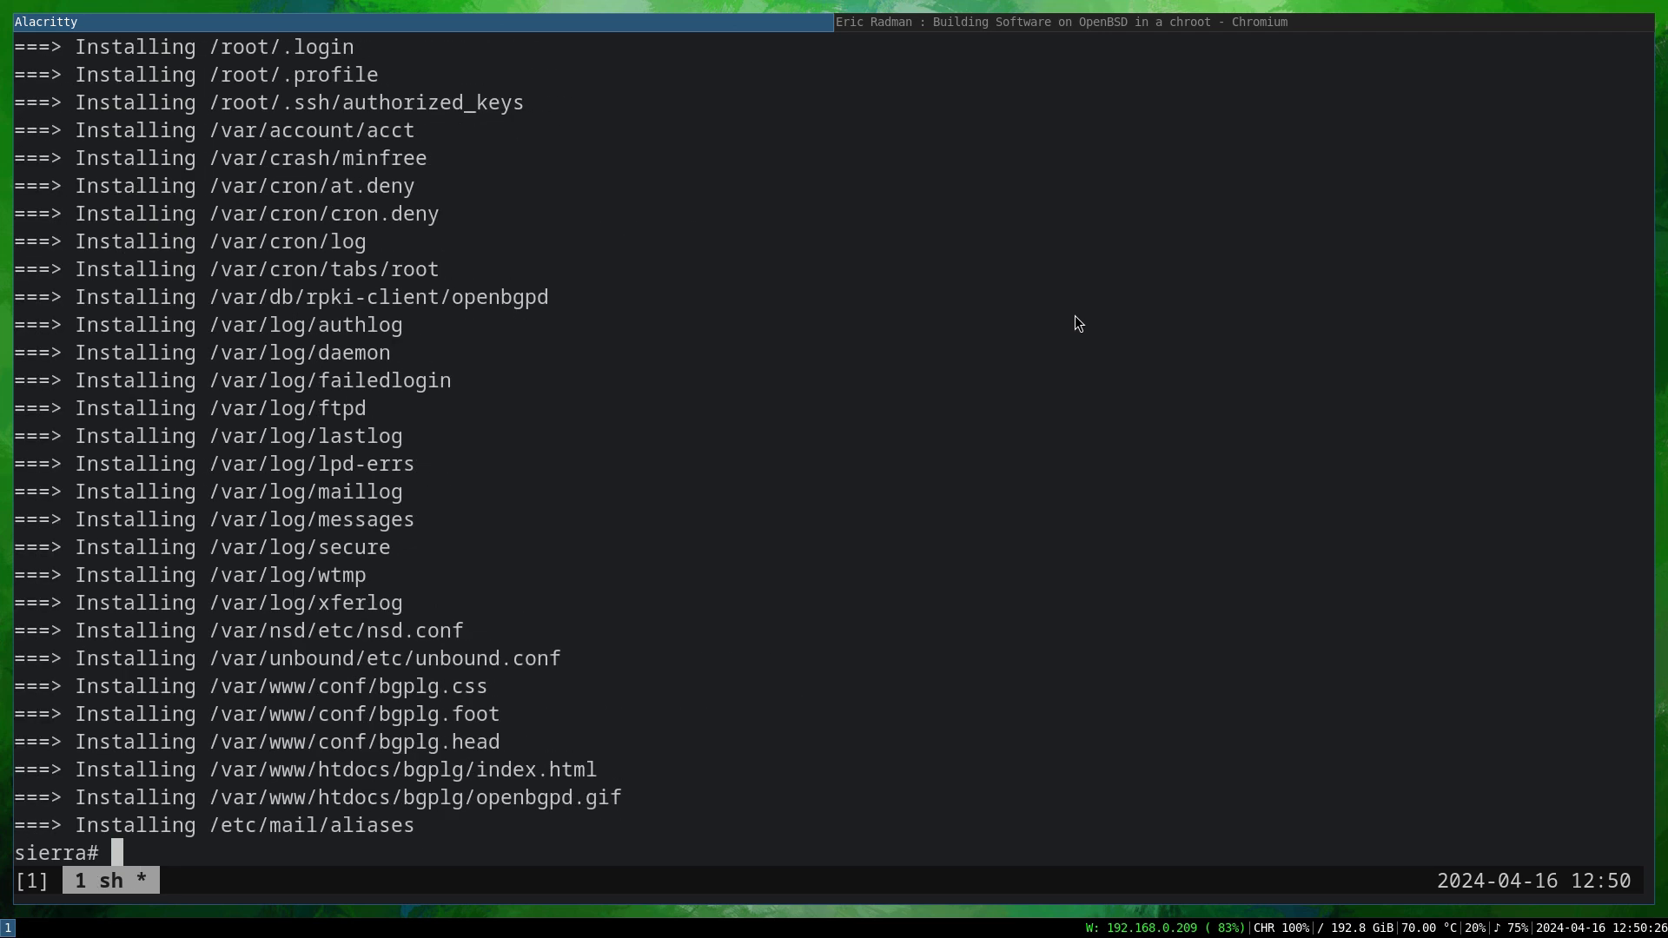
Install bash inside the chroot with pkg_add.
{"action": "type", "text": "pkg"}
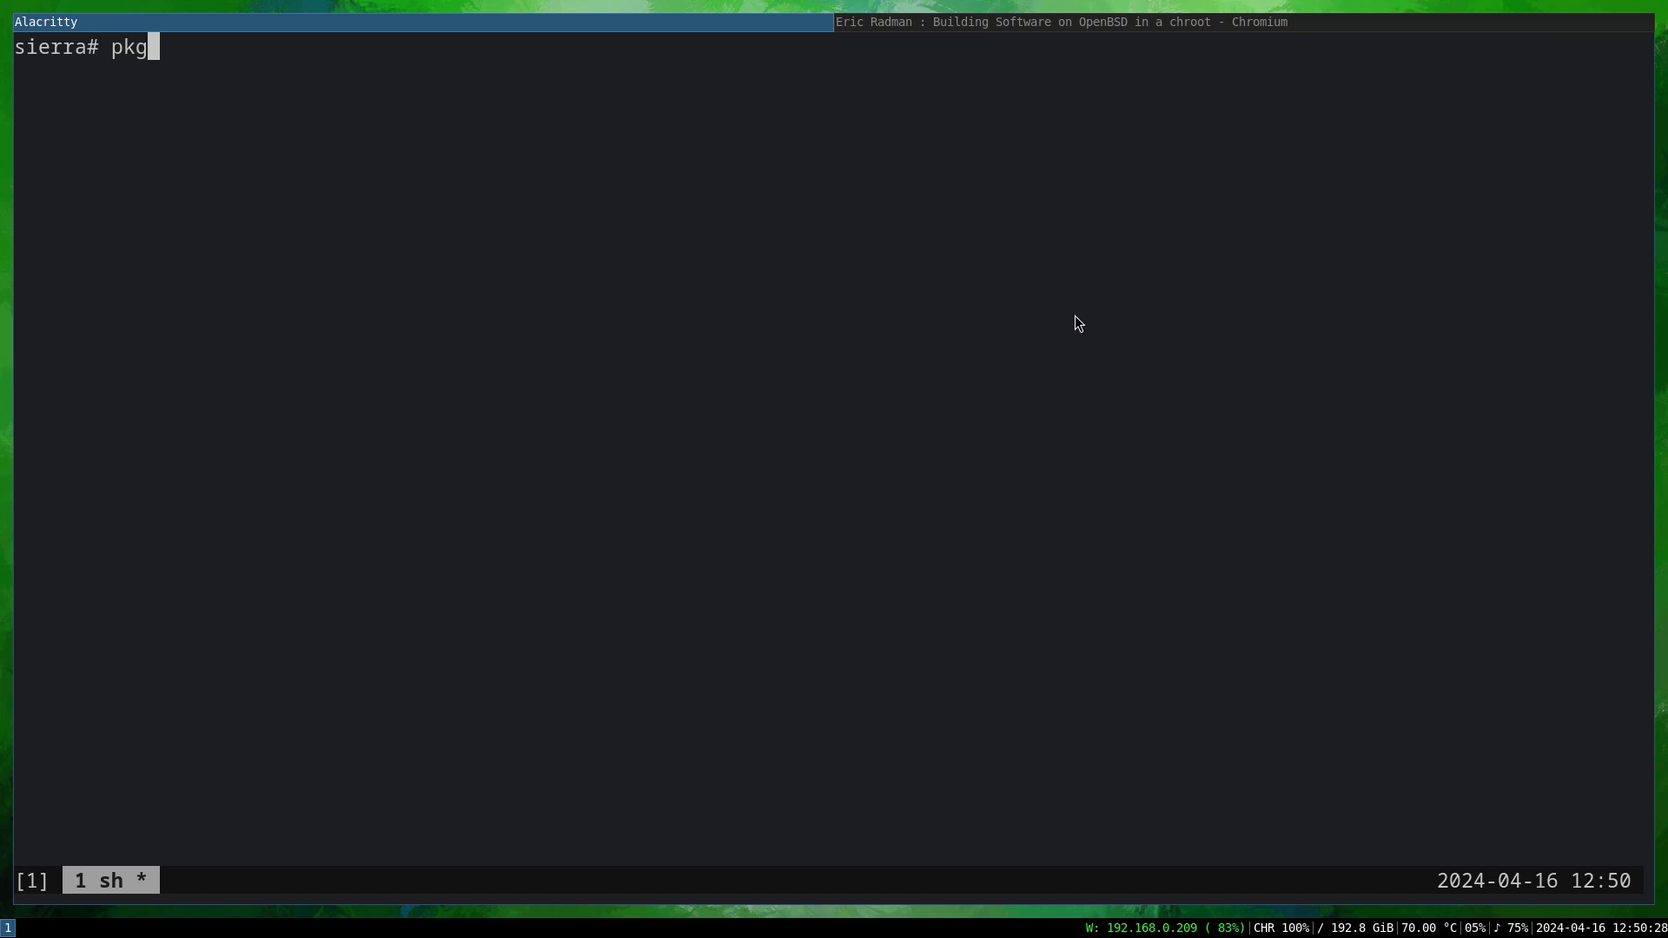
{"action": "type", "text": "_add"}
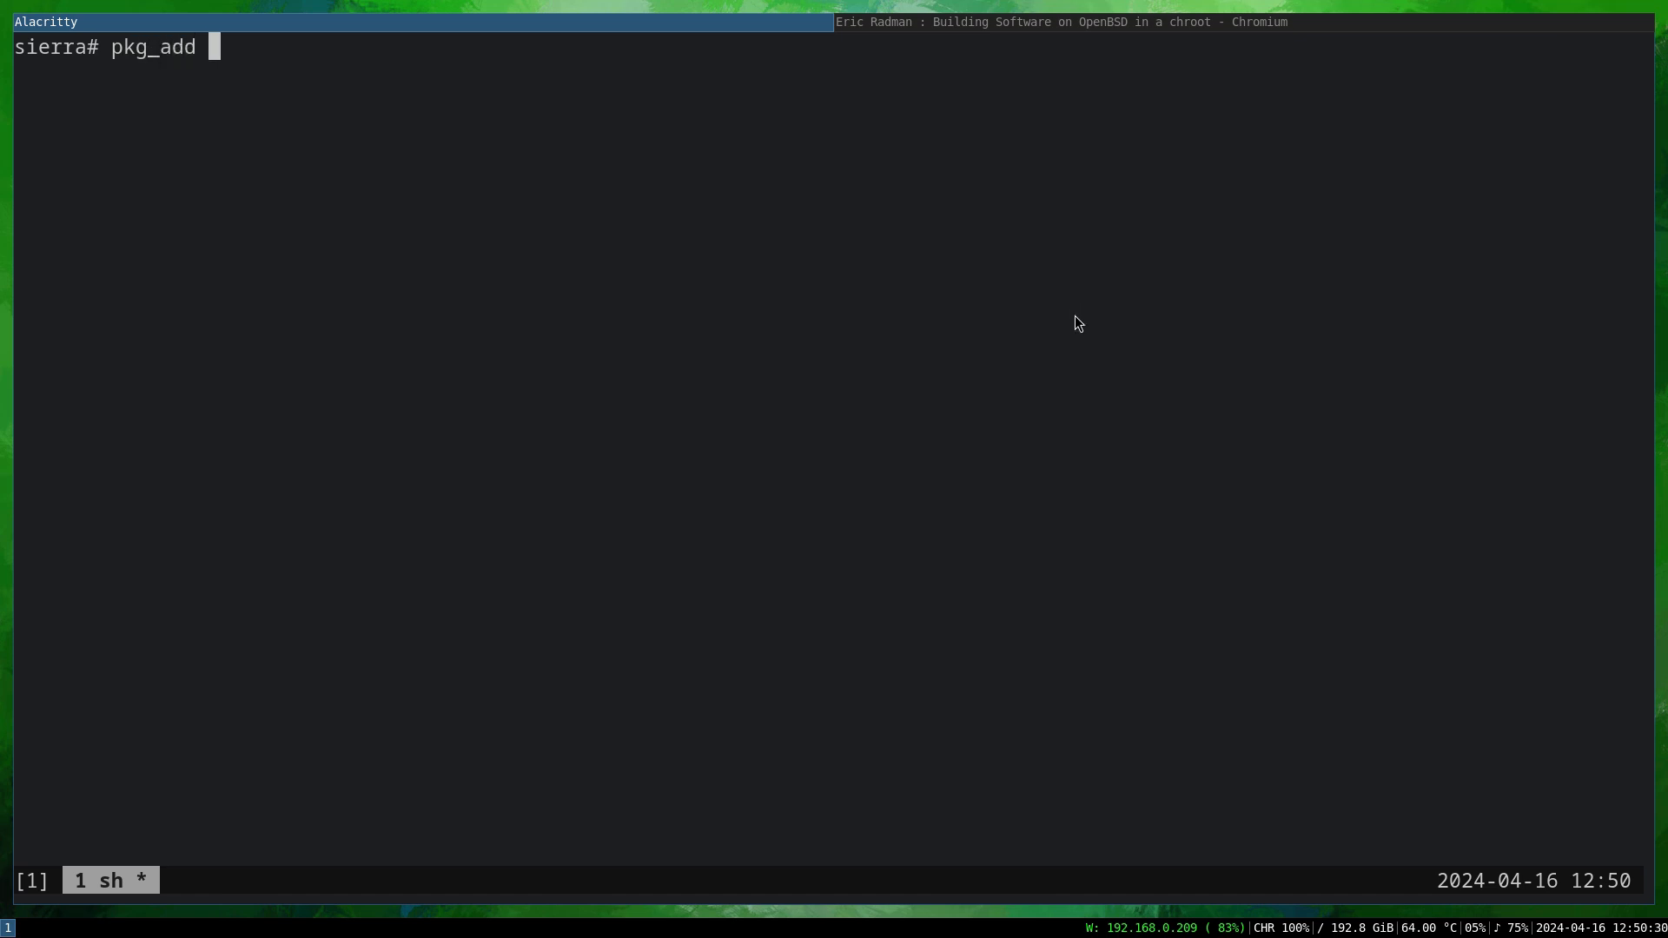
{"action": "type", "text": "bash"}
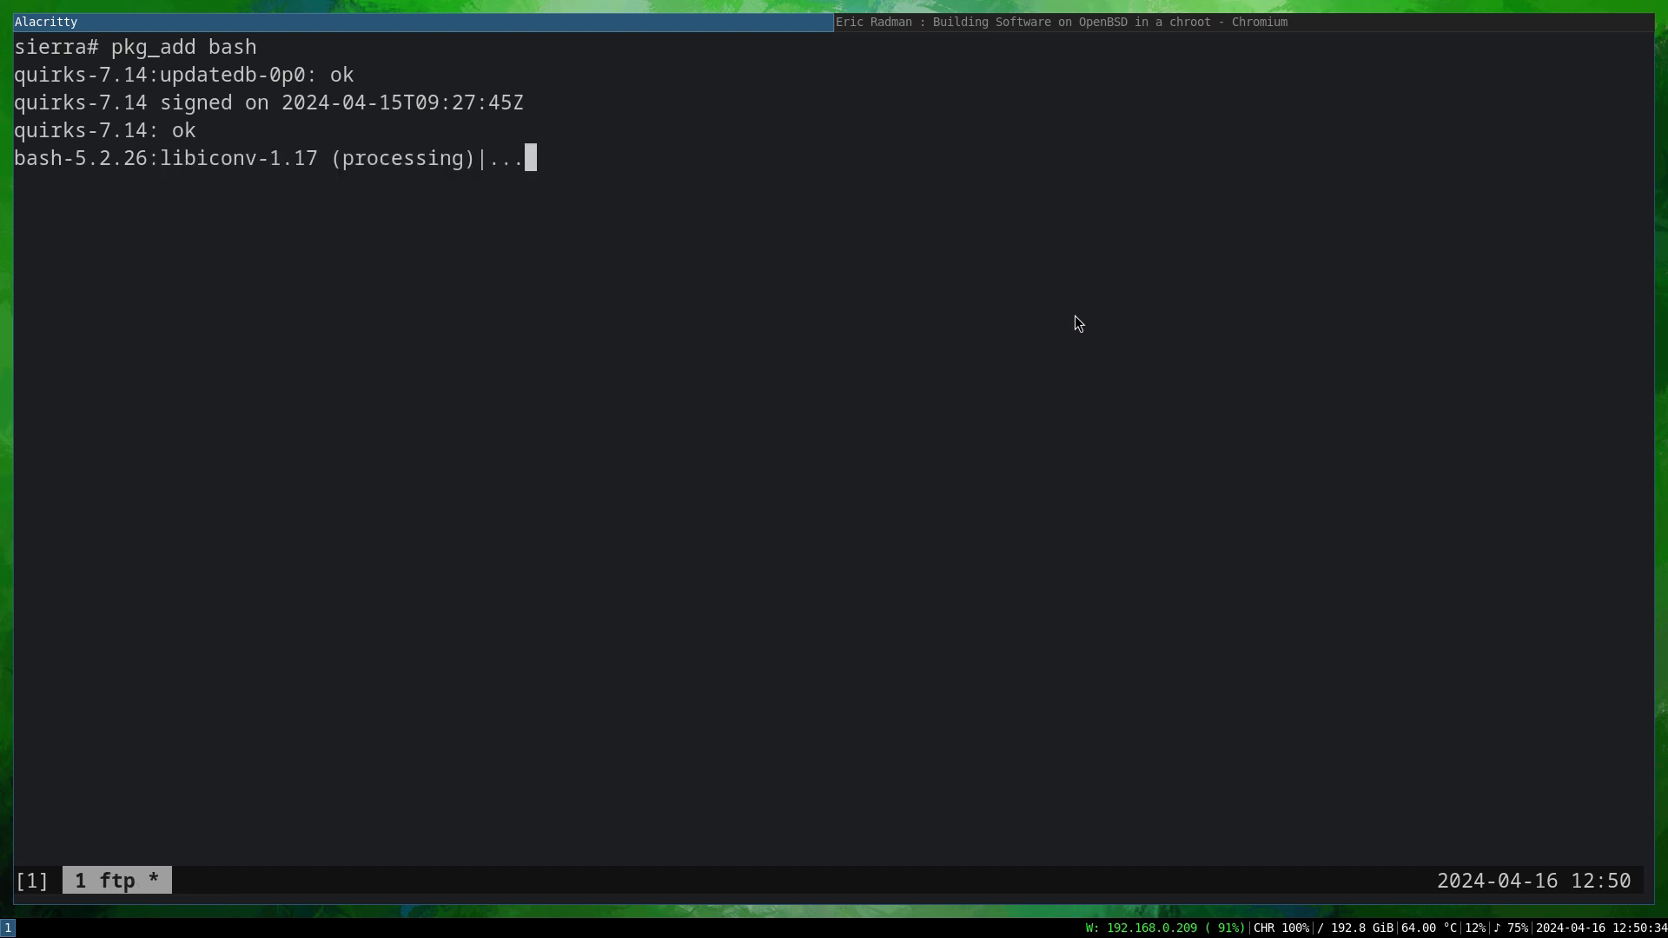
Log in as the regular user with su -, confirm with whoami, and exit back to root.
{"action": "type", "text": "su - kixz"}
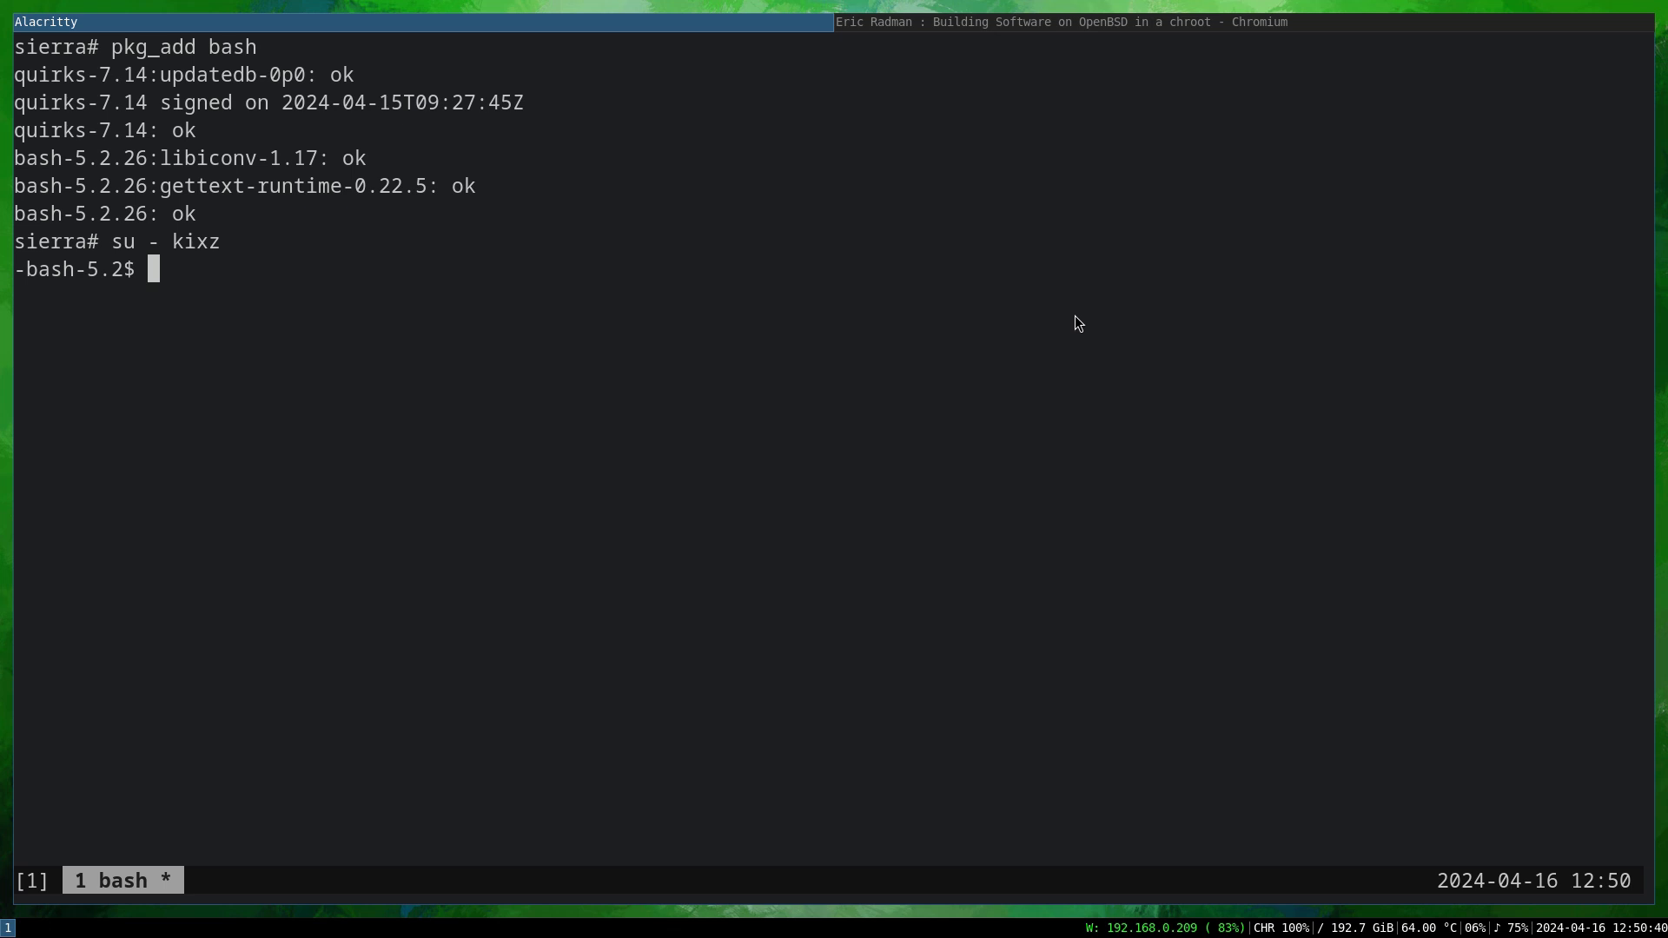
{"action": "type", "text": "whoami"}
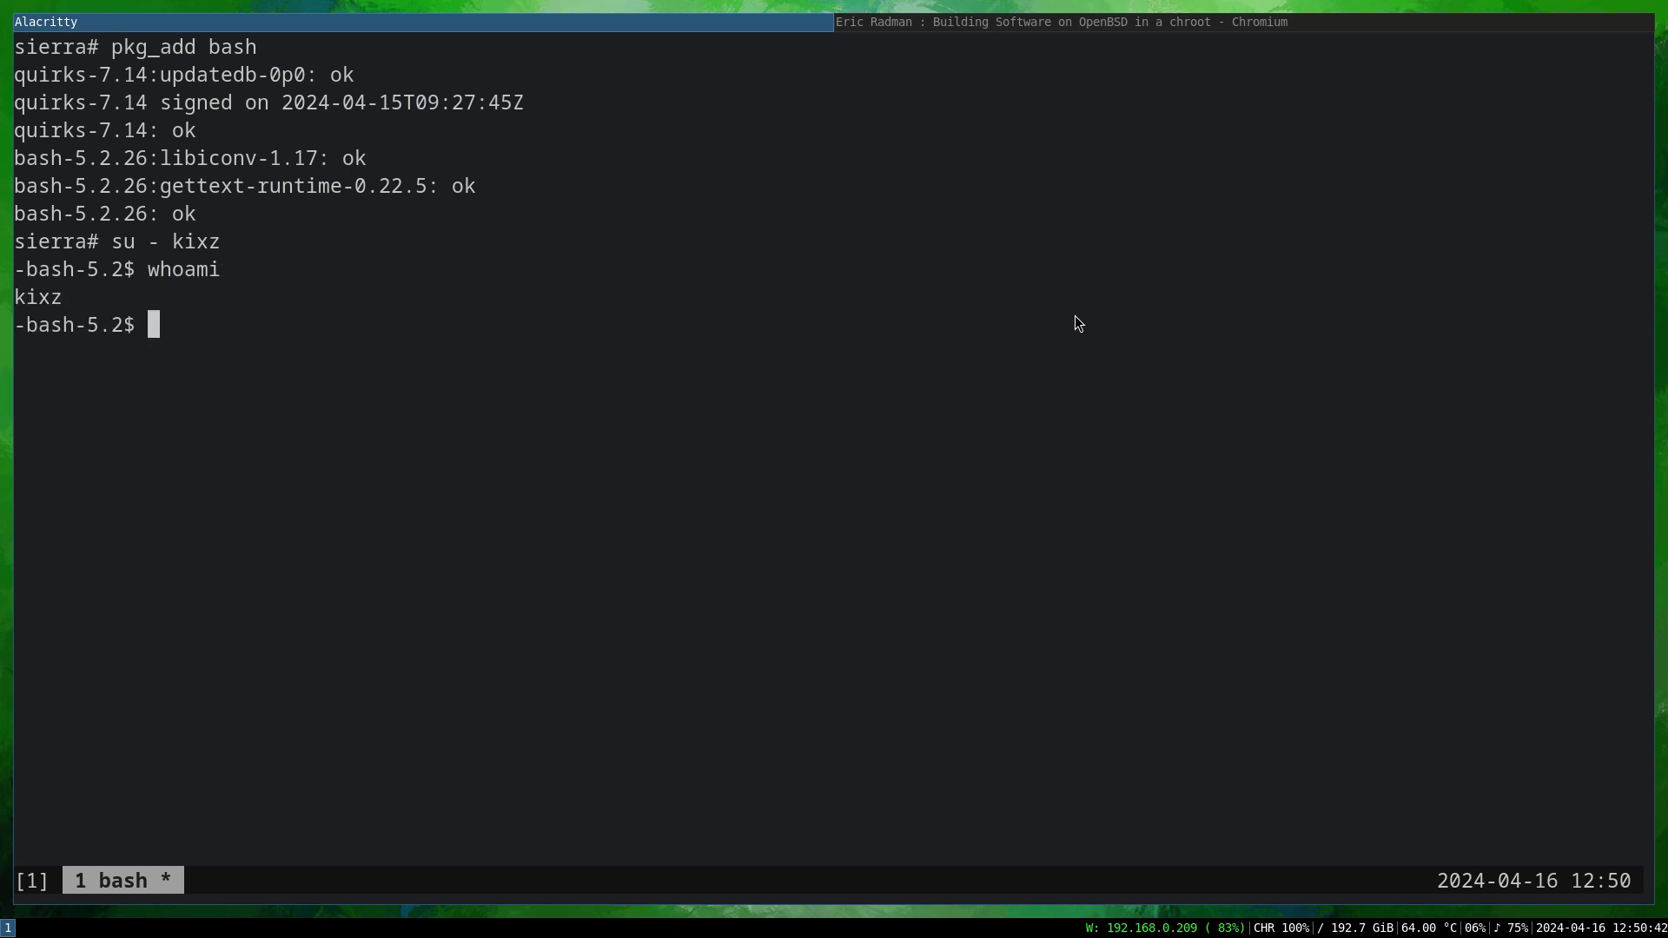
{"action": "type", "text": "exit"}
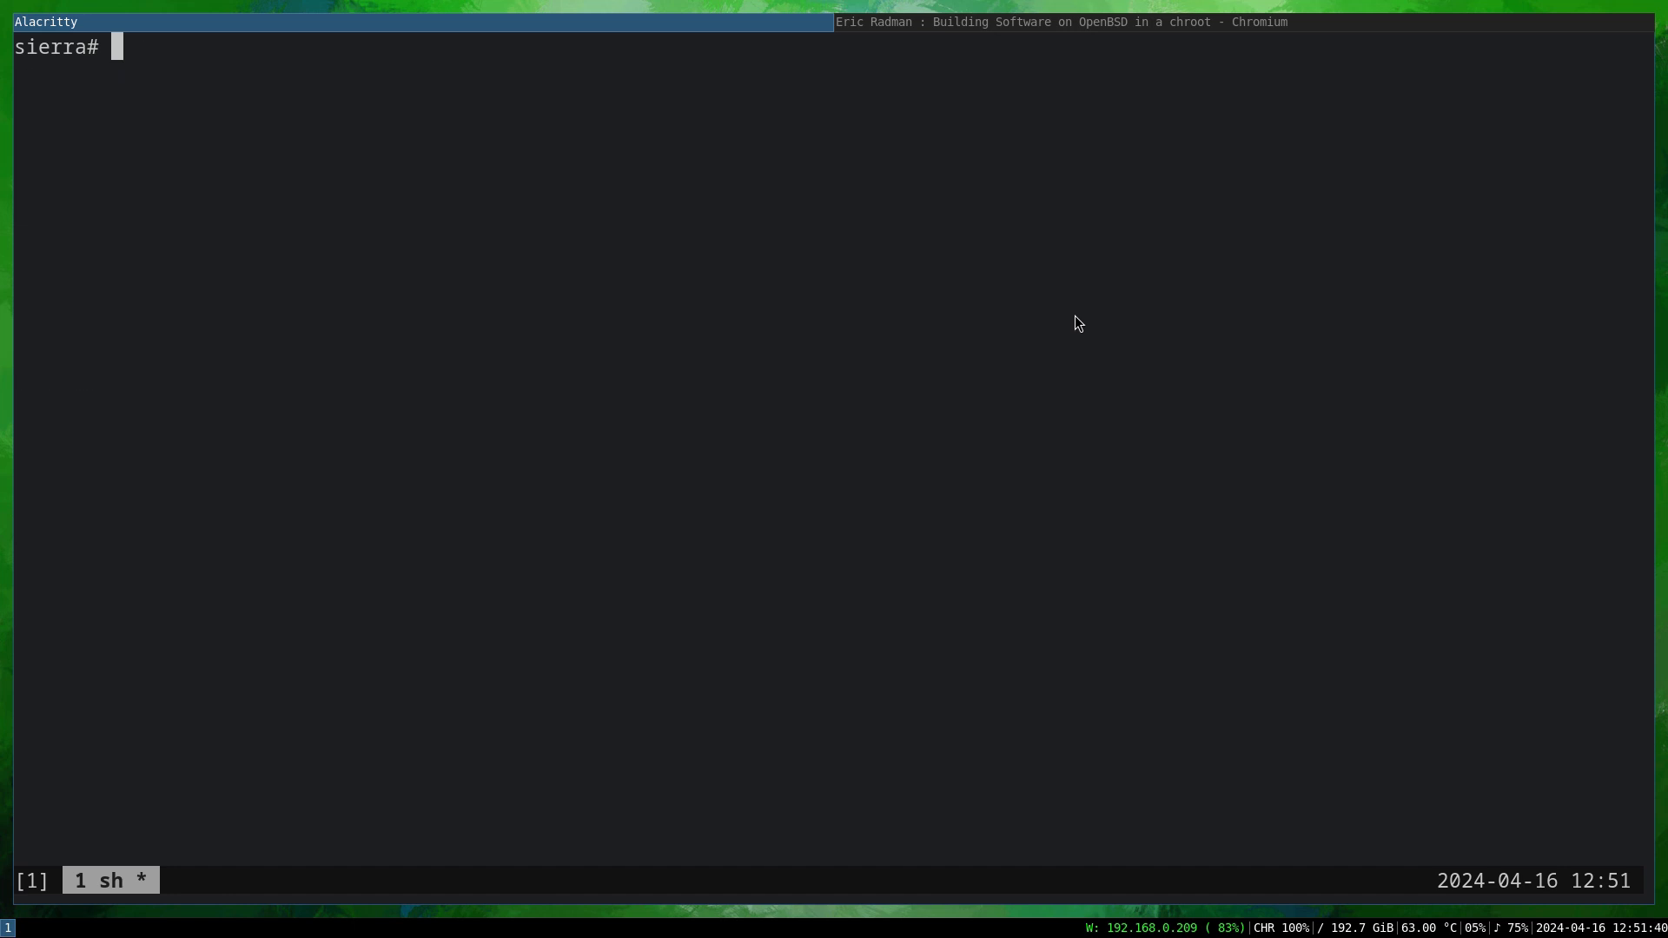
Try xclock in the root shell, then start Xephyr as display :1 in a new tmux window.
{"action": "type", "text": "xclock"}
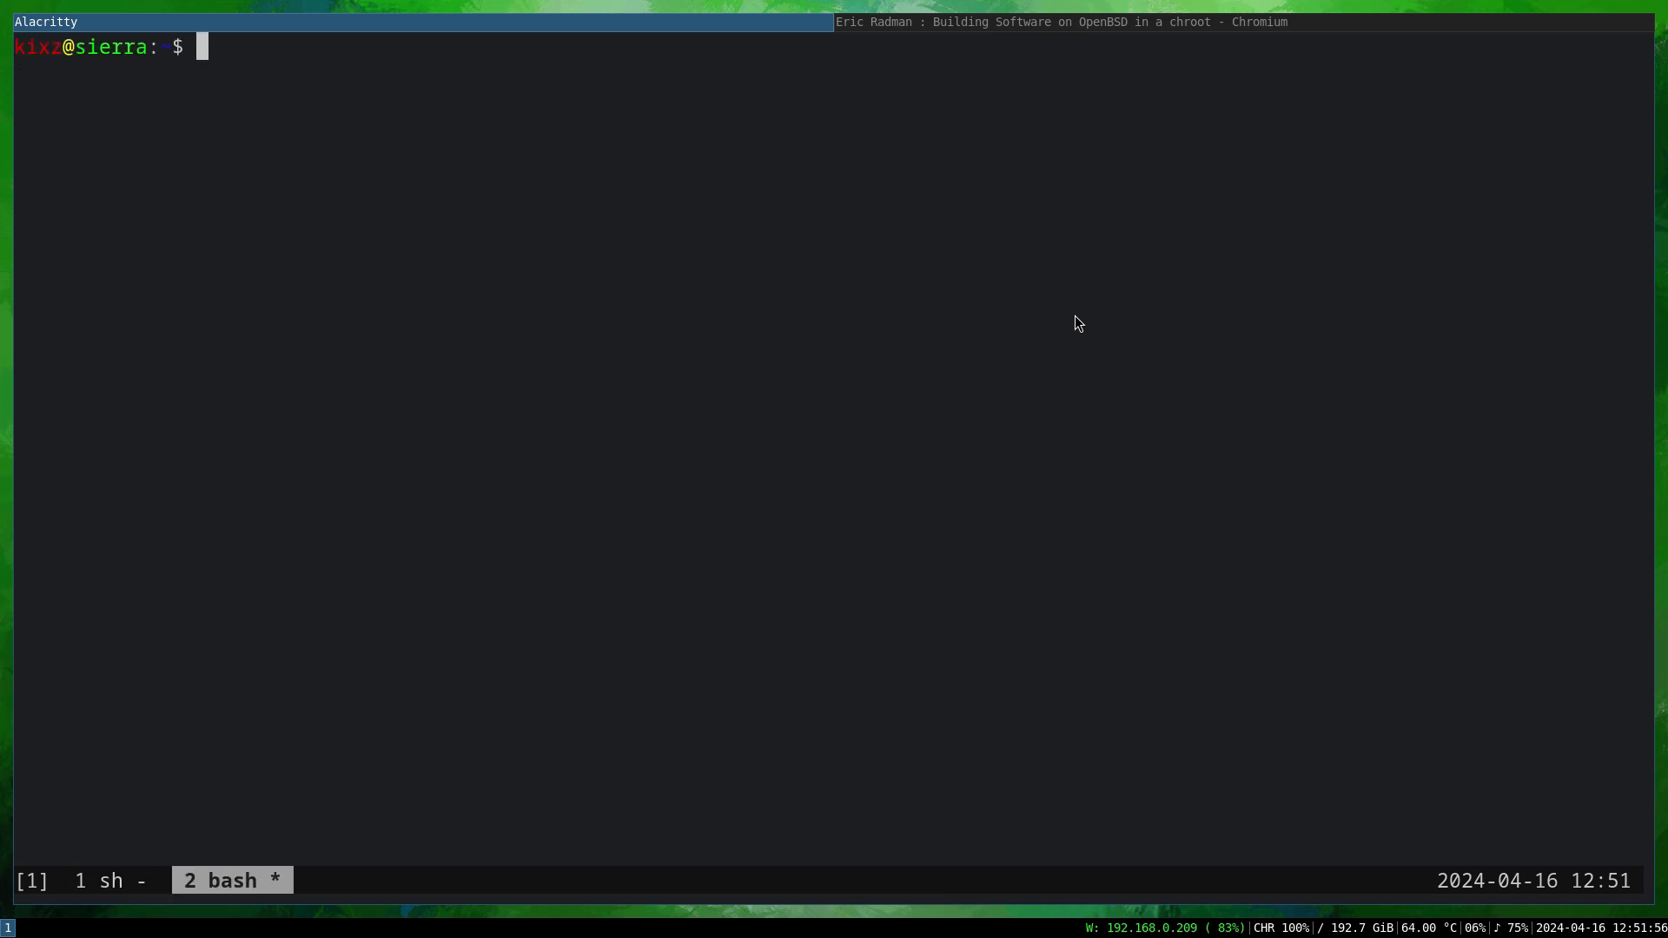
{"action": "type", "text": "X"}
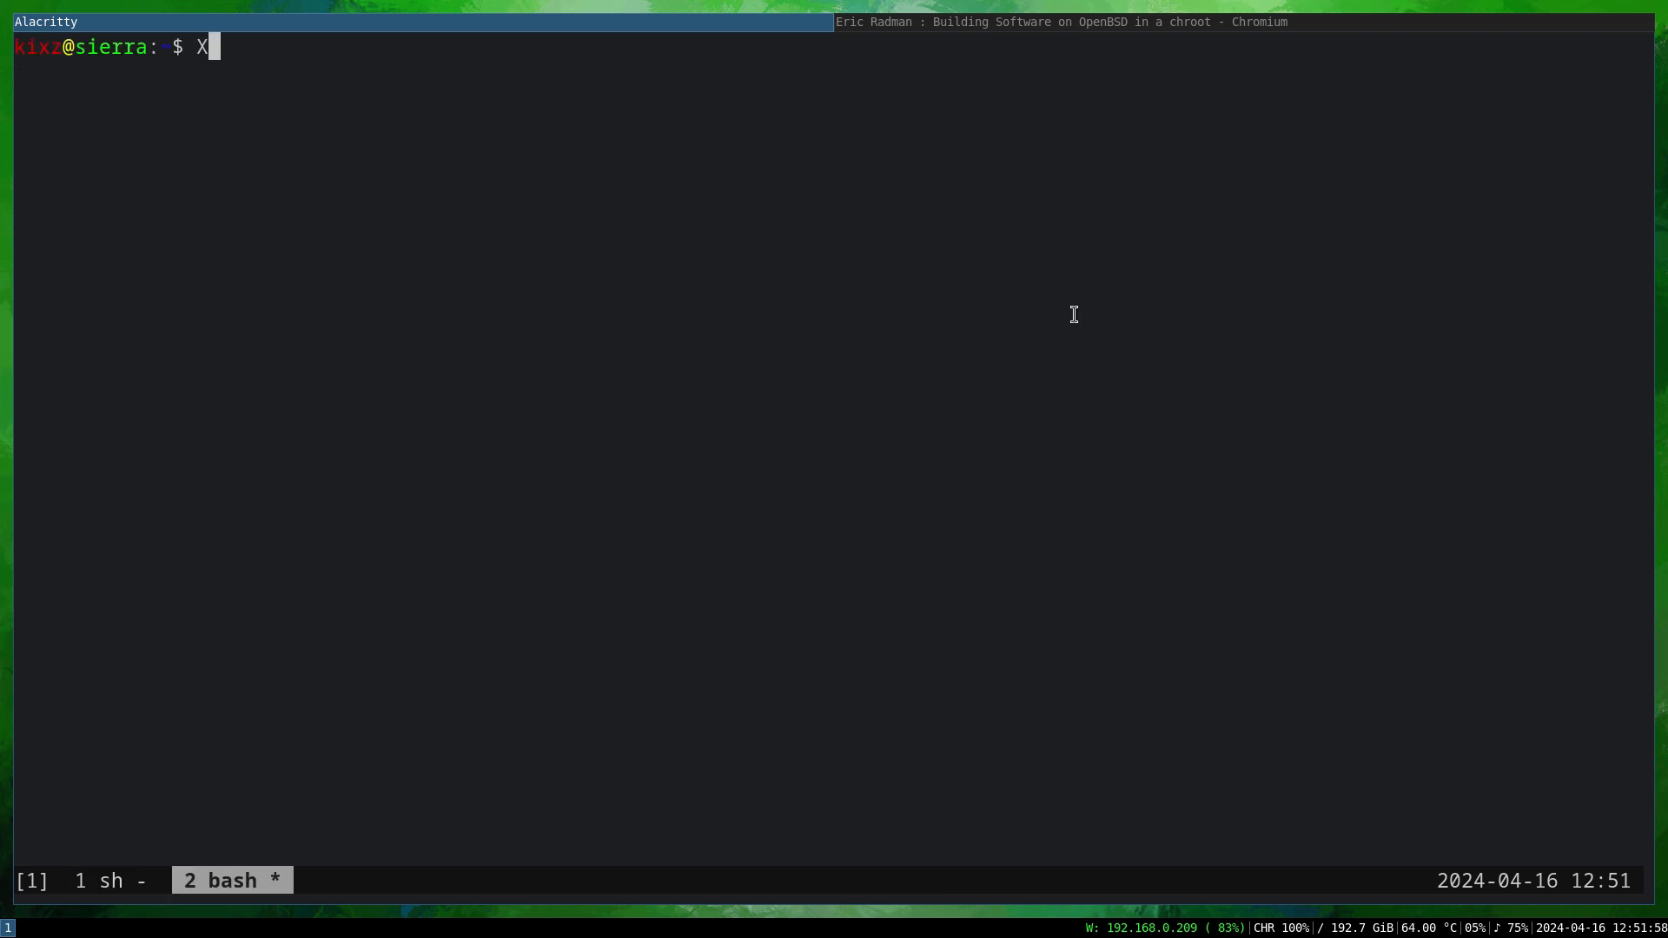
{"action": "type", "text": "ephyr"}
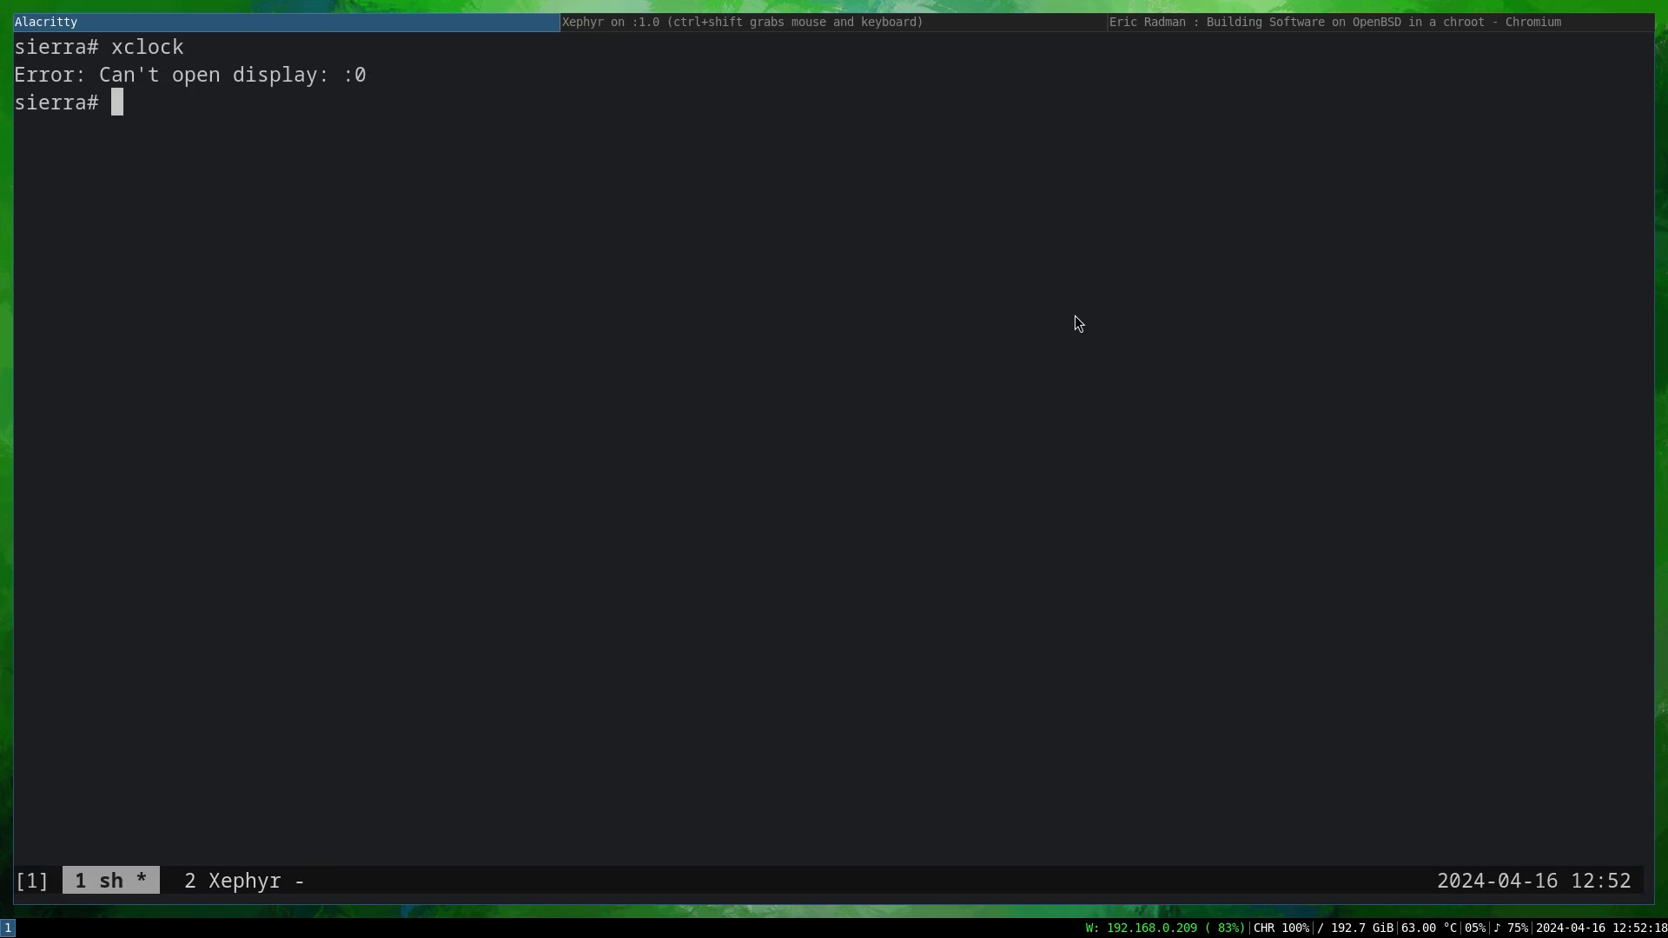
Set DISPLAY to 127.0.0.1:1 in the root shell and launch xclock on it, then interrupt it.
{"action": "type", "text": "e"}
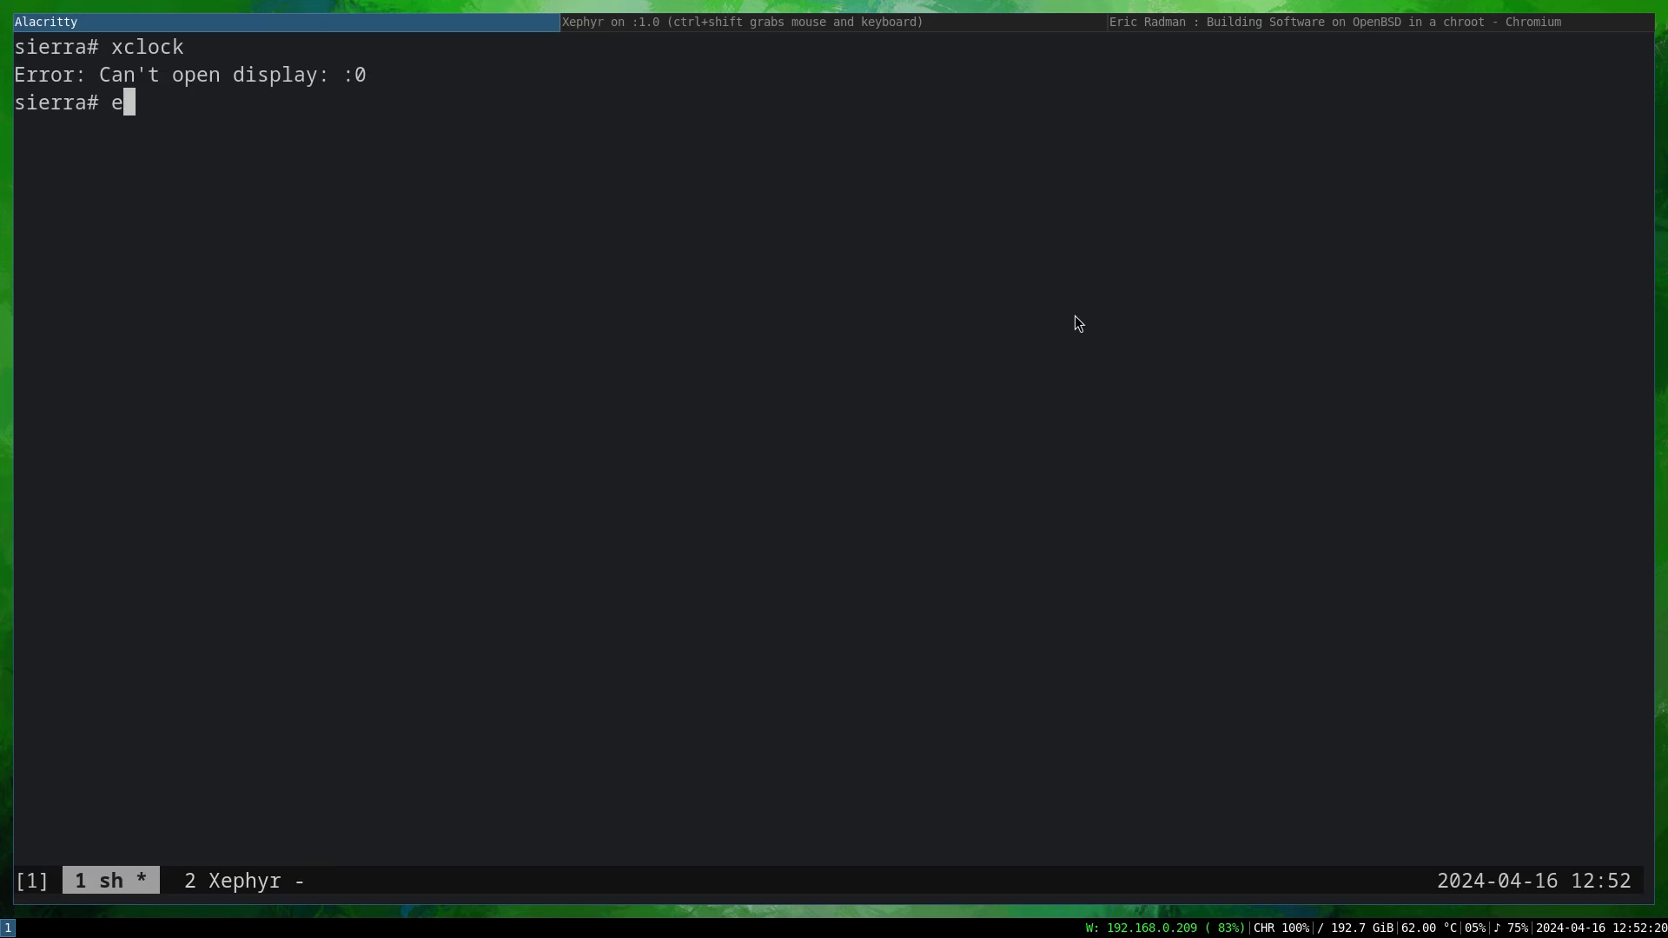
{"action": "type", "text": "xport DISPLAY=12"}
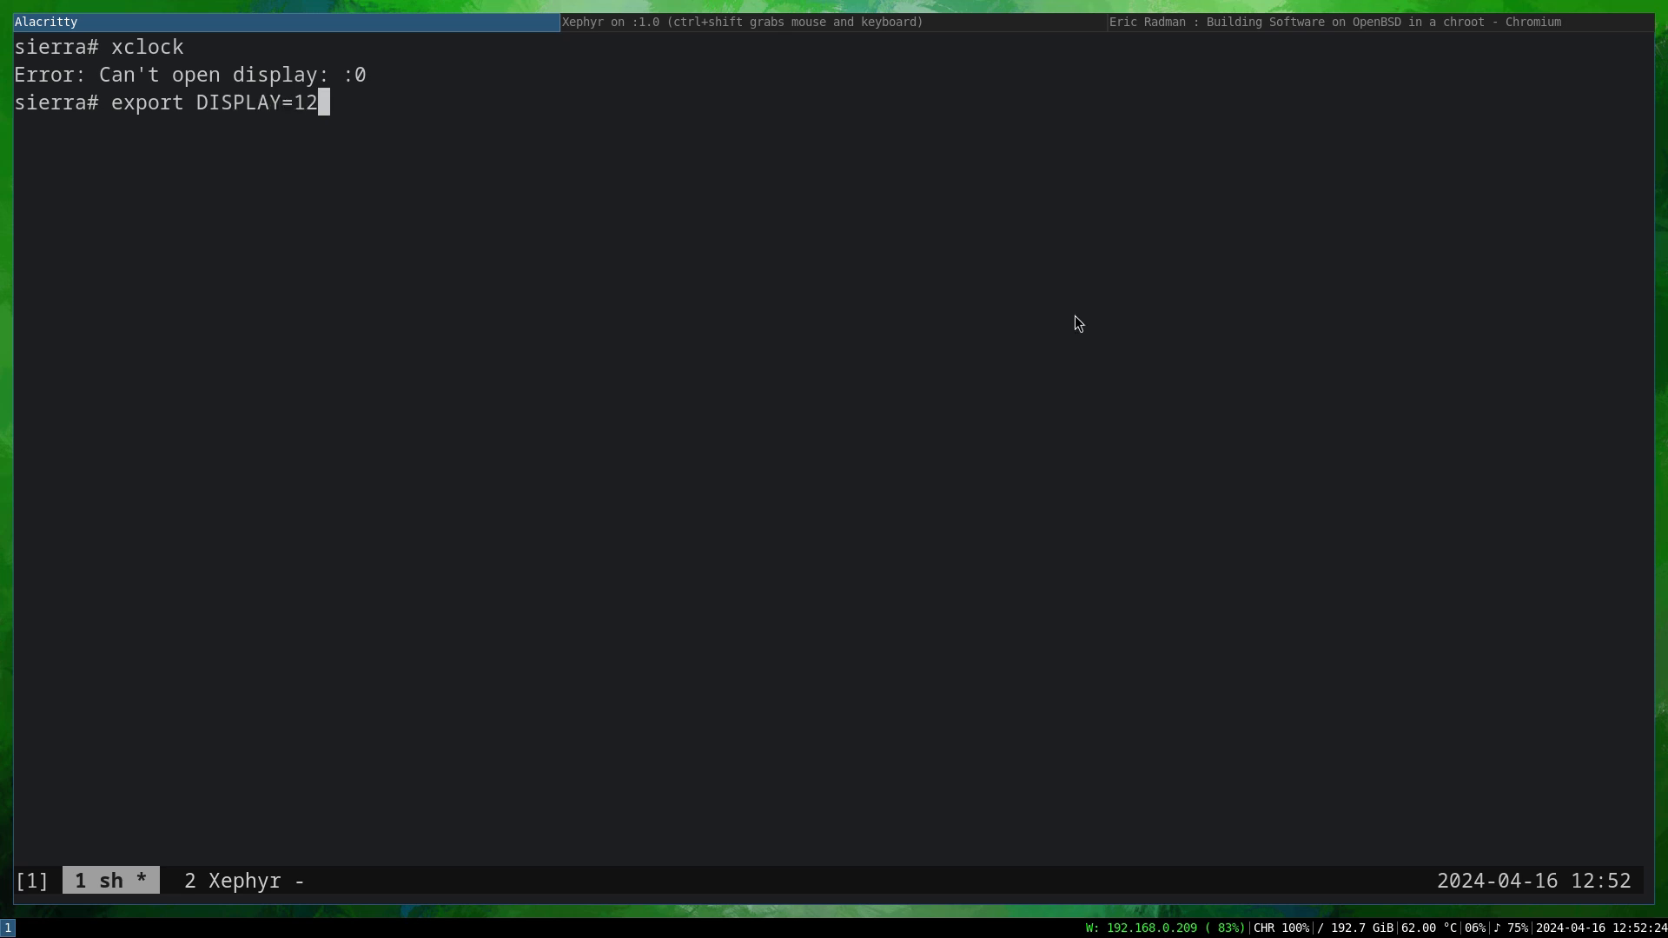
{"action": "type", "text": "7.0.0.1:1"}
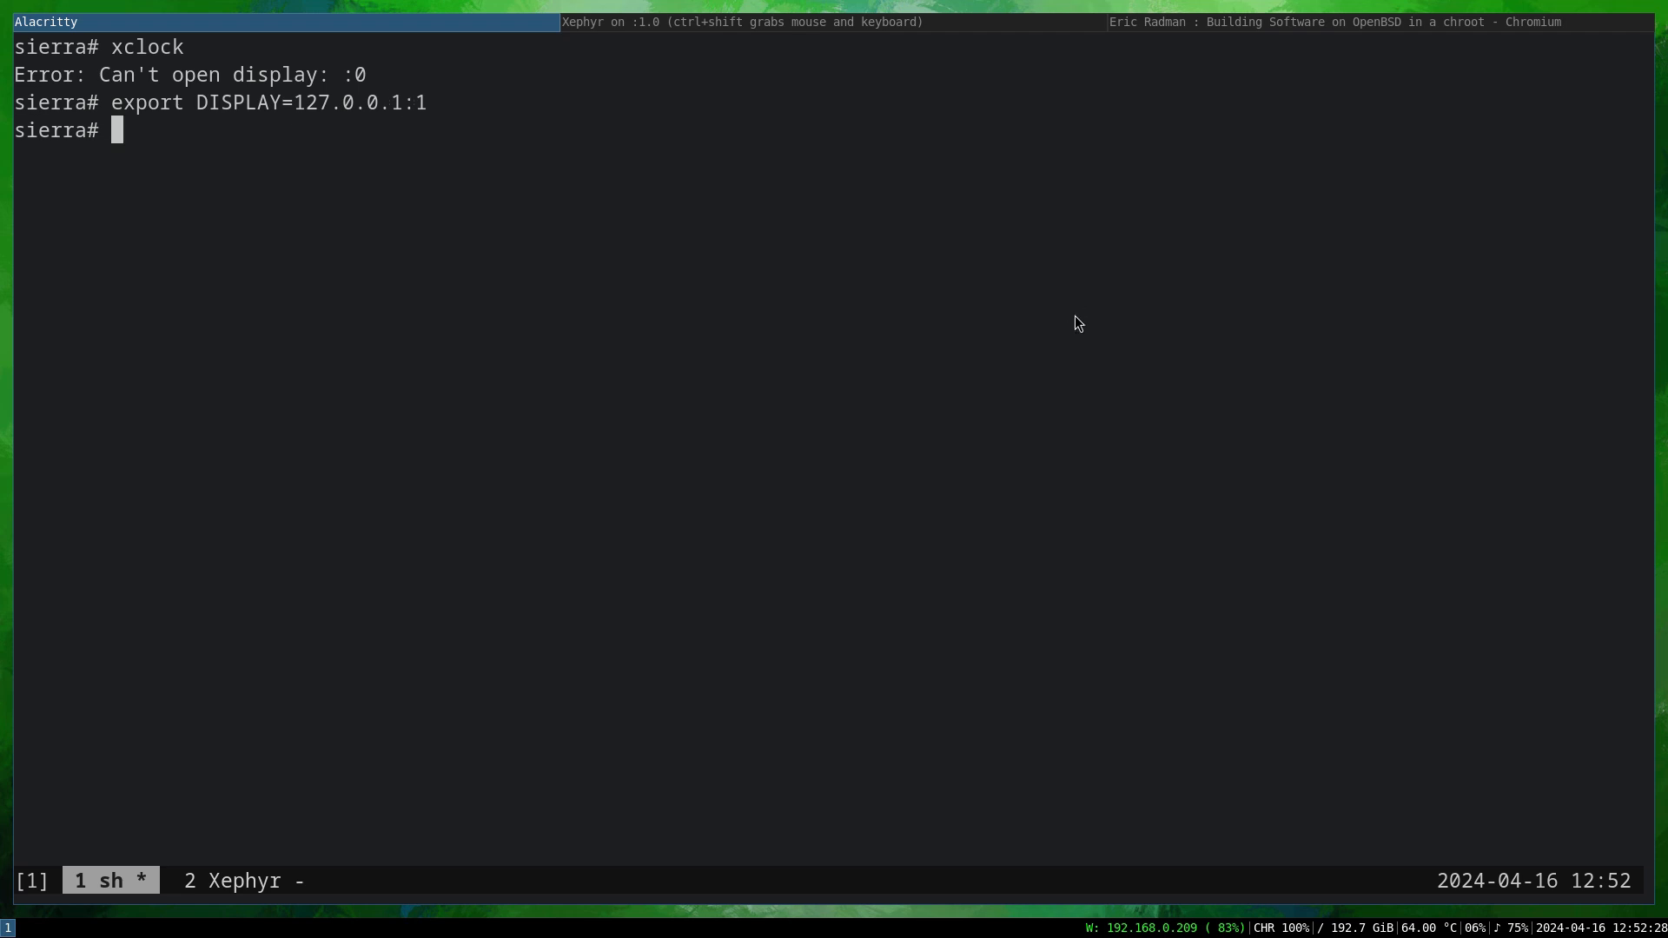
{"action": "type", "text": "x"}
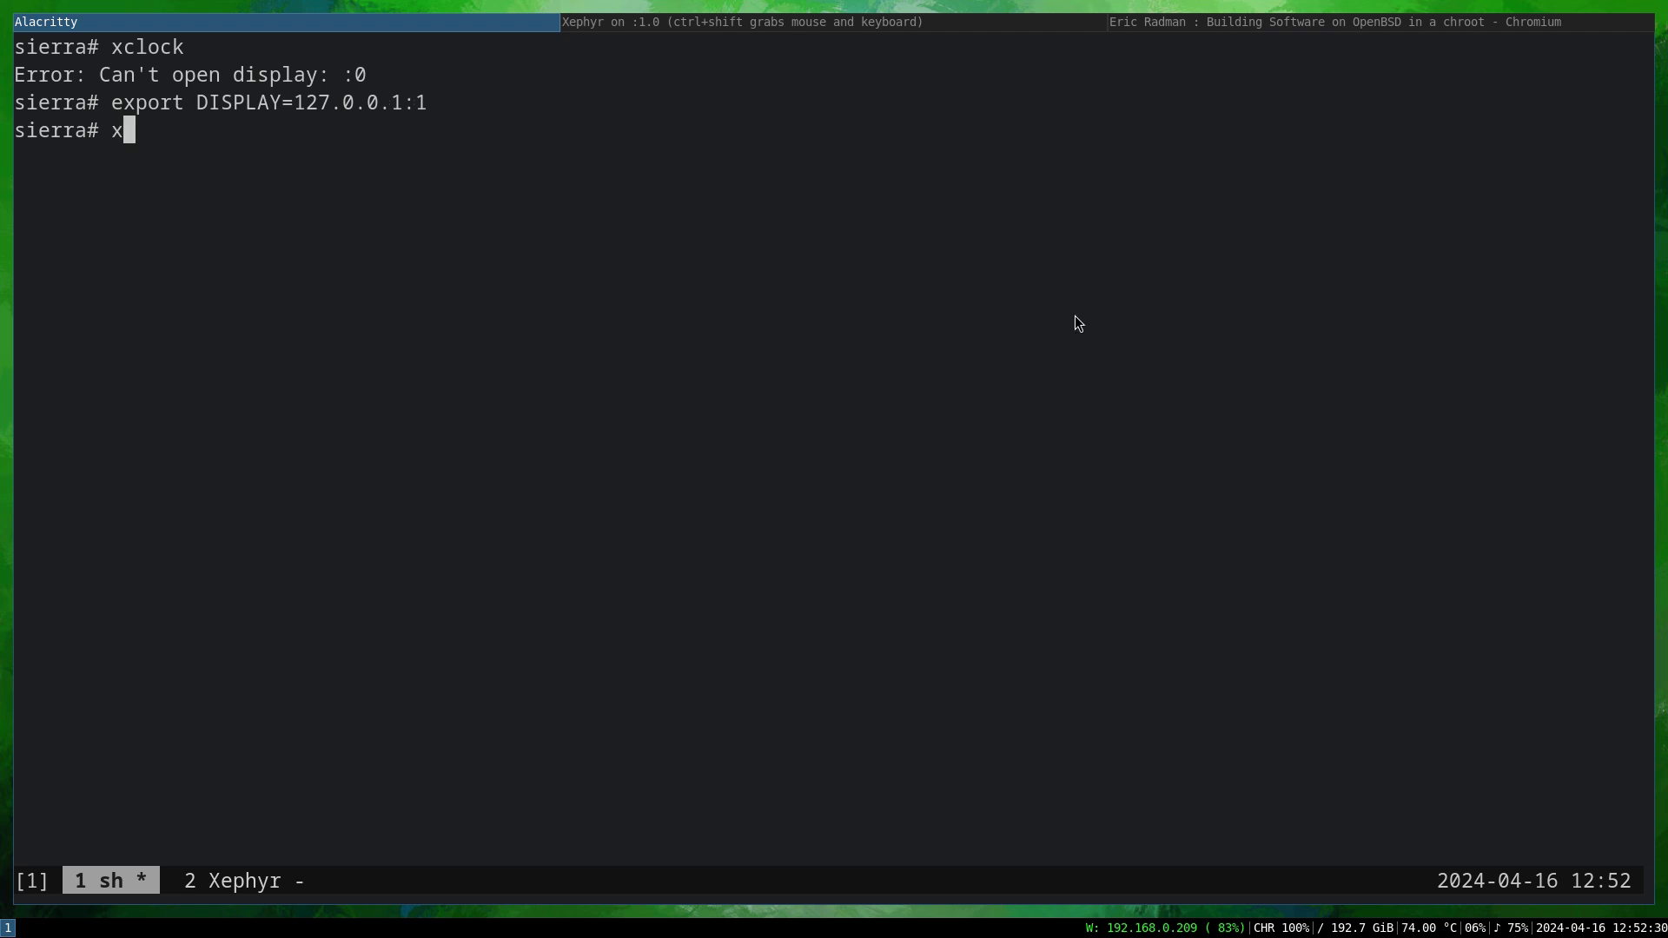
{"action": "type", "text": "clock"}
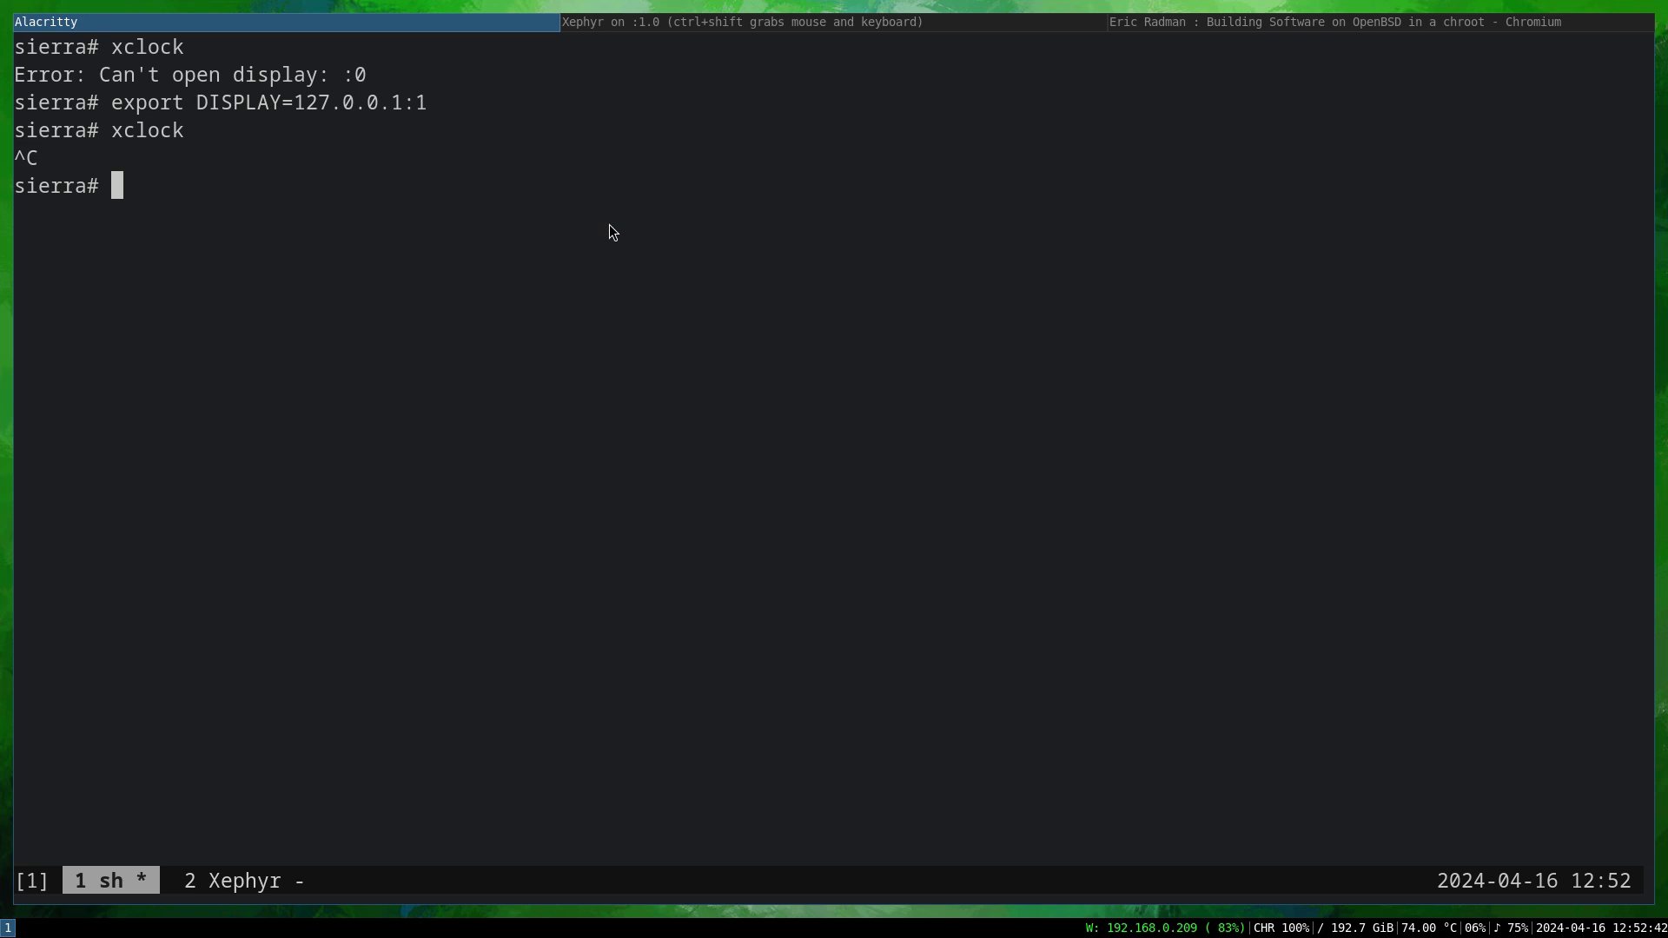
Begin the pkg_add command for the 0ad package.
{"action": "type", "text": "pkg_add 0ad"}
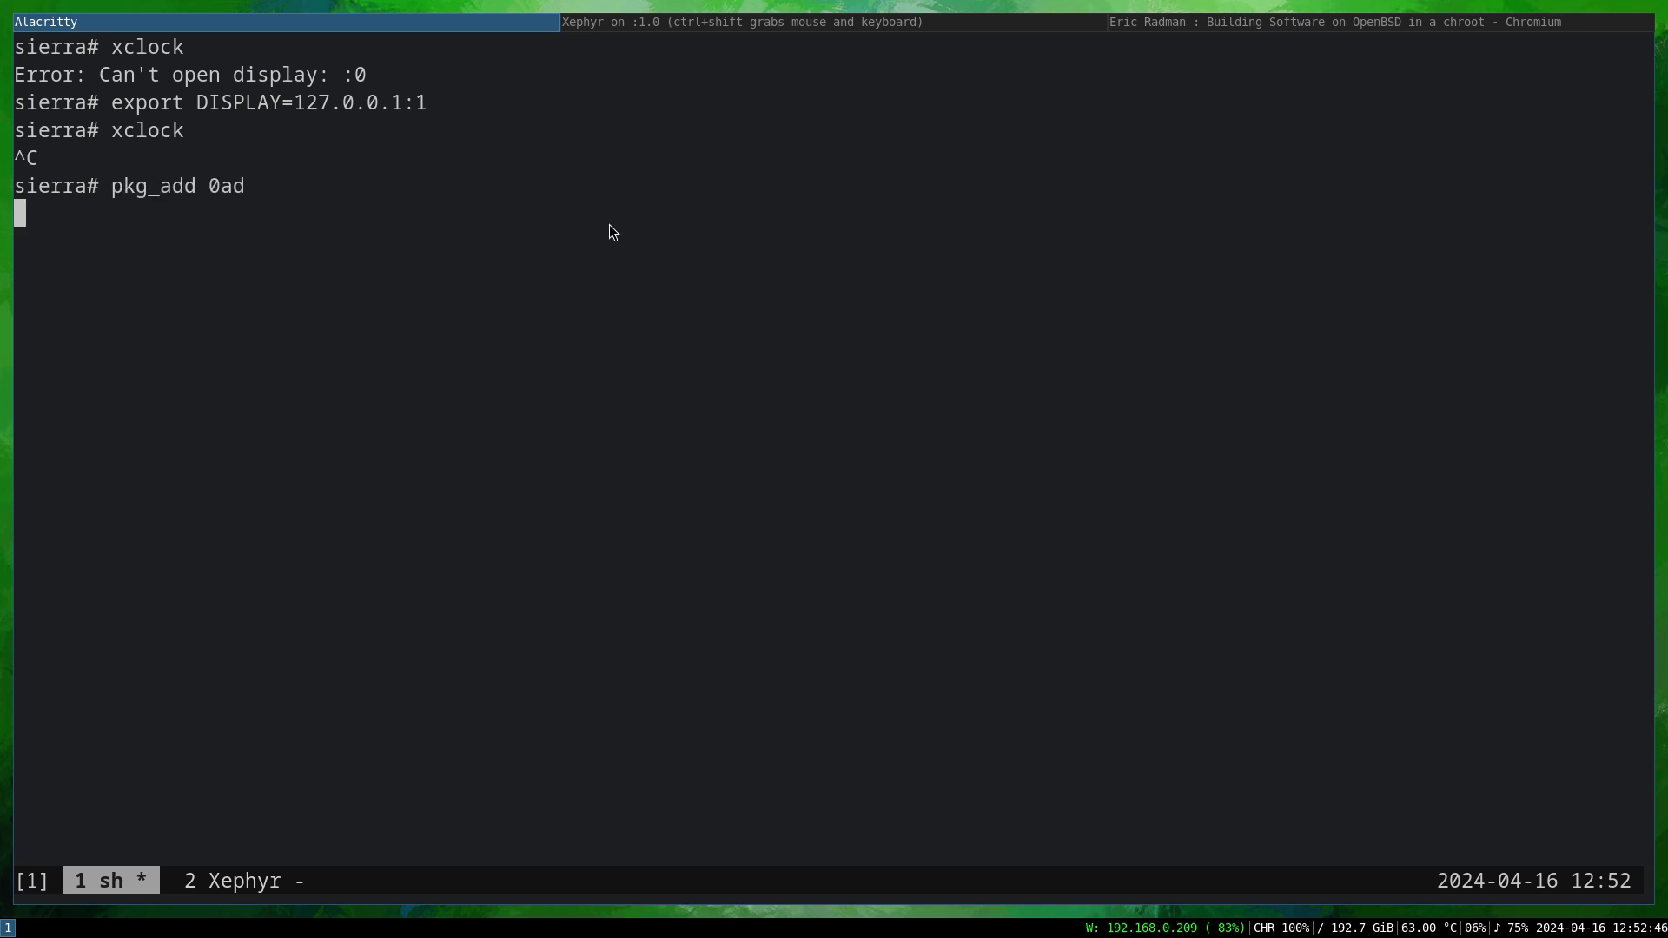
Install 0ad and its dependencies, then attempt a mistyped 'oad' launch.
{"action": "key", "text": "Return"}
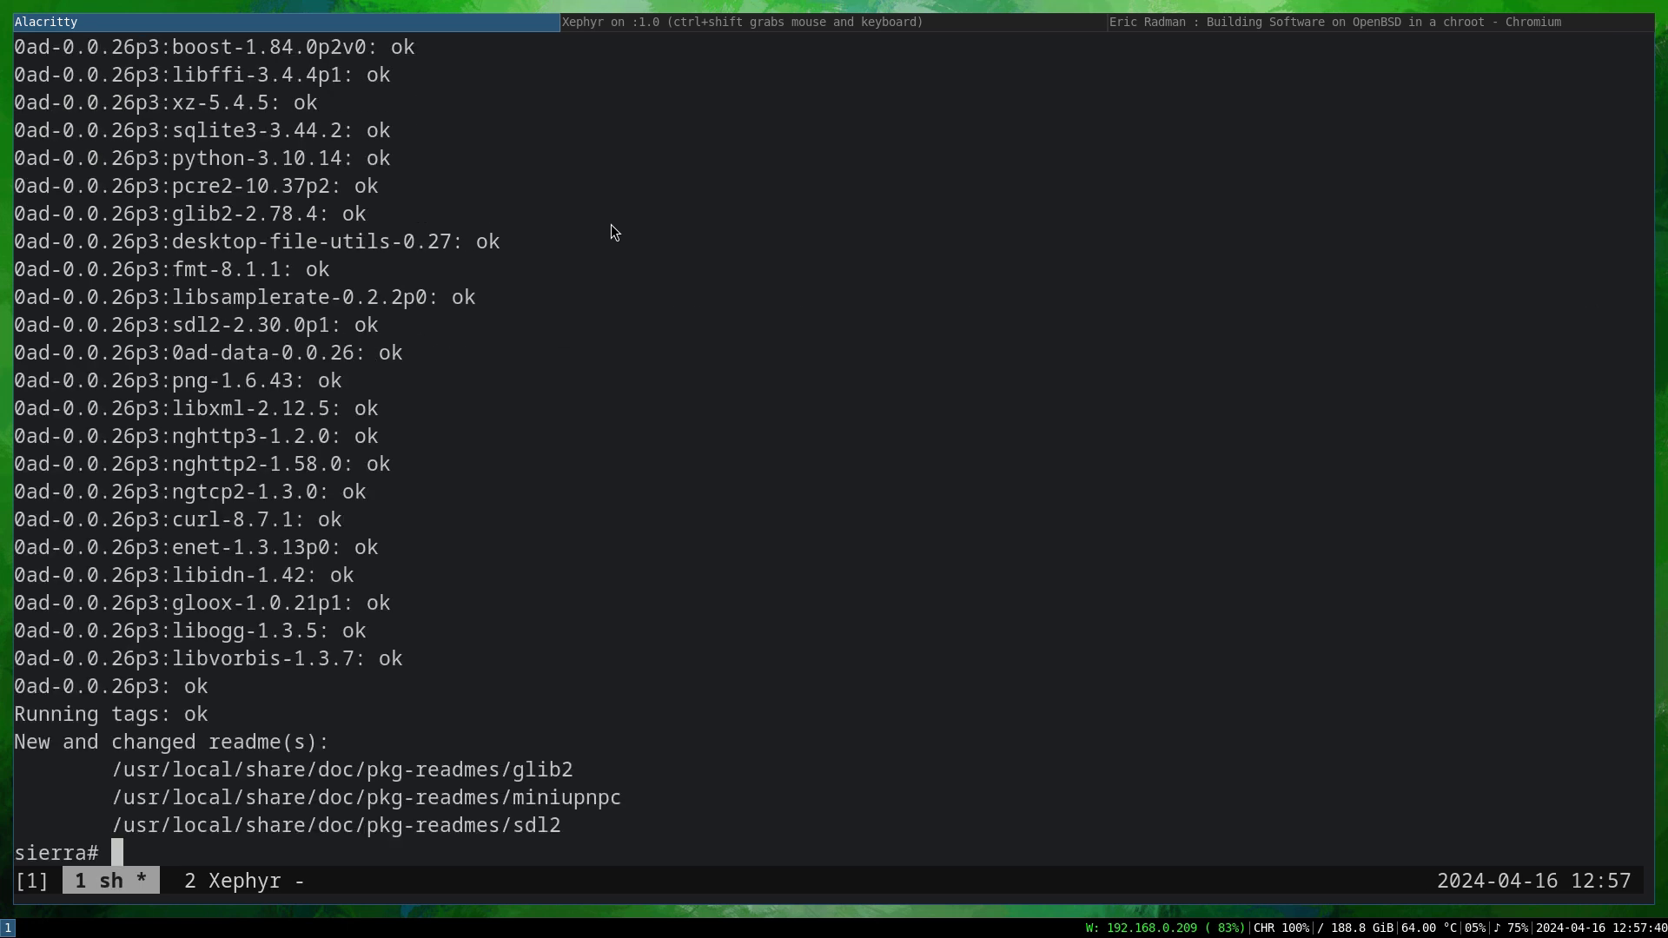
{"action": "type", "text": "oad"}
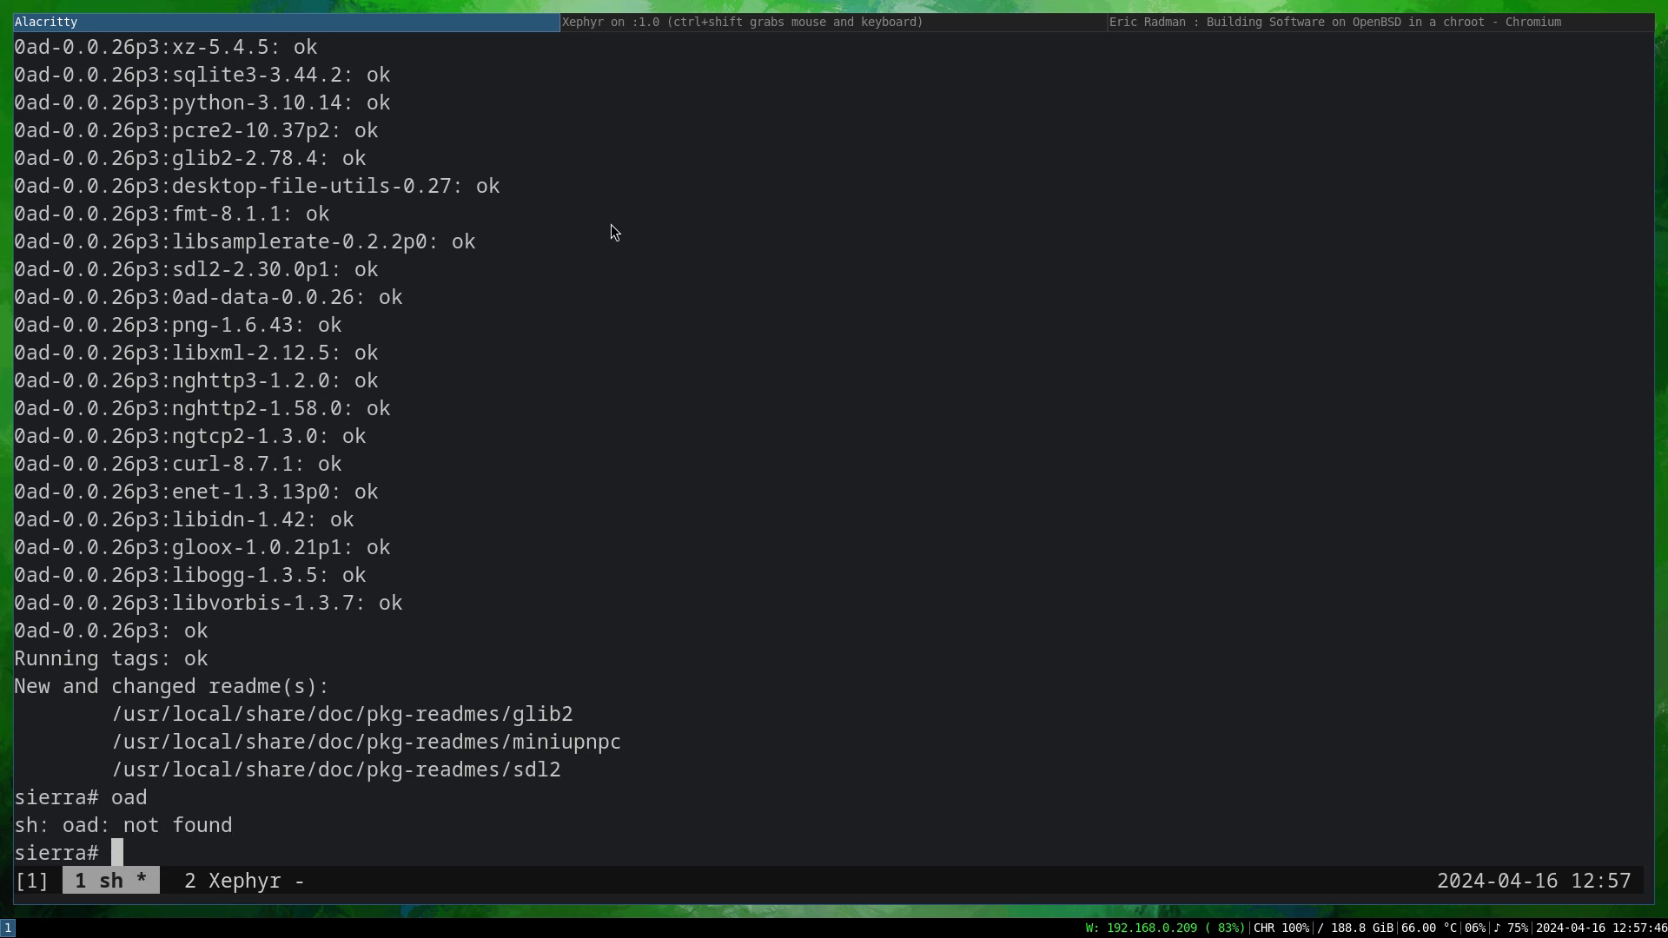
Run 0ad as root, then switch to user kixz's login shell to run it again.
{"action": "type", "text": "0ad"}
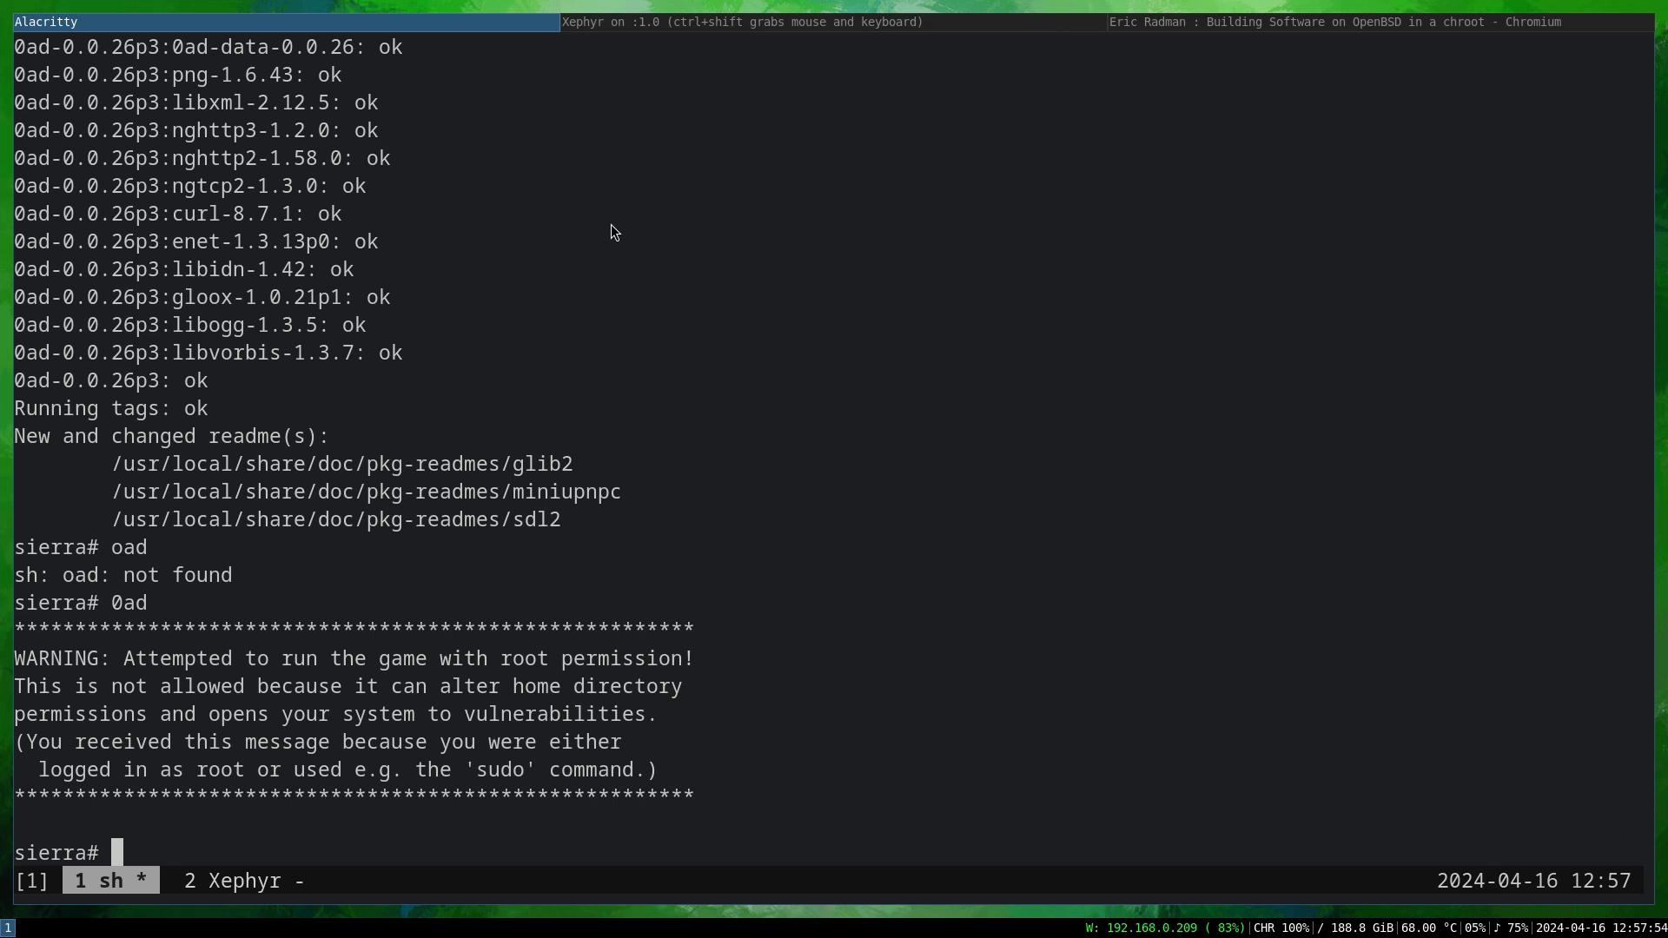
{"action": "type", "text": "su - kixz"}
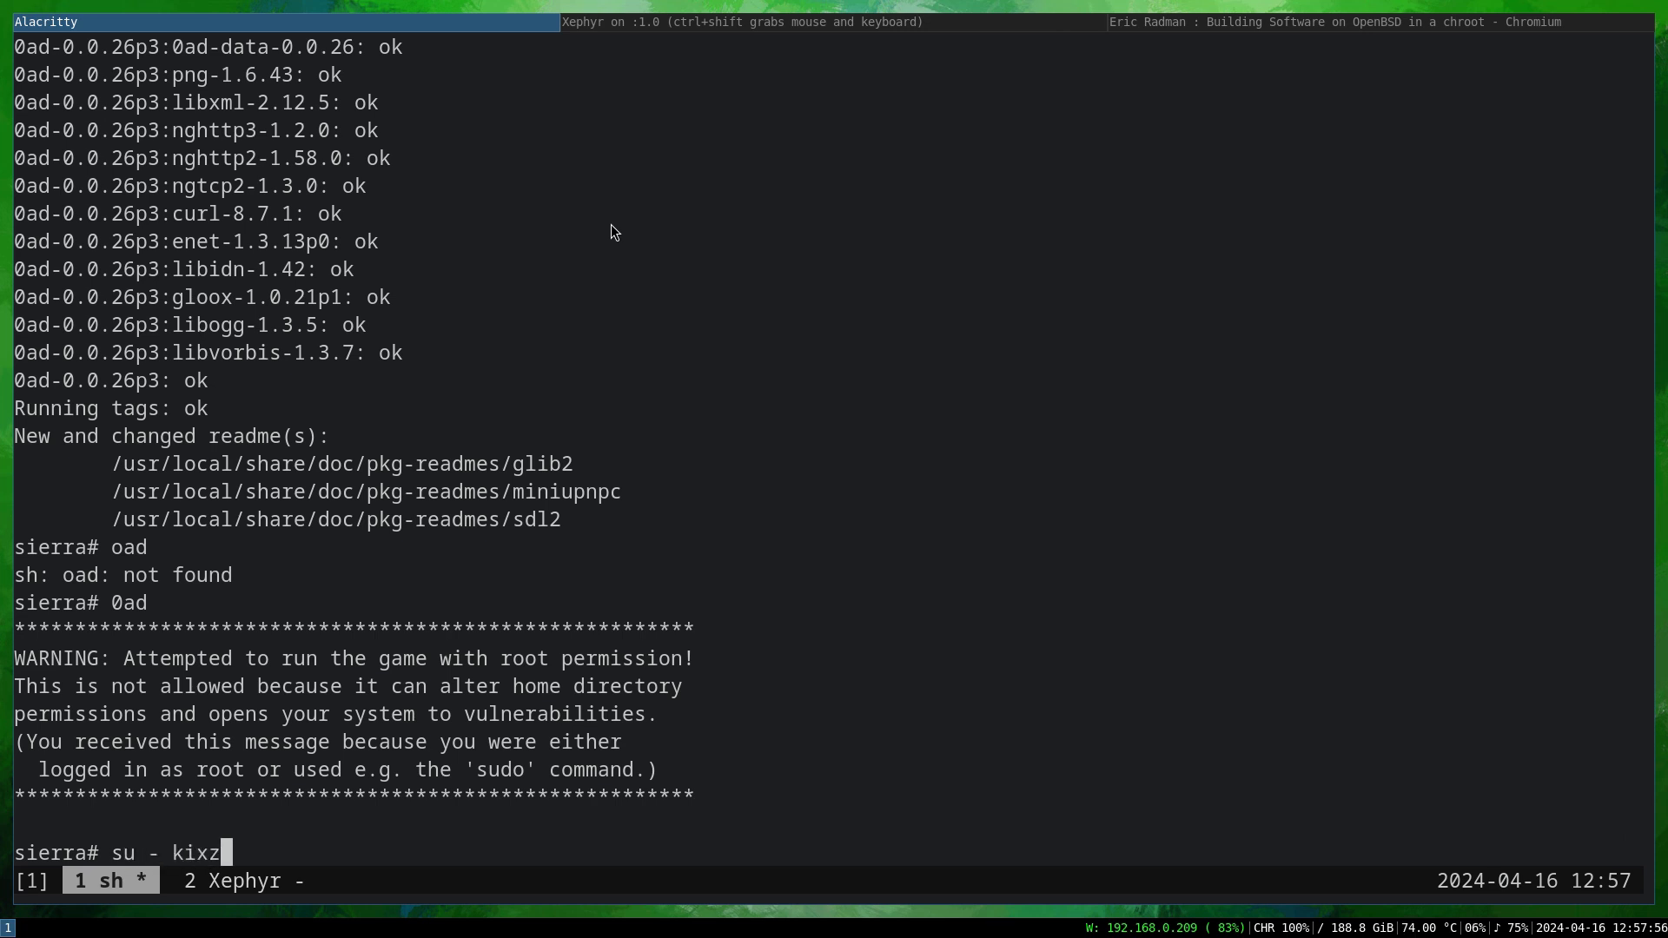
{"action": "key", "text": "Return"}
{"action": "type", "text": "0ad"}
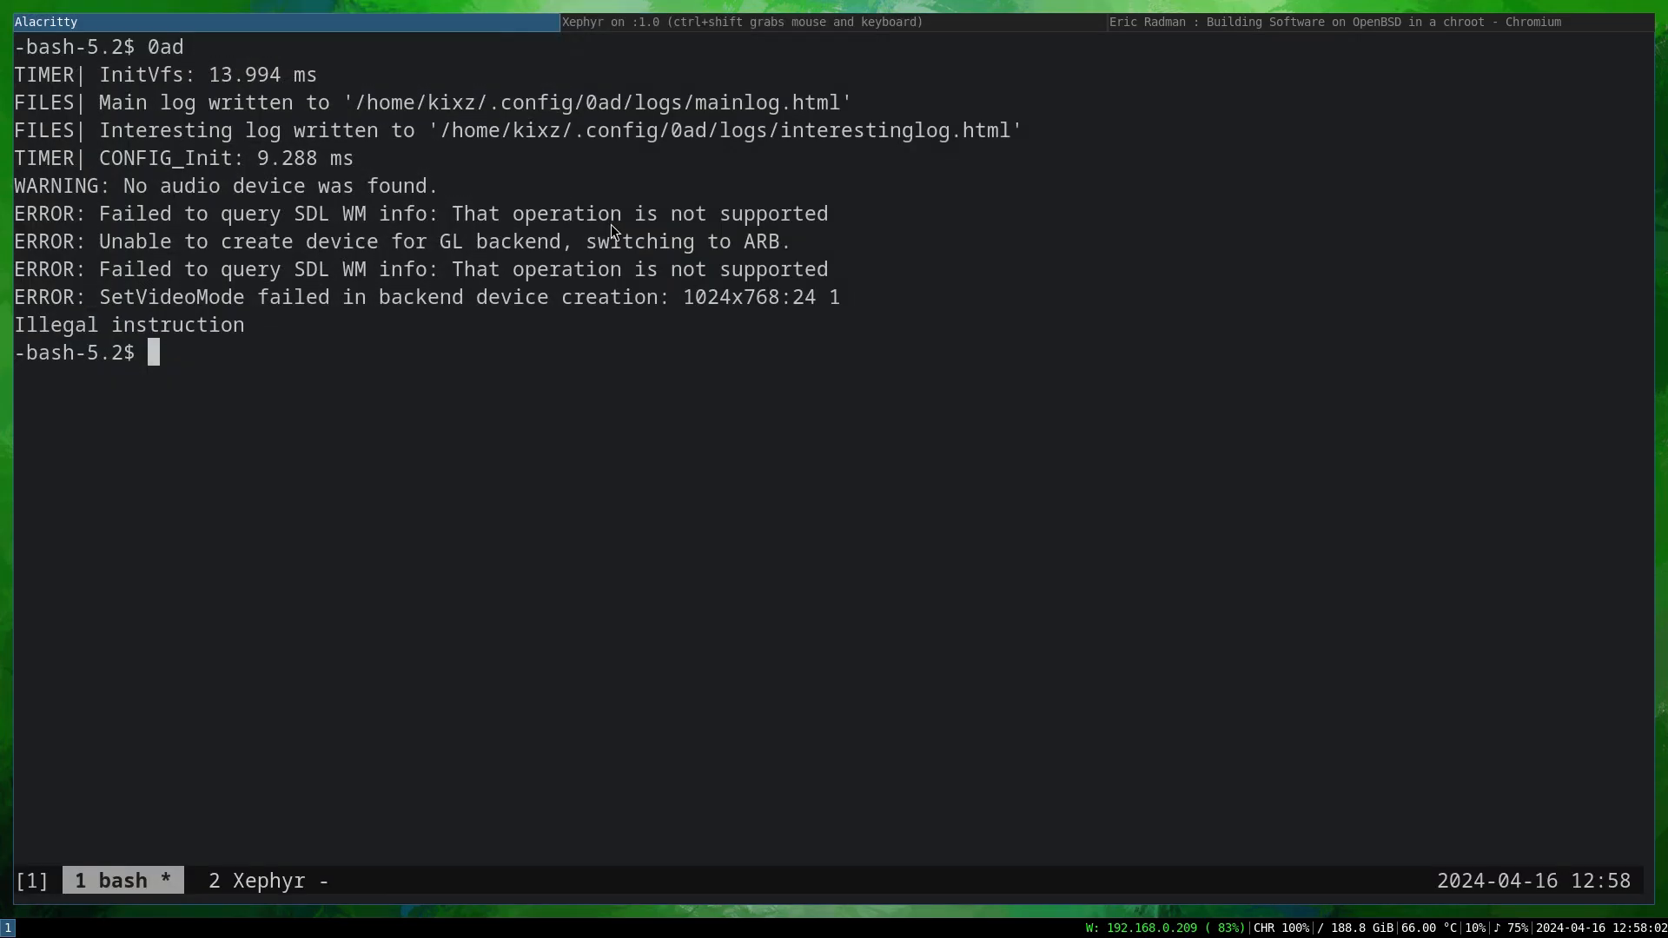
Check the user shell's DISPLAY with echo $DISPLAY, finding it empty.
{"action": "type", "text": "e"}
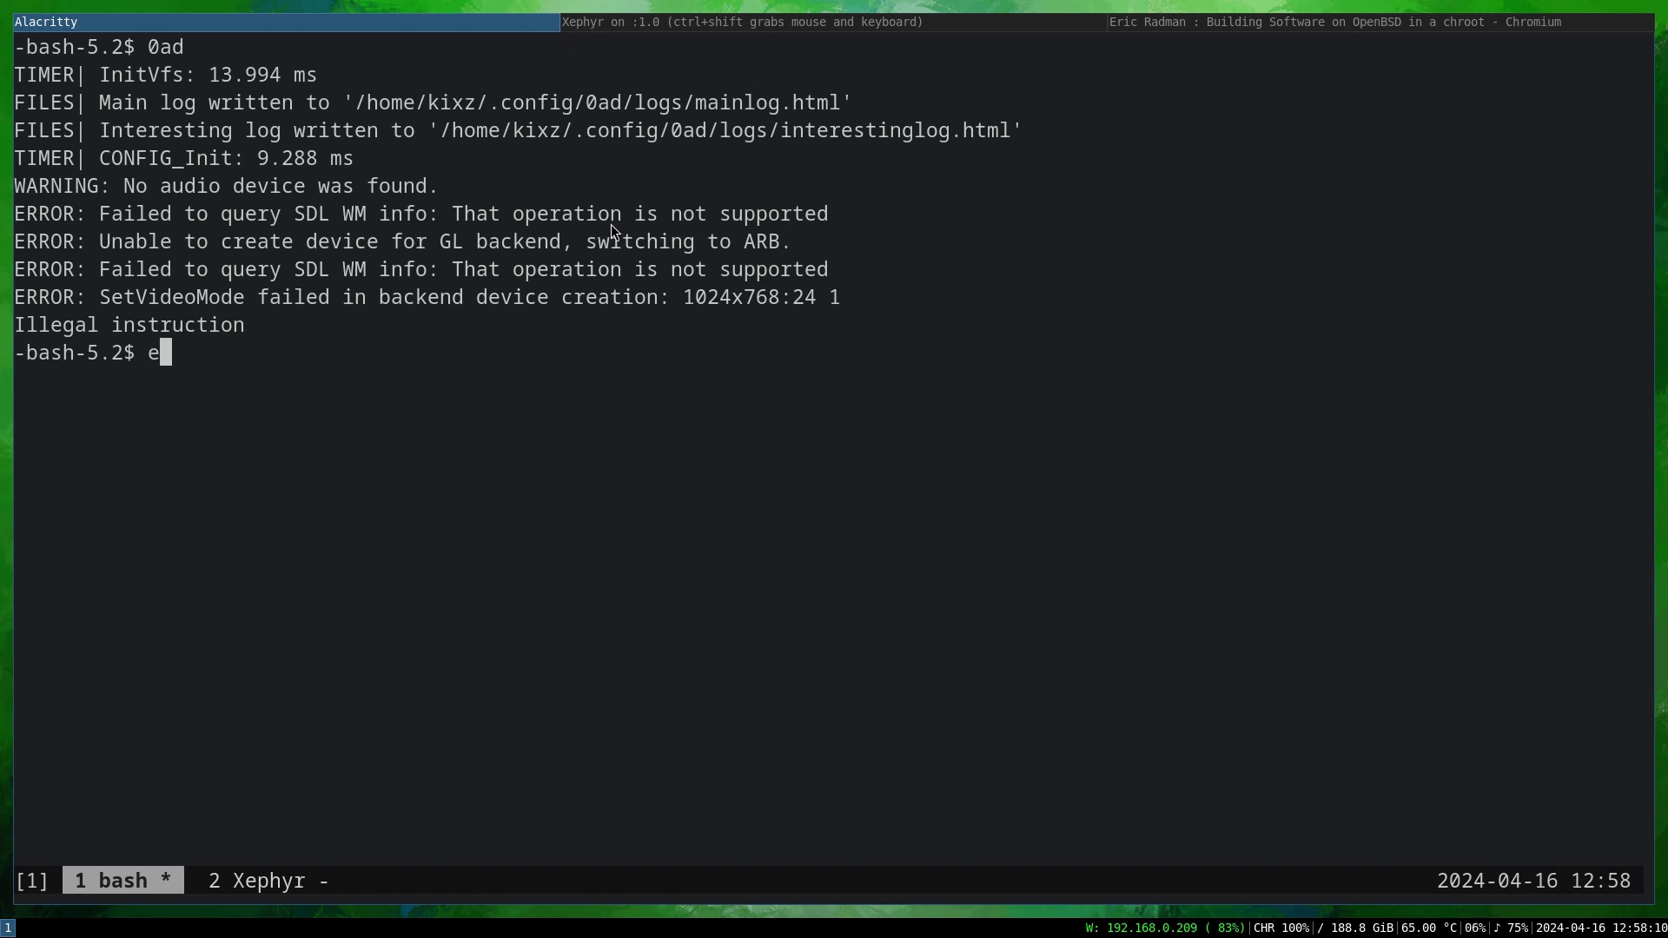
{"action": "type", "text": "xport"}
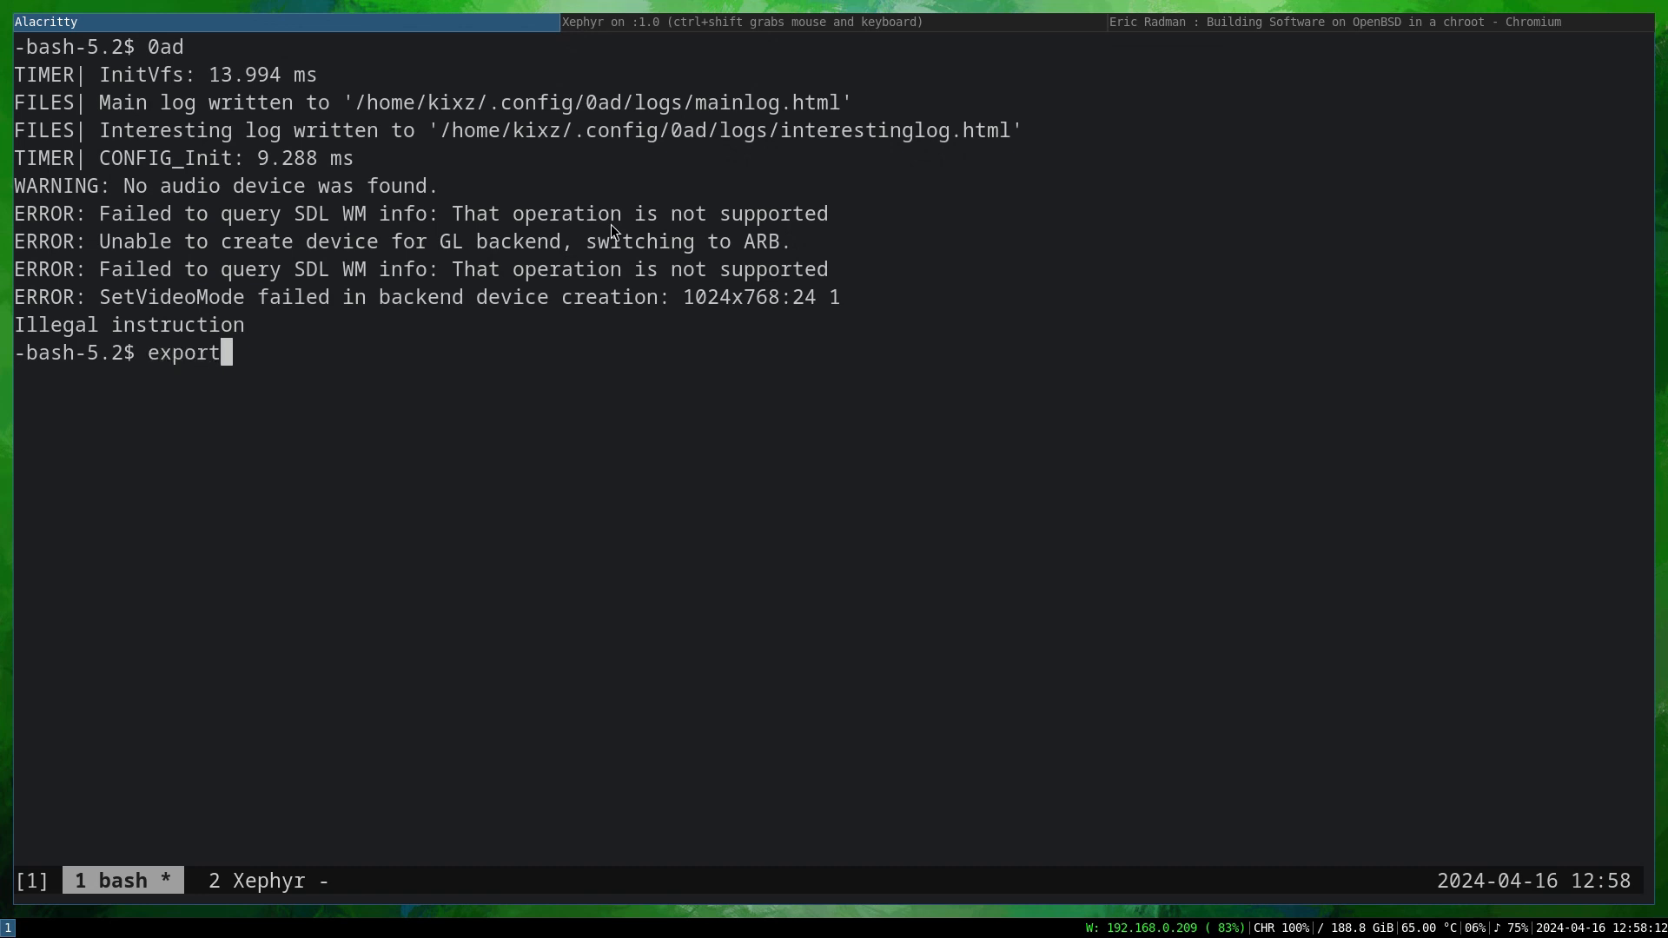
{"action": "type", "text": "echo $D"}
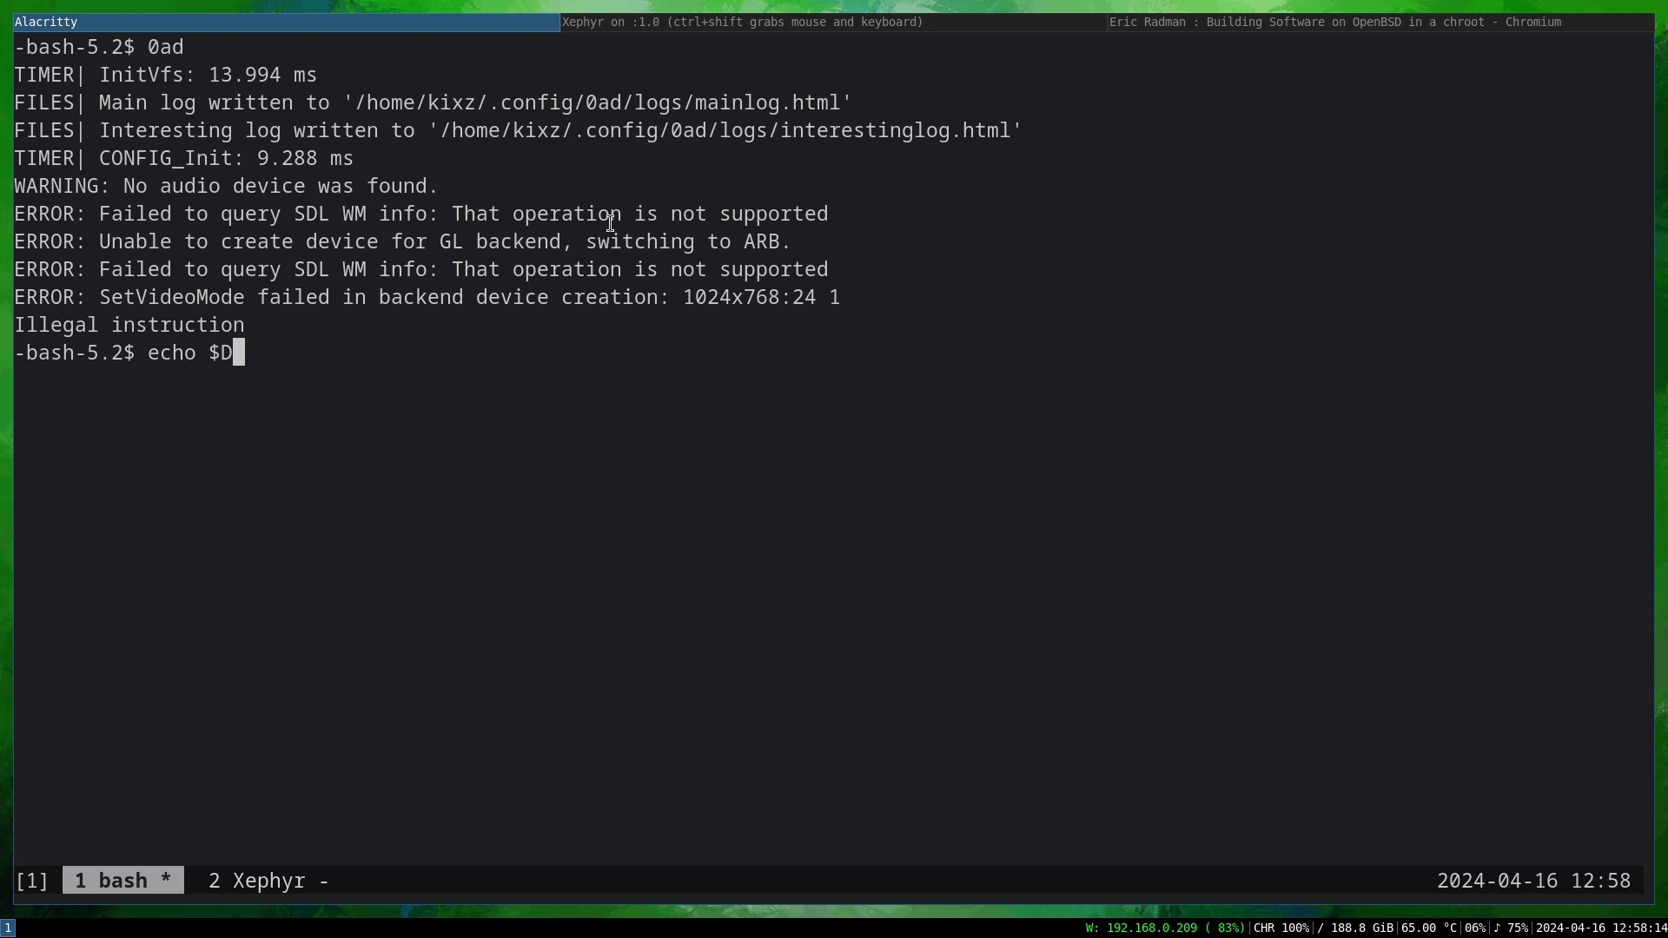
{"action": "type", "text": "ISPLAY"}
{"action": "type", "text": "exp"}
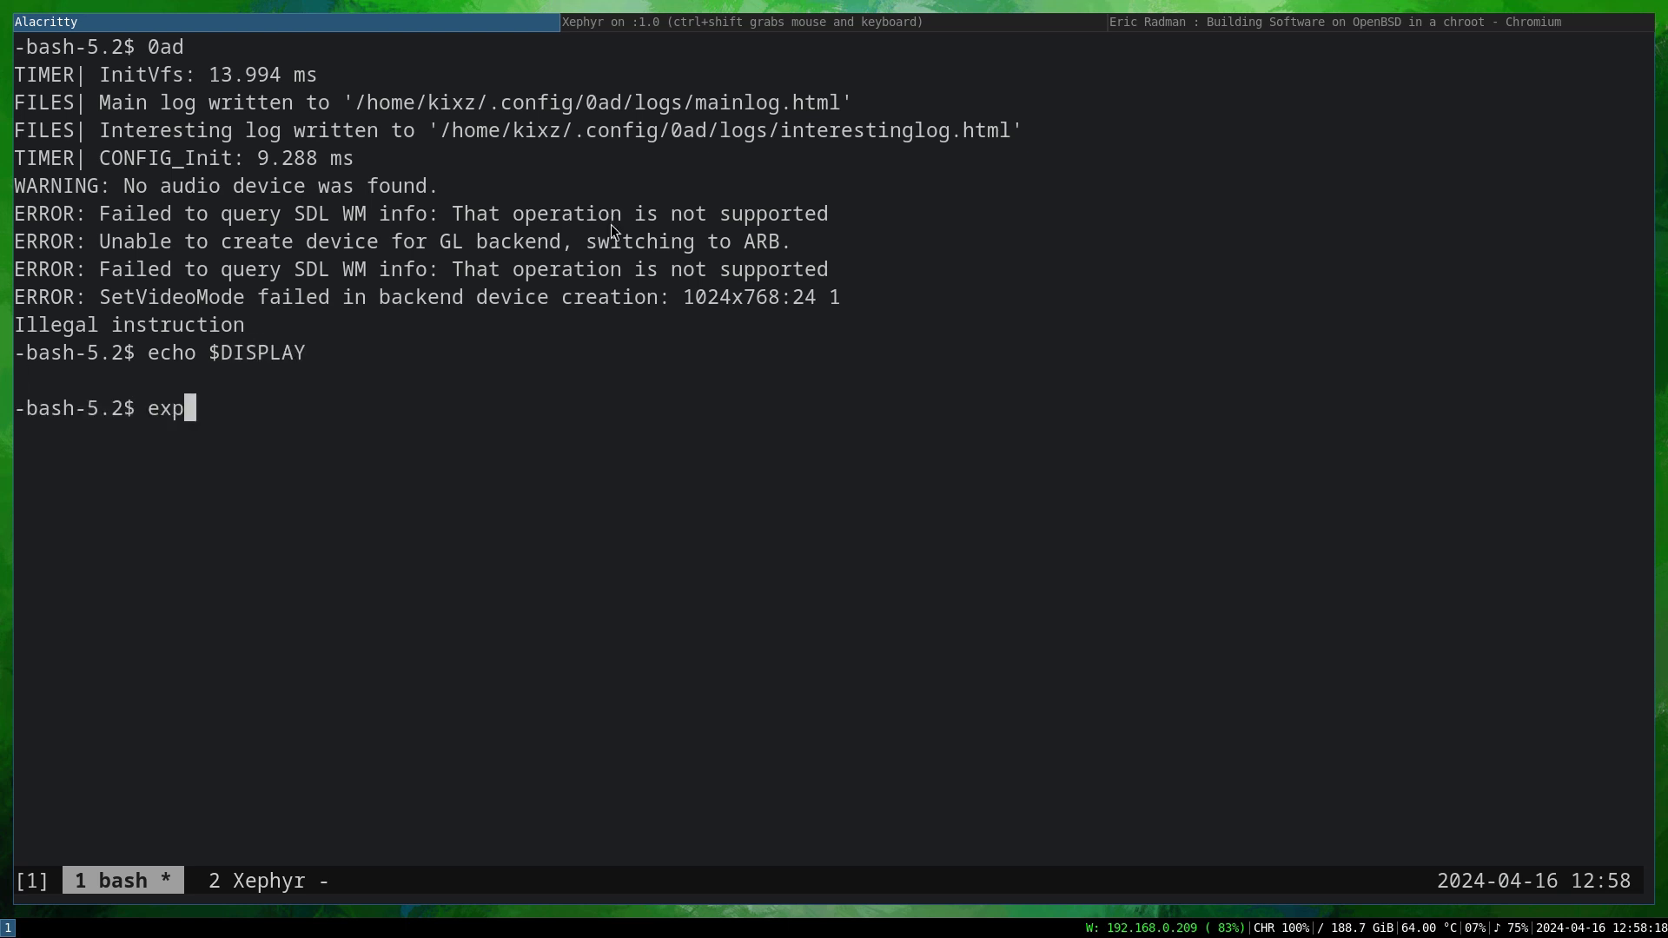
Set DISPLAY to 127.0.0.1:1 and launch 0ad into the Xephyr window.
{"action": "type", "text": "ort"}
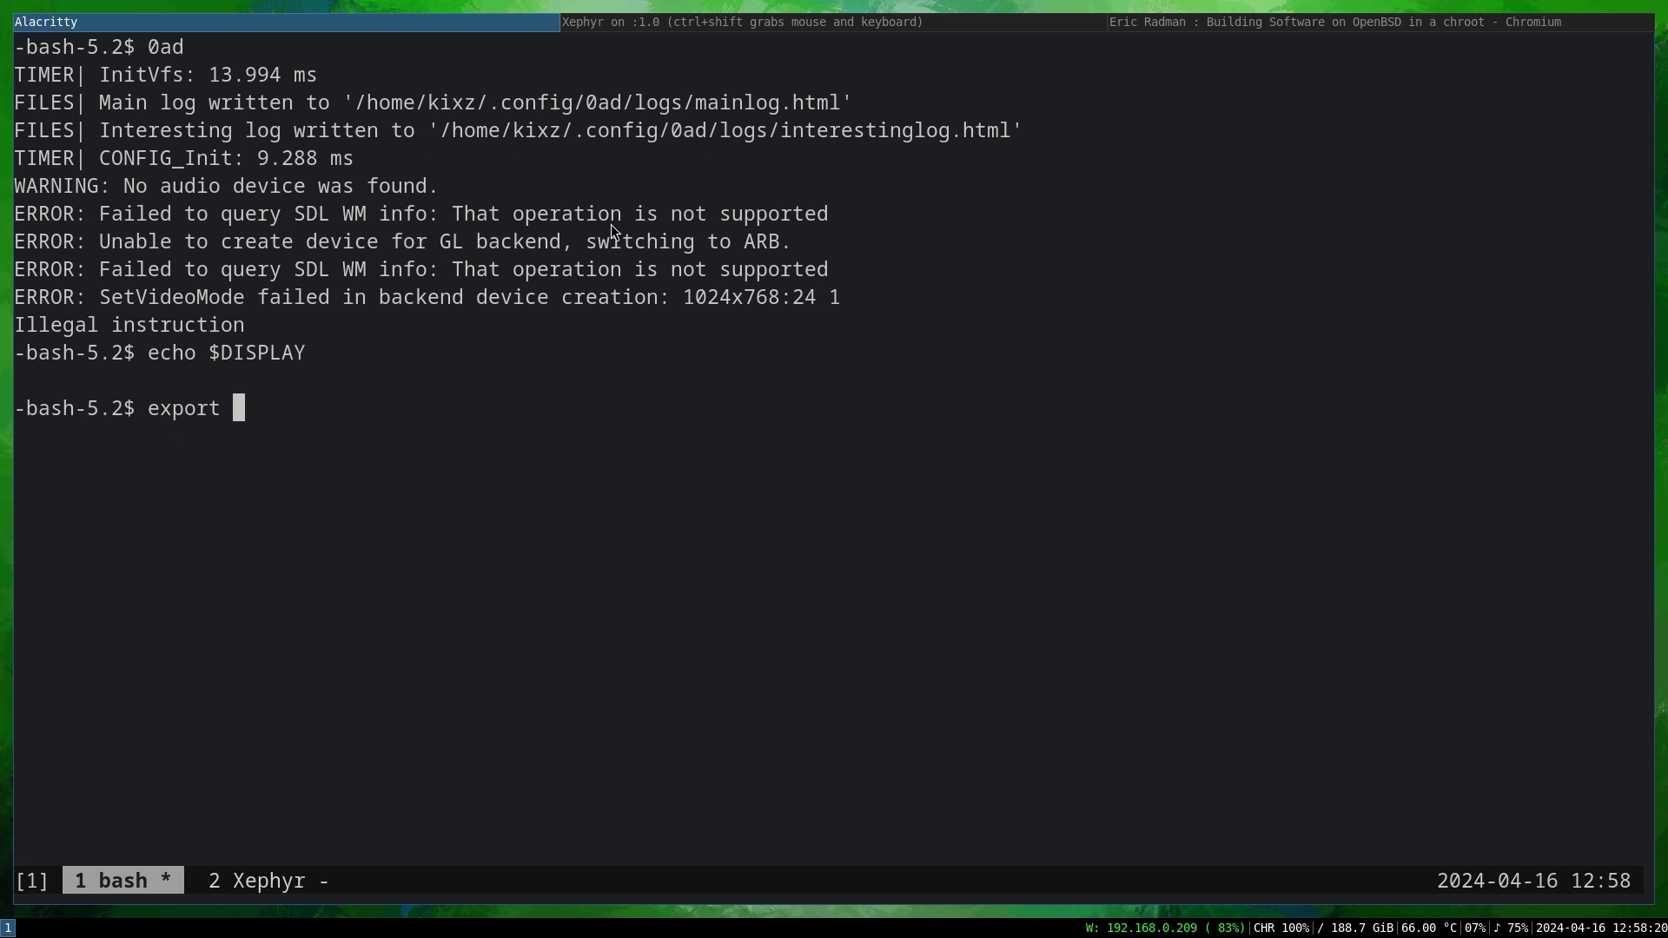
{"action": "type", "text": "DISPLAY"}
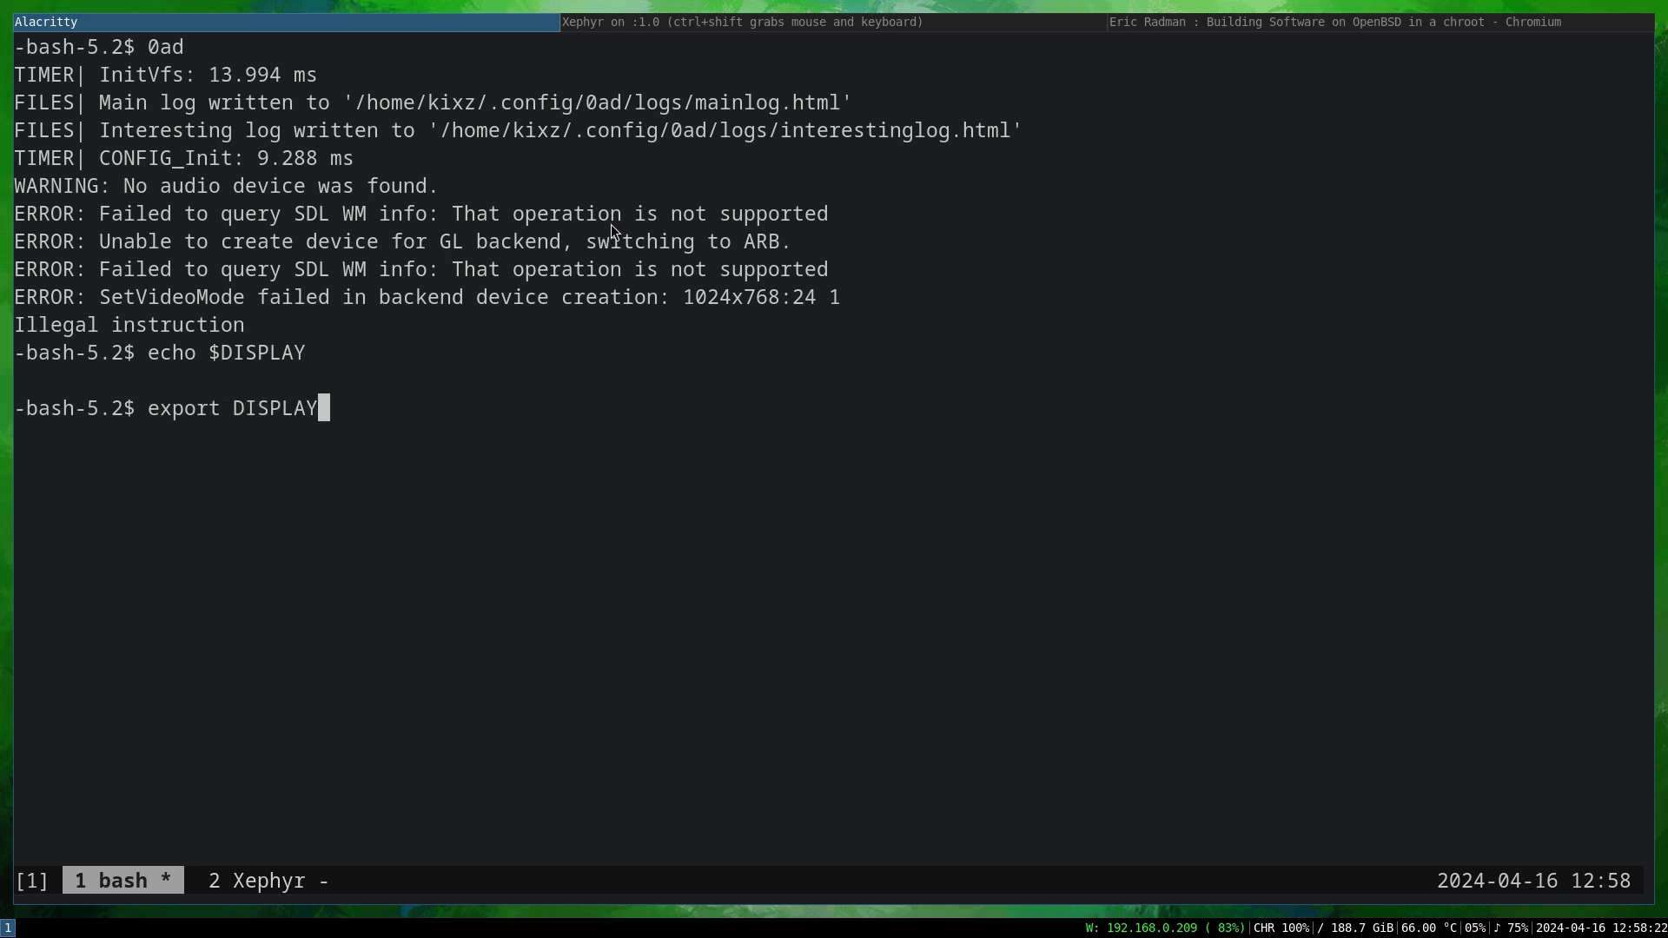
{"action": "type", "text": "=127.0.0.1:1"}
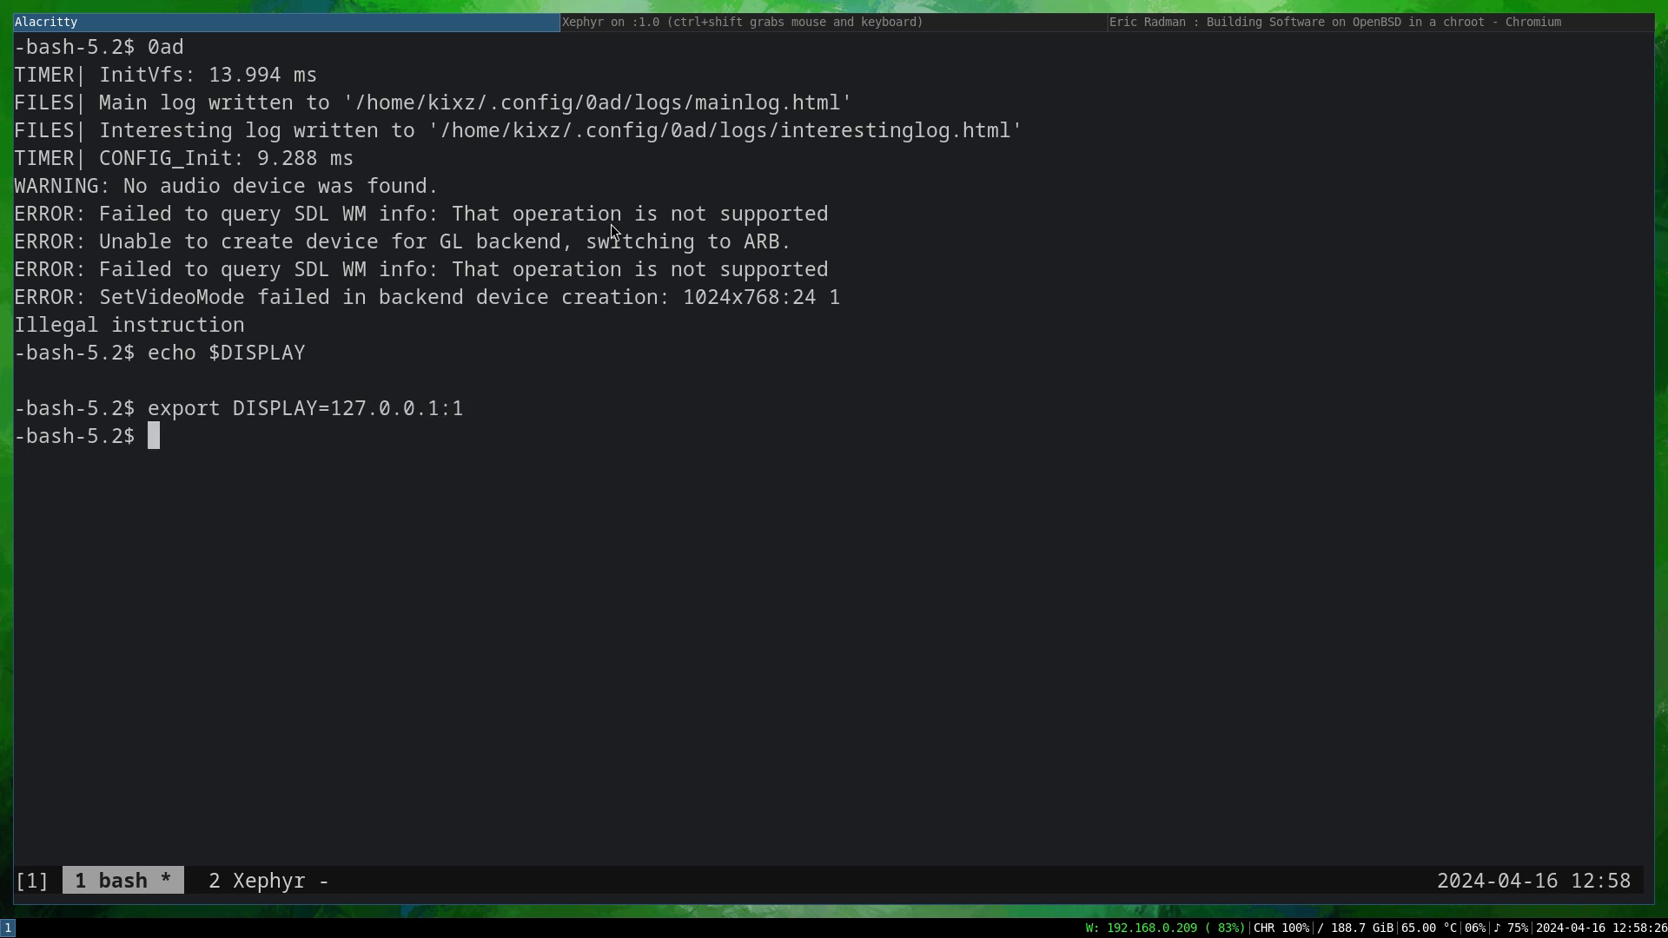
{"action": "type", "text": "0ad"}
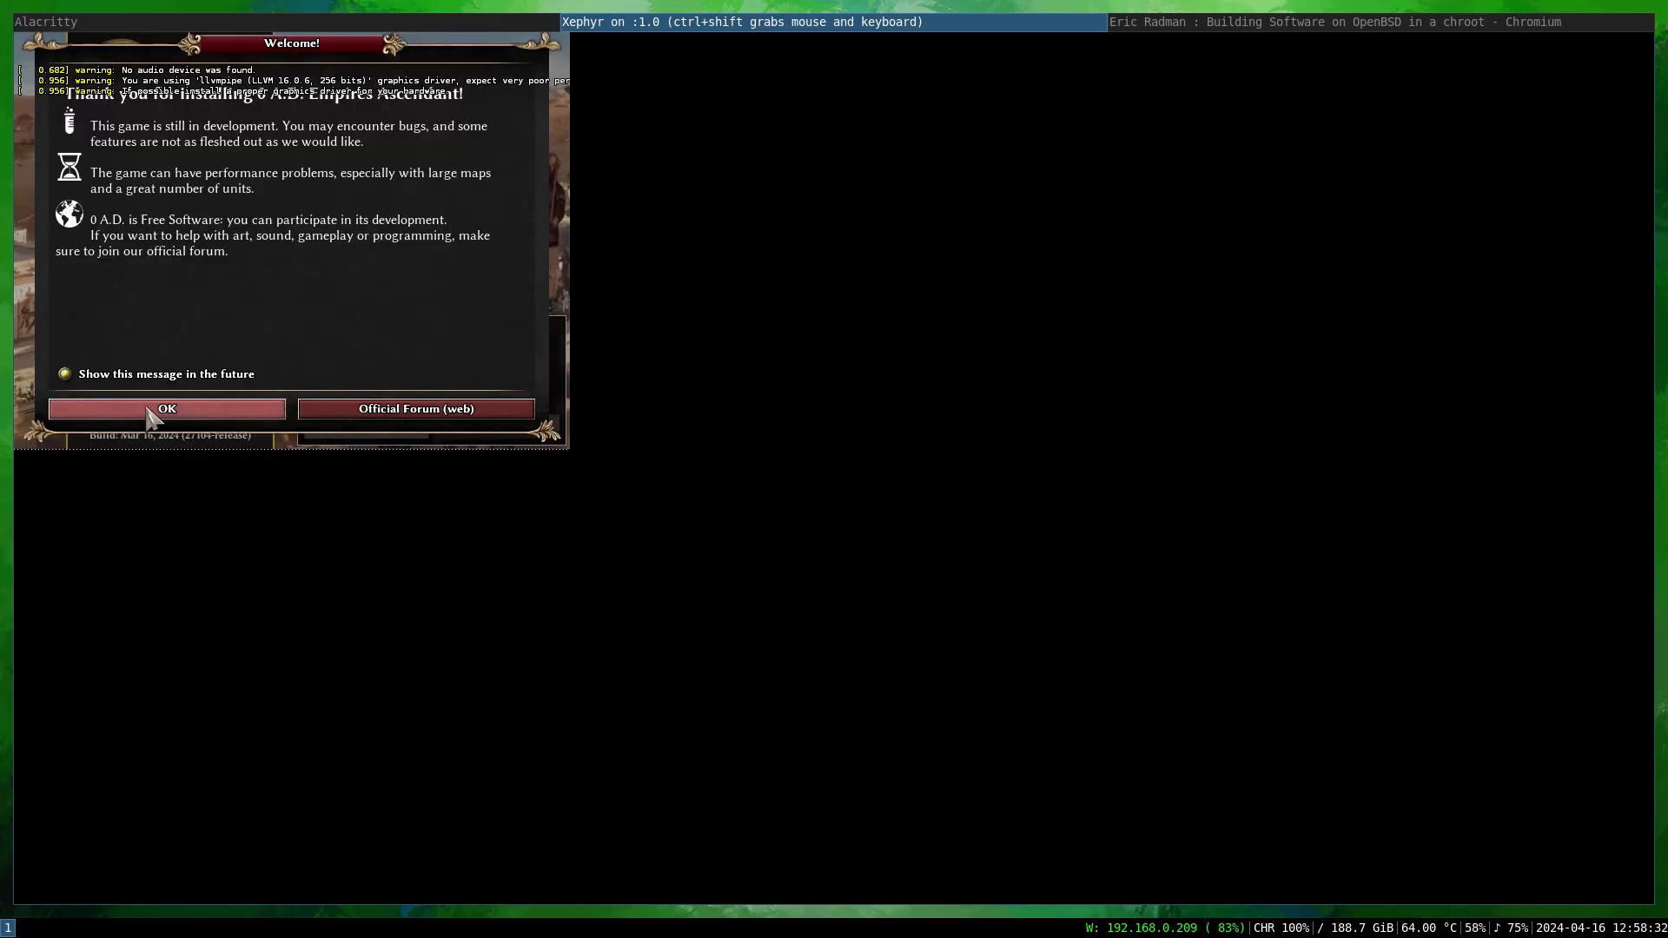
Dismiss the 0 A.D. welcome message to reach the main menu.
{"action": "left_click", "coordinate": [167, 408]}
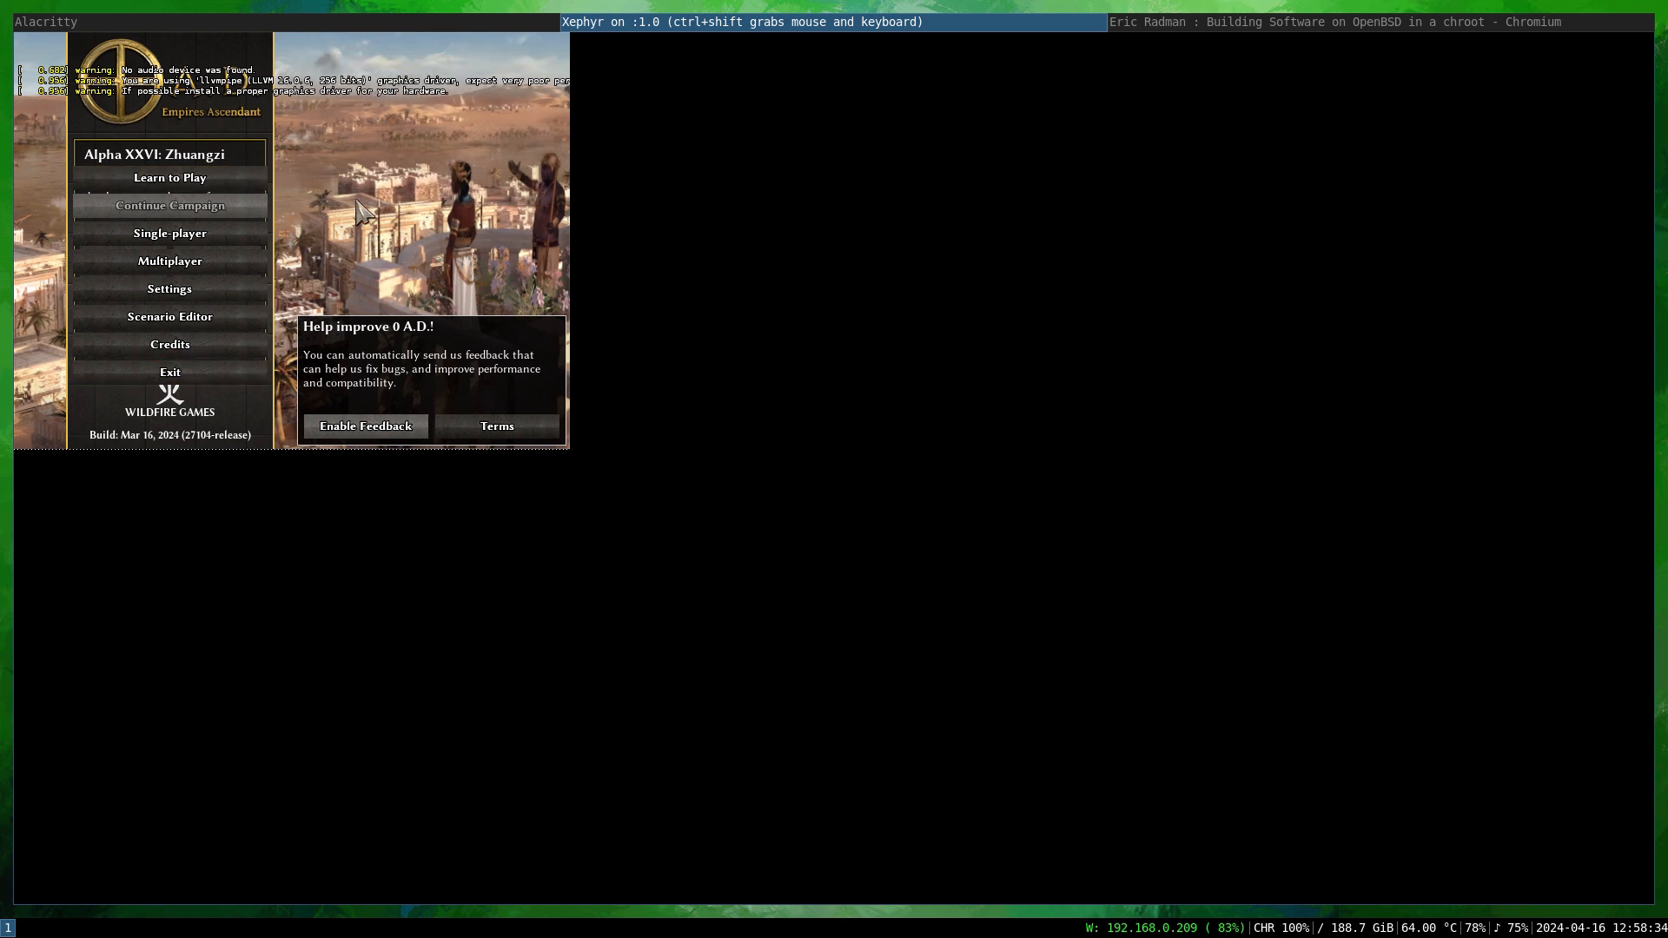